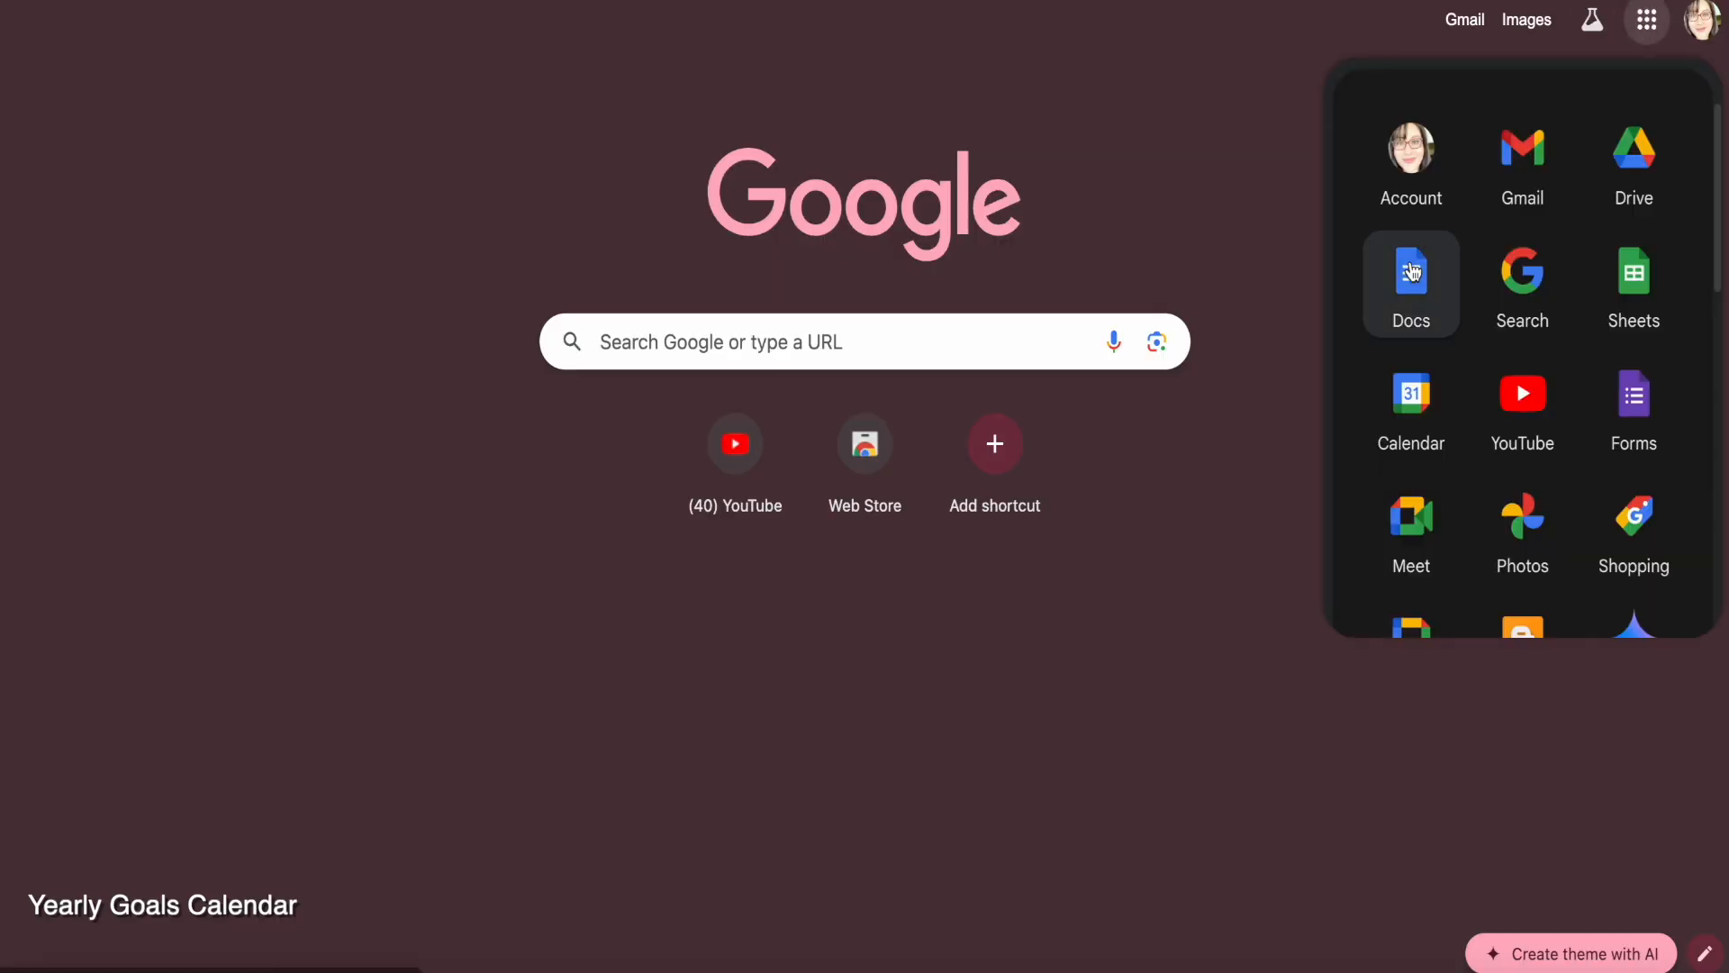
Create a new blank Google Doc with its page set to landscape orientation
click(1410, 274)
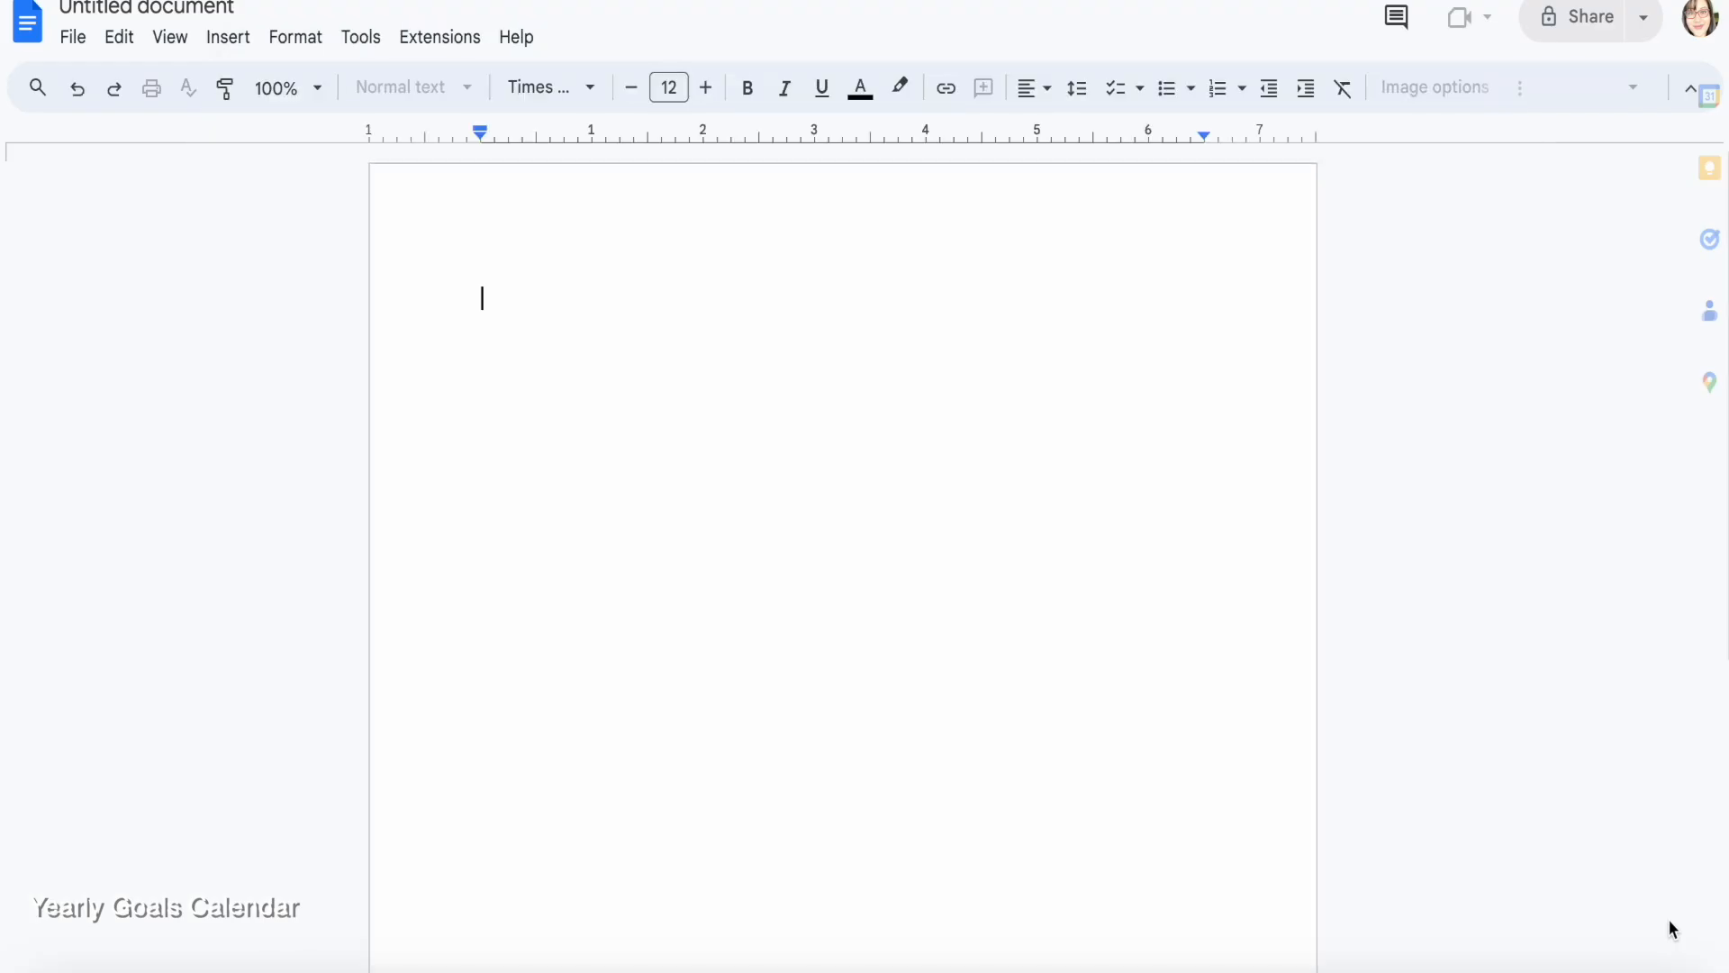
click(73, 36)
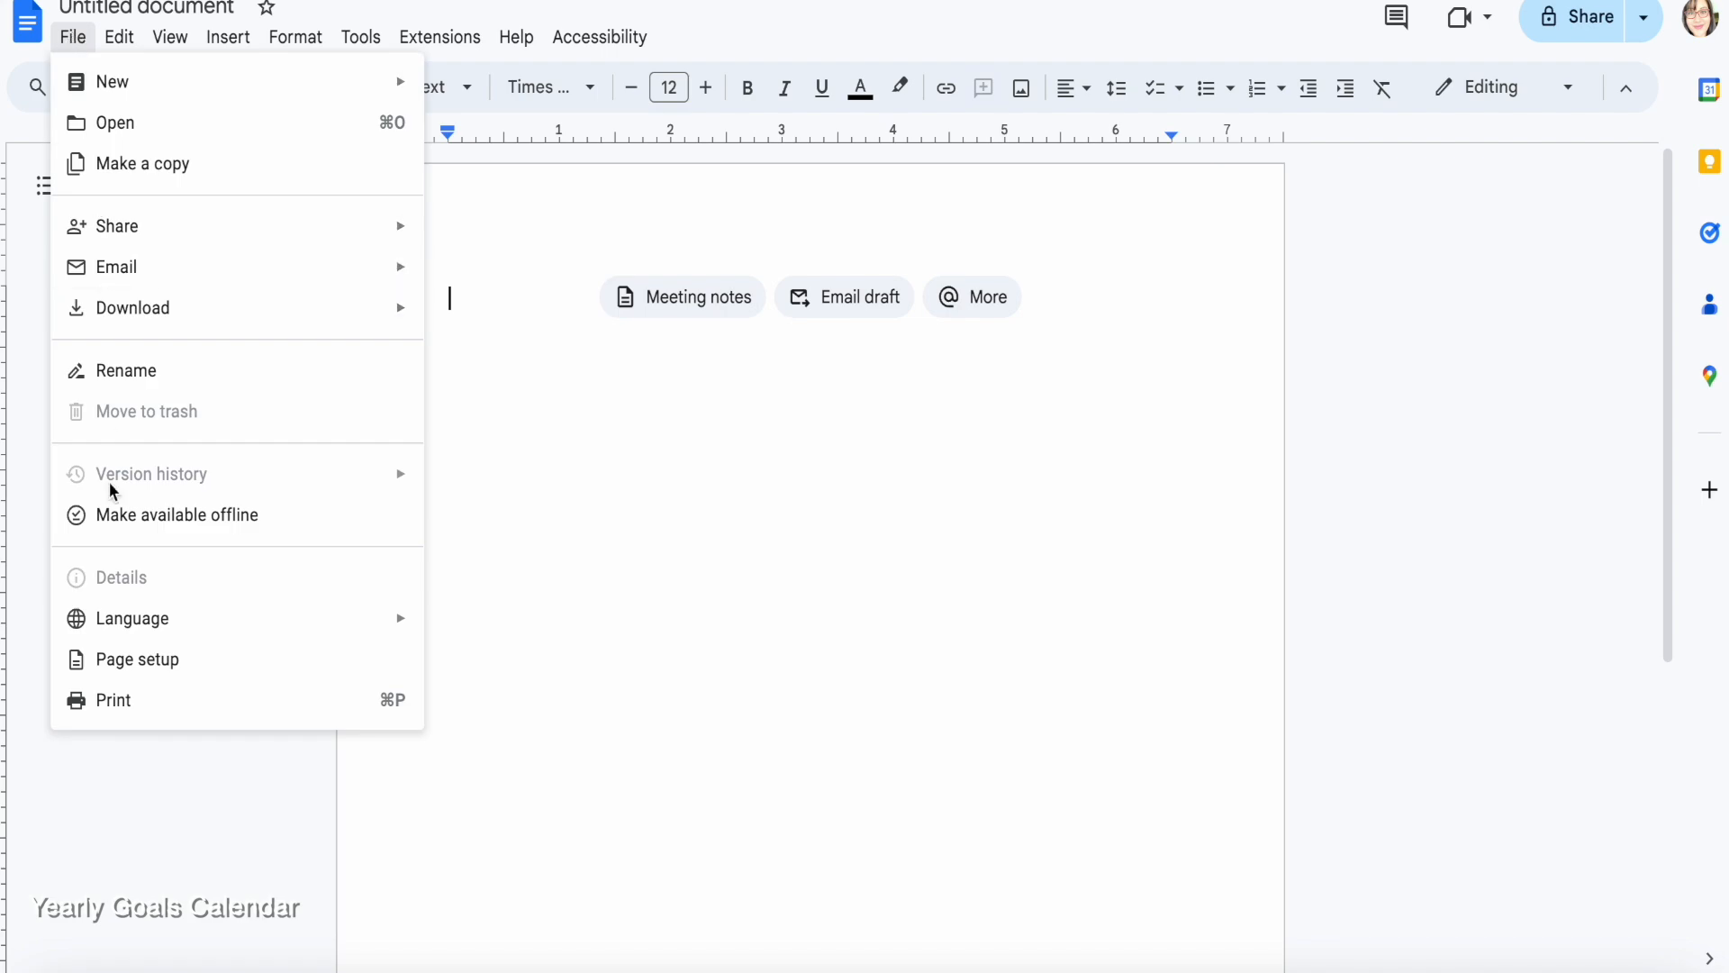
click(137, 658)
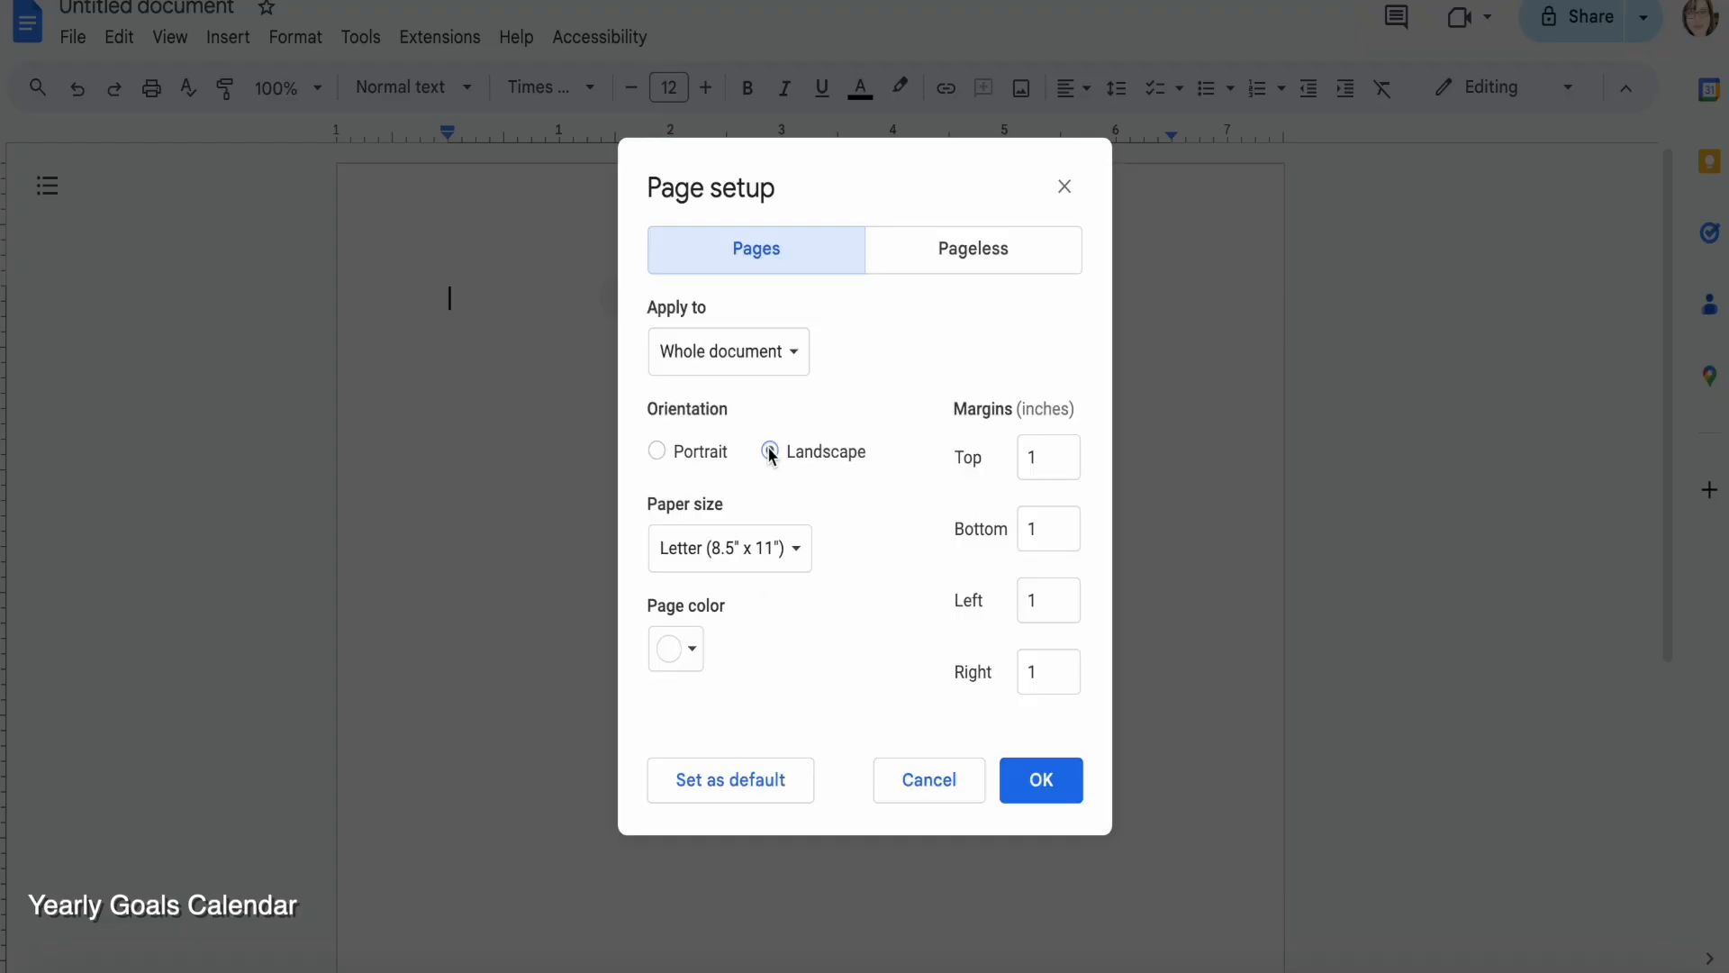
click(1037, 780)
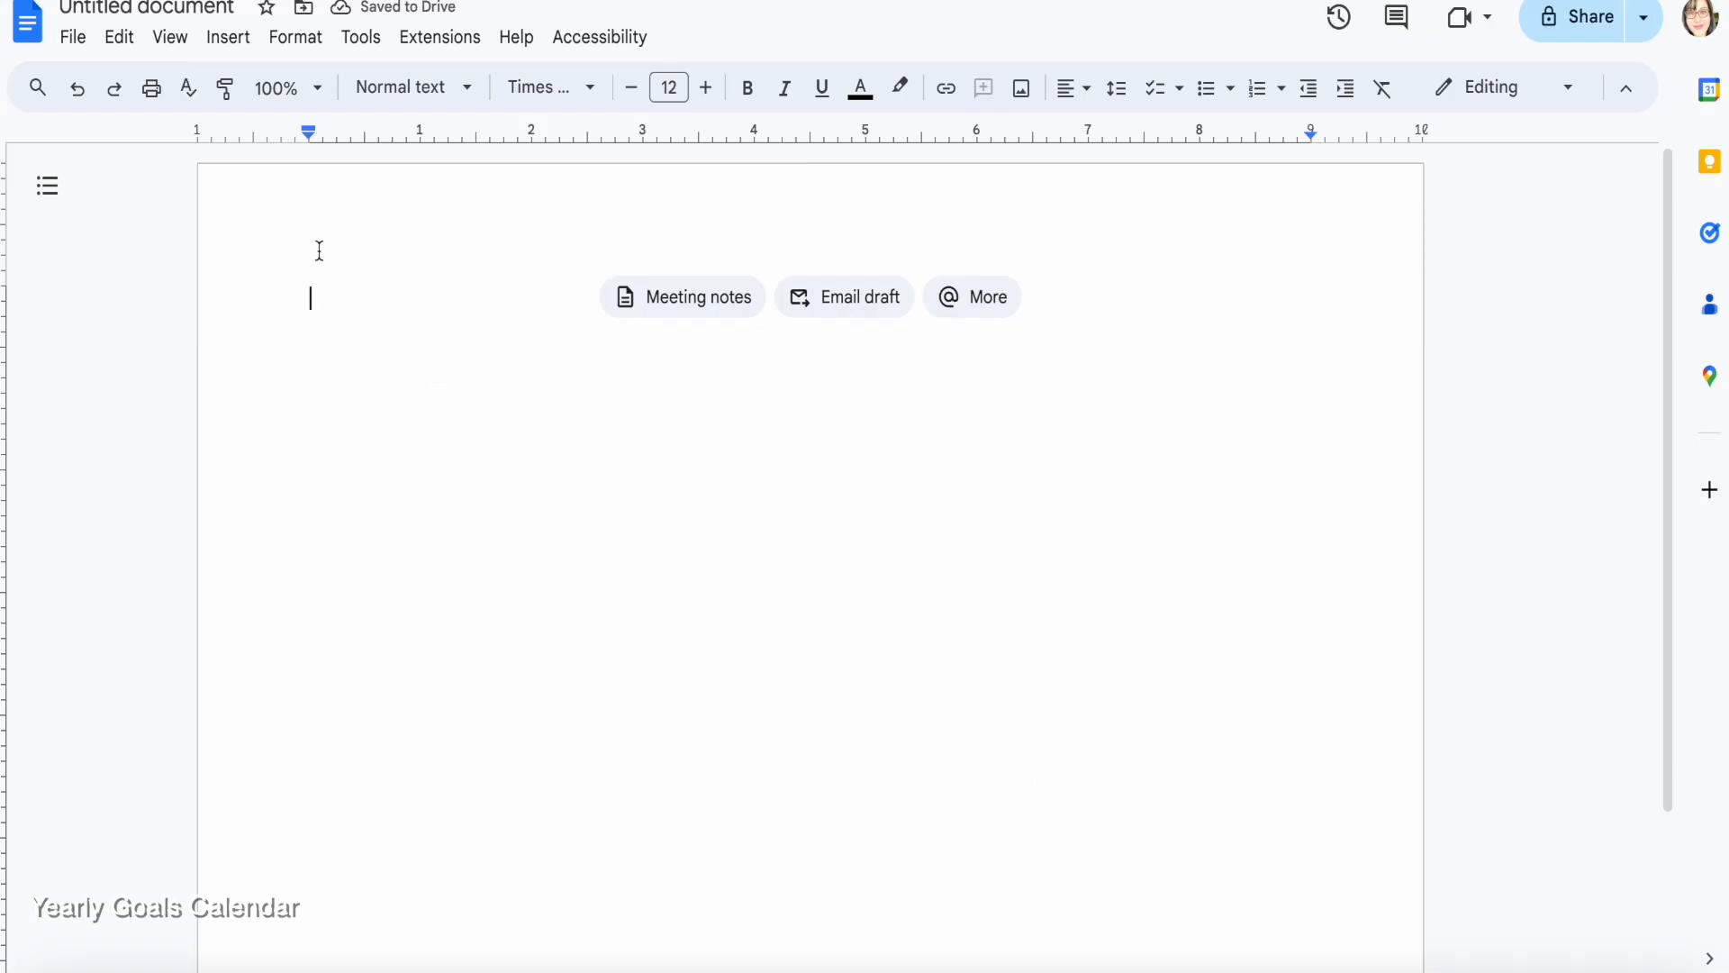
click(144, 9)
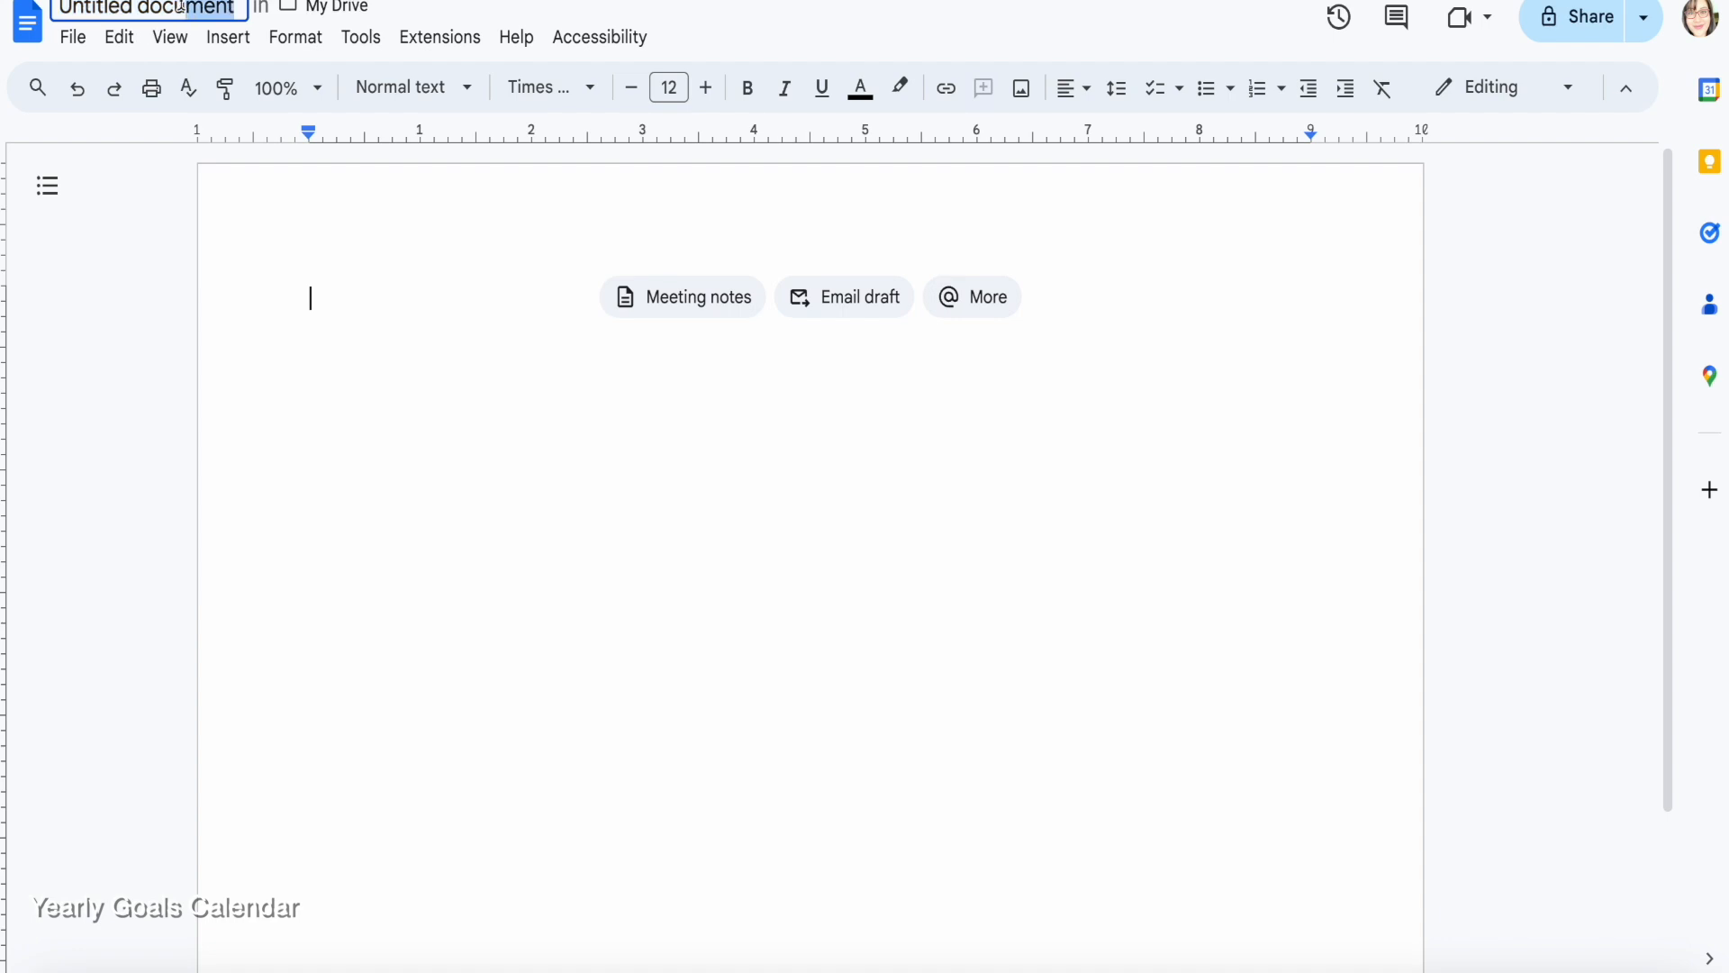
Title the document 'Year 43 Goals: June 2024-June 2025' and insert an 8×4 table
text(Year 43 Goals: June 2024-June 2025)
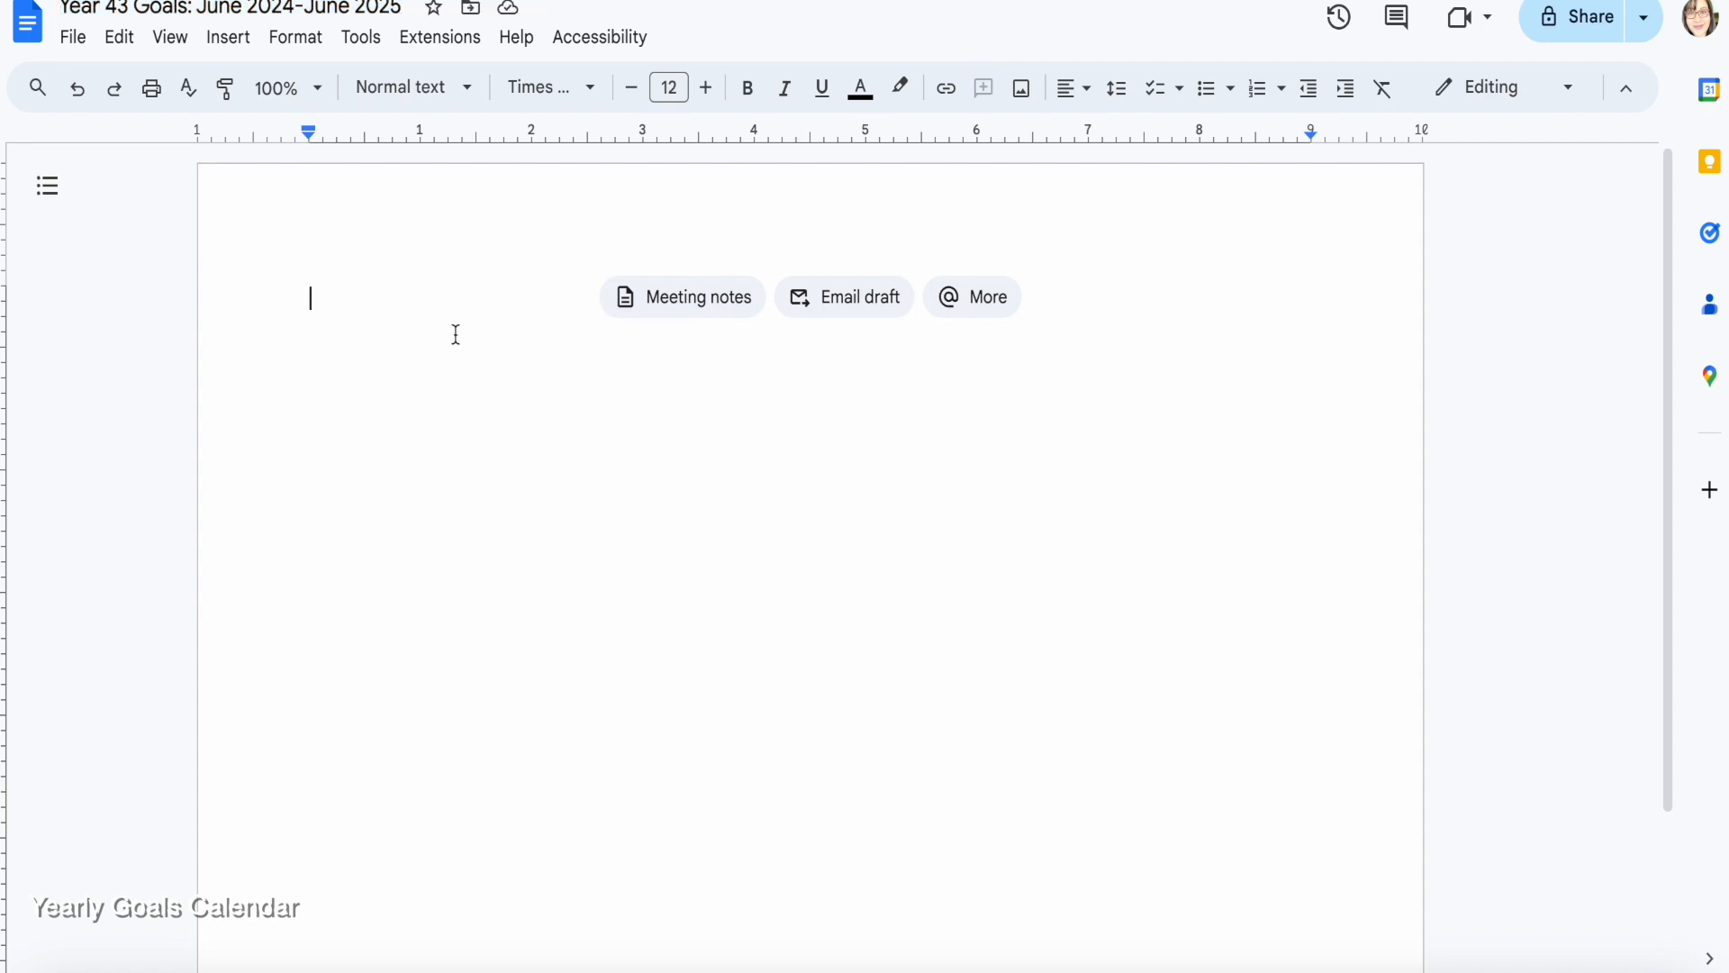
click(227, 36)
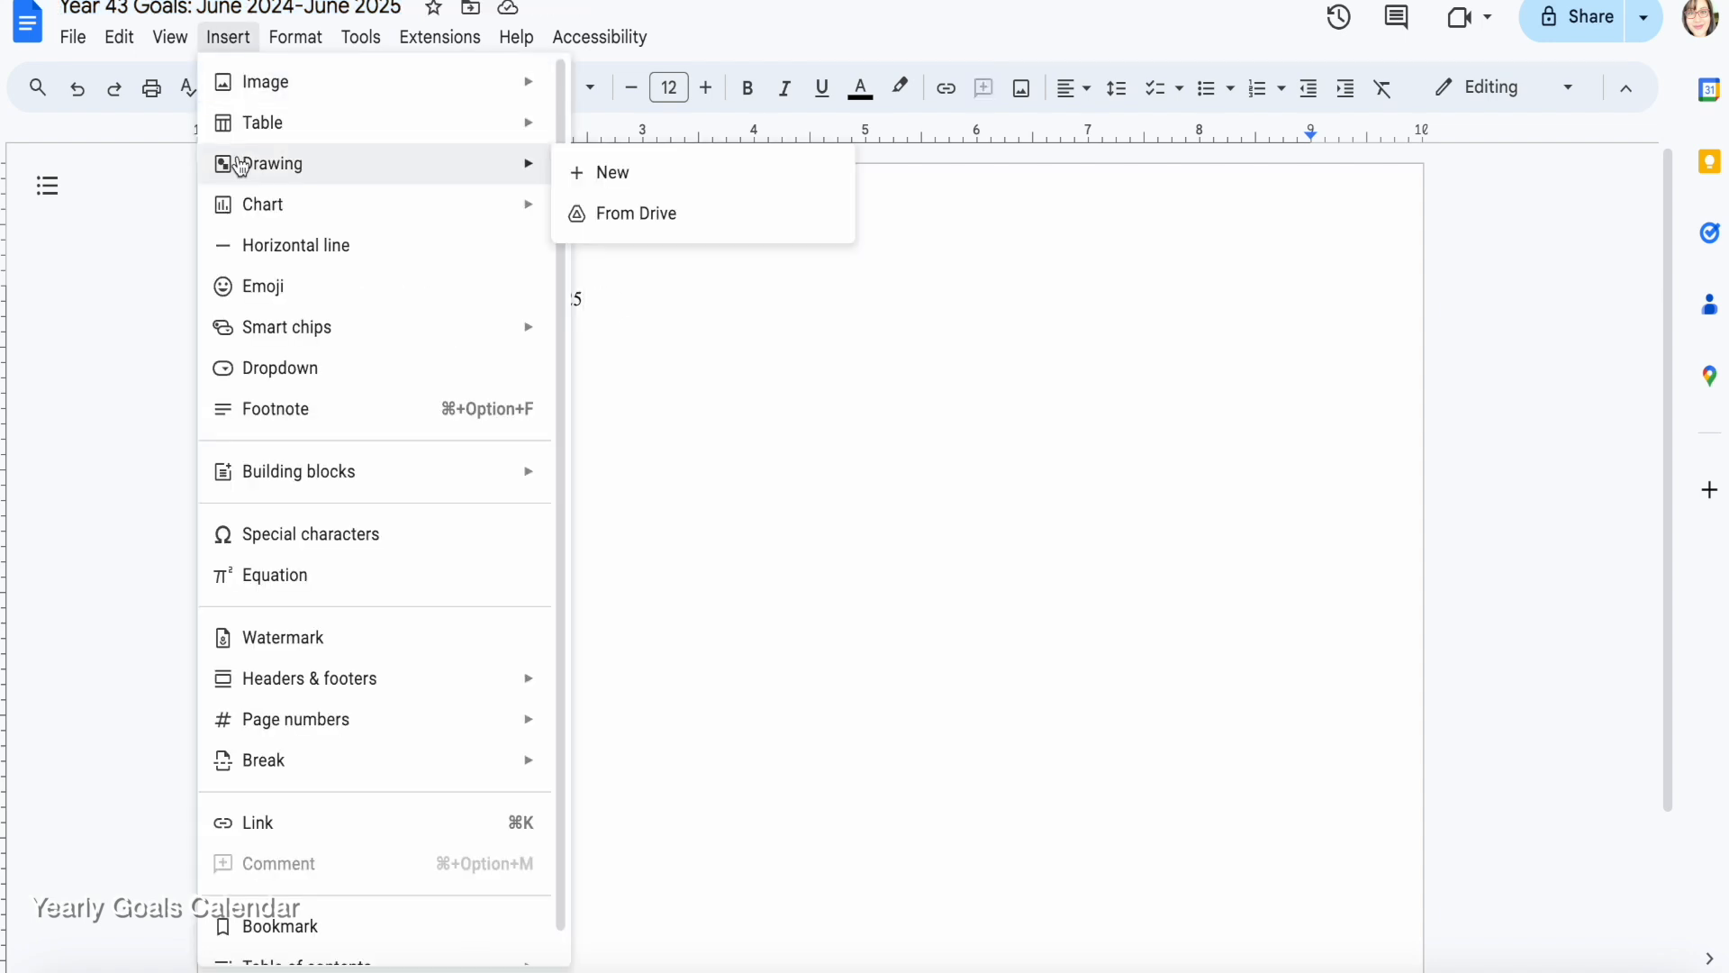
mouse_move(261, 122)
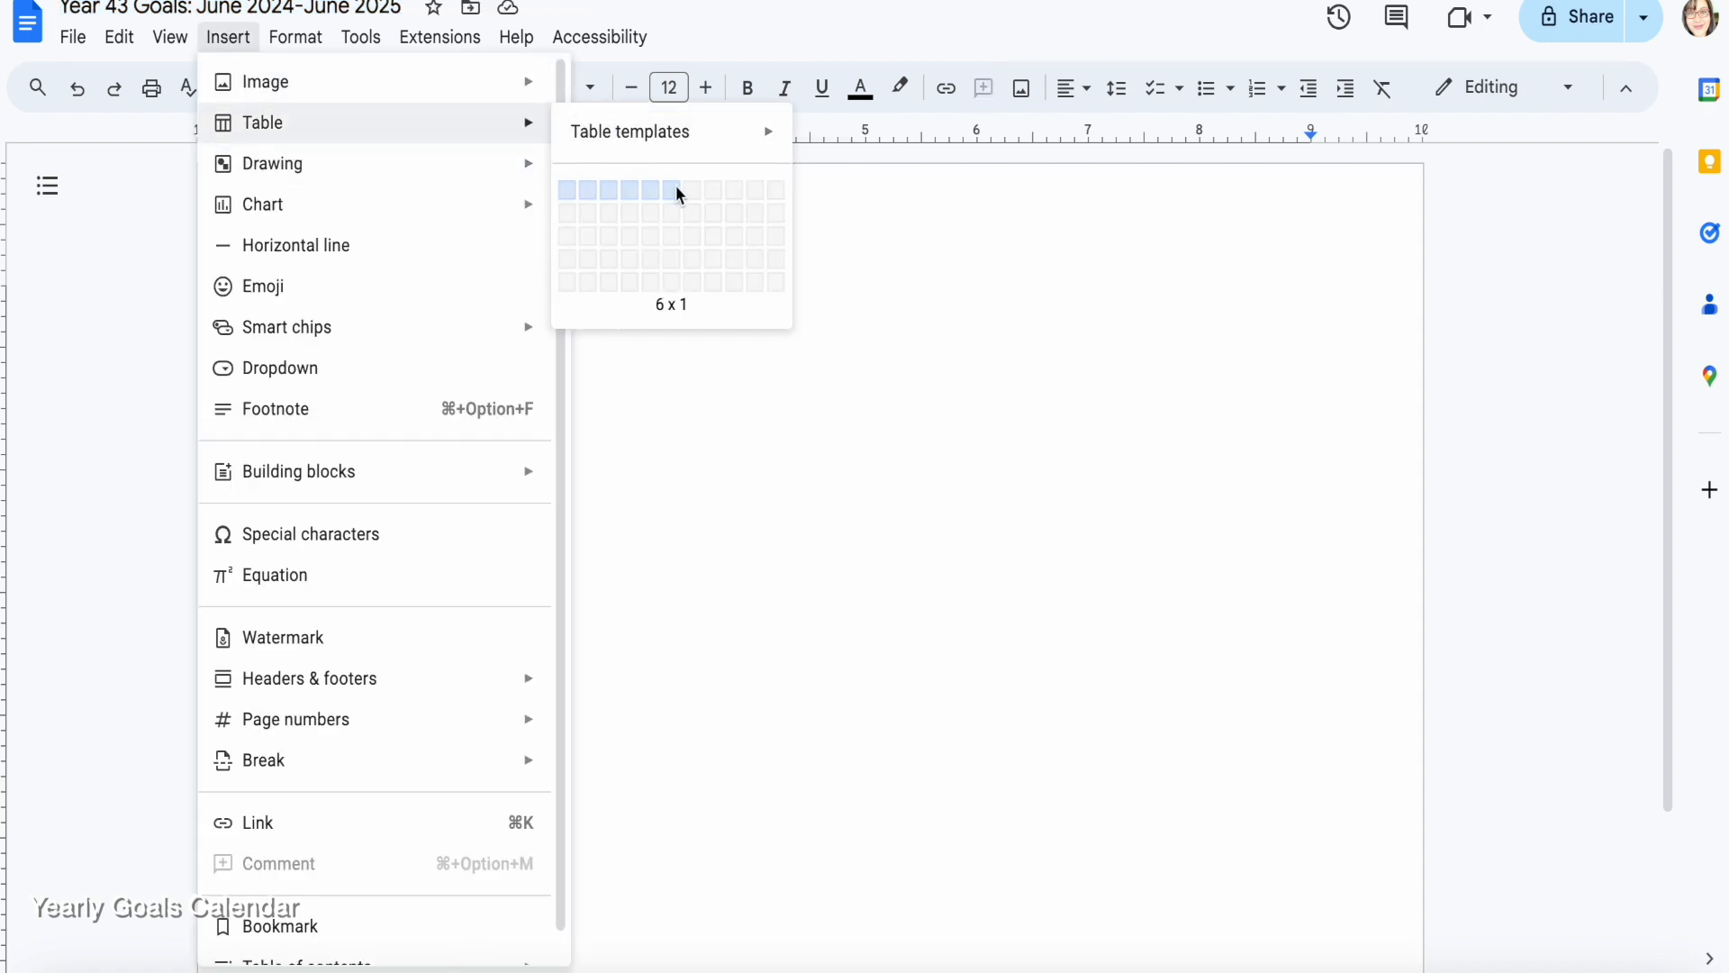
mouse_move(714, 261)
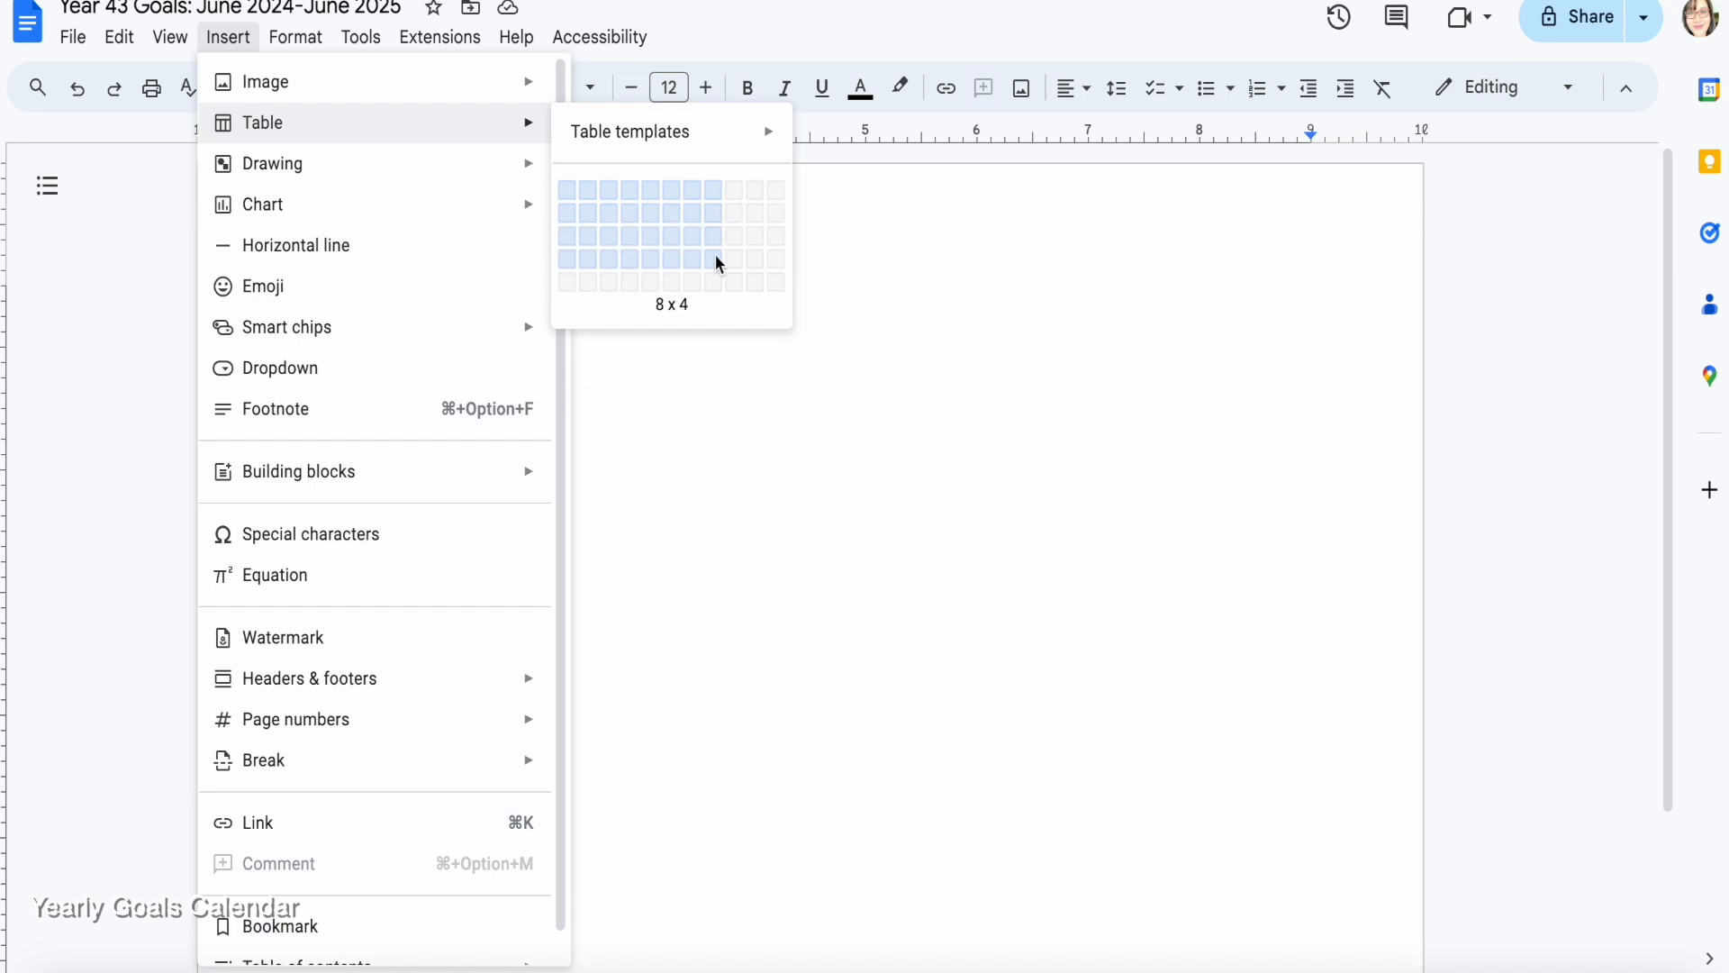
click(714, 261)
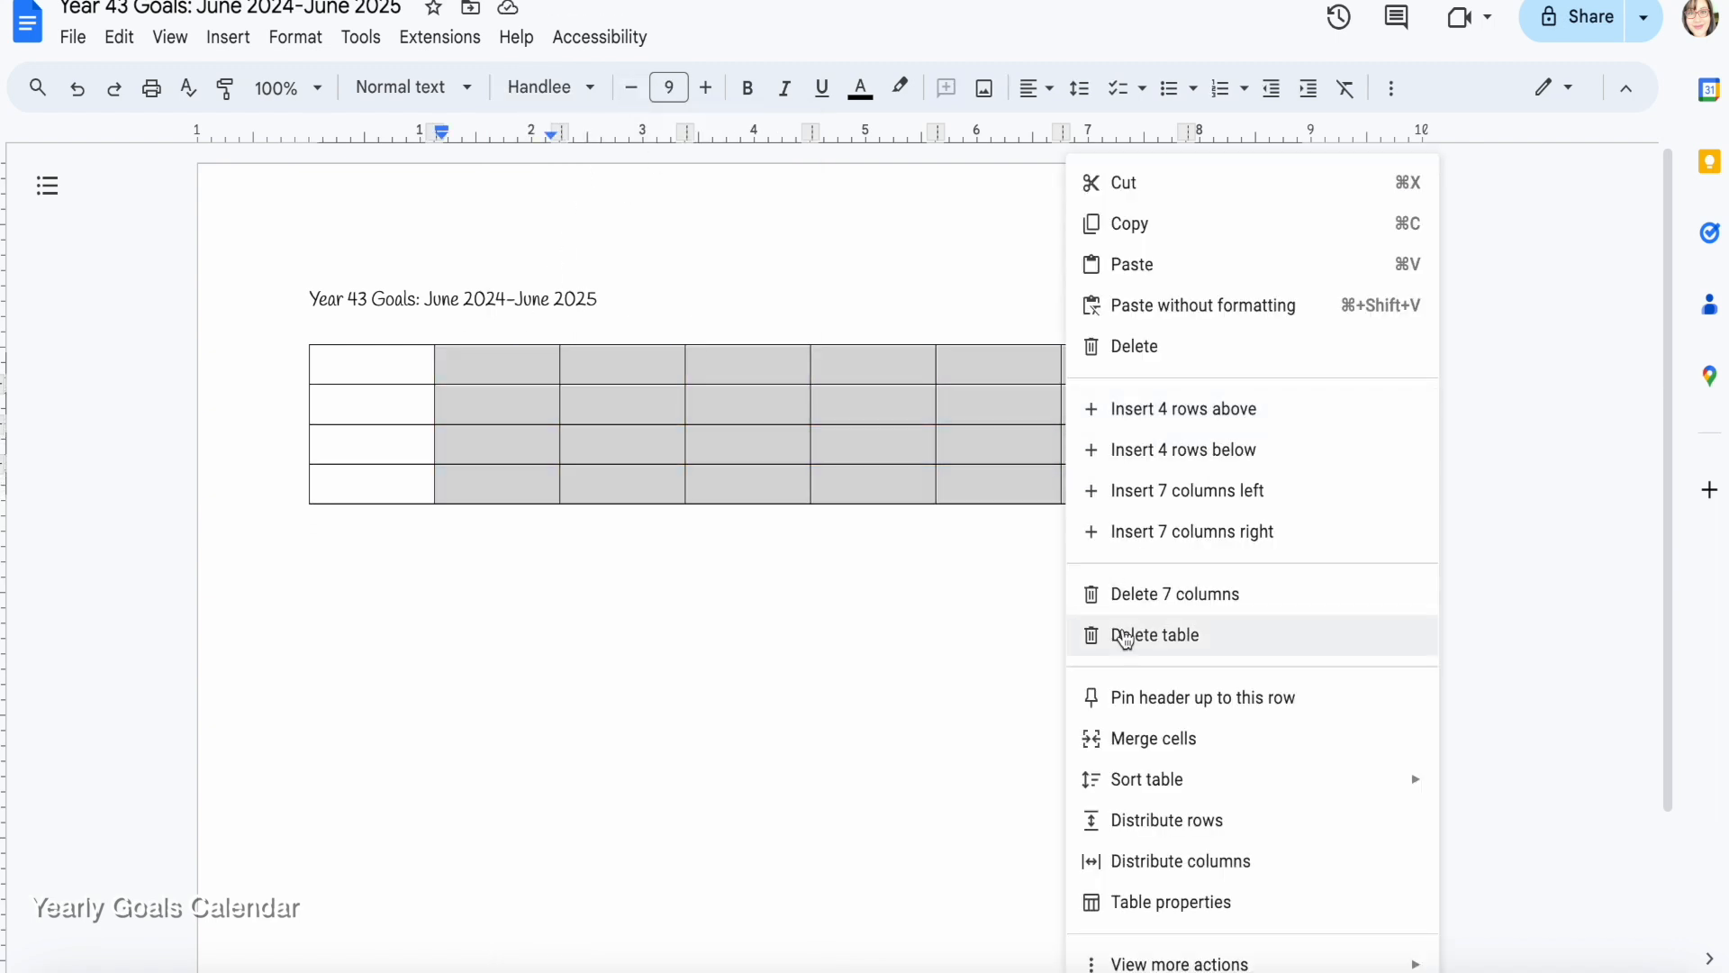
Set the selected right-hand table columns to a fixed 1.3-inch width
click(1171, 901)
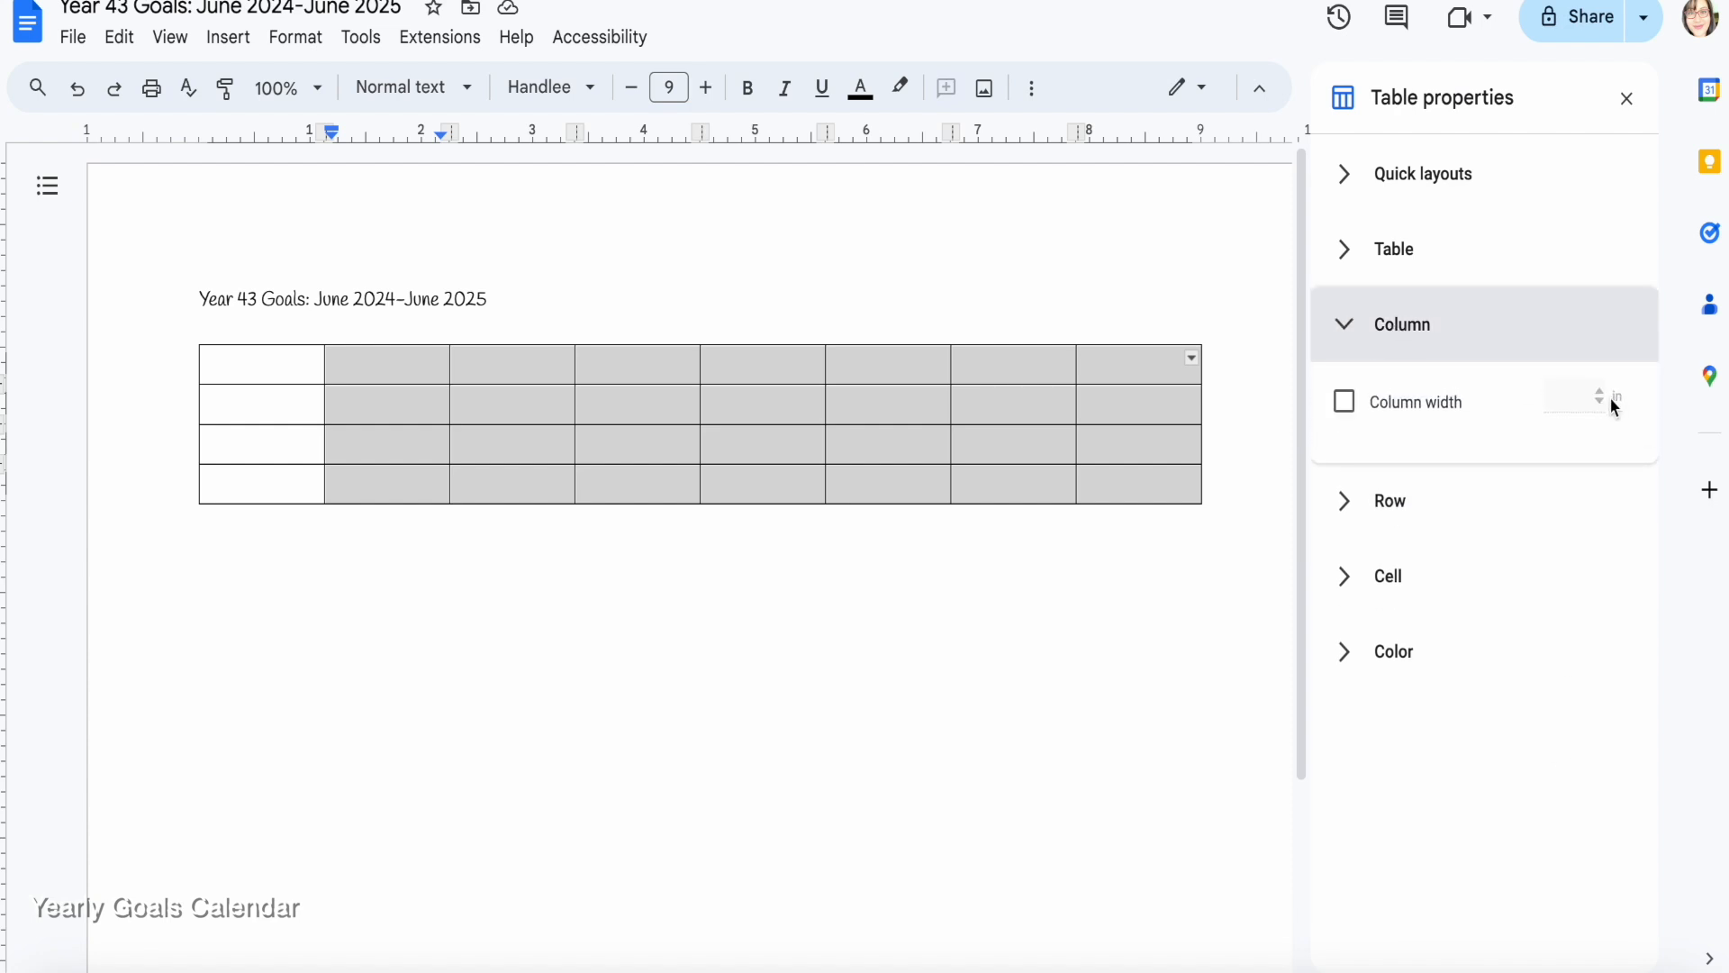
click(1343, 400)
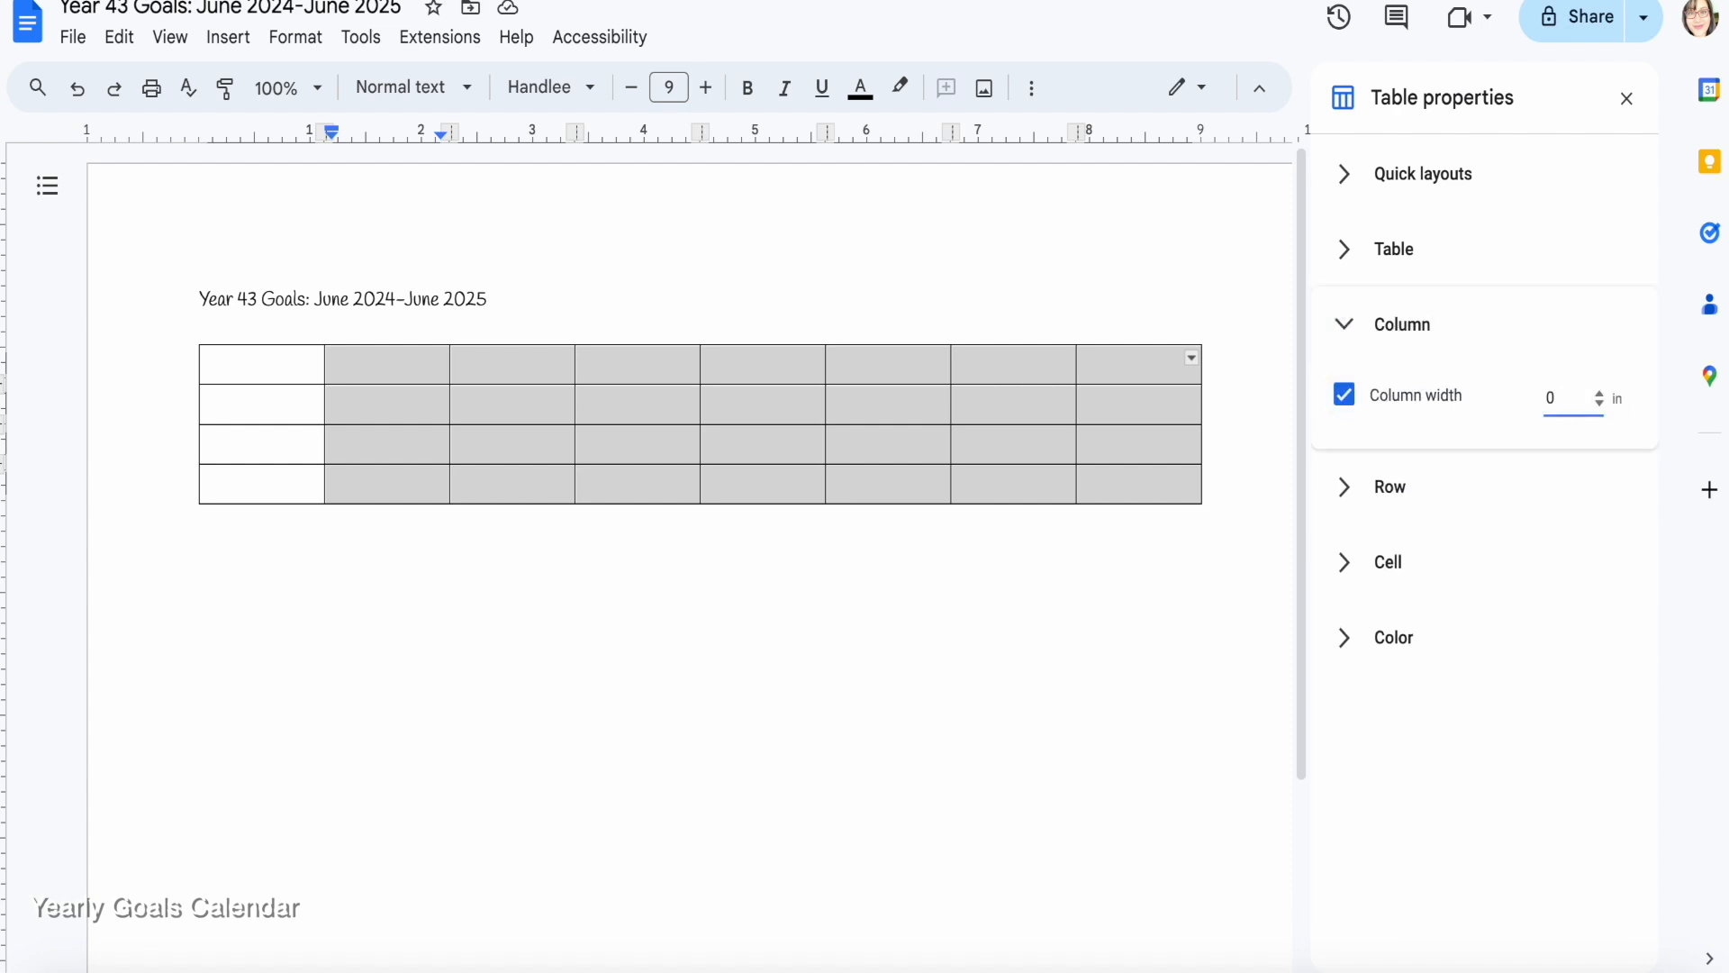
text(1.3)
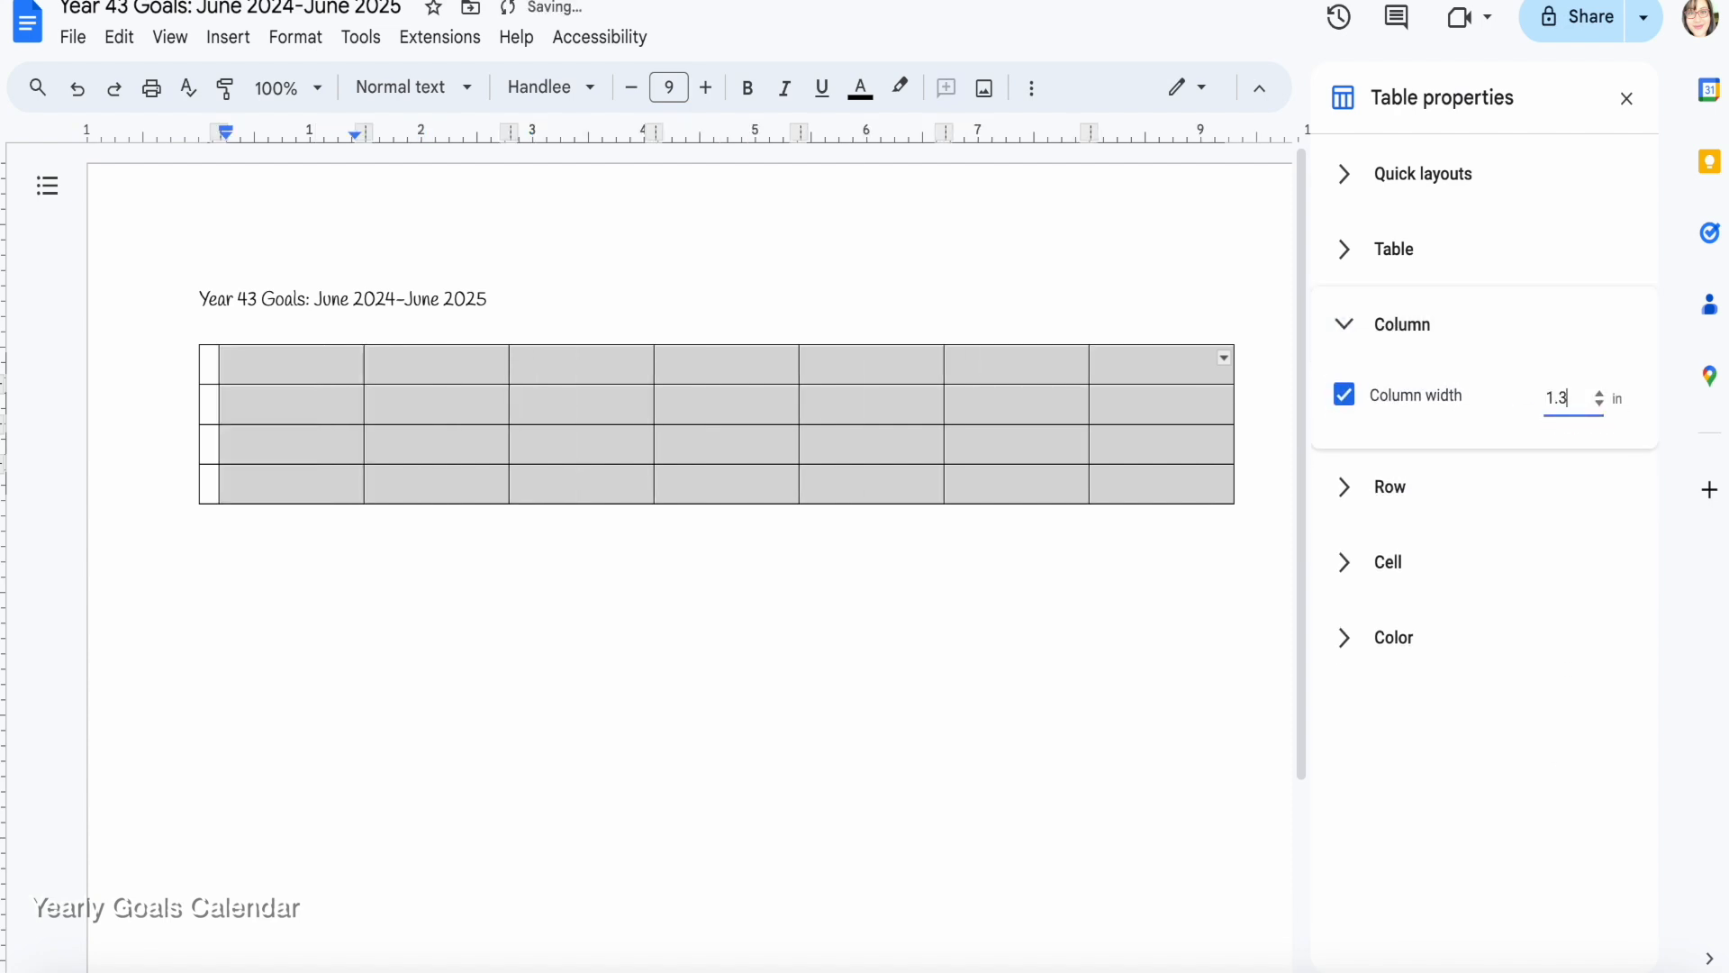
Enter centred column headers: Someday Maybe, 1 Year, ½ Year, Quarterly, Monthly, Weekly, Daily
click(1393, 248)
text(Someday Ma)
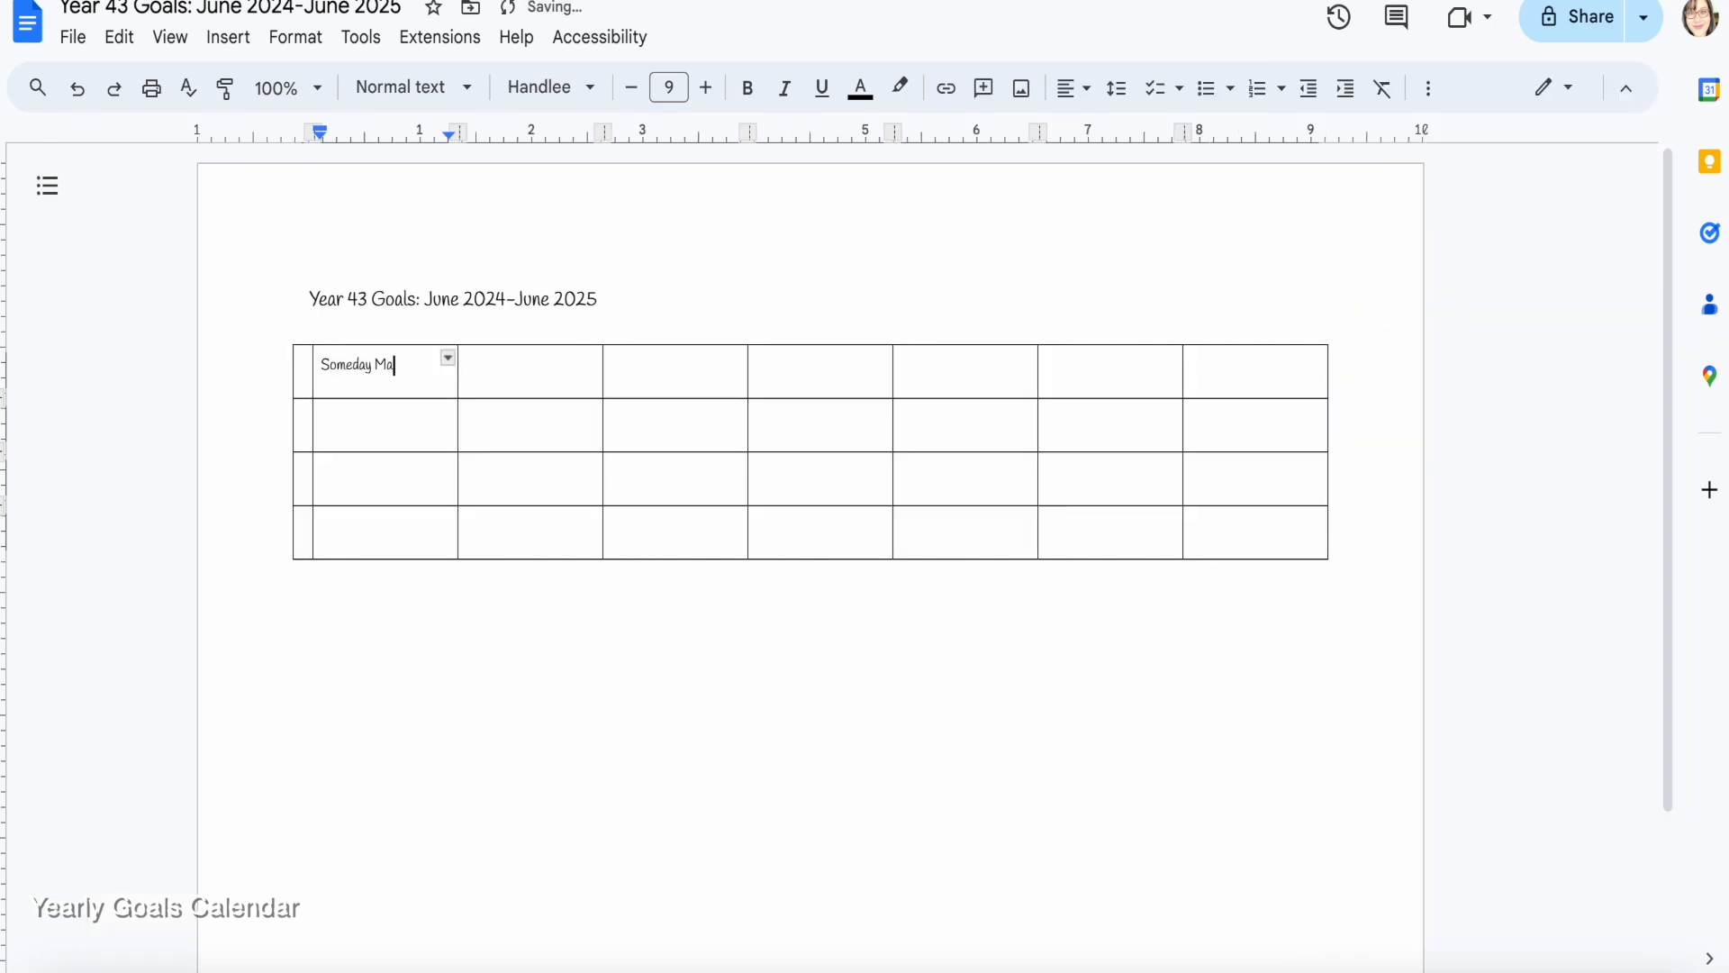
text(1 Year)
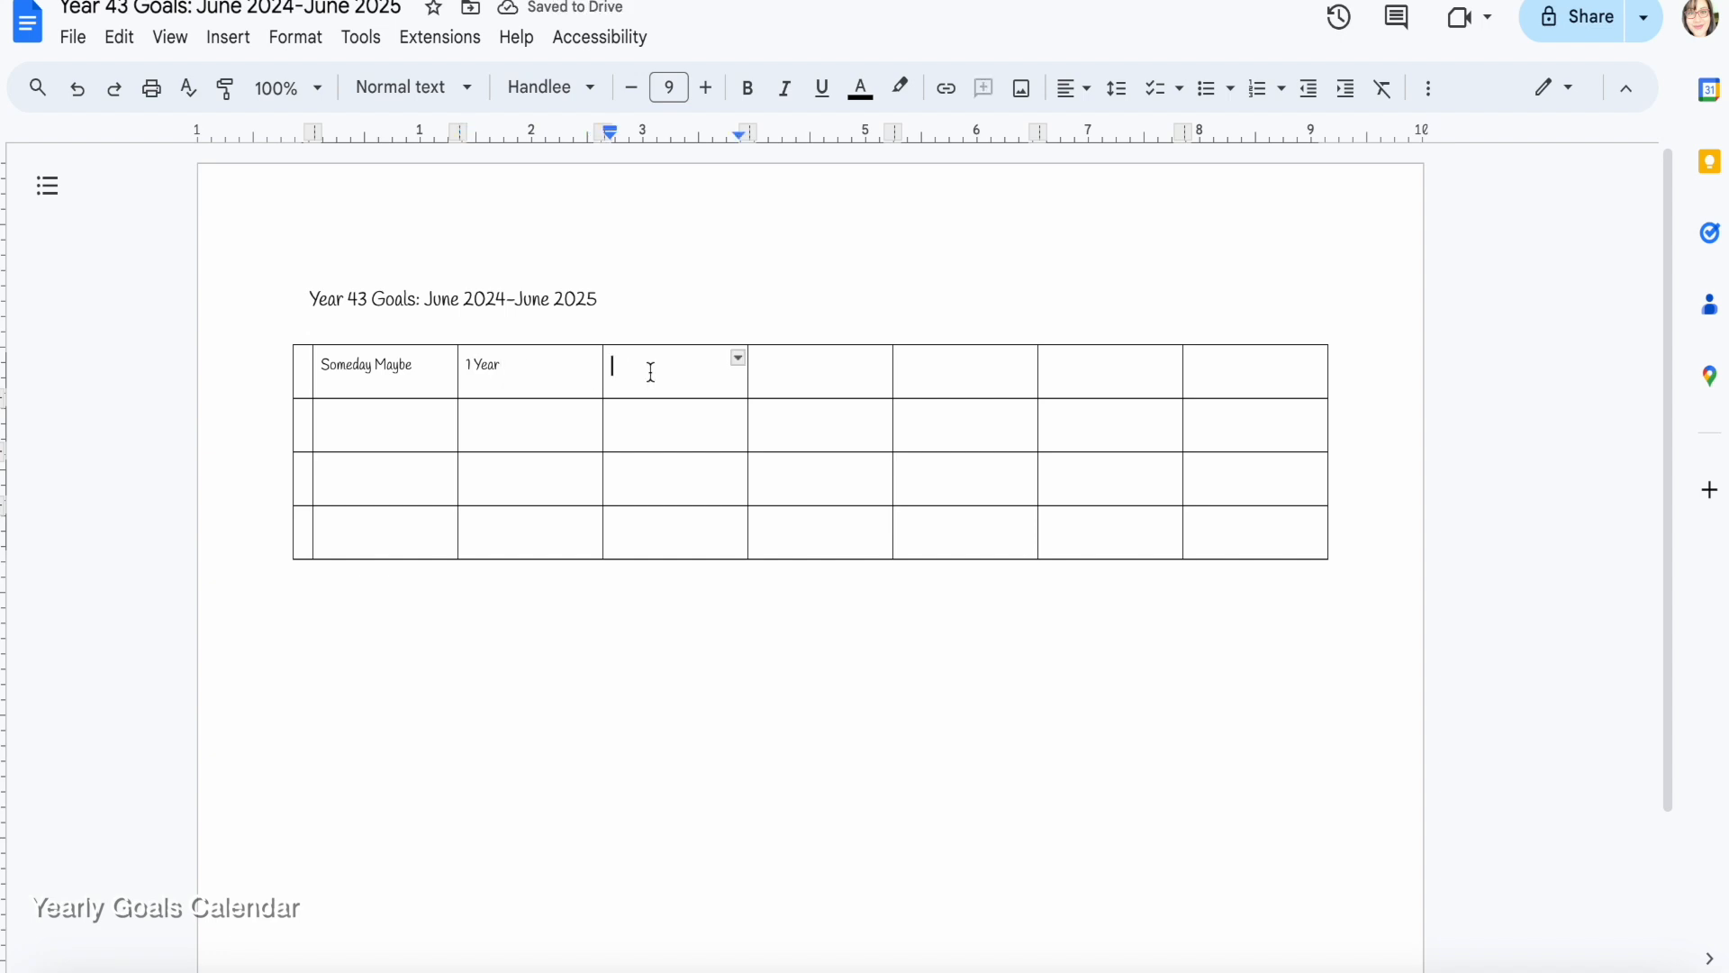
text(½ Year)
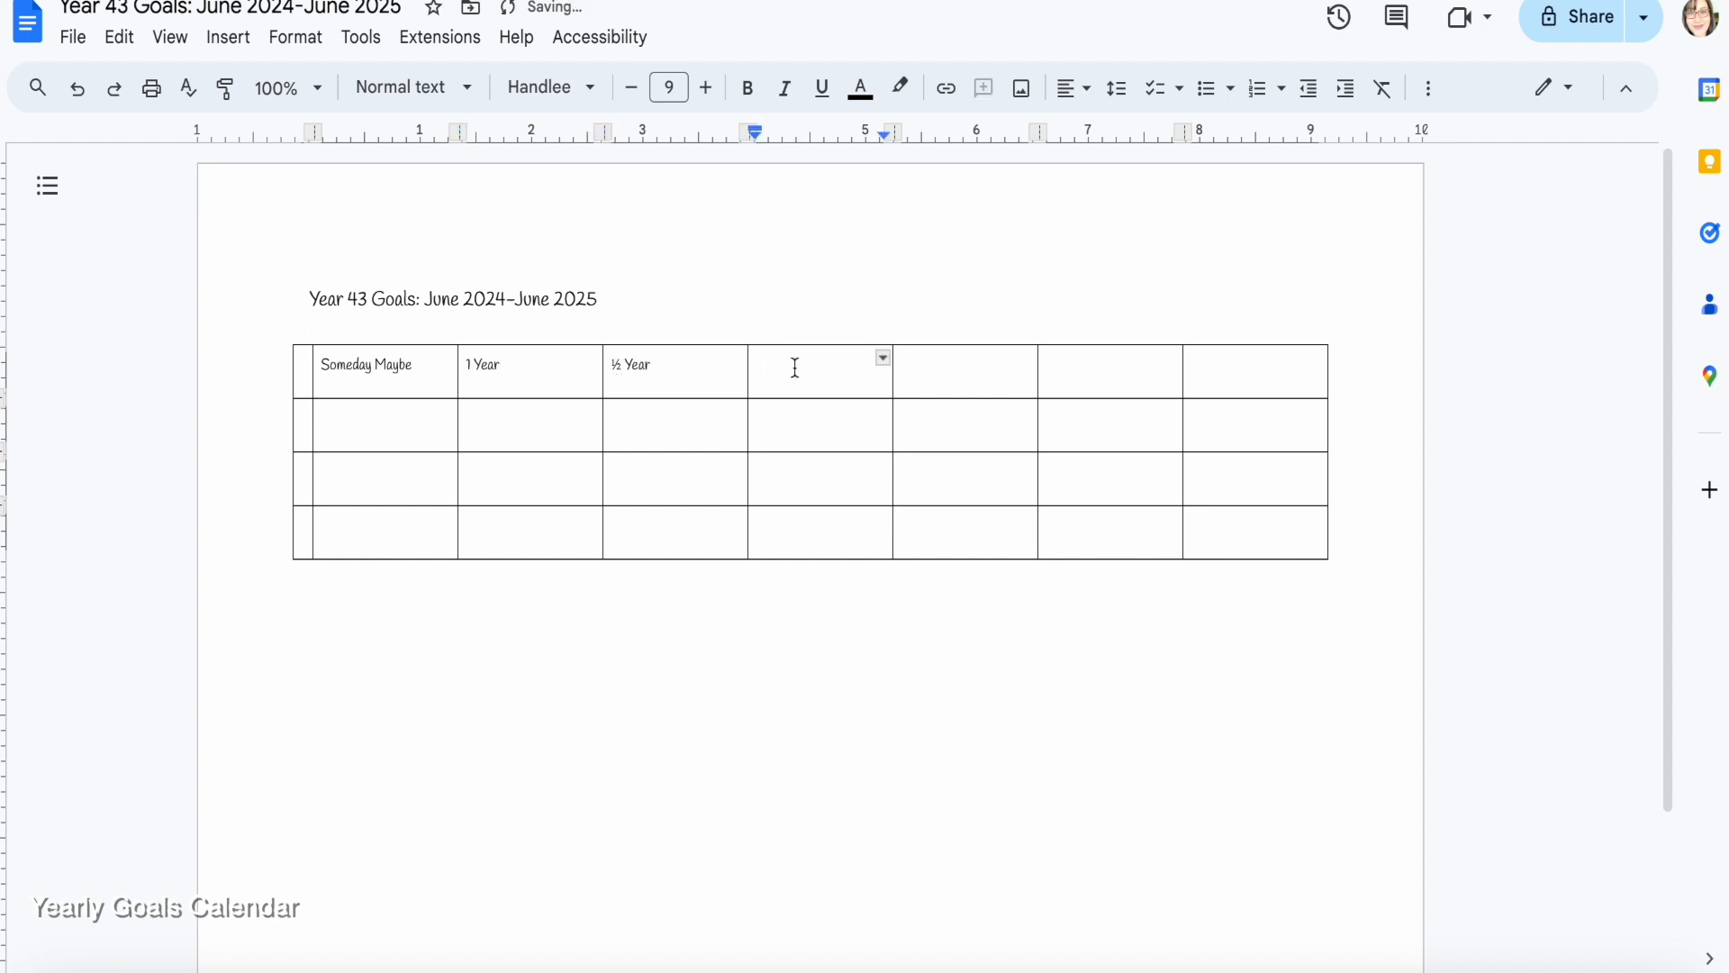
text(Quarterly)
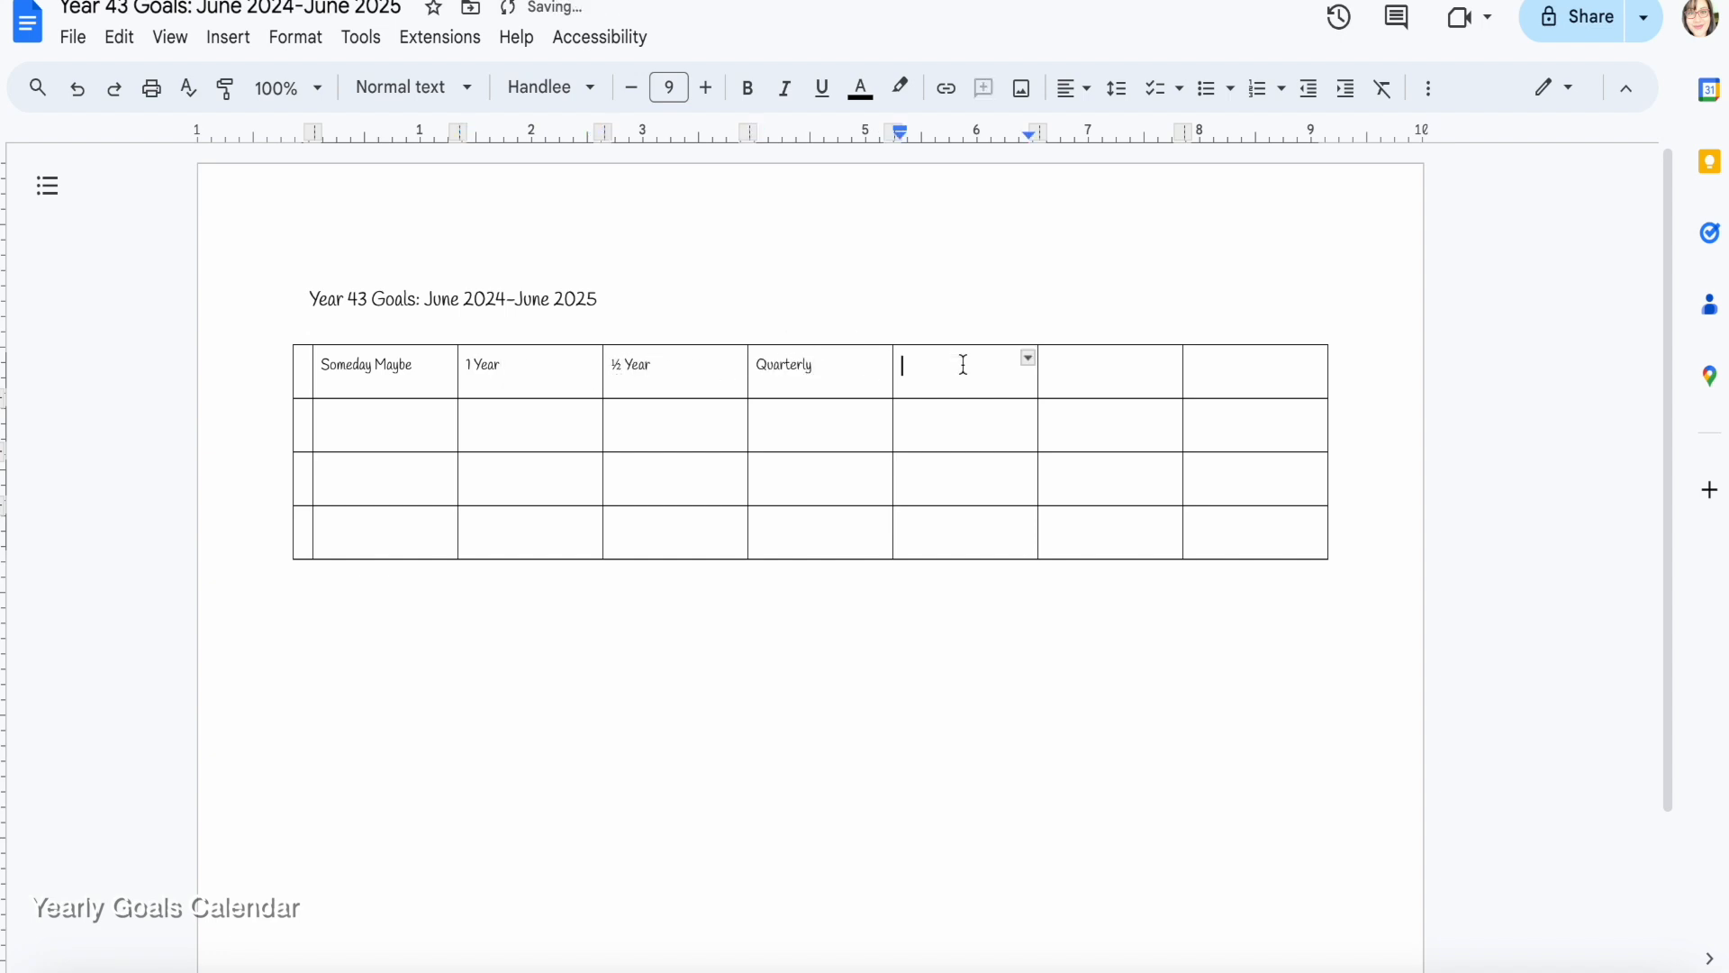
text(Monthly)
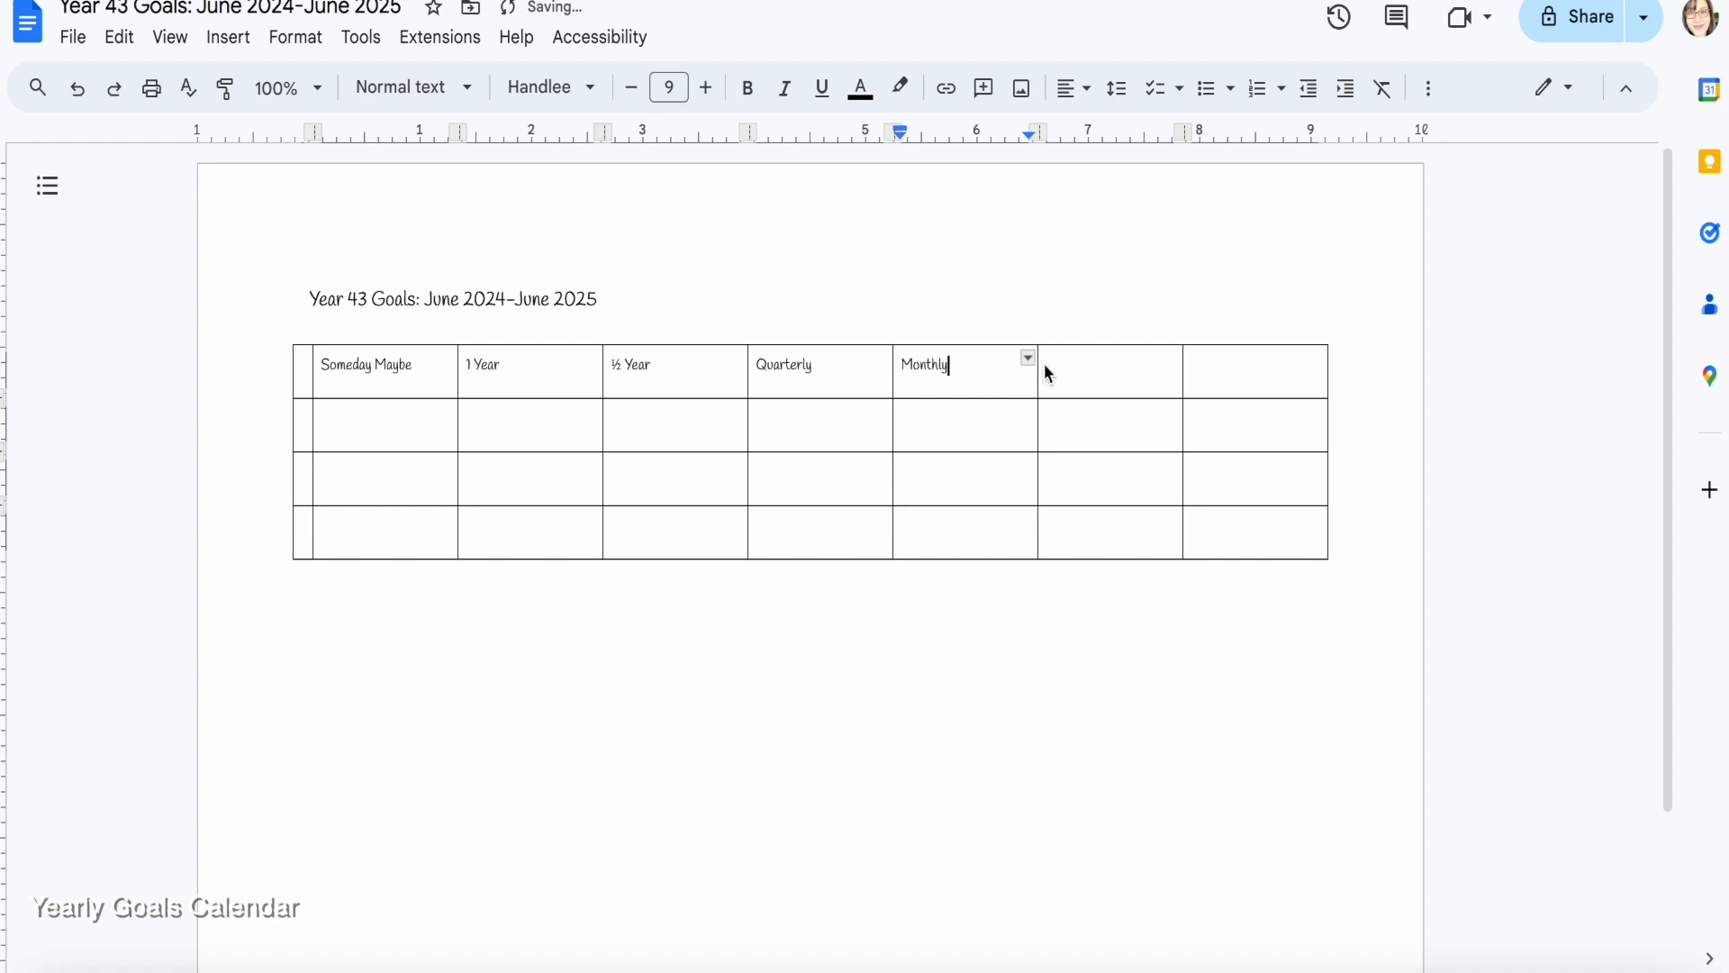
text(Weekly)
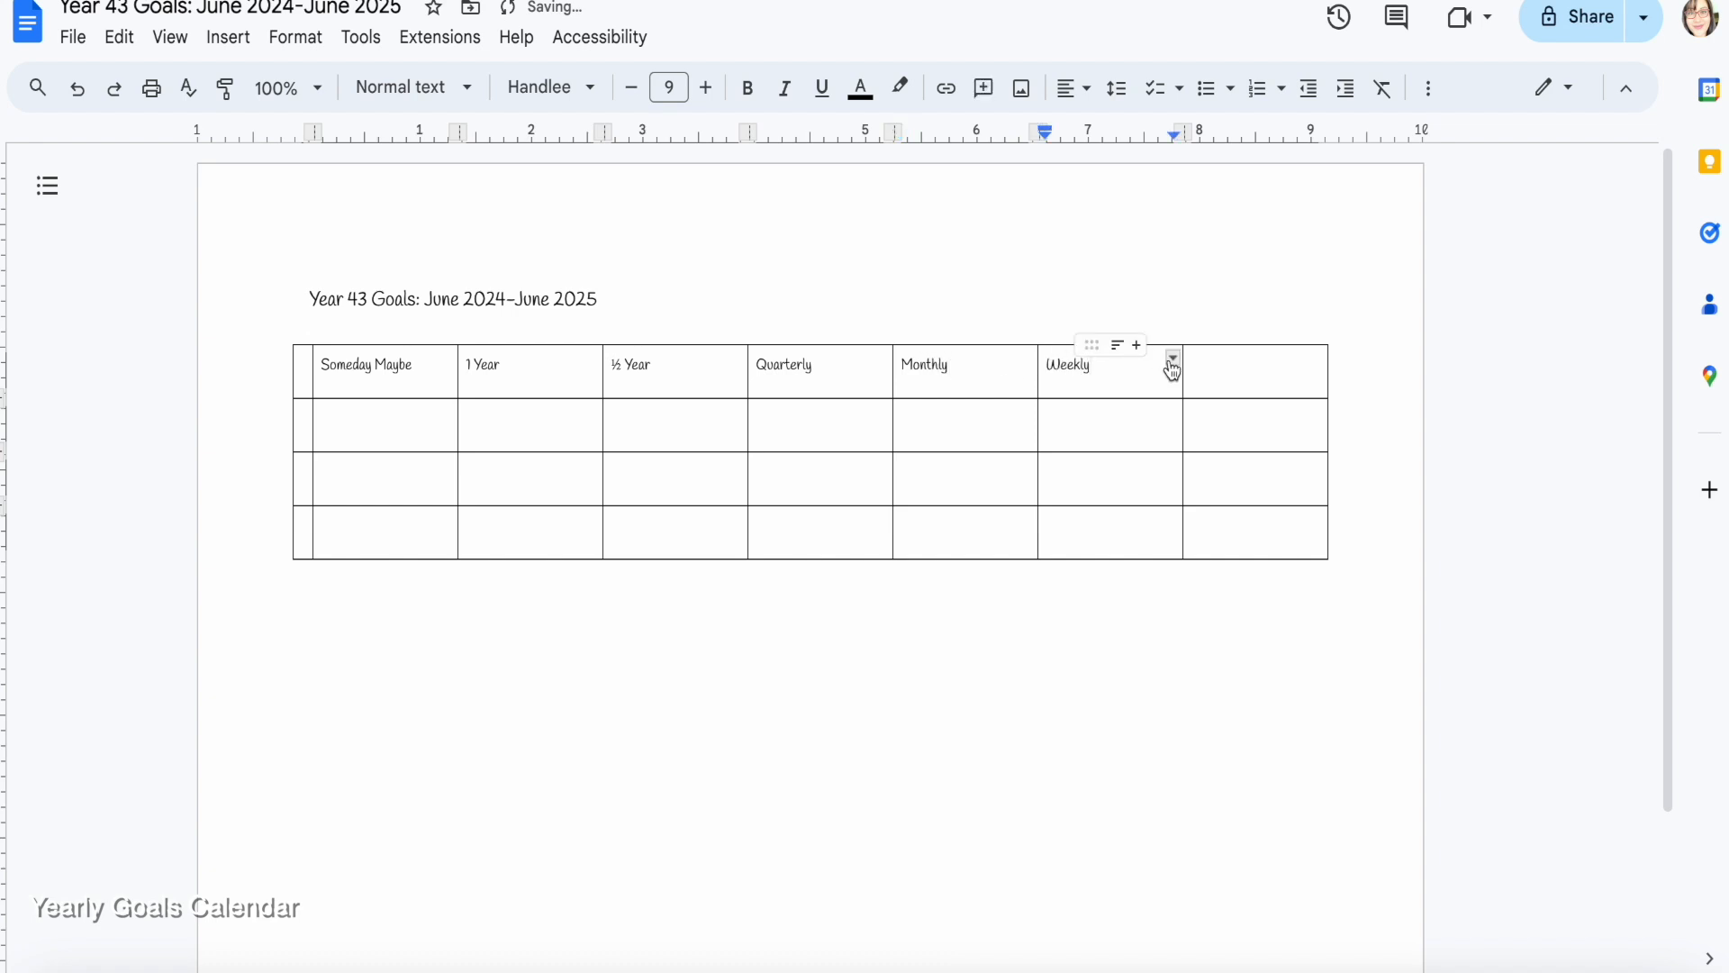
text(Daily)
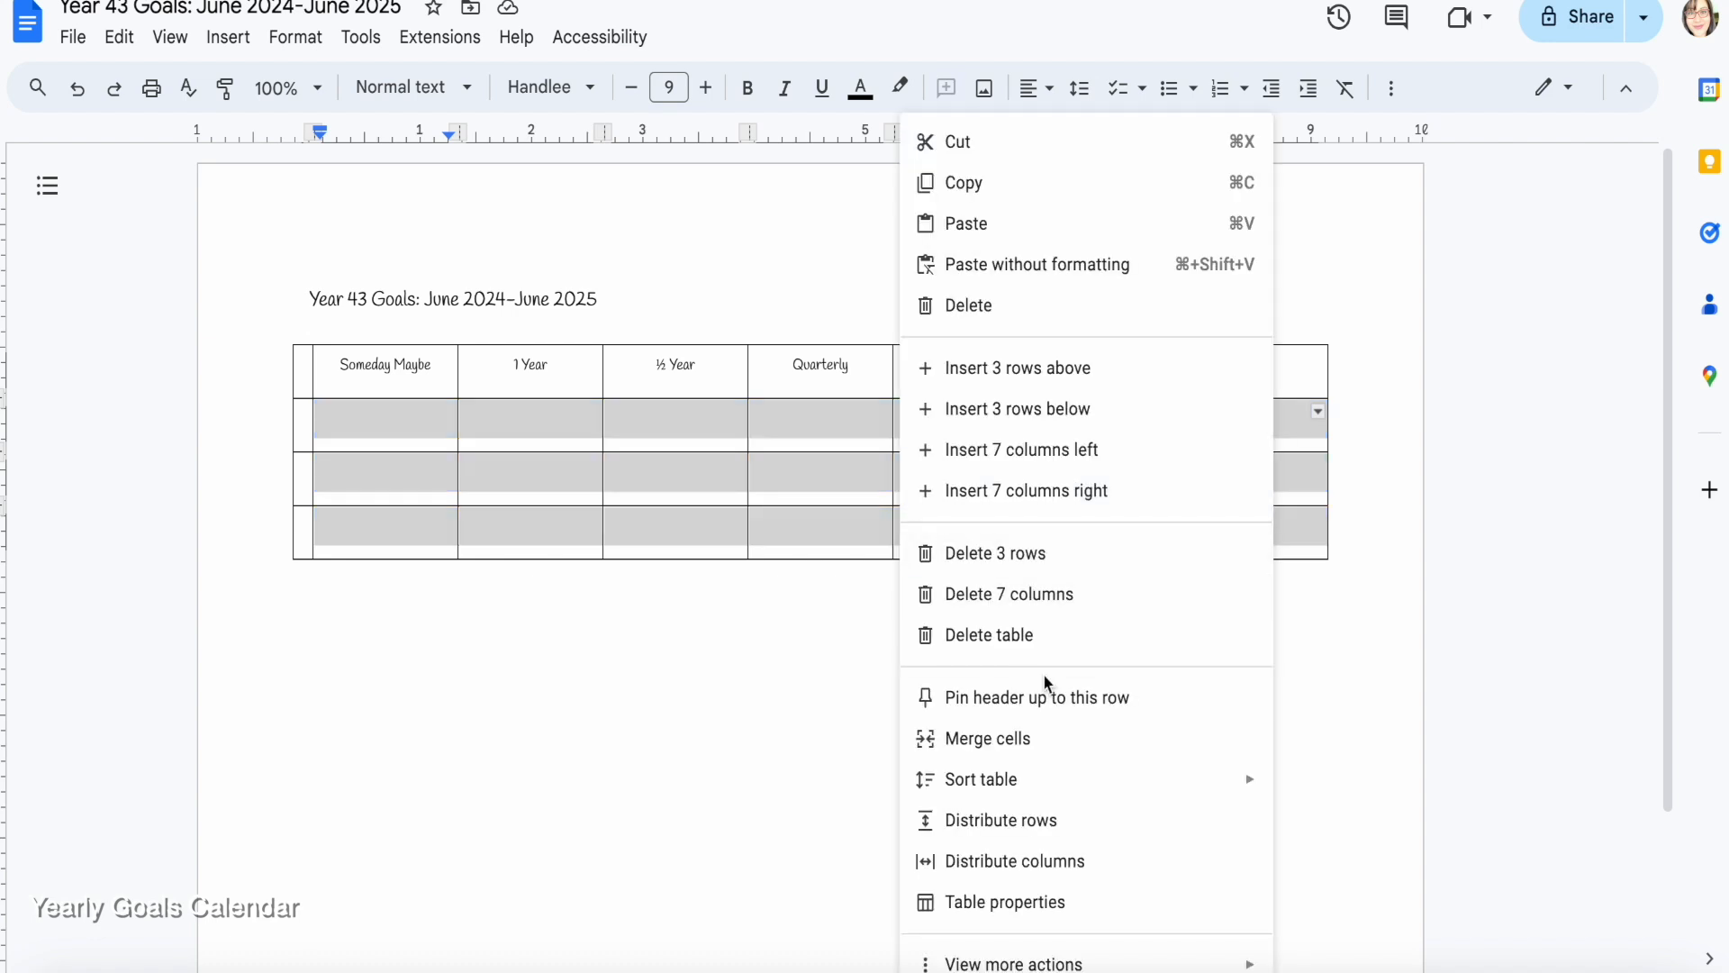
Set a 1.7-inch minimum row height and a 0.4-inch first column width
click(1005, 900)
text(1.7)
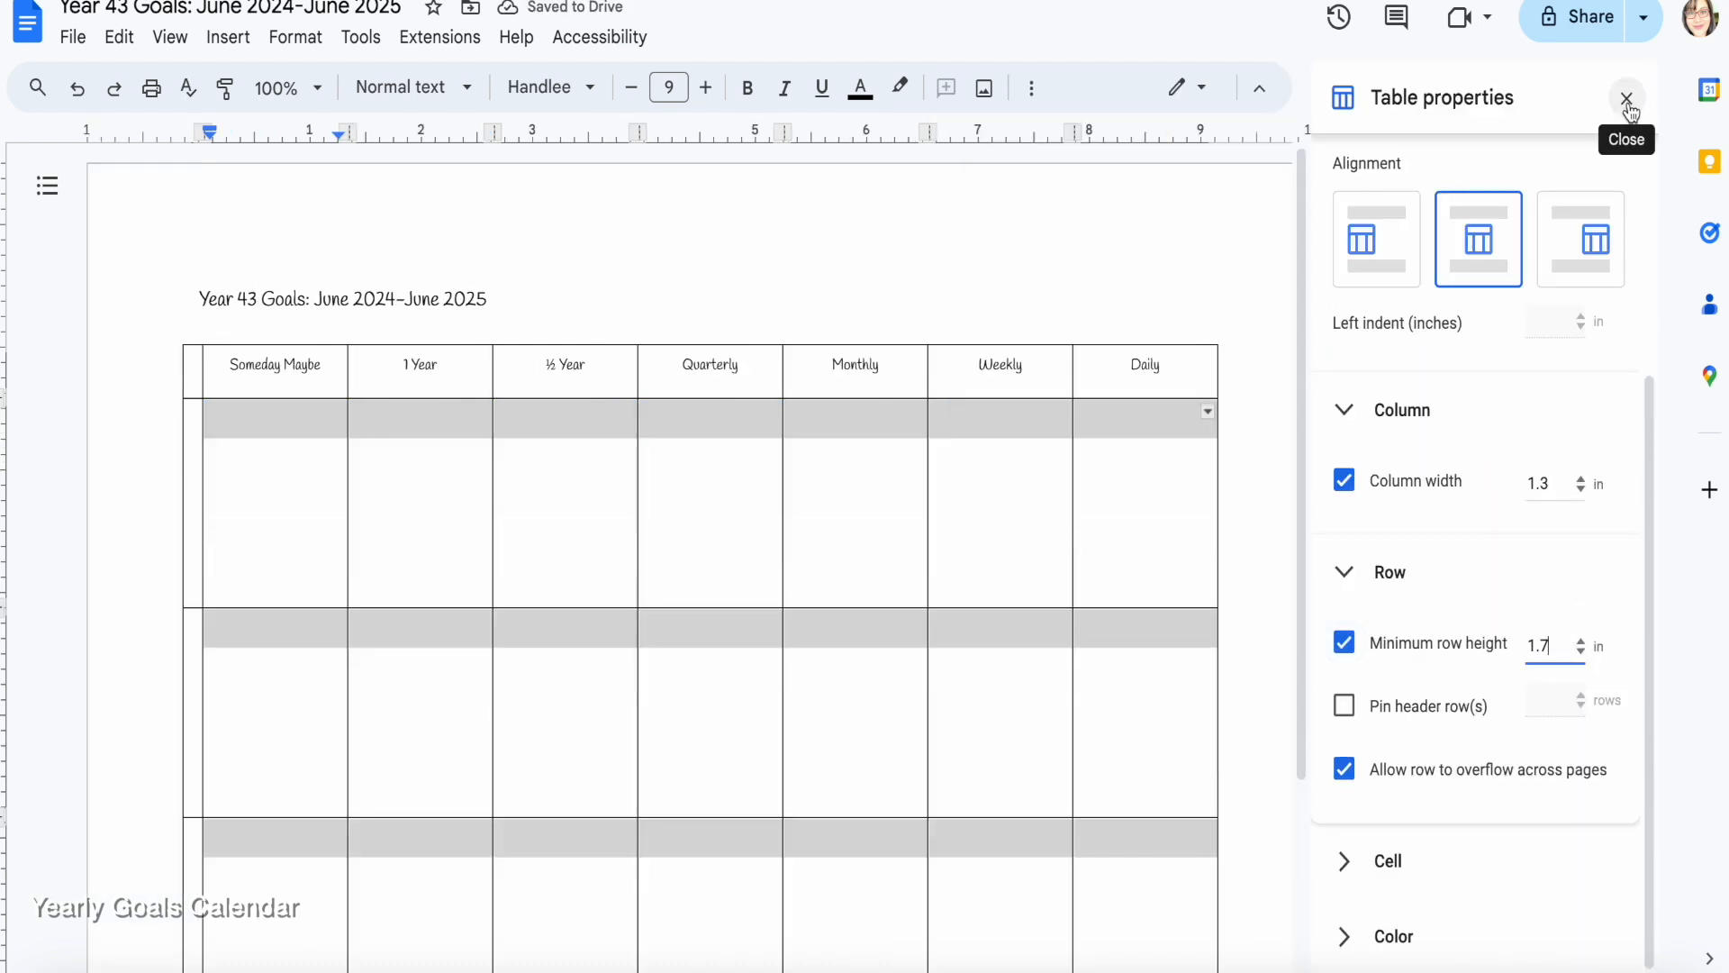
click(1626, 98)
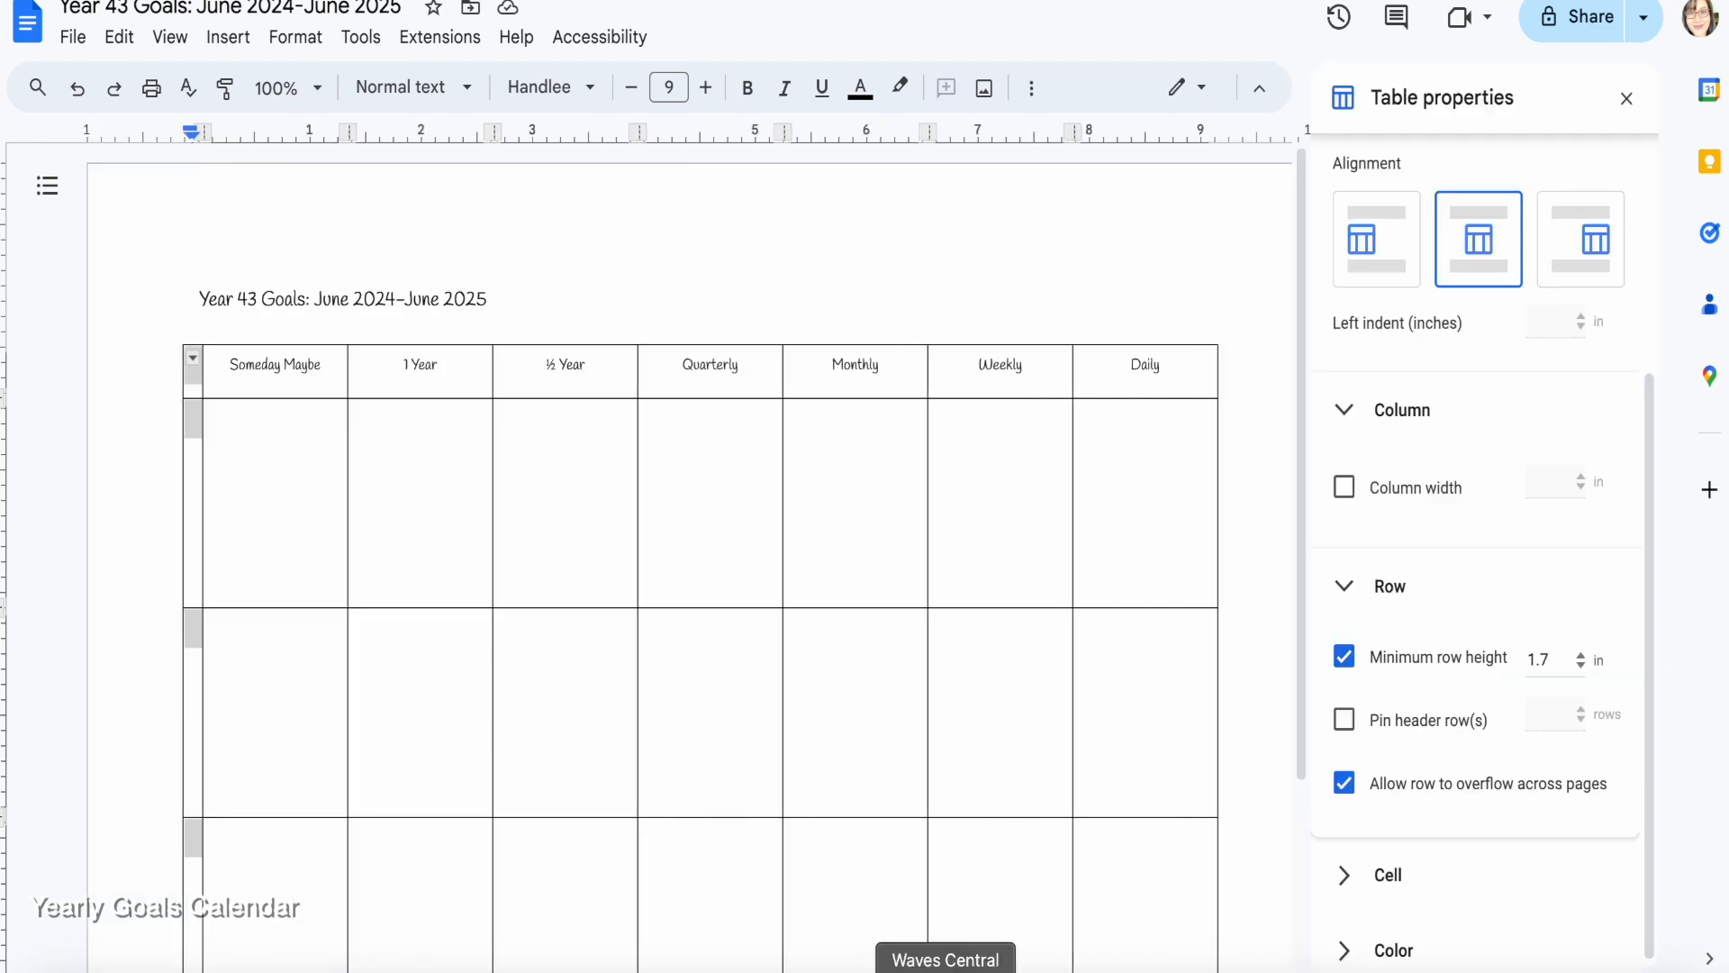
mouse_move(1349, 409)
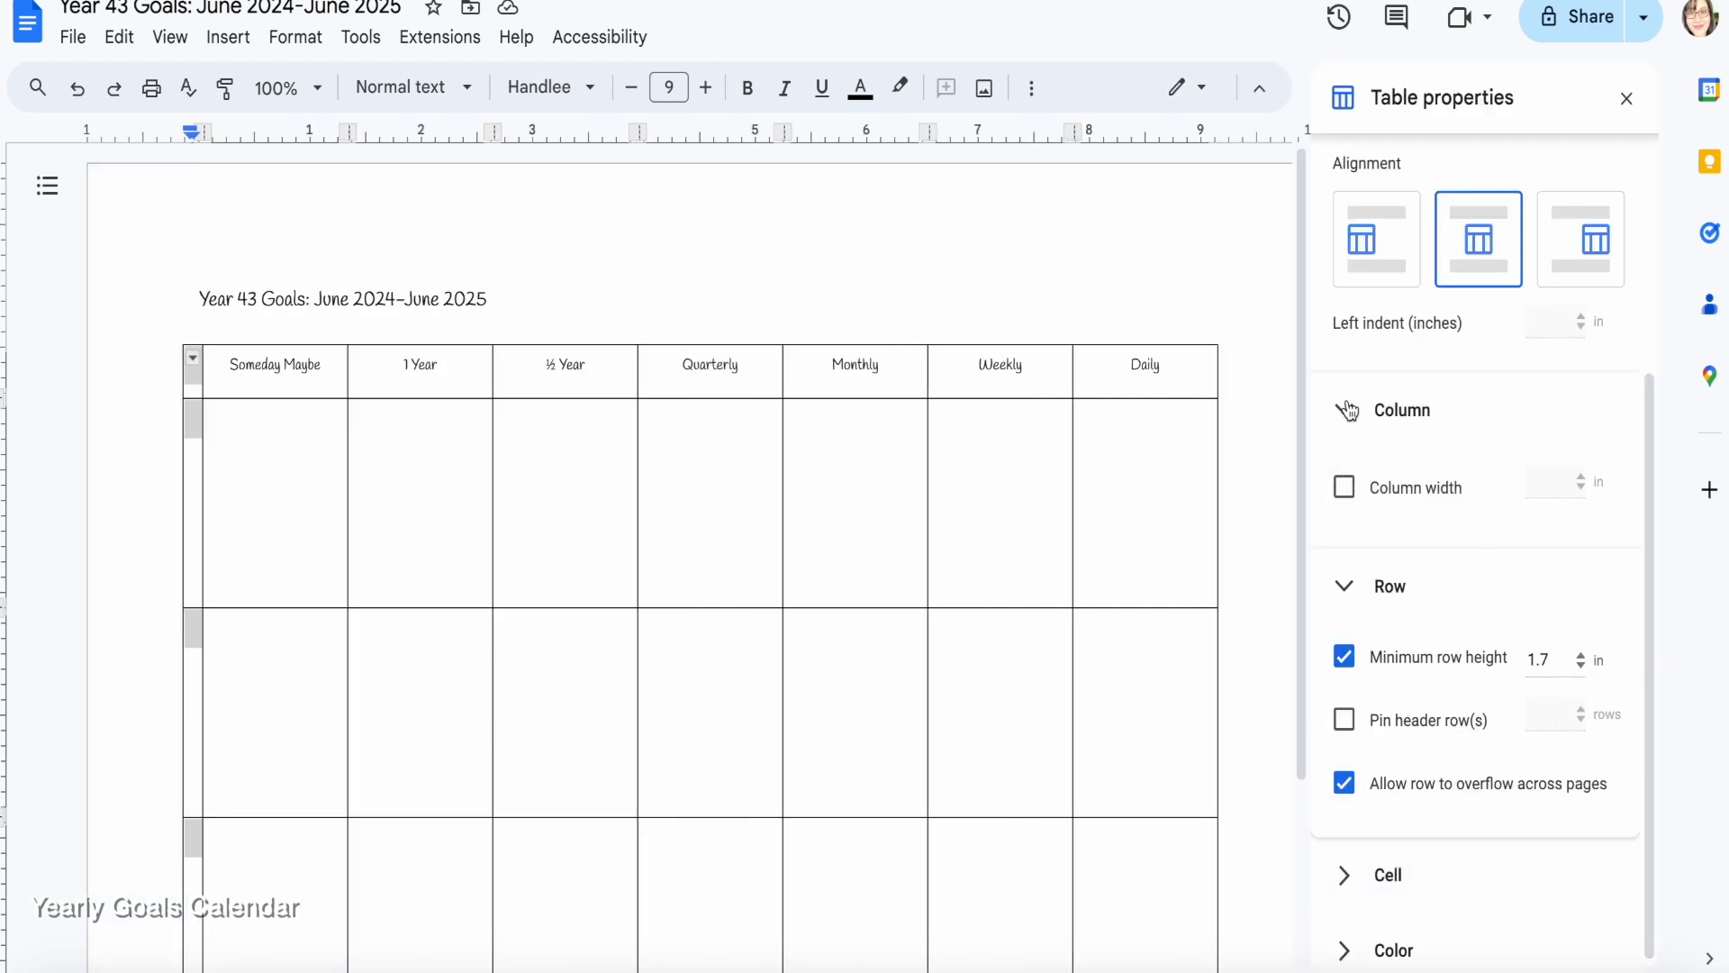
click(1342, 486)
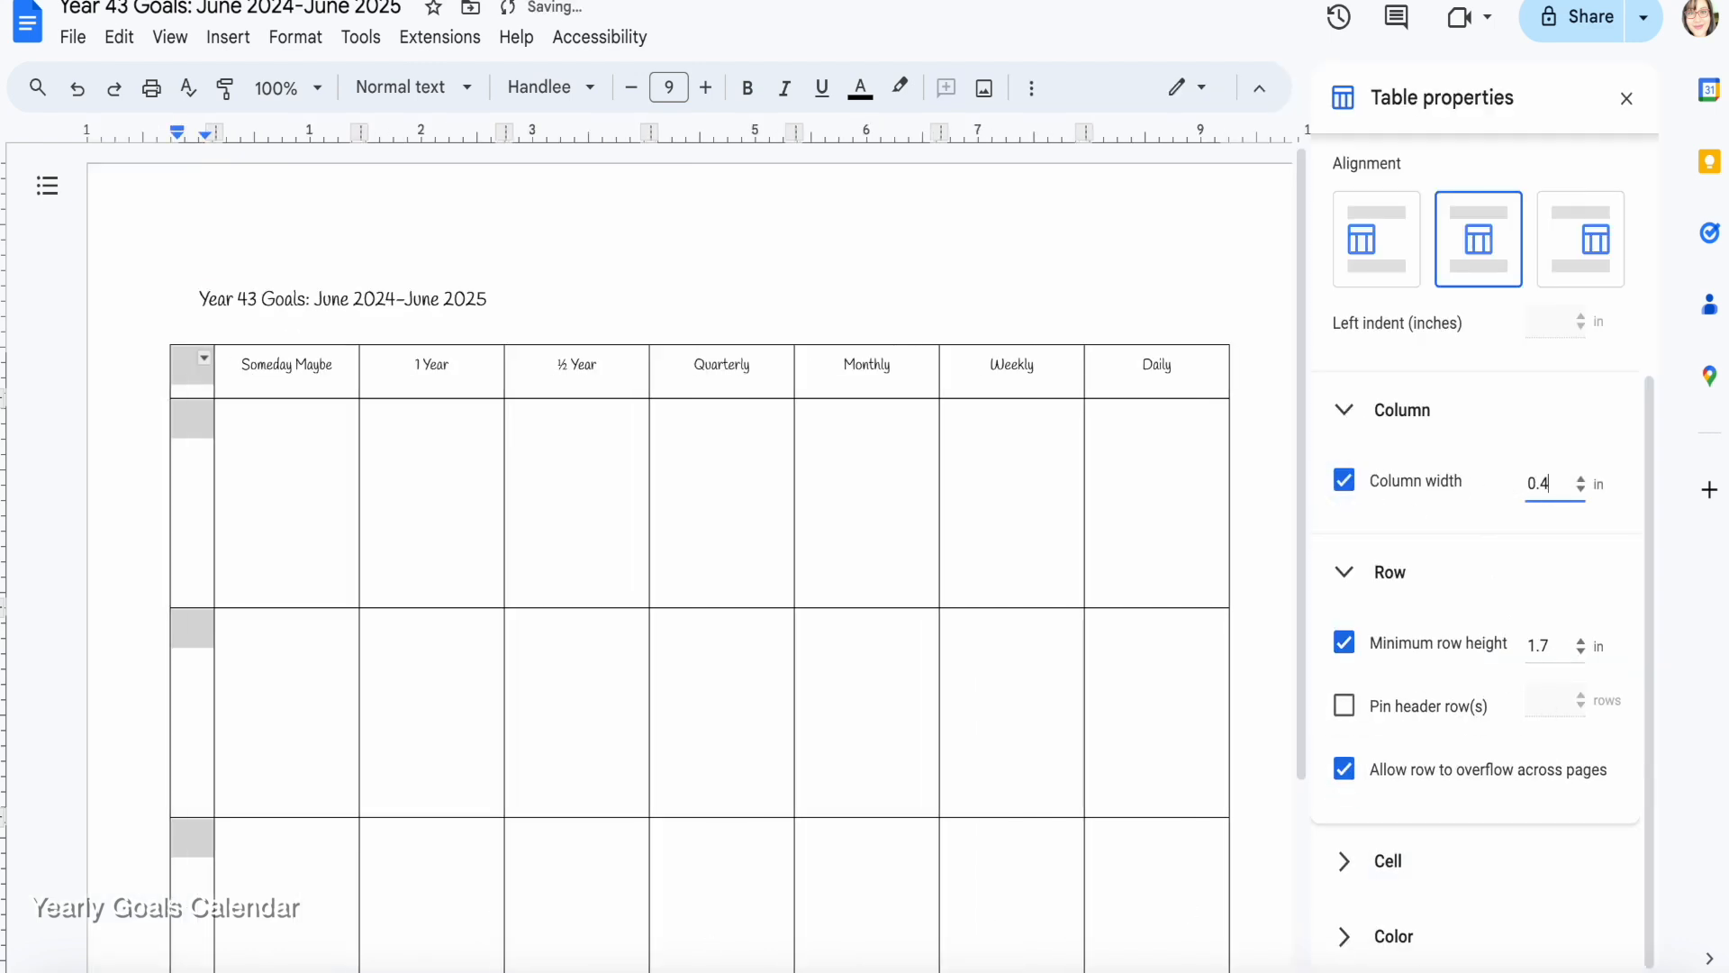
click(1626, 98)
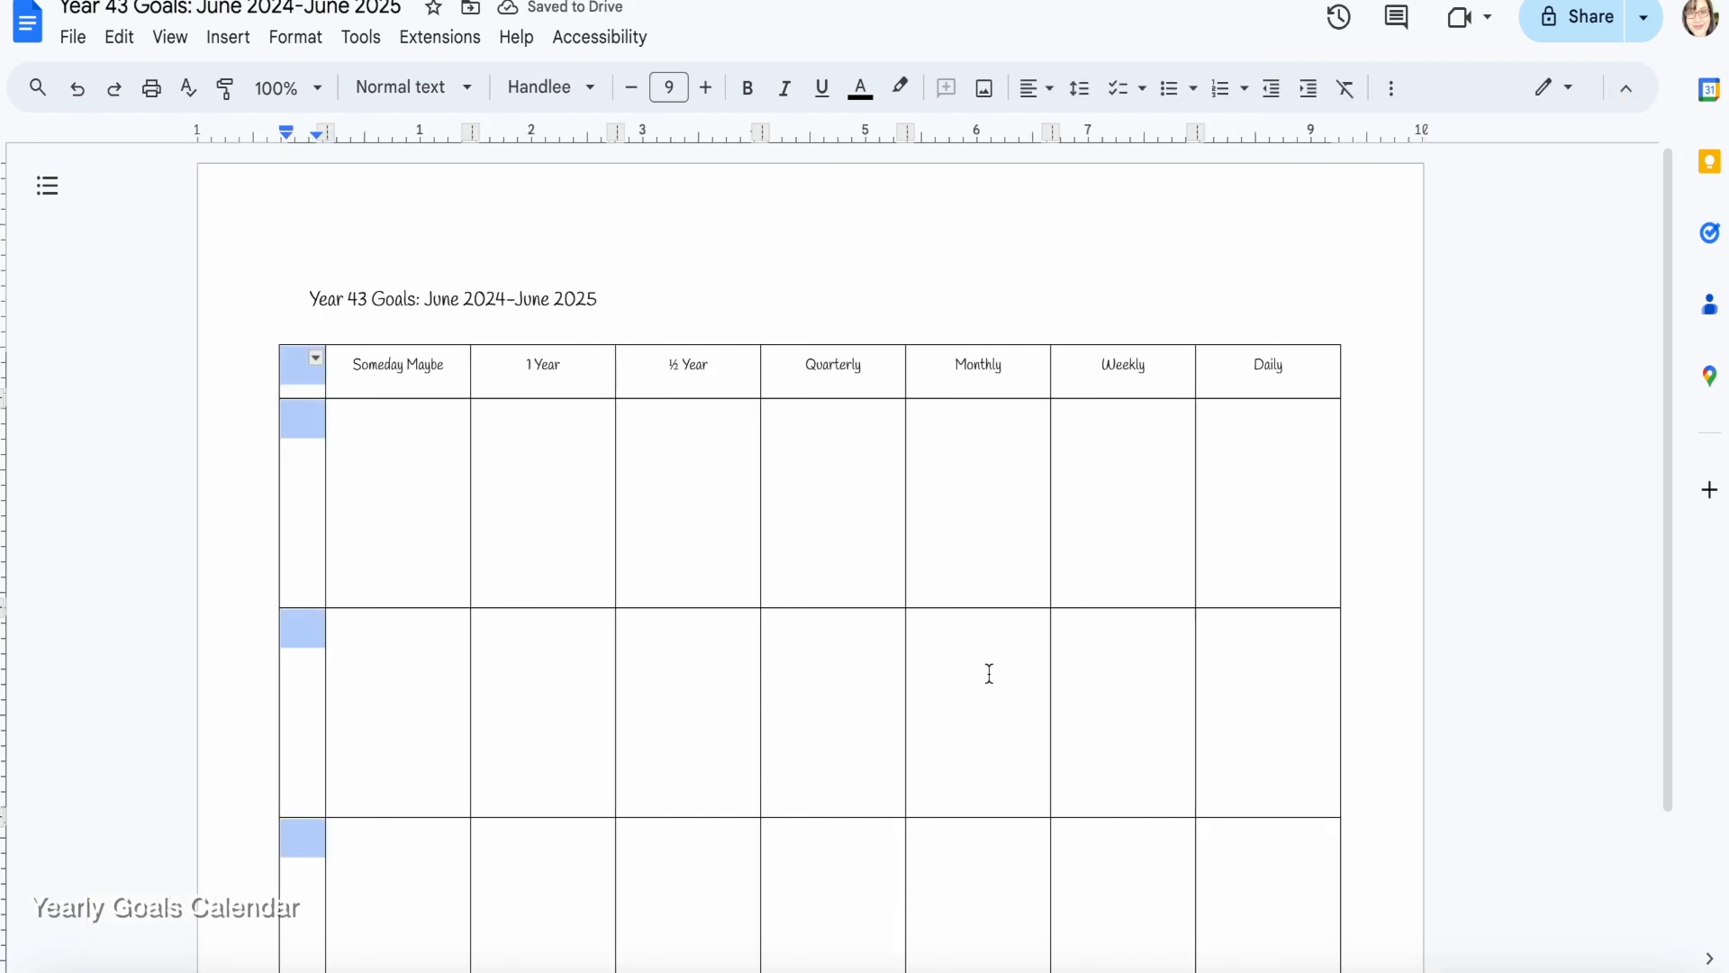
Add rotated drawing labels 'Writing Community' and 'Writing' to the table's first column
click(227, 36)
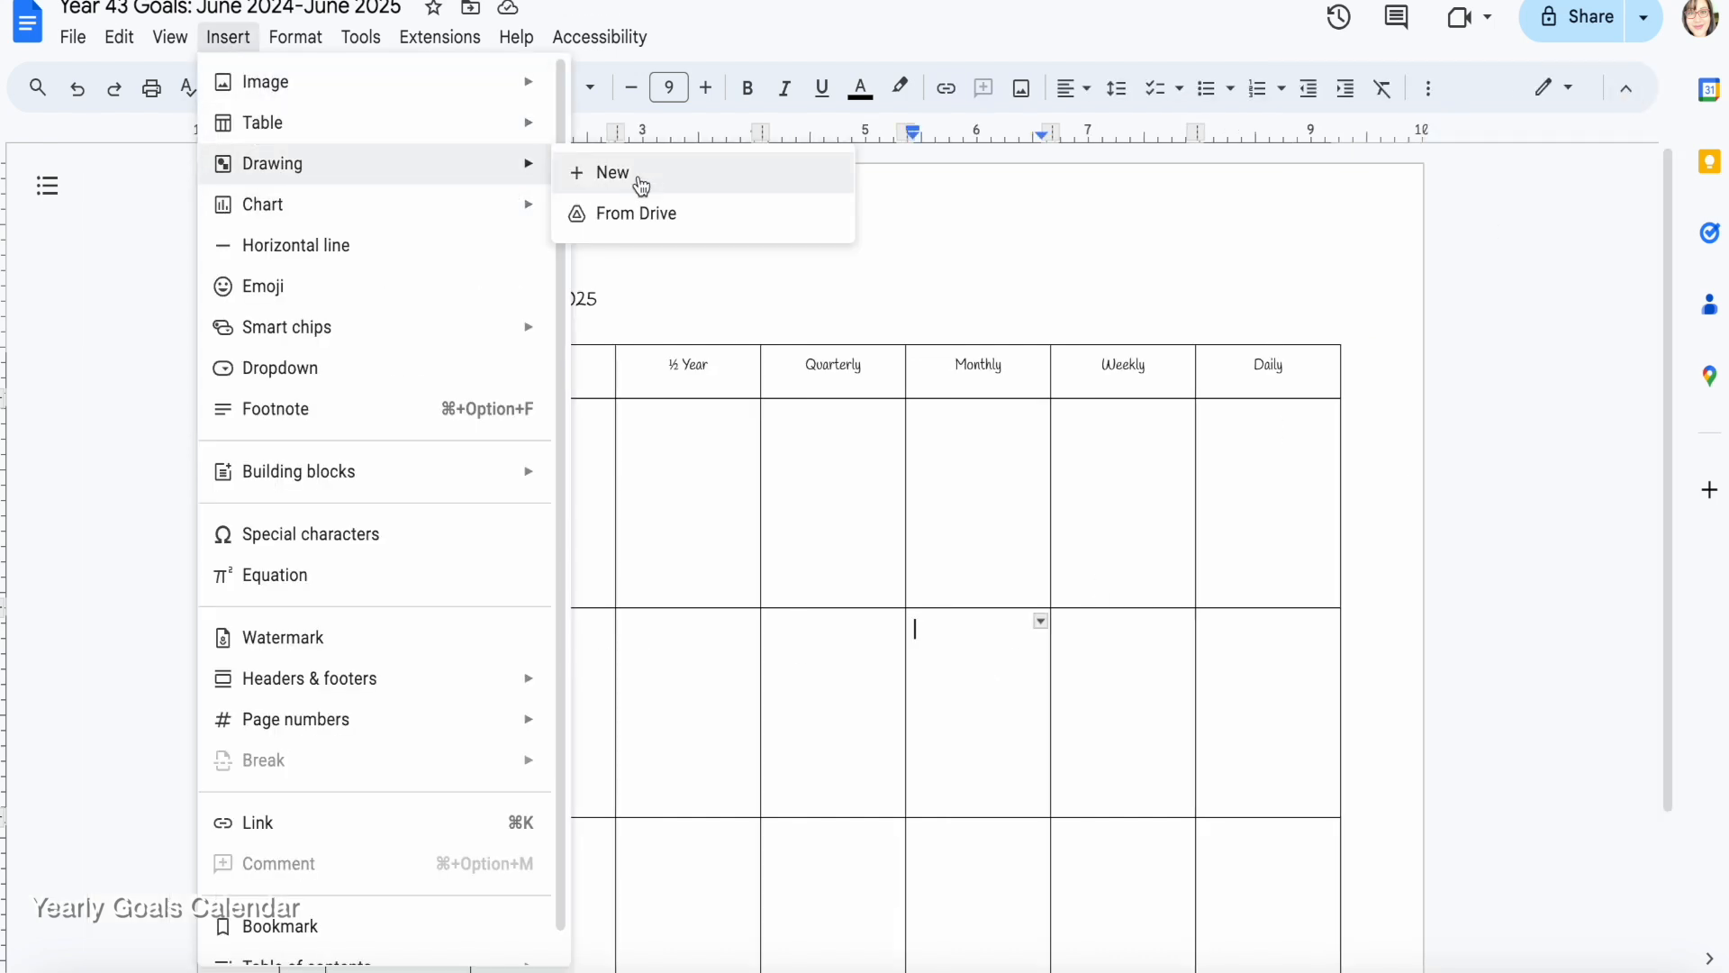
click(612, 172)
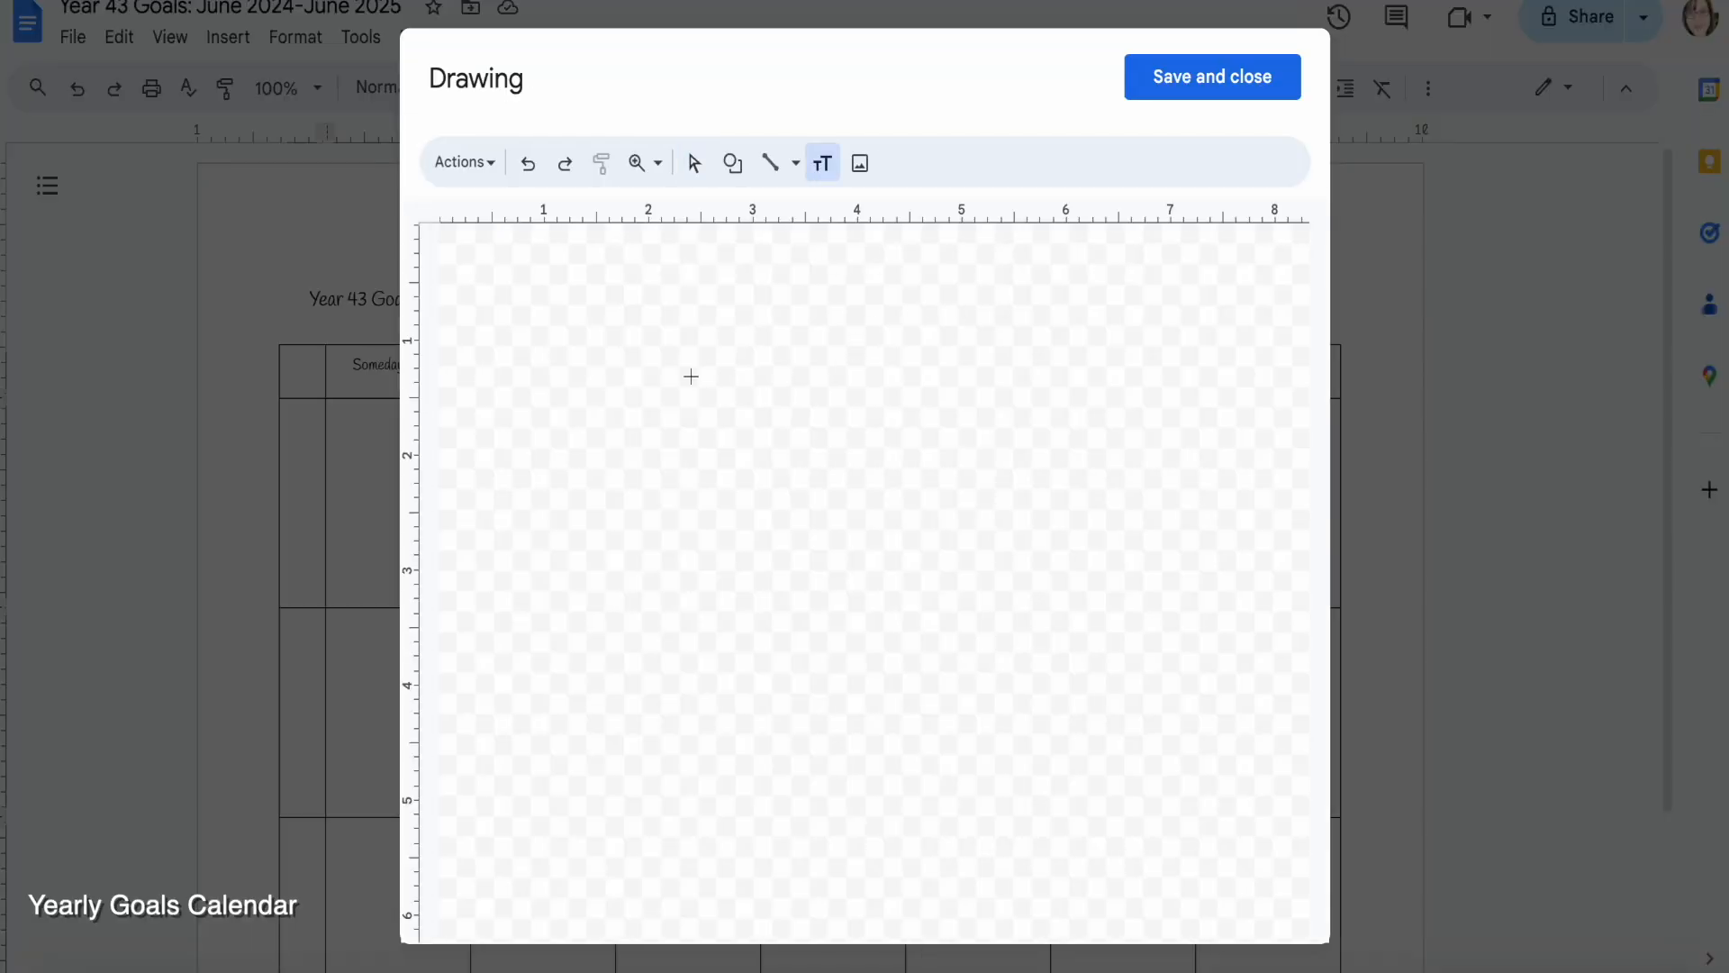
text(Writing Community)
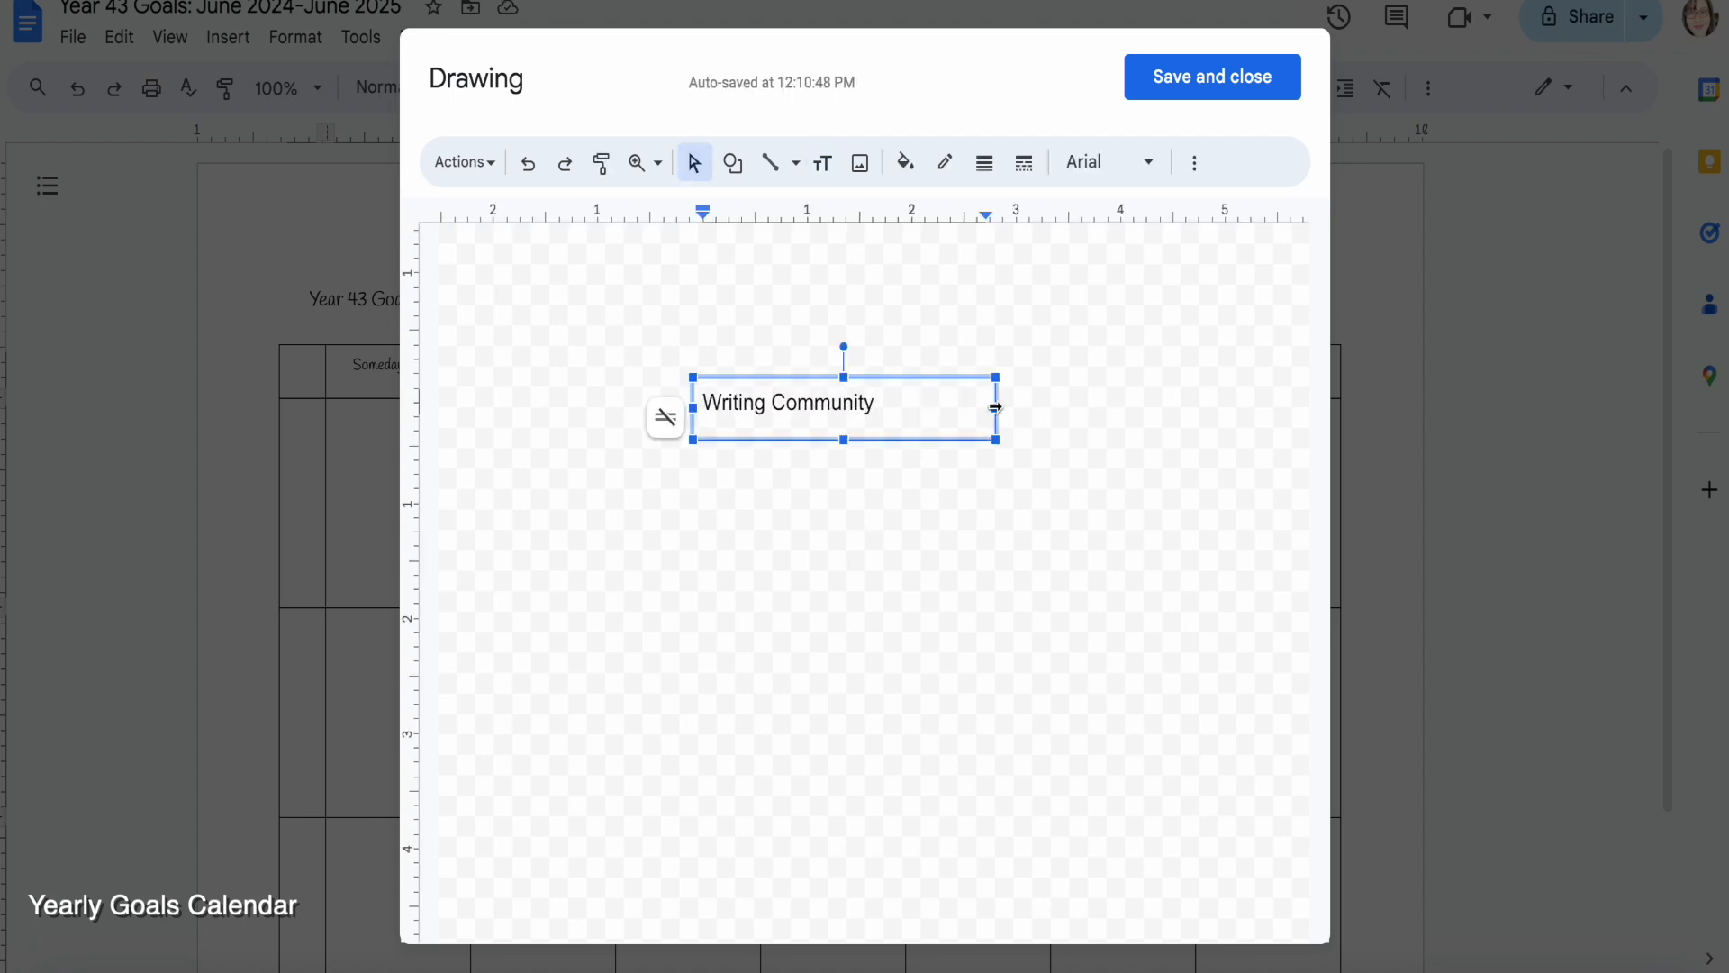
drag(992, 407, 909, 407)
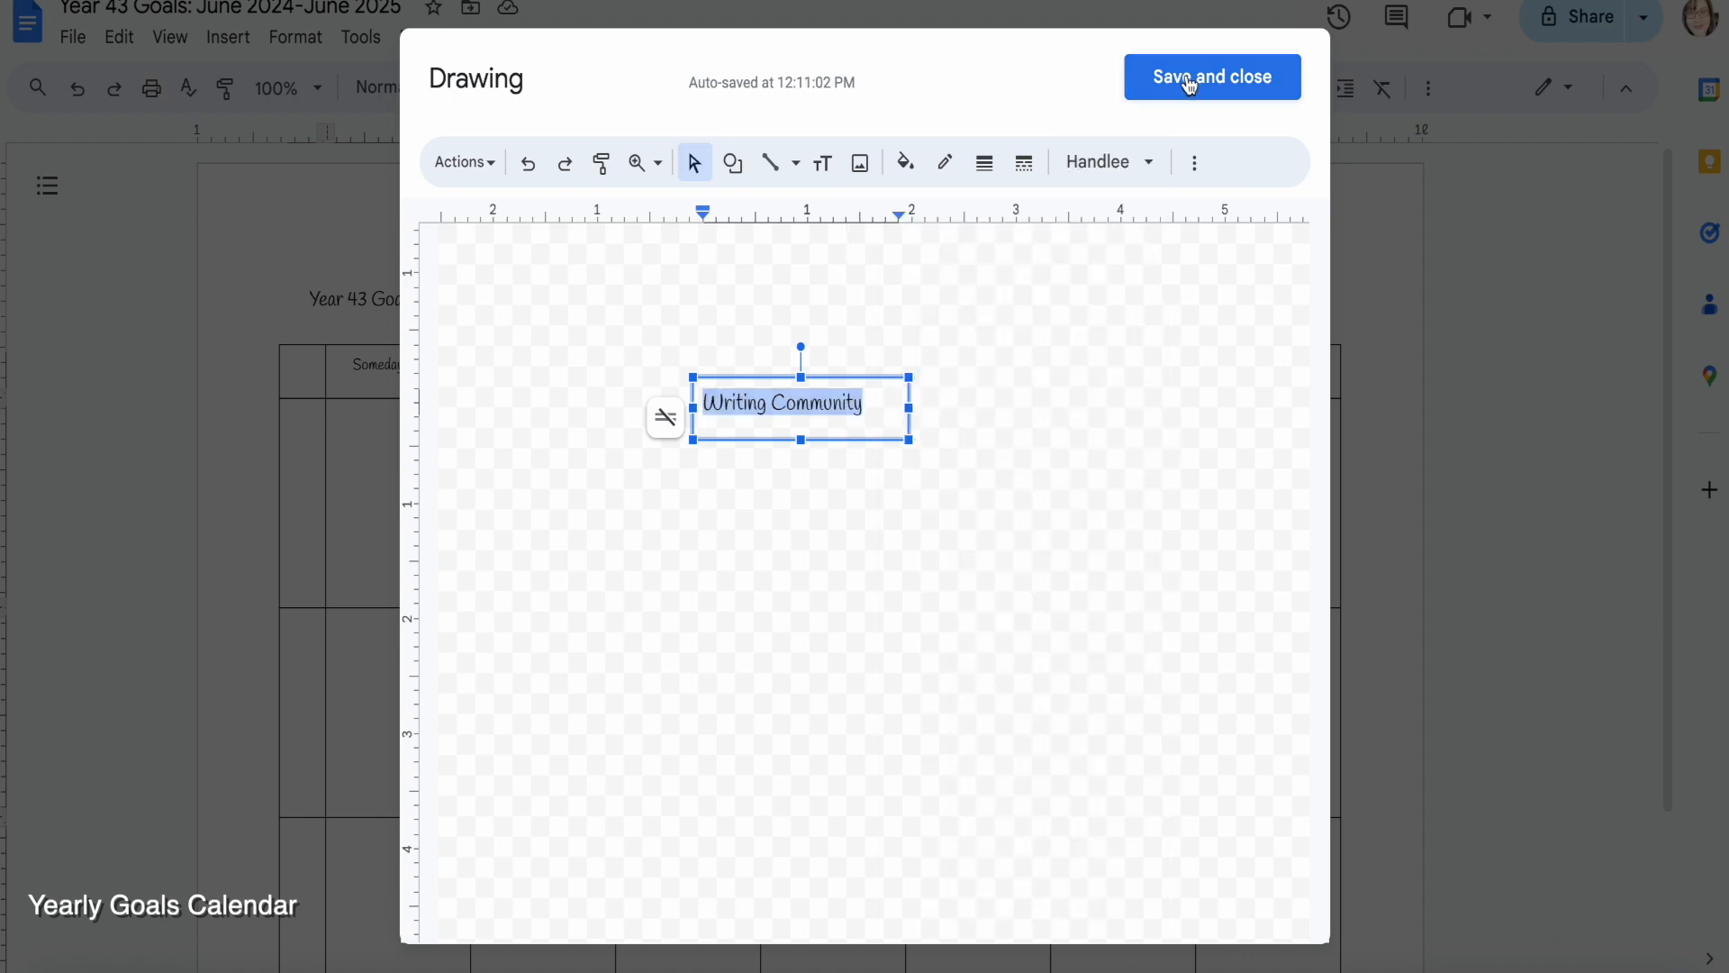
click(1211, 77)
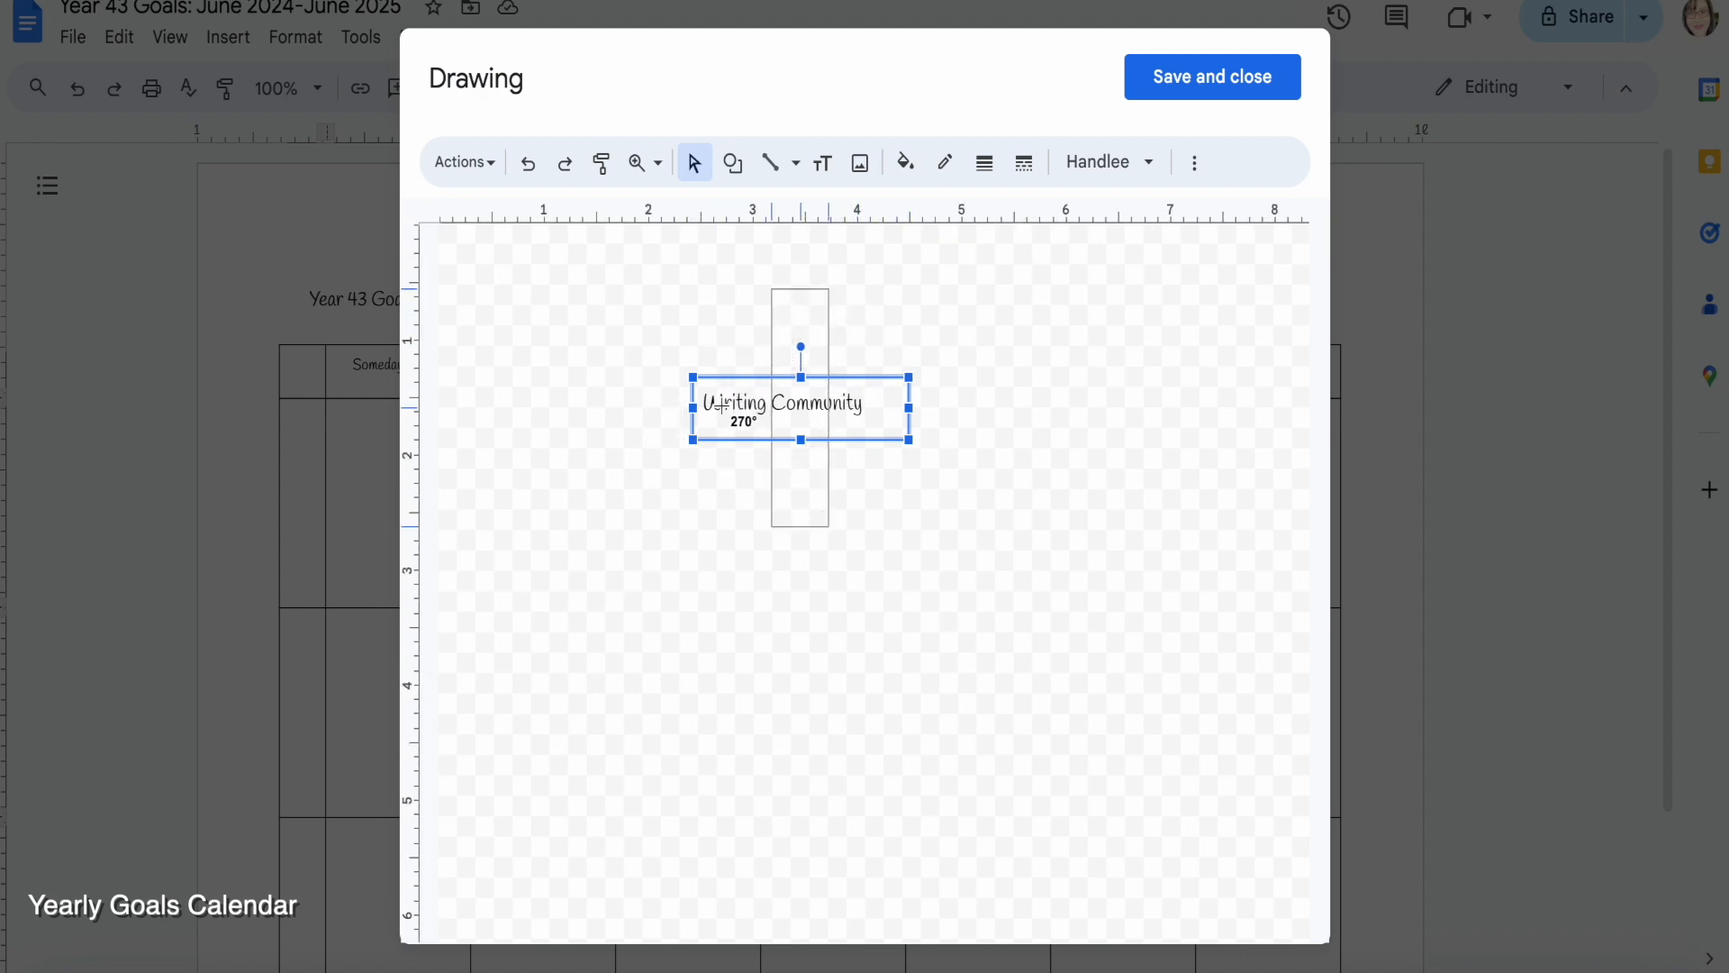
click(1209, 76)
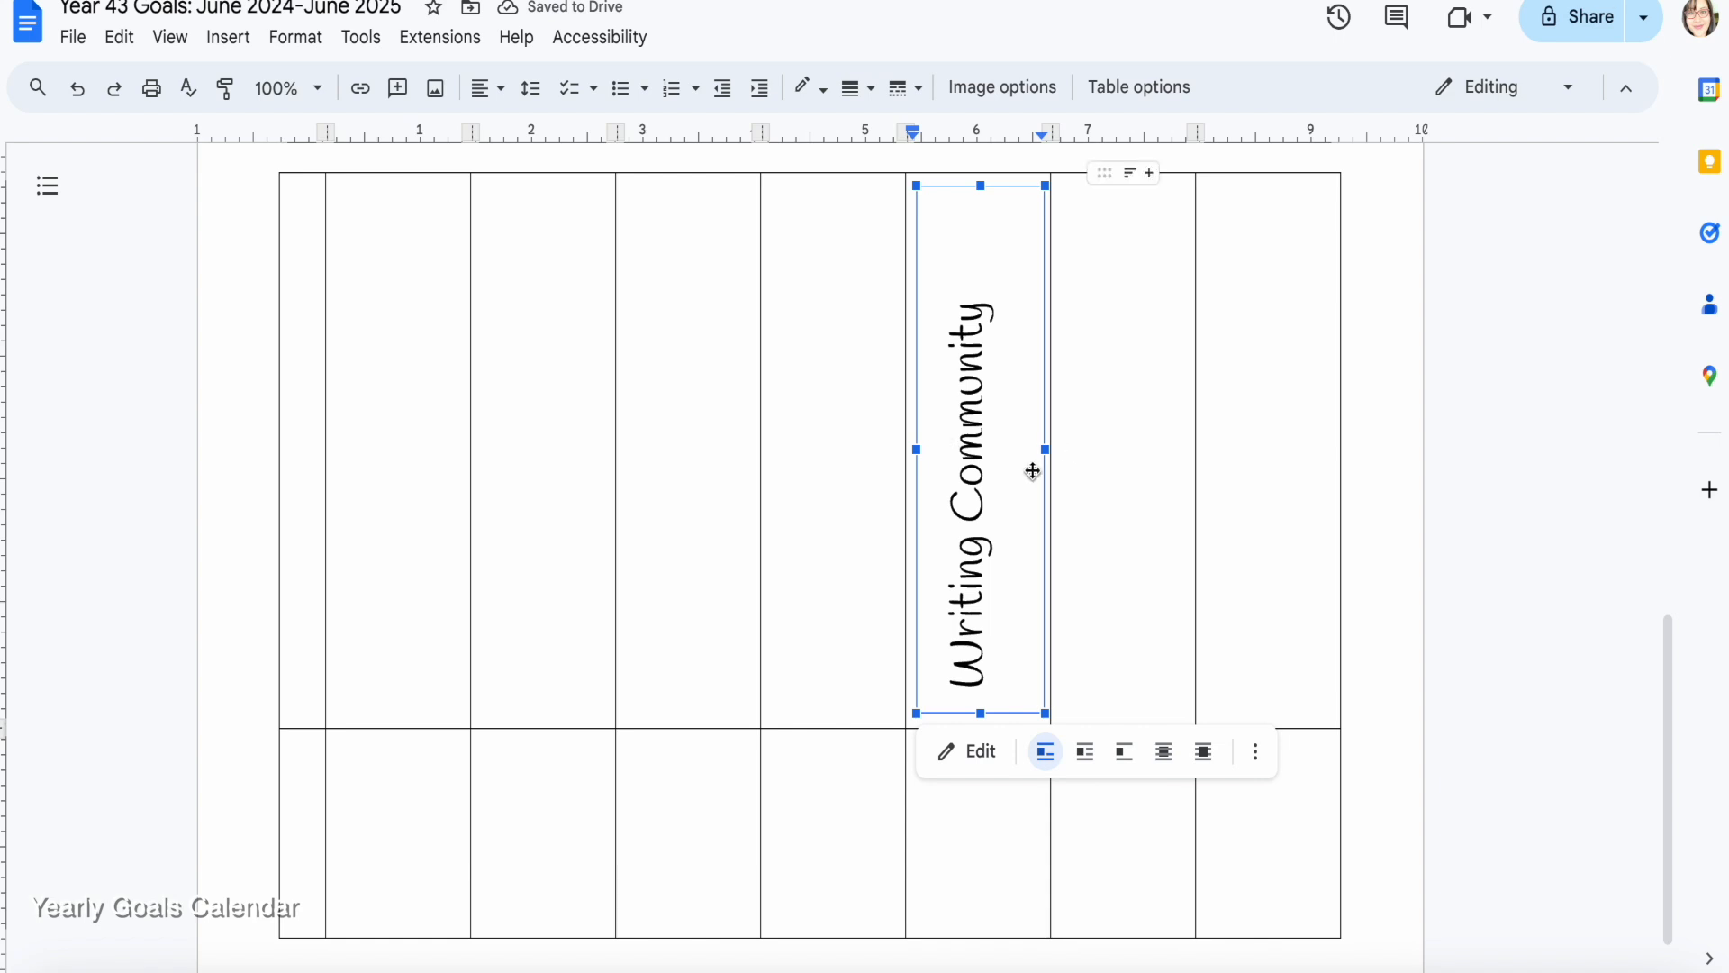
key(delete)
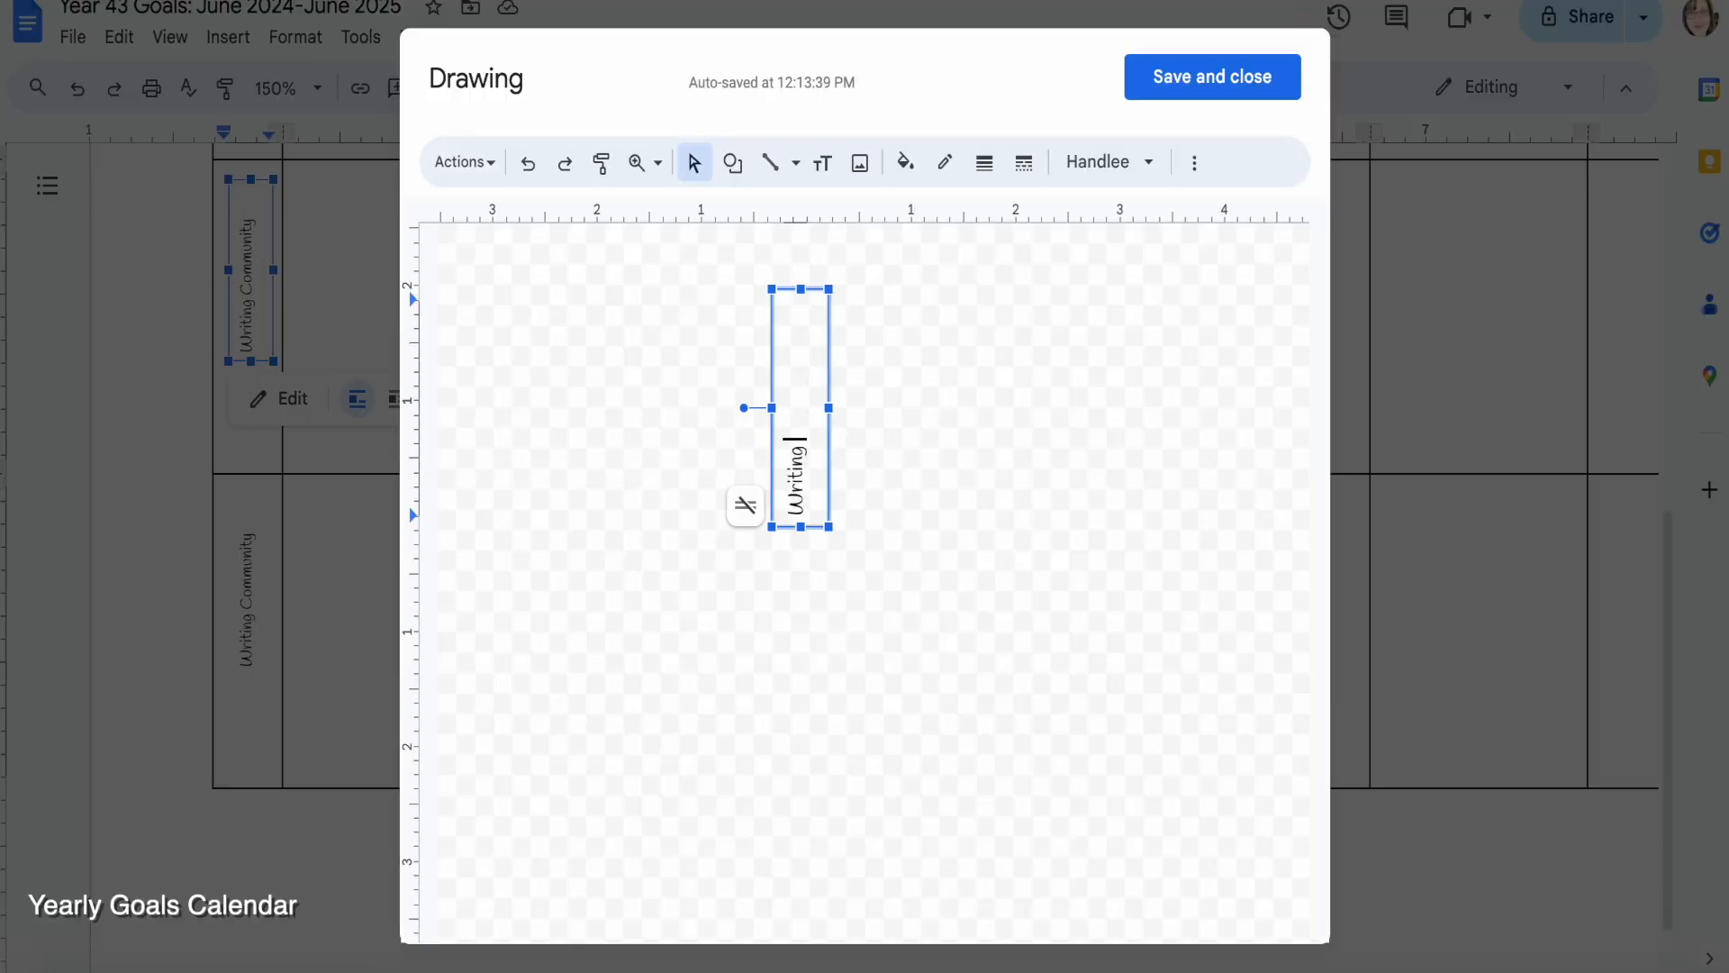
click(1209, 76)
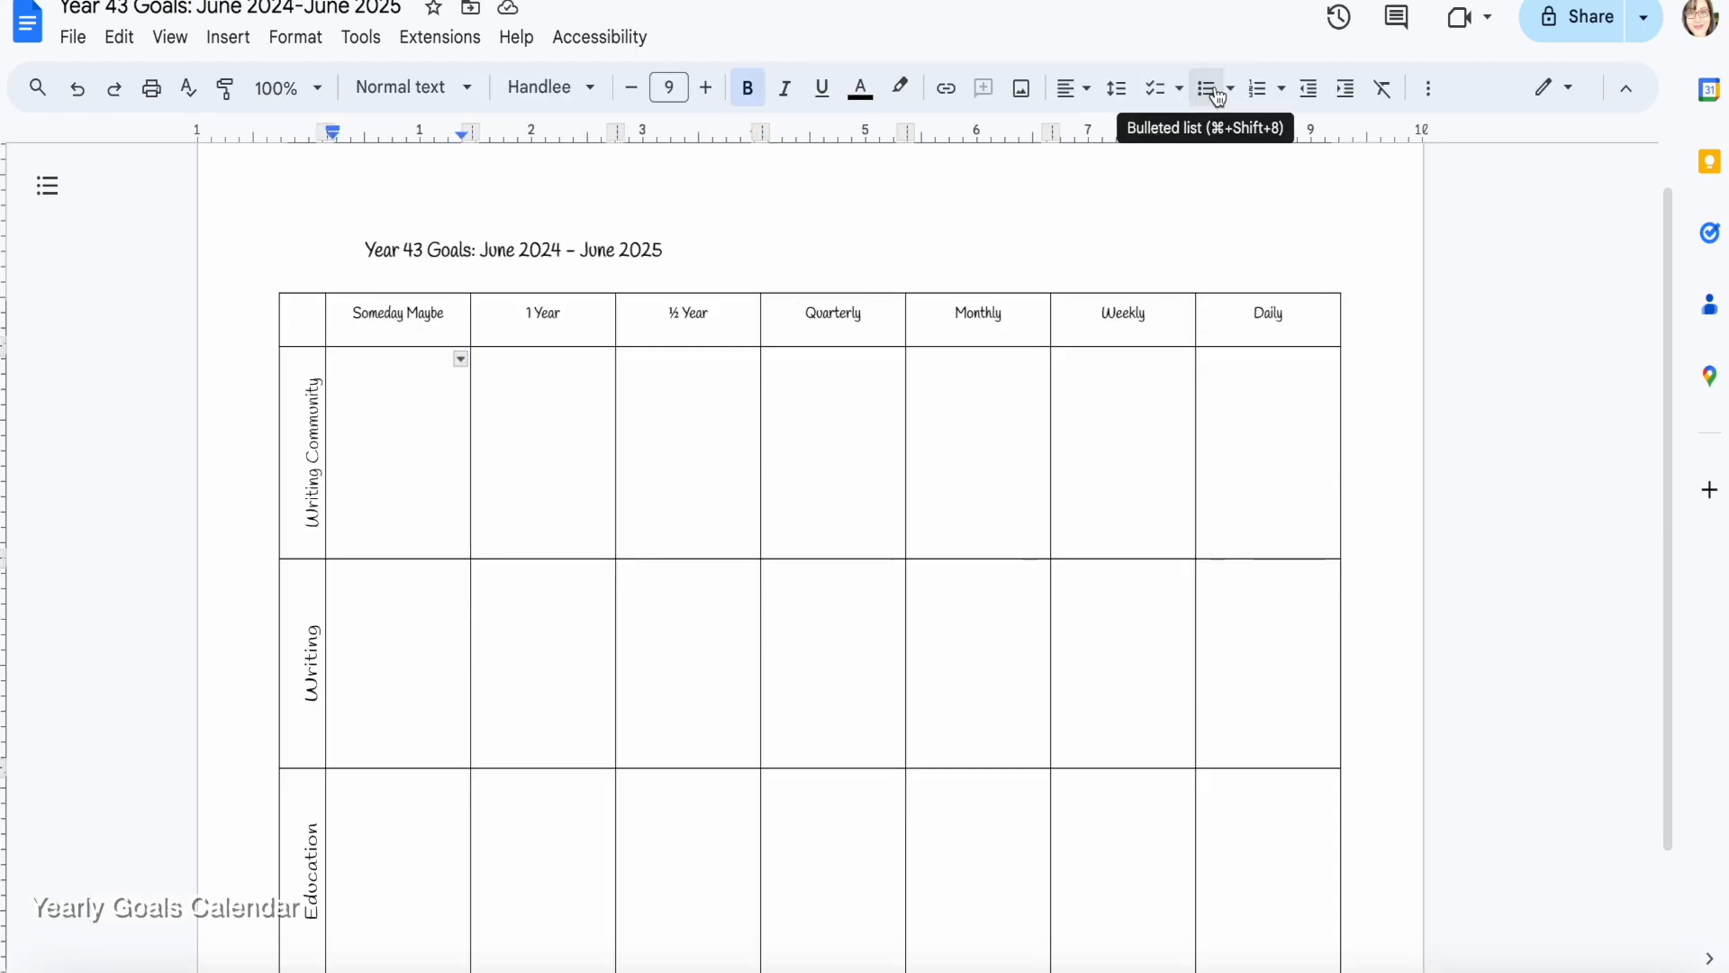
Add the bullet 'Writing Group of my own online 5 or more people' under Someday Maybe
click(1204, 88)
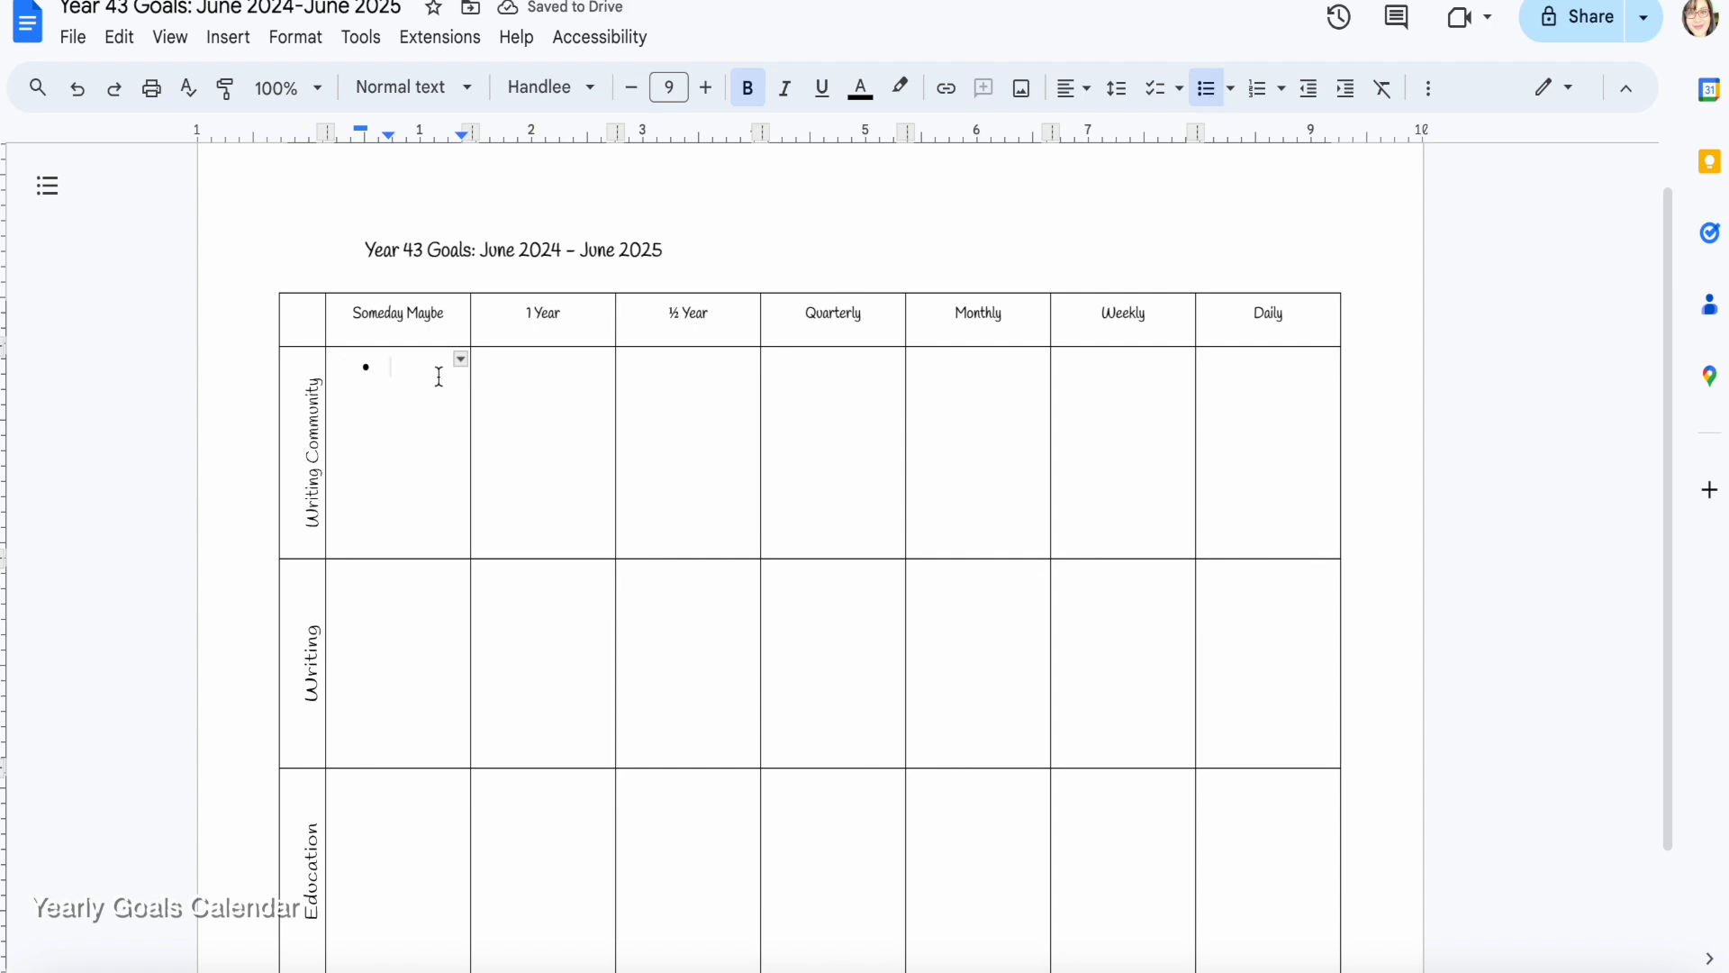
text(Writing Group of my own onlin)
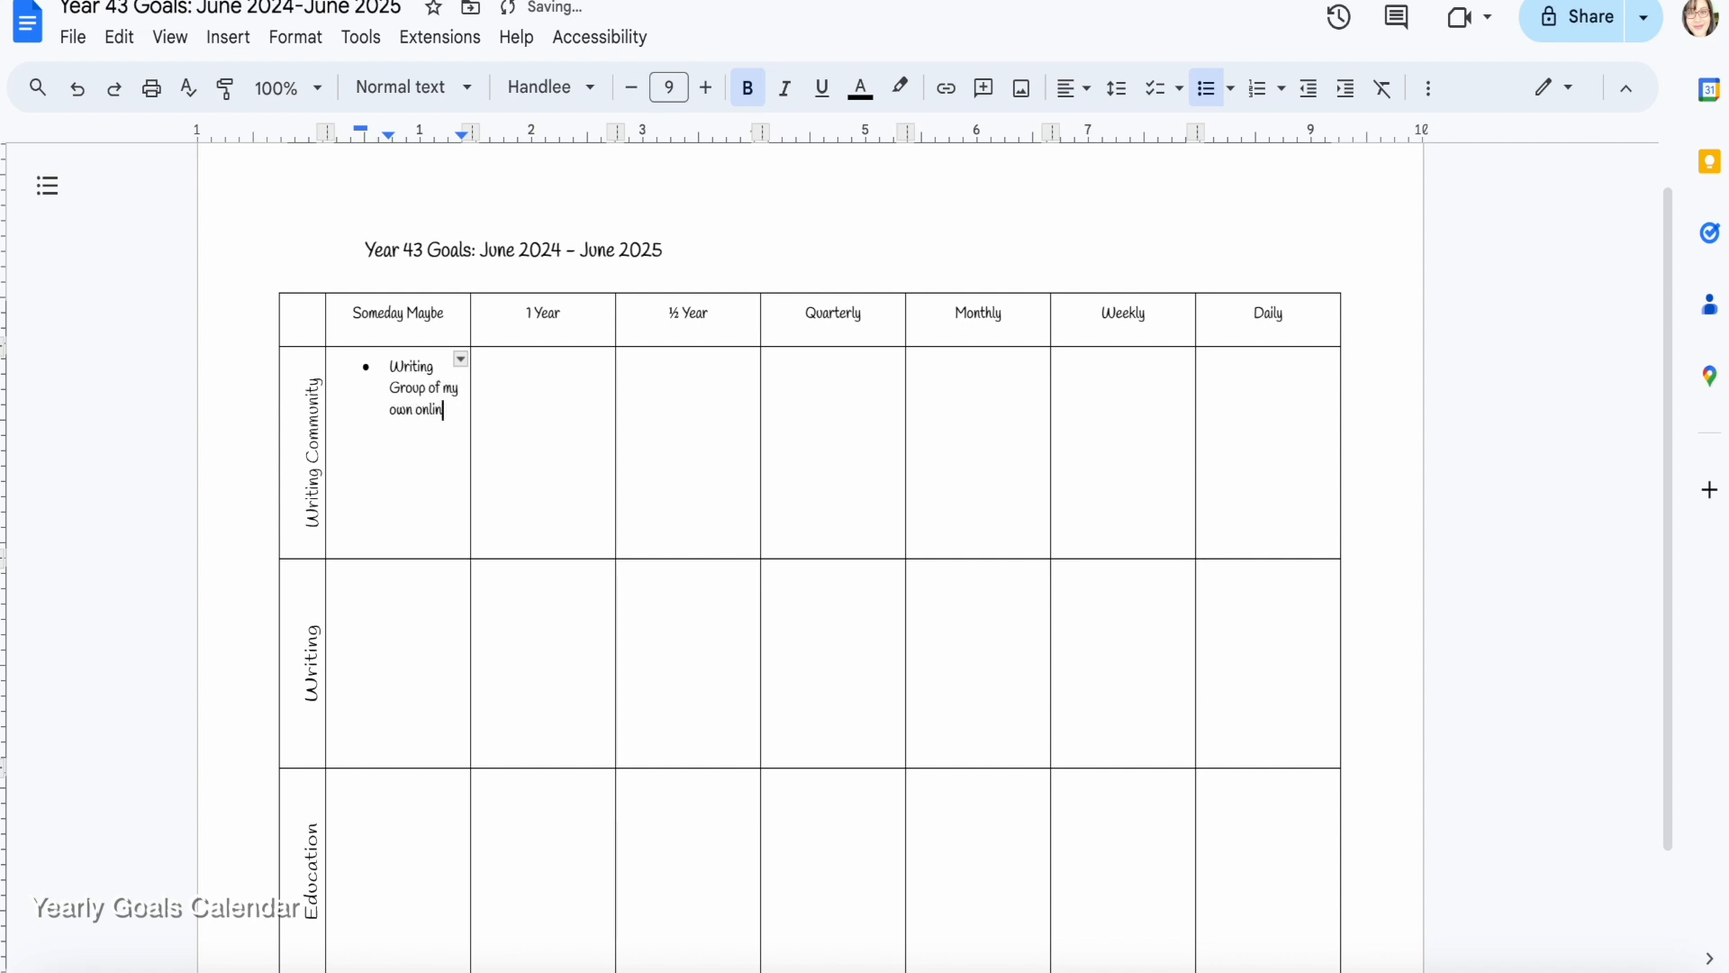
text(5 or)
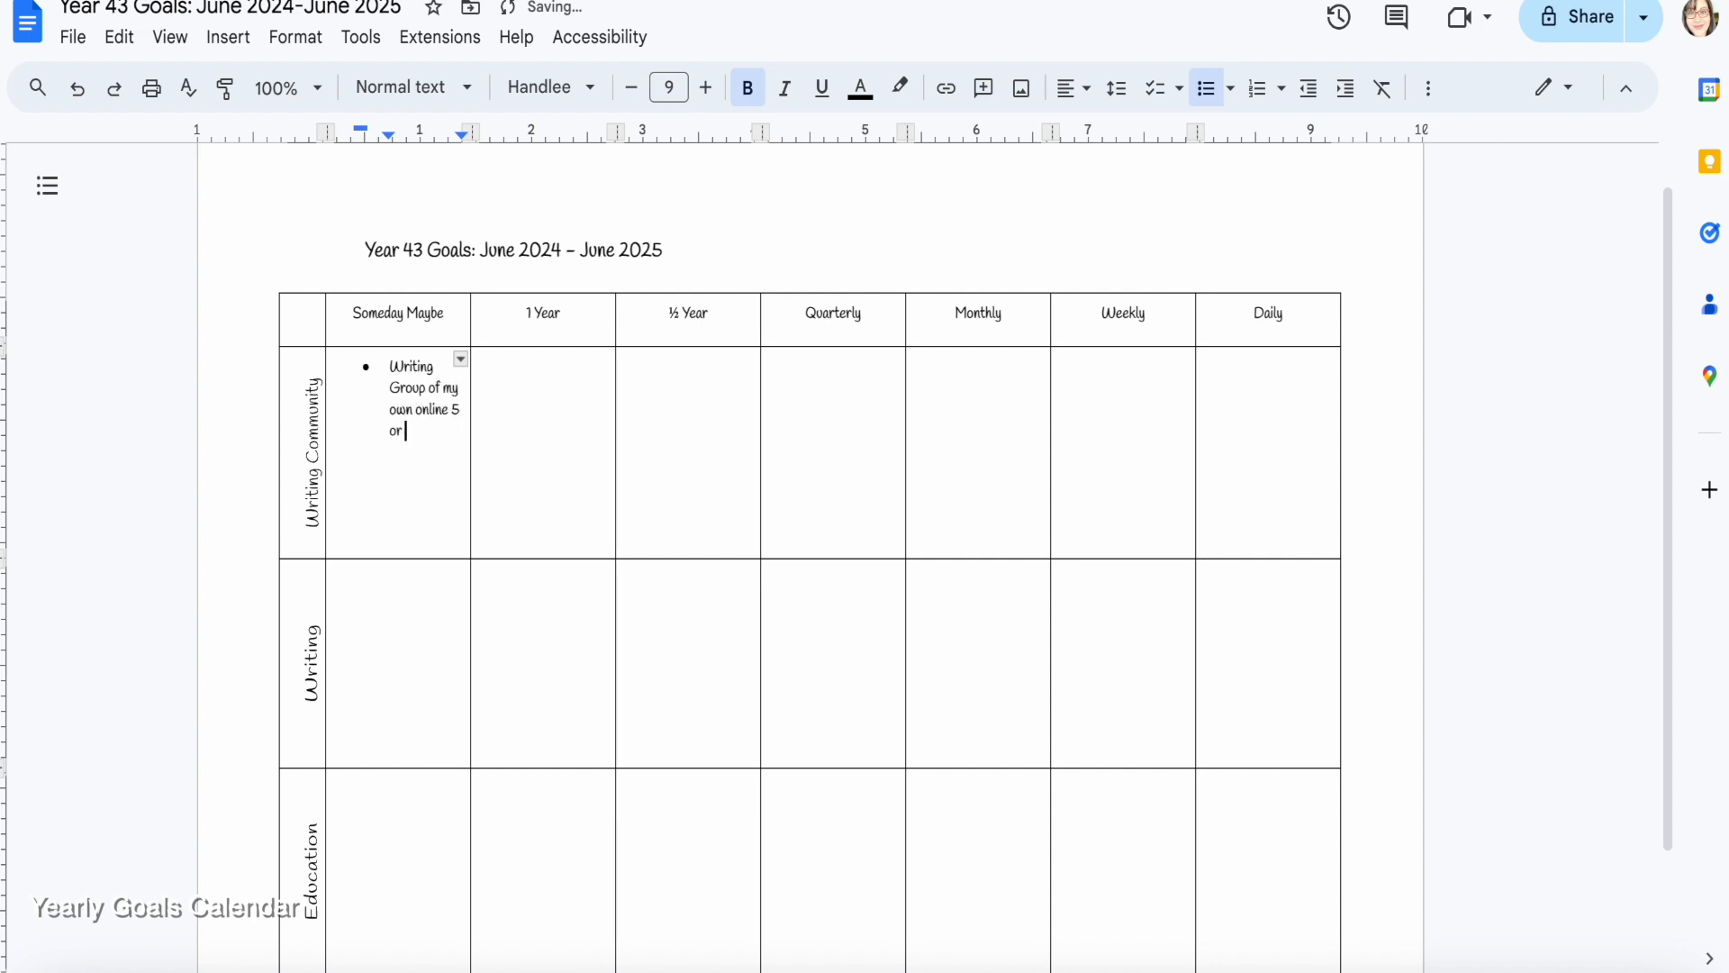
text(more people)
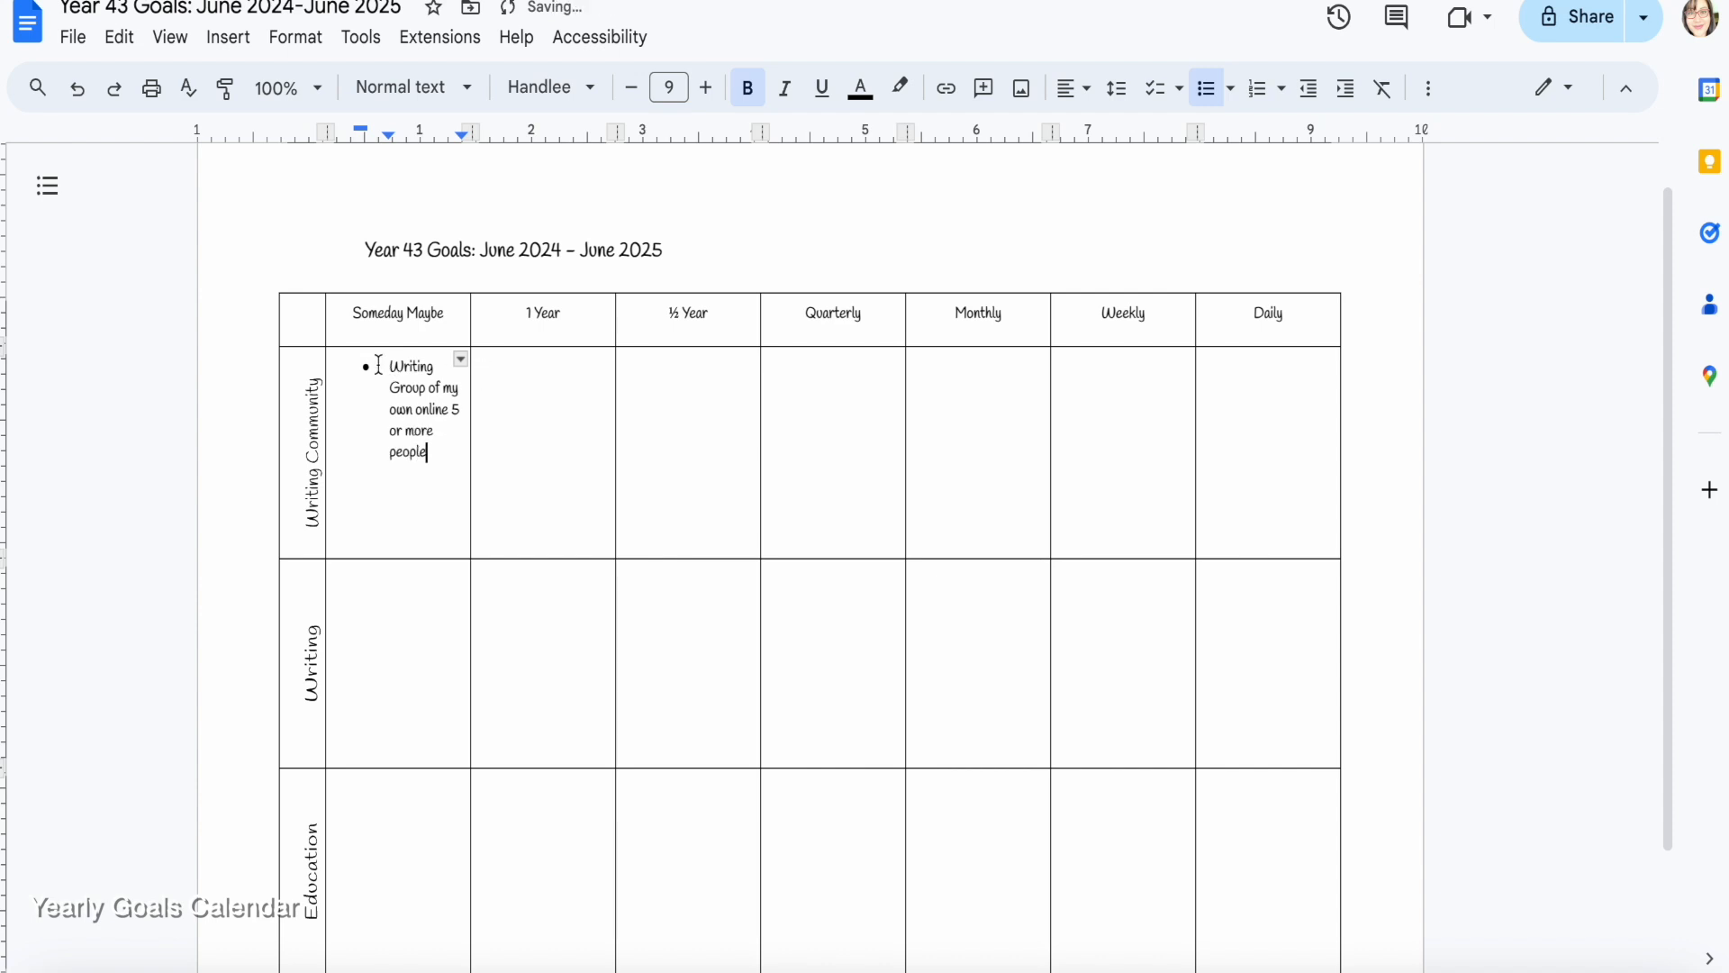
drag(388, 364, 428, 452)
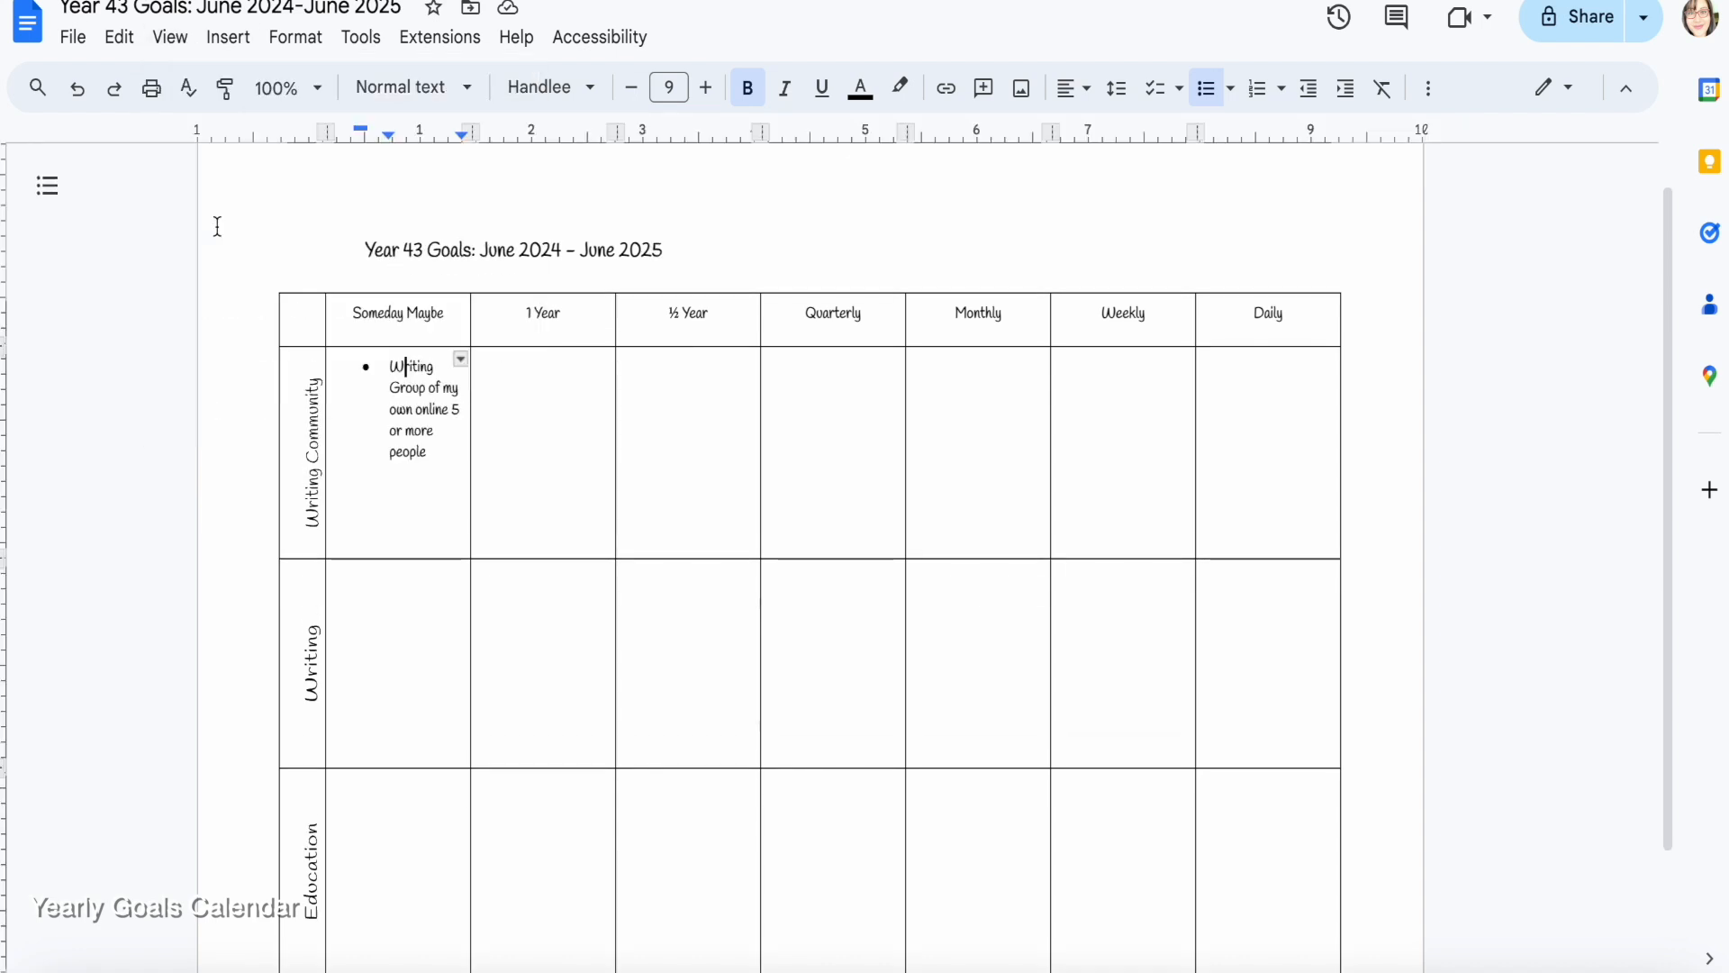
Move the bullet's left indent toward the margin and start a second 'Writing Group' bullet
drag(360, 133, 389, 133)
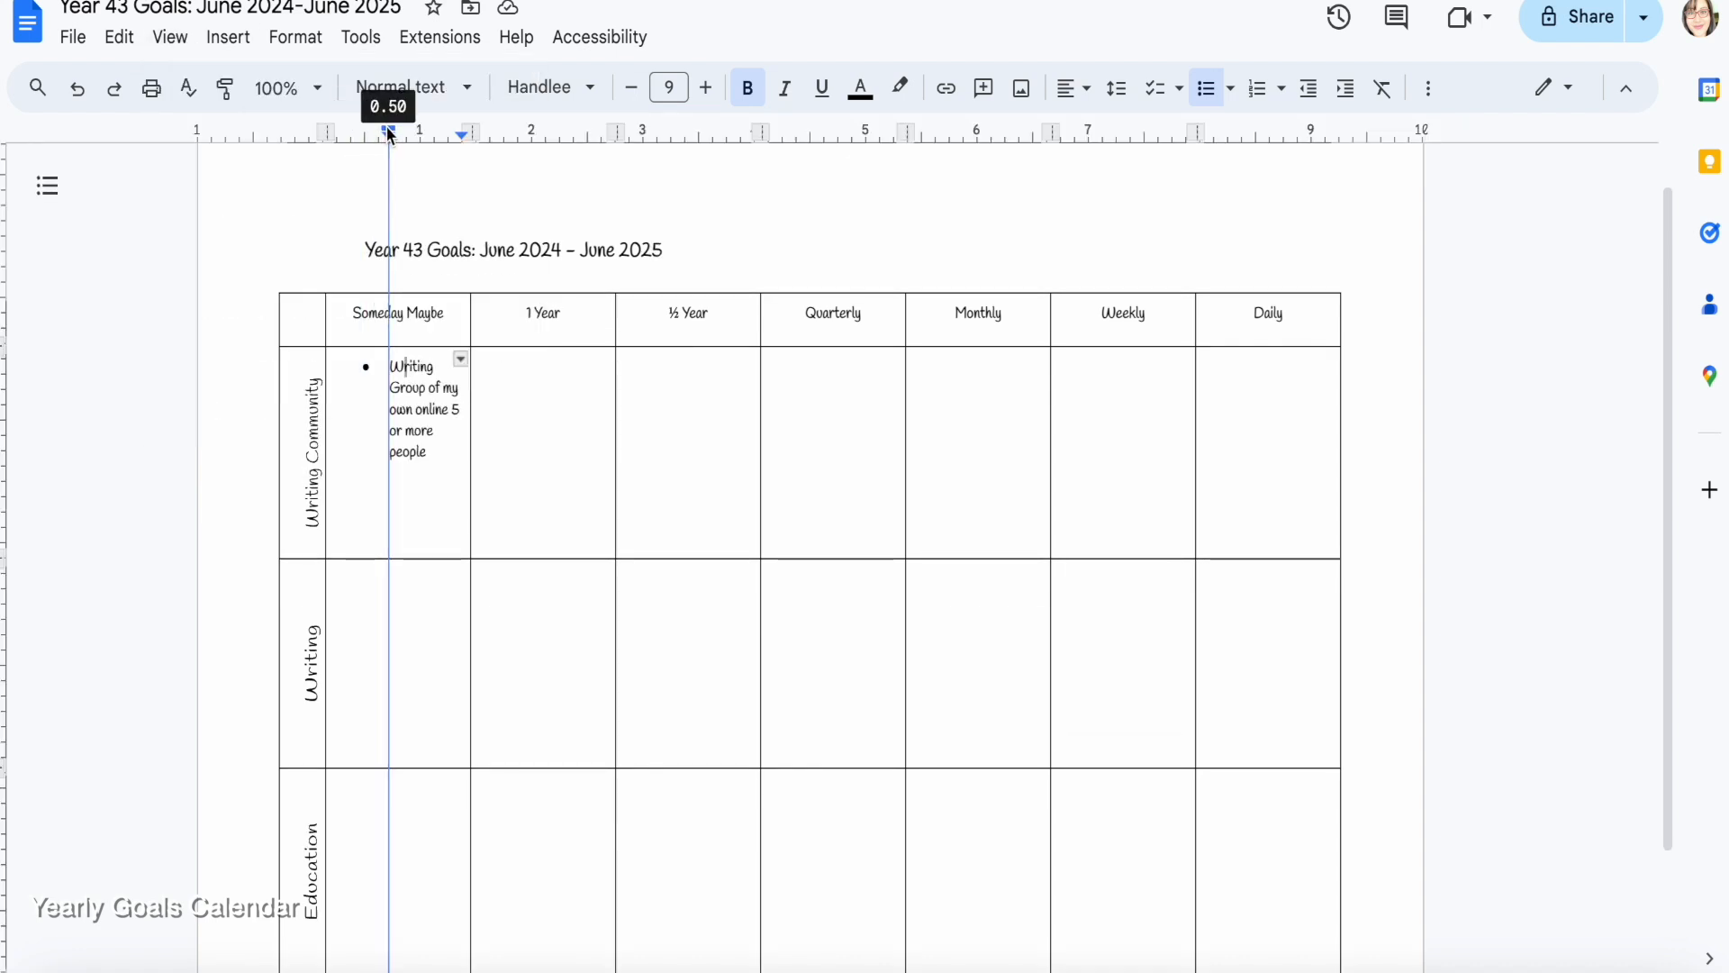
drag(384, 134, 366, 135)
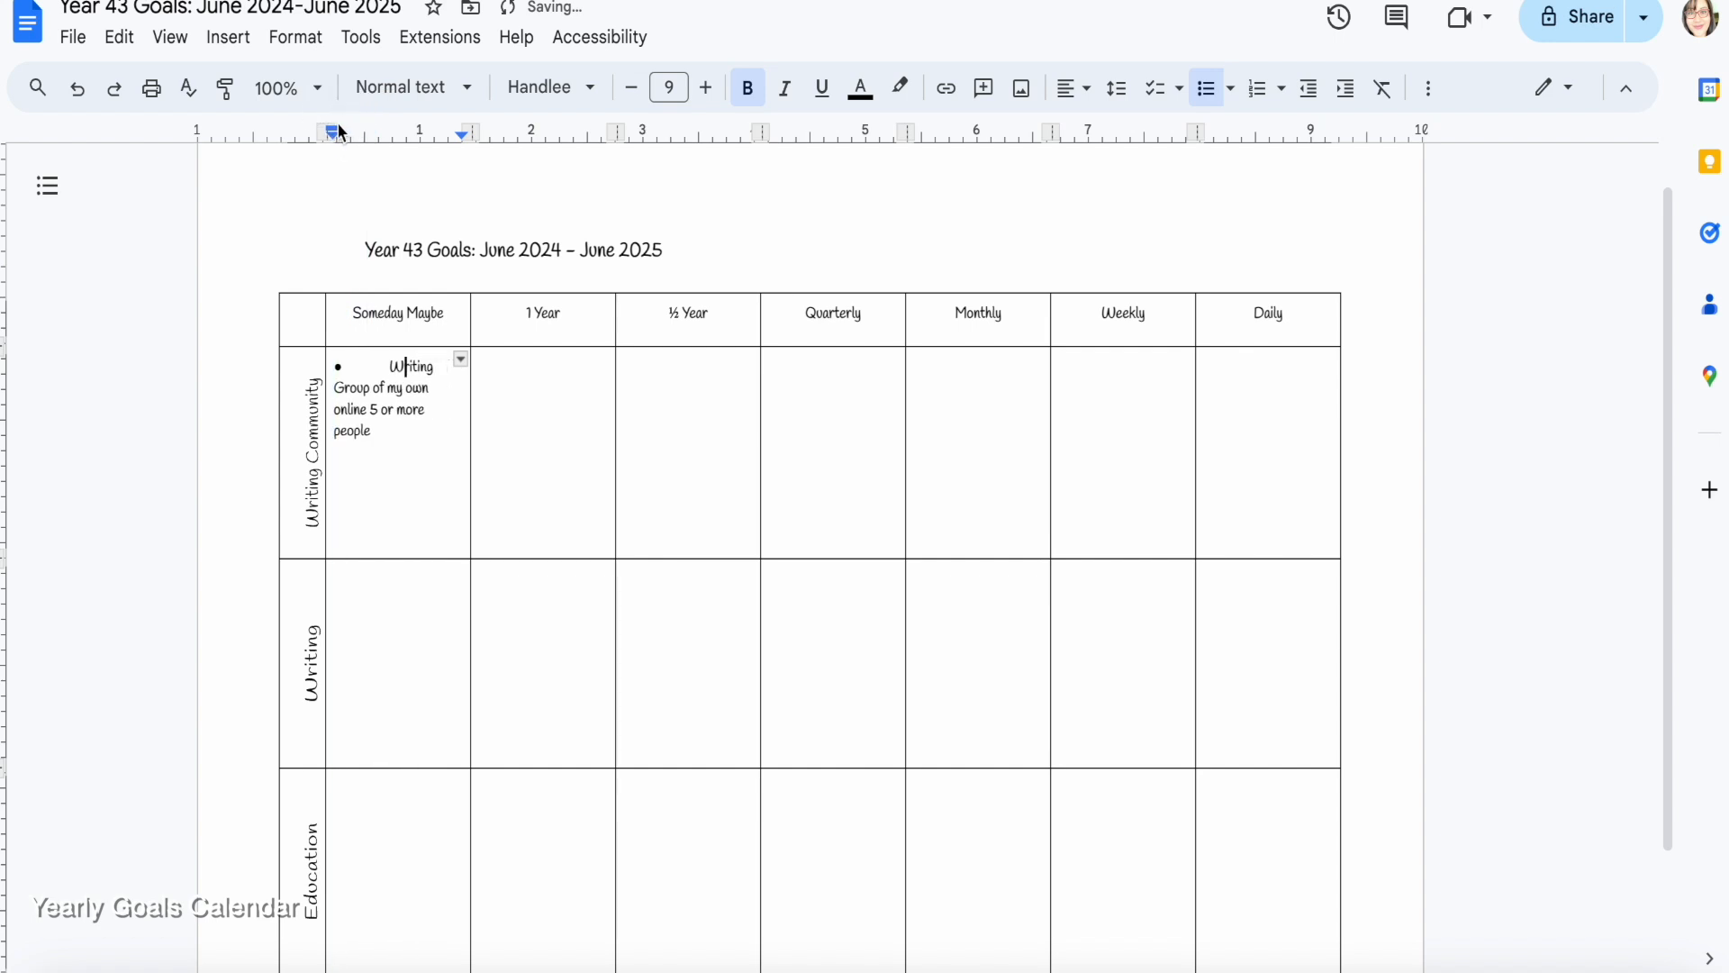
drag(333, 132, 359, 132)
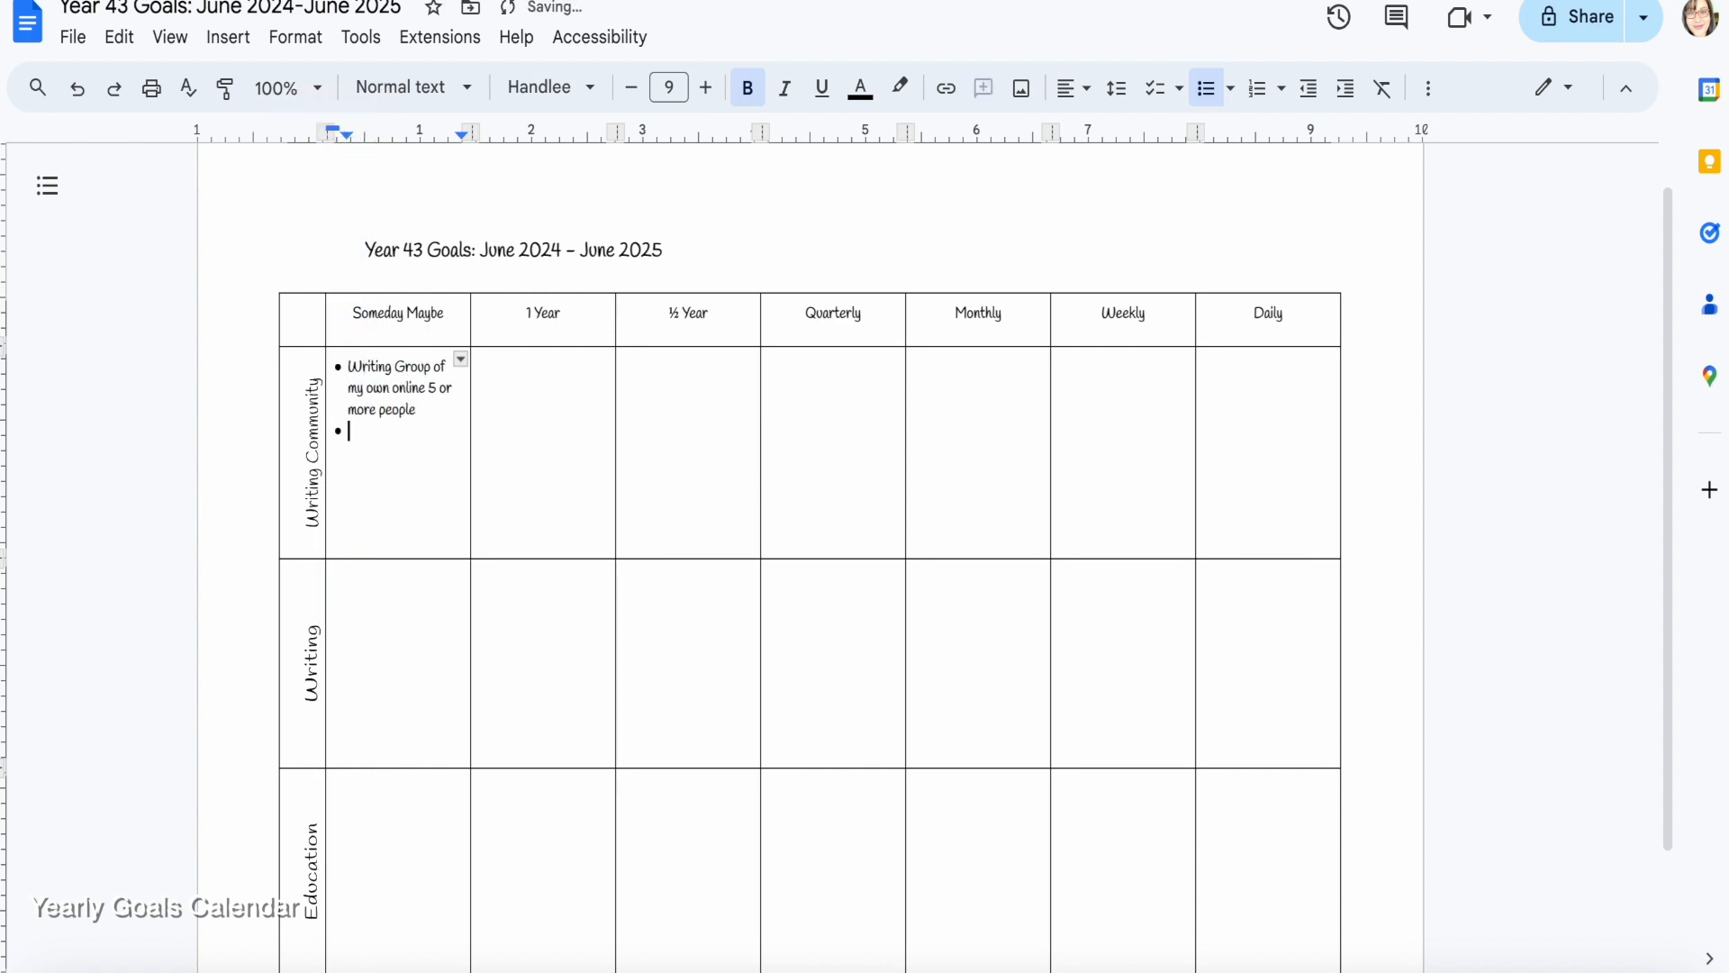
text(W)
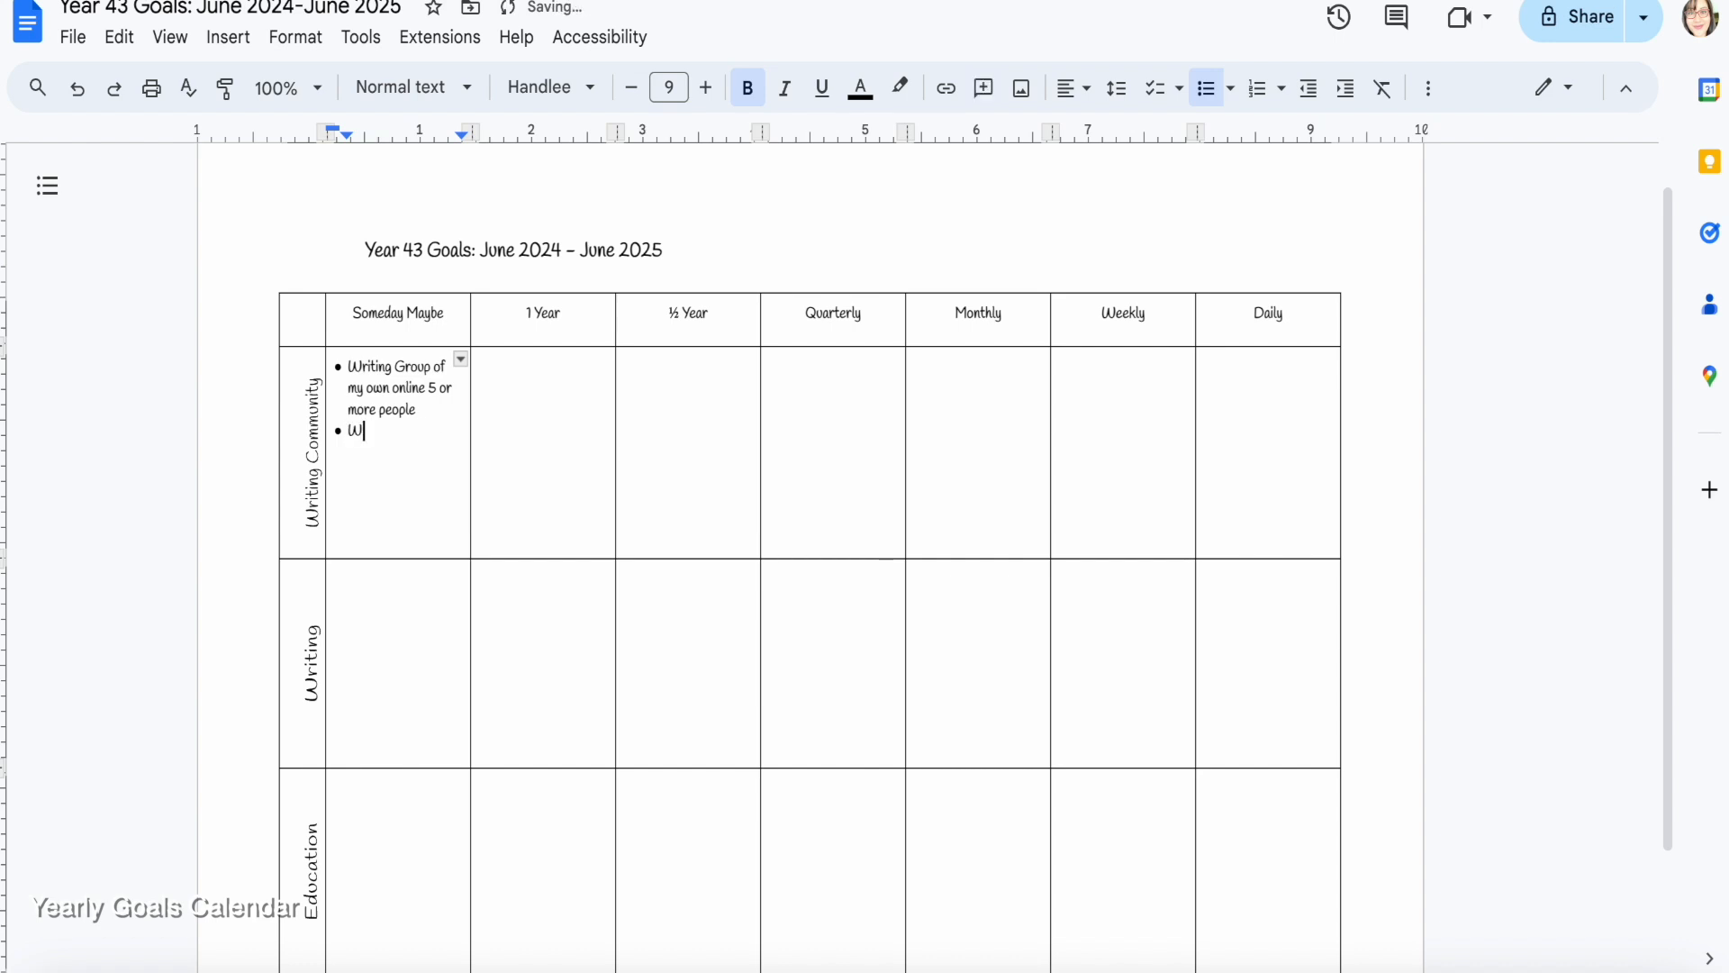
text(riting Group ICL)
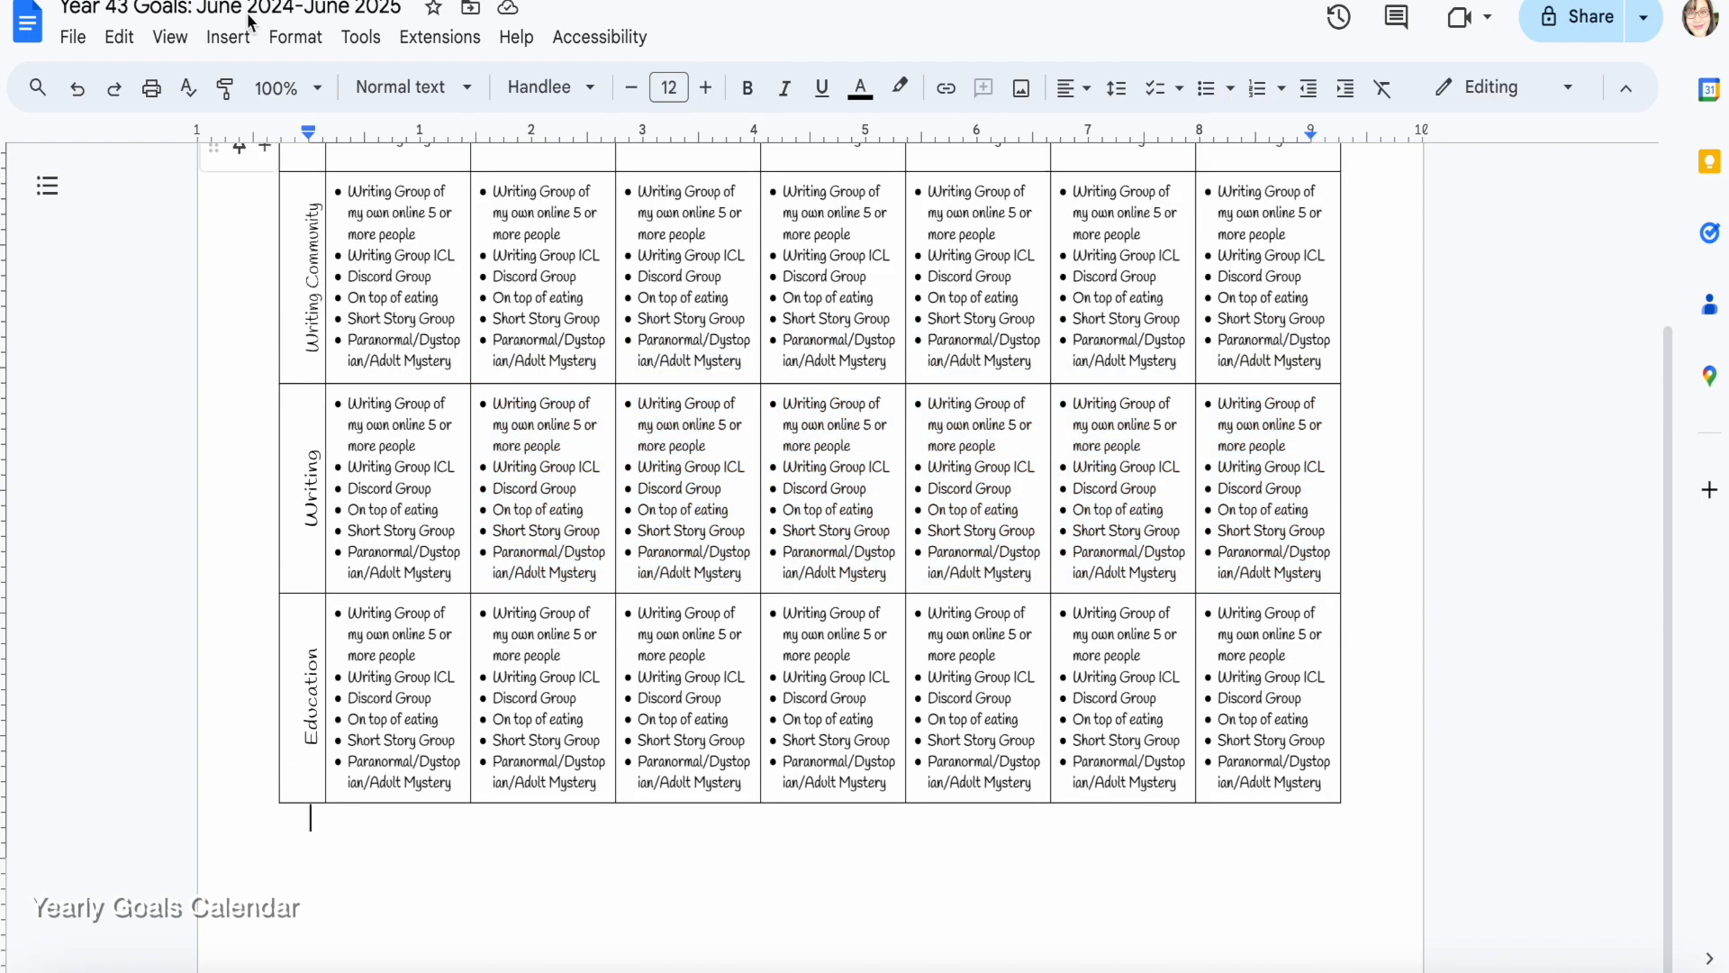
Select the title through the table, then relabel a row drawing to 'Reading'
click(227, 36)
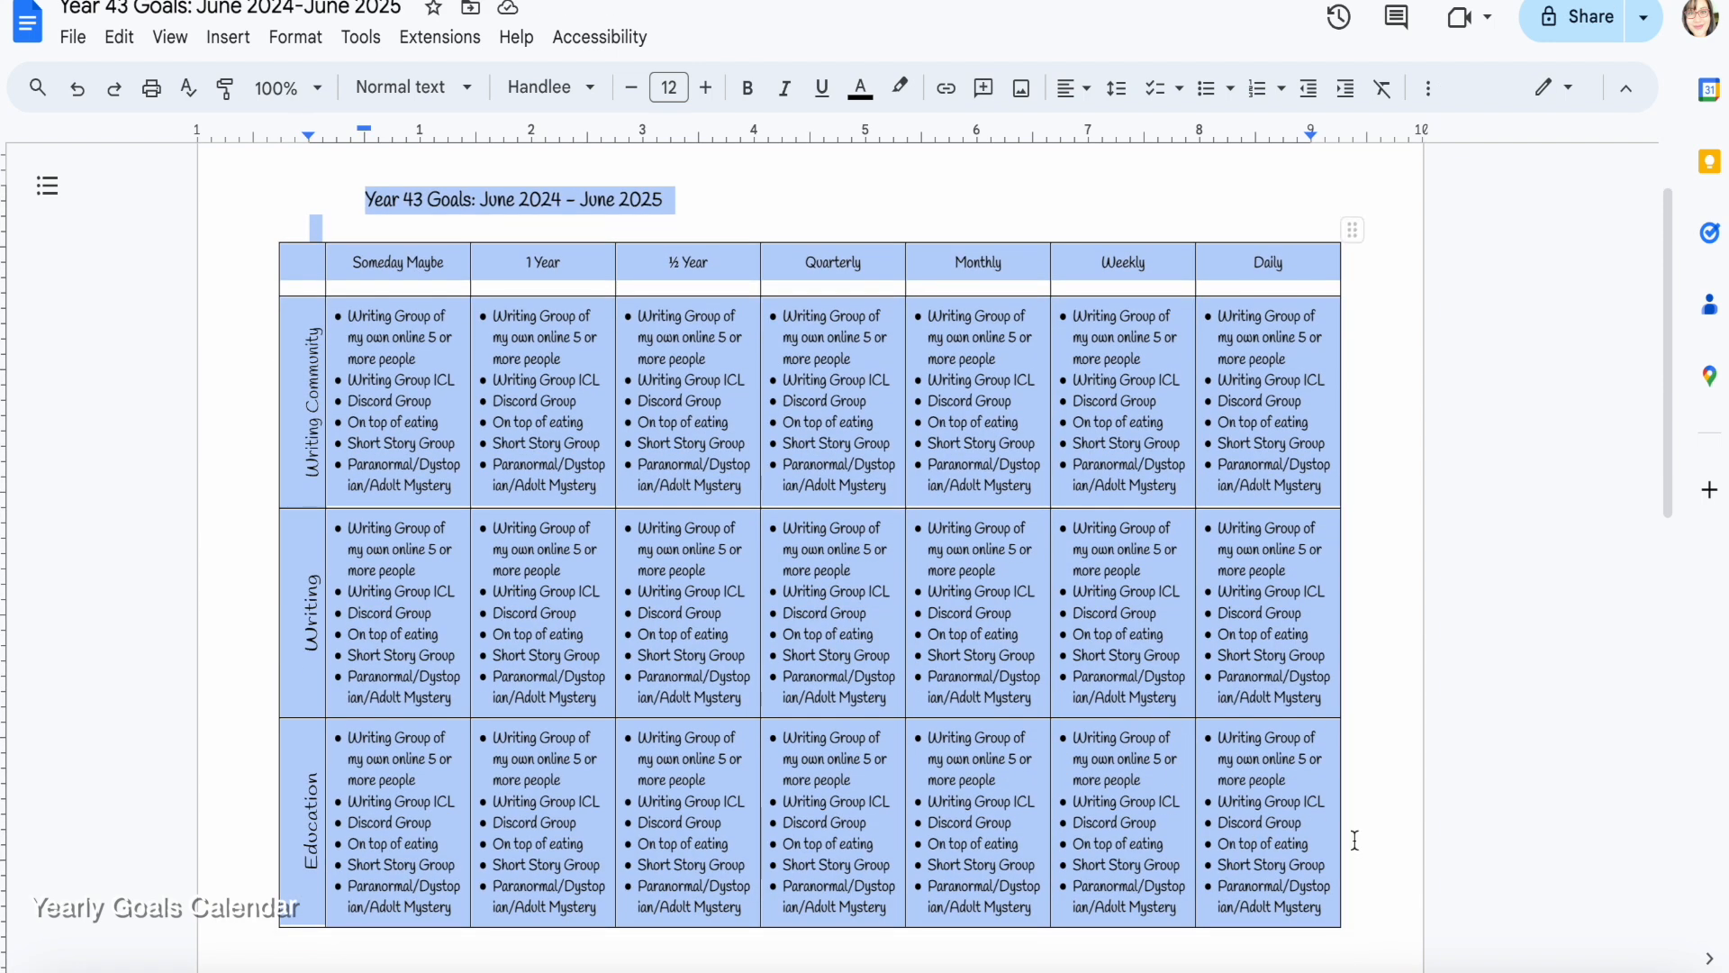
click(747, 87)
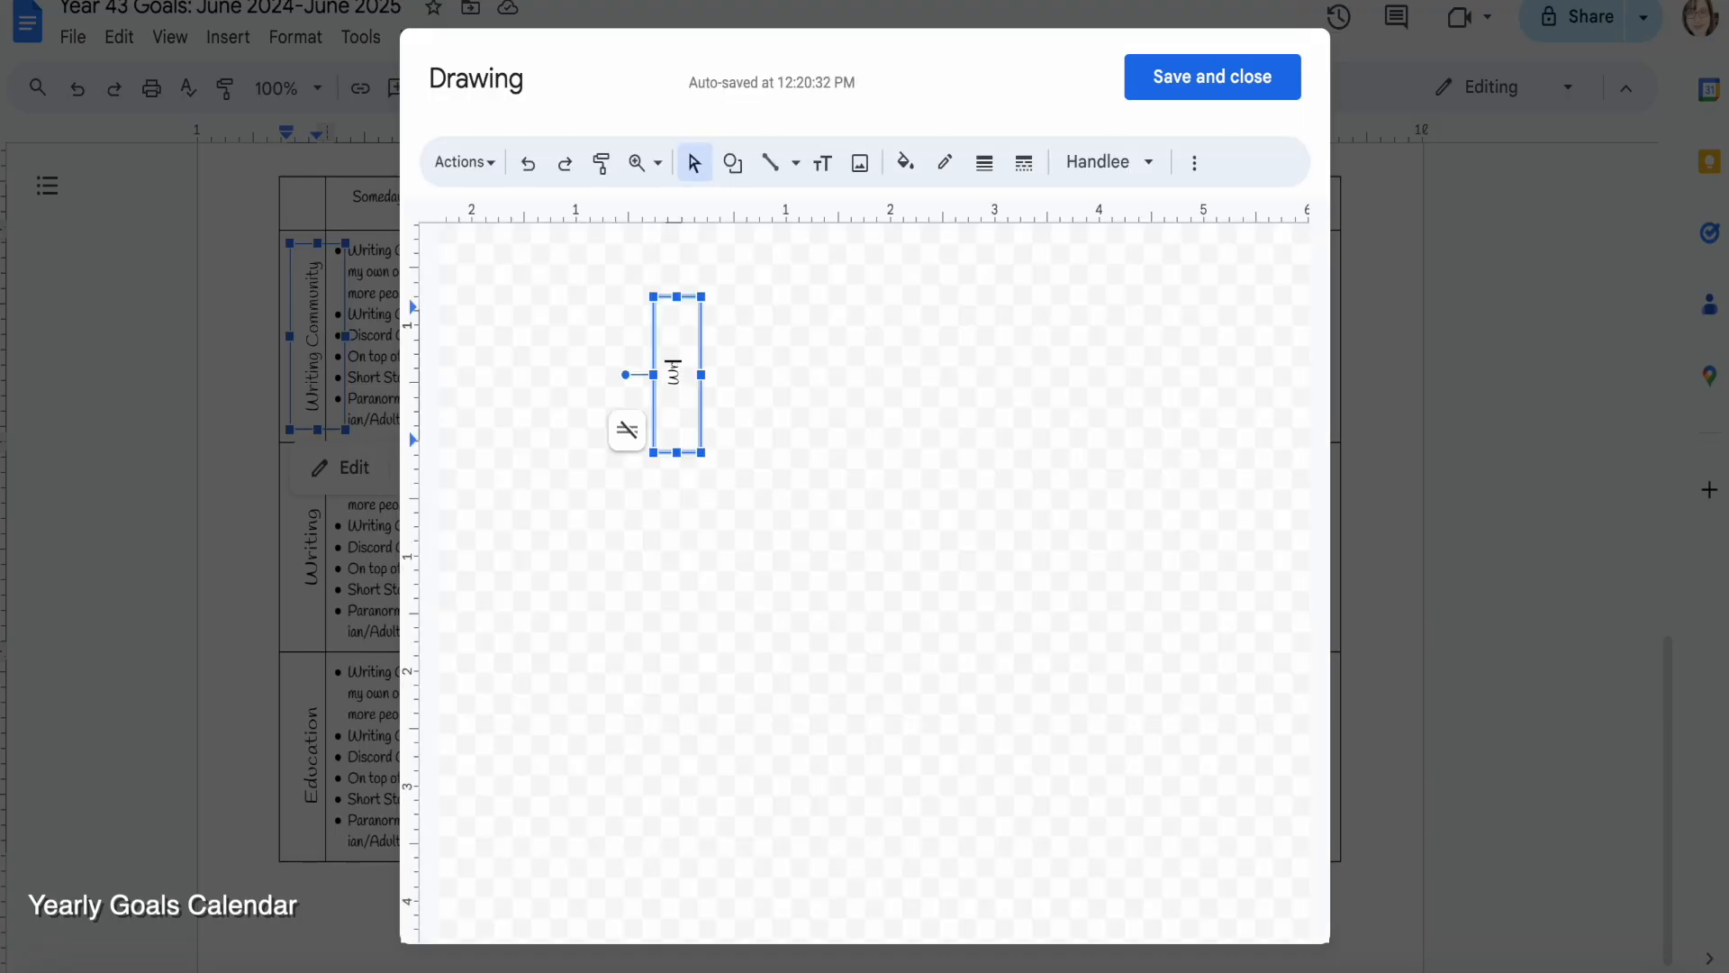
text(Reading)
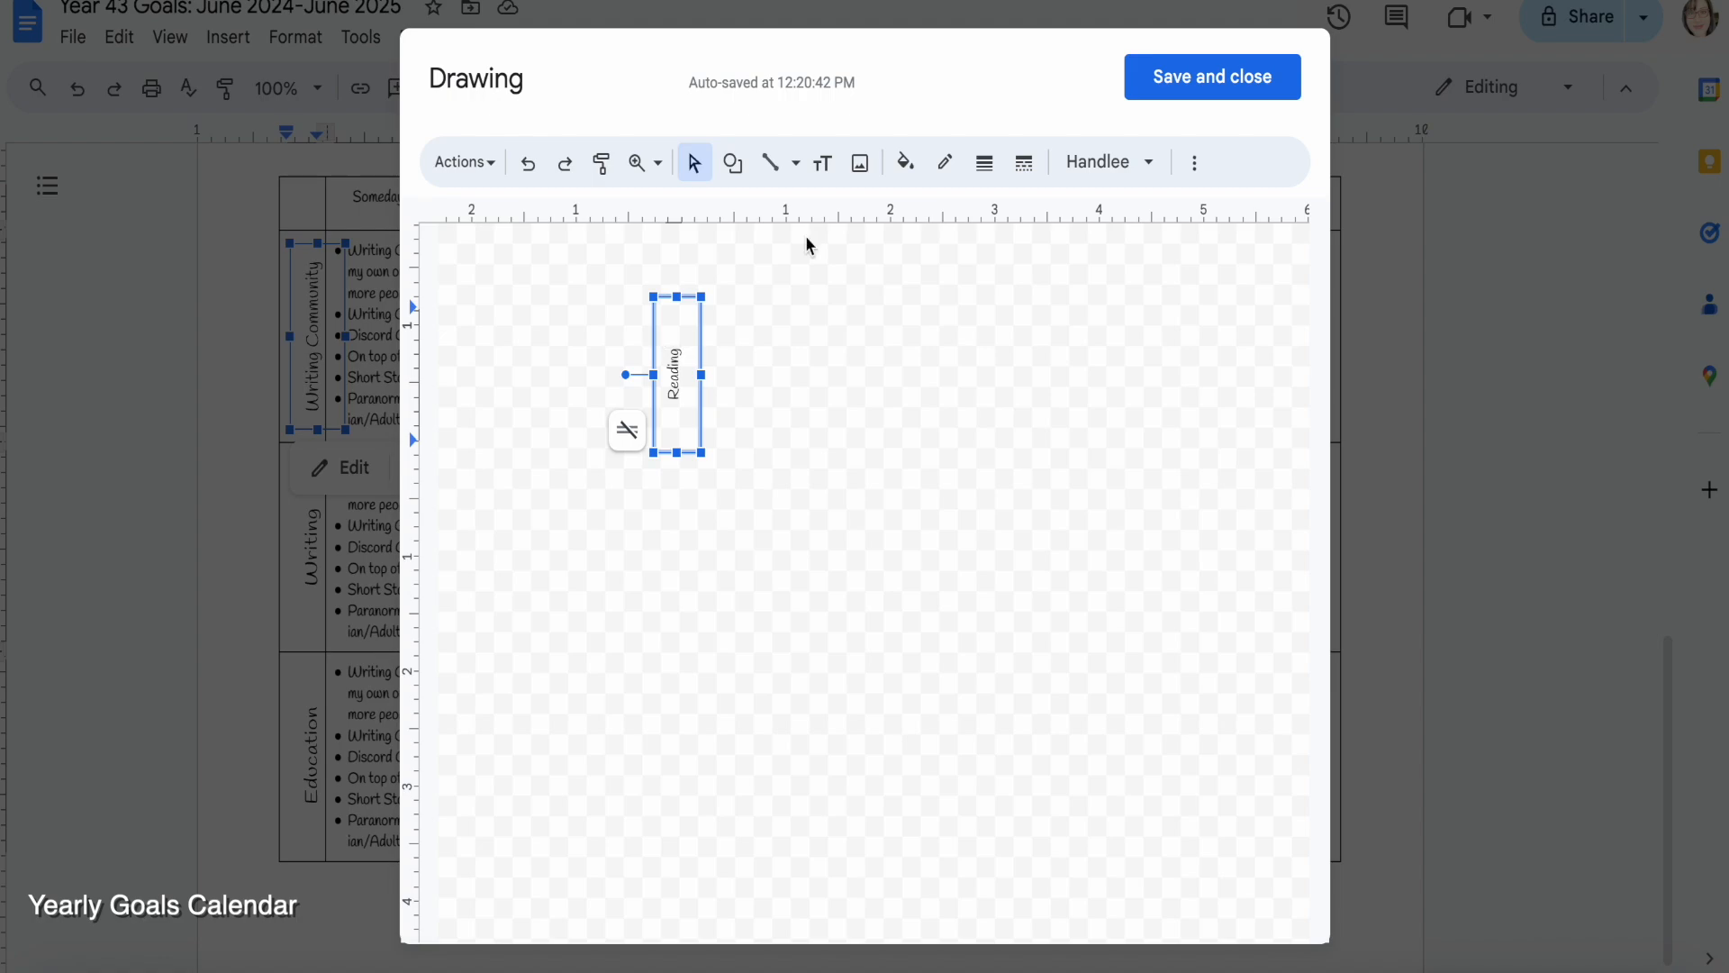
click(1210, 77)
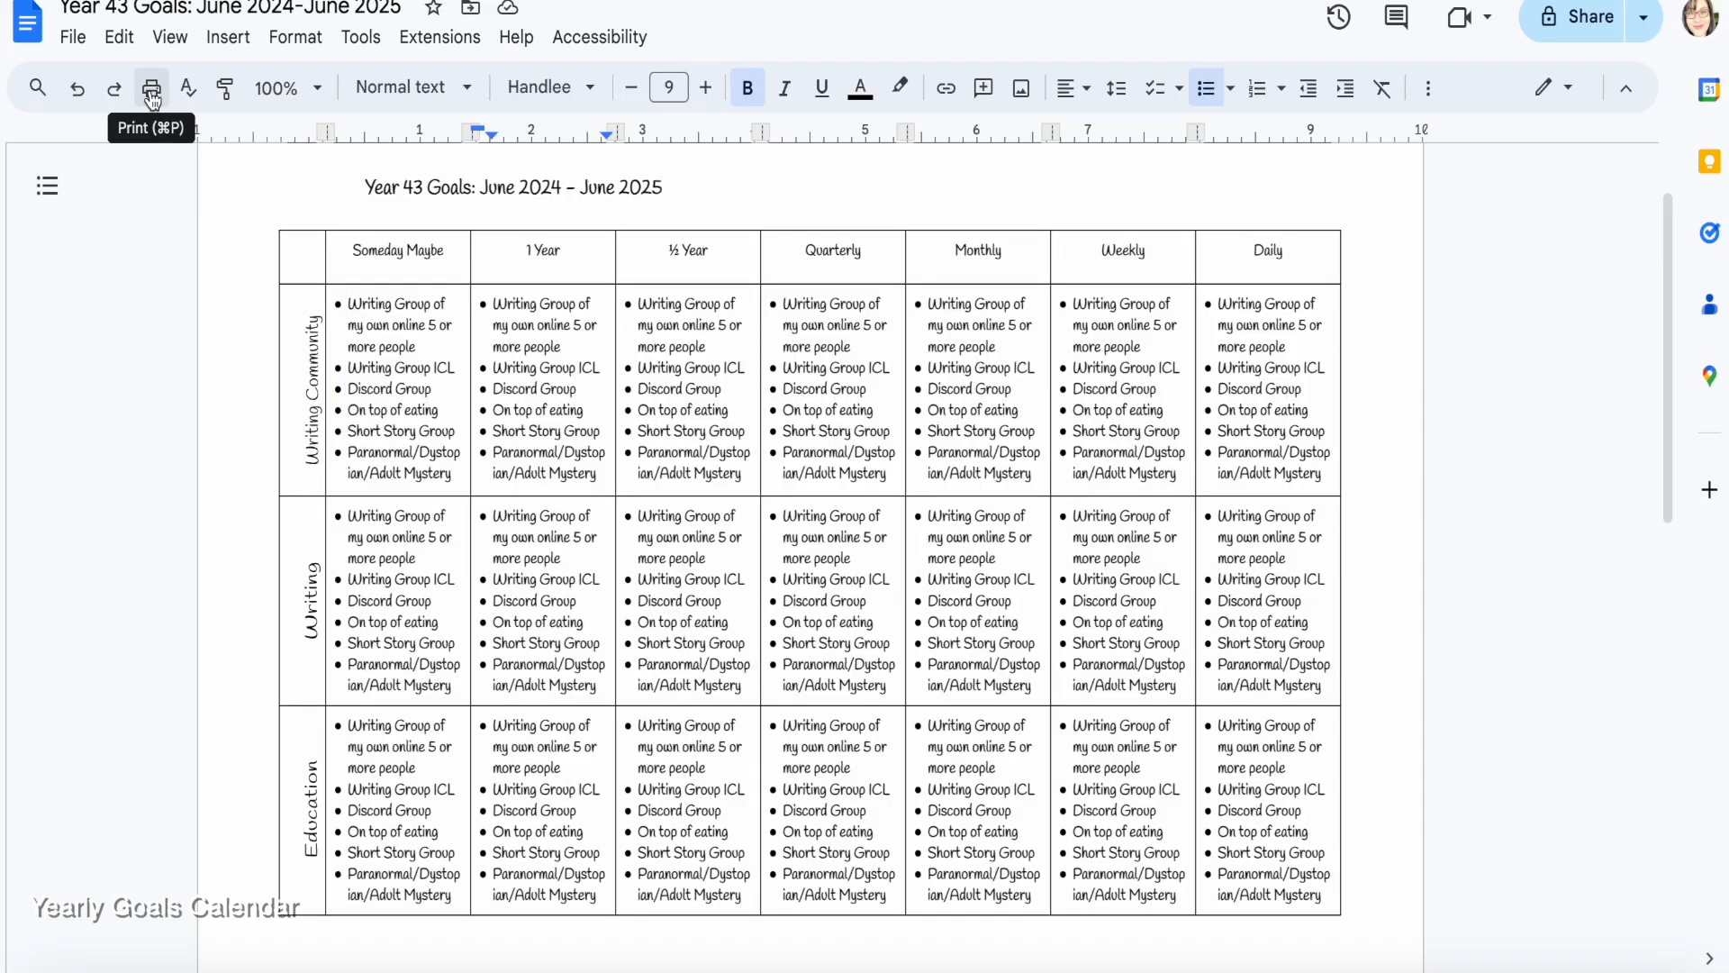
Open the goals document as a PDF in Preview and print it
click(151, 88)
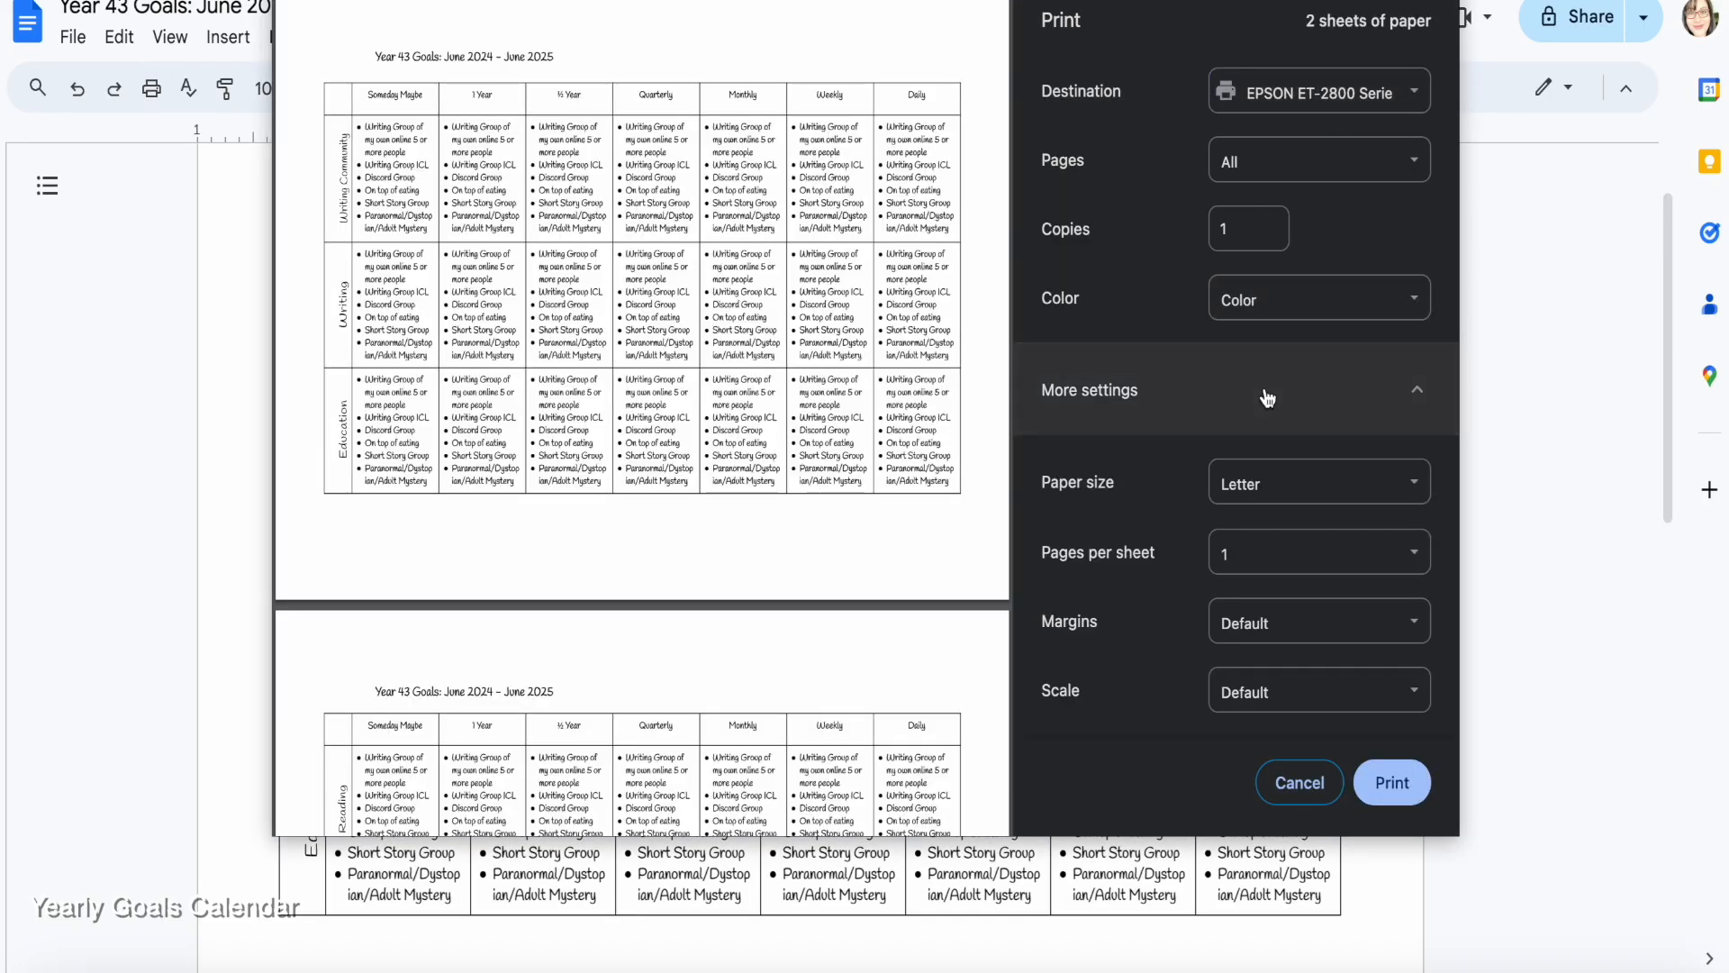
scroll(down, 3)
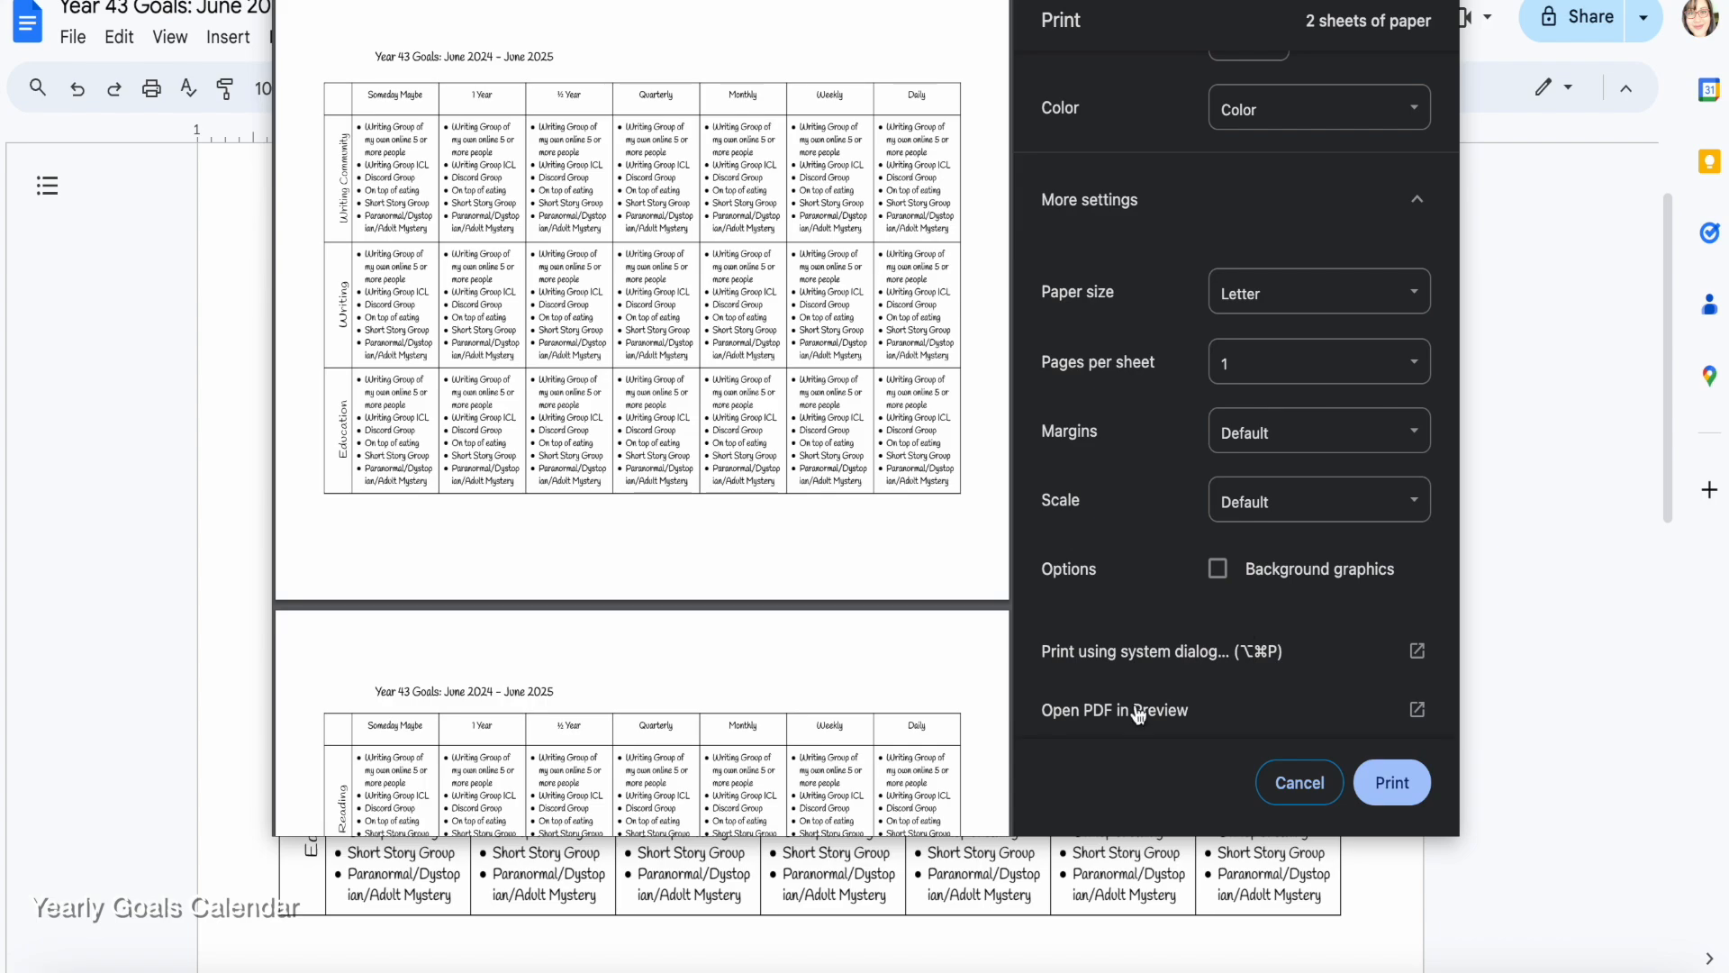
click(1298, 782)
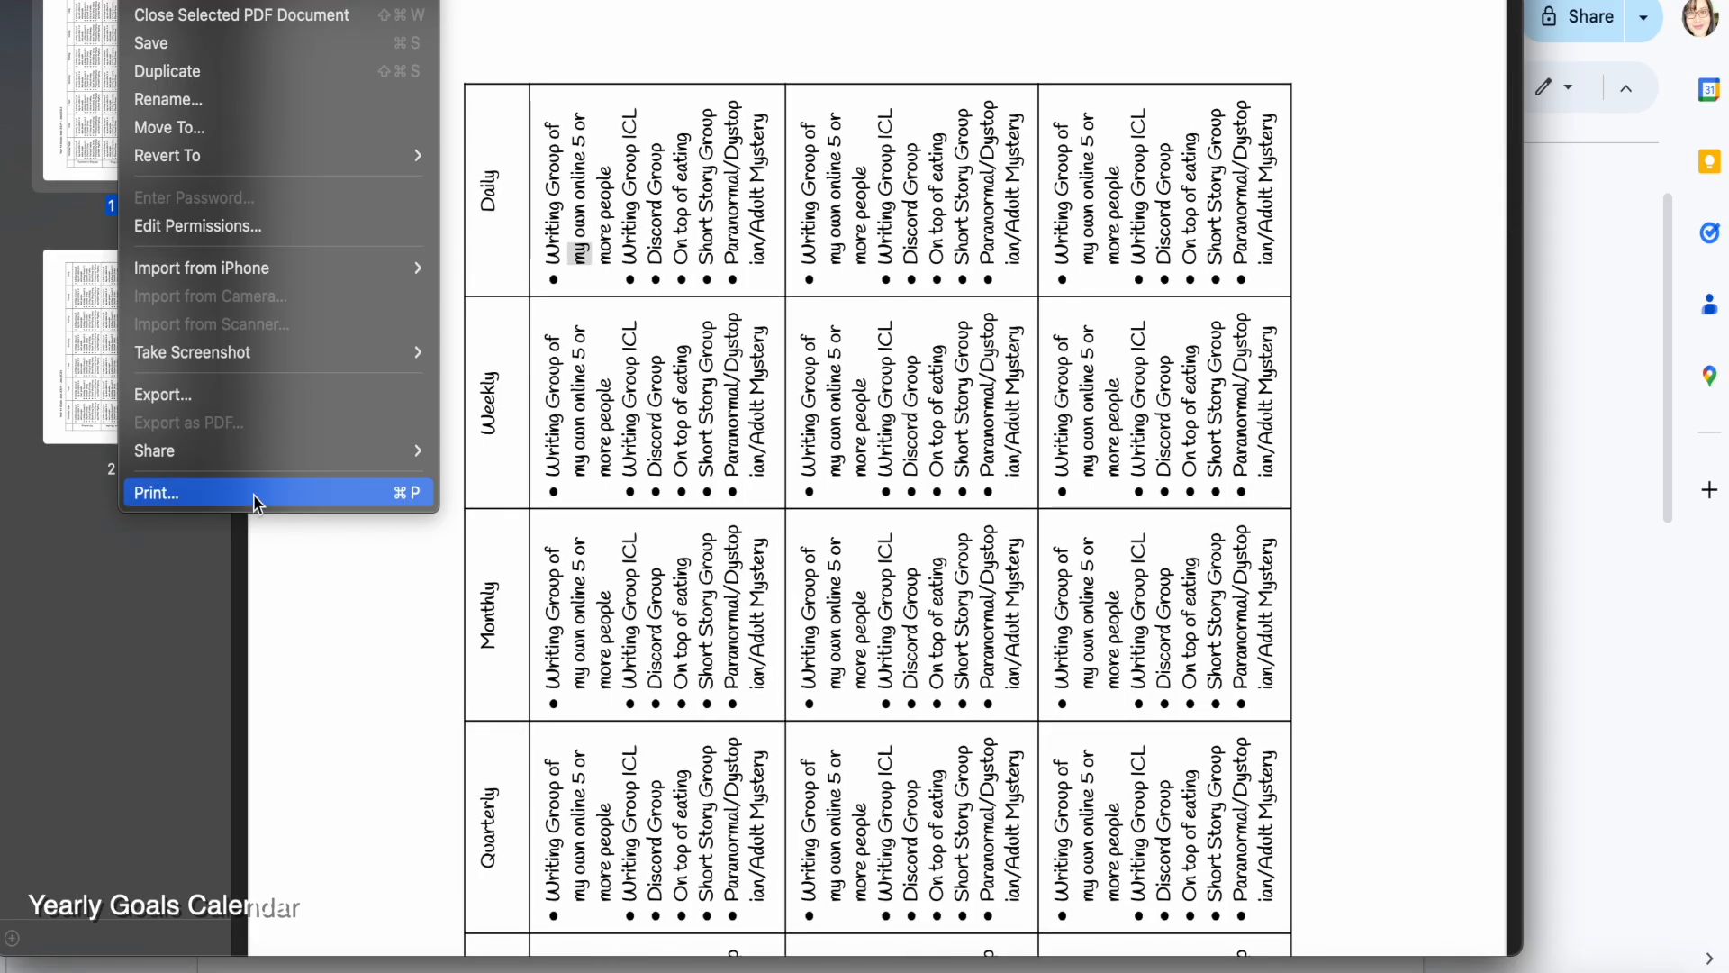
click(156, 492)
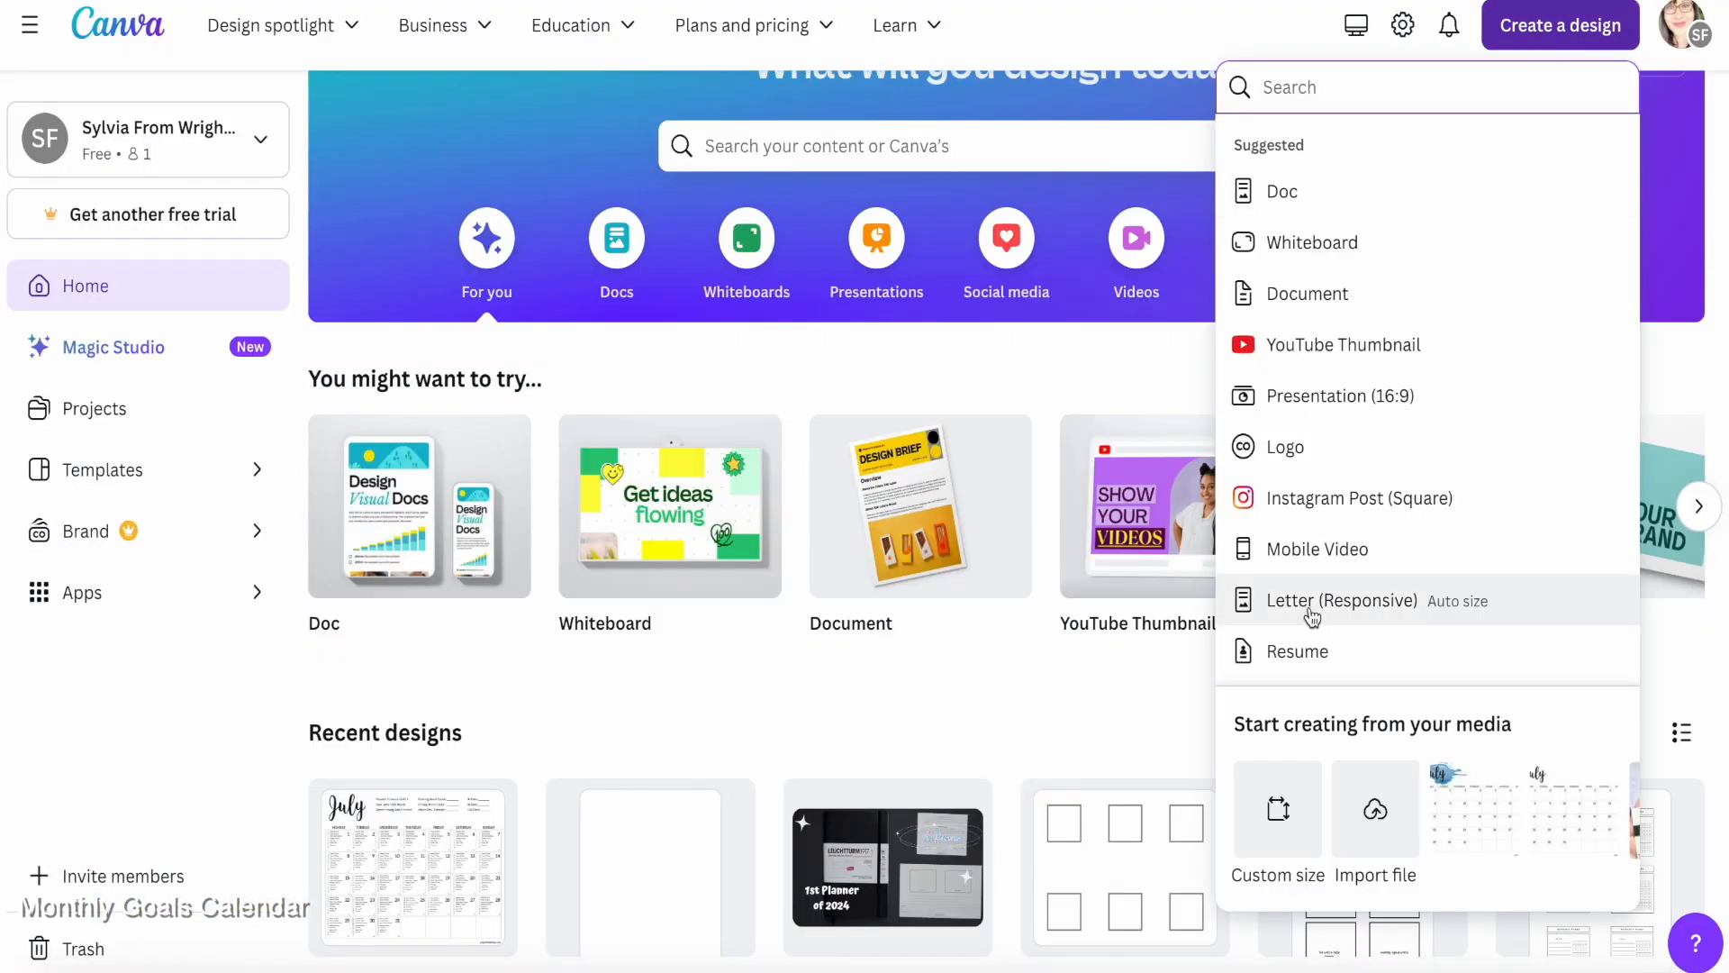
Create a new Letter (Responsive) design in Canva
click(1341, 600)
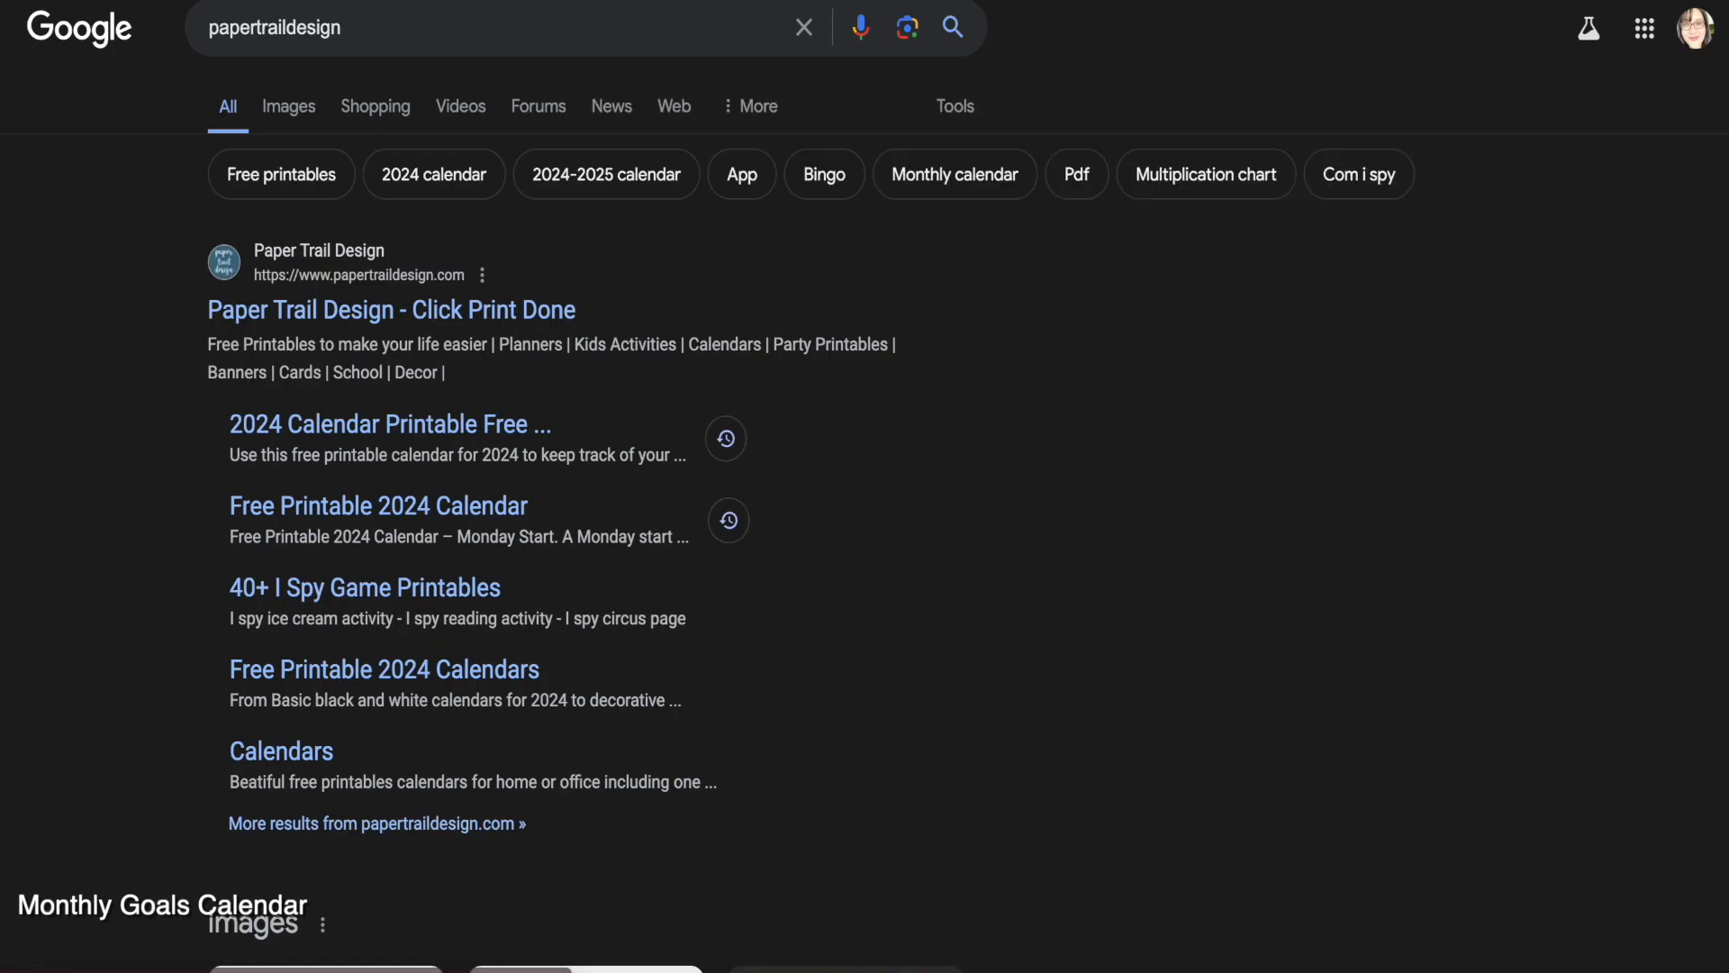
Search Paper Trail Design for '2024 monday' and scroll to the July Monday-start calendar
click(390, 309)
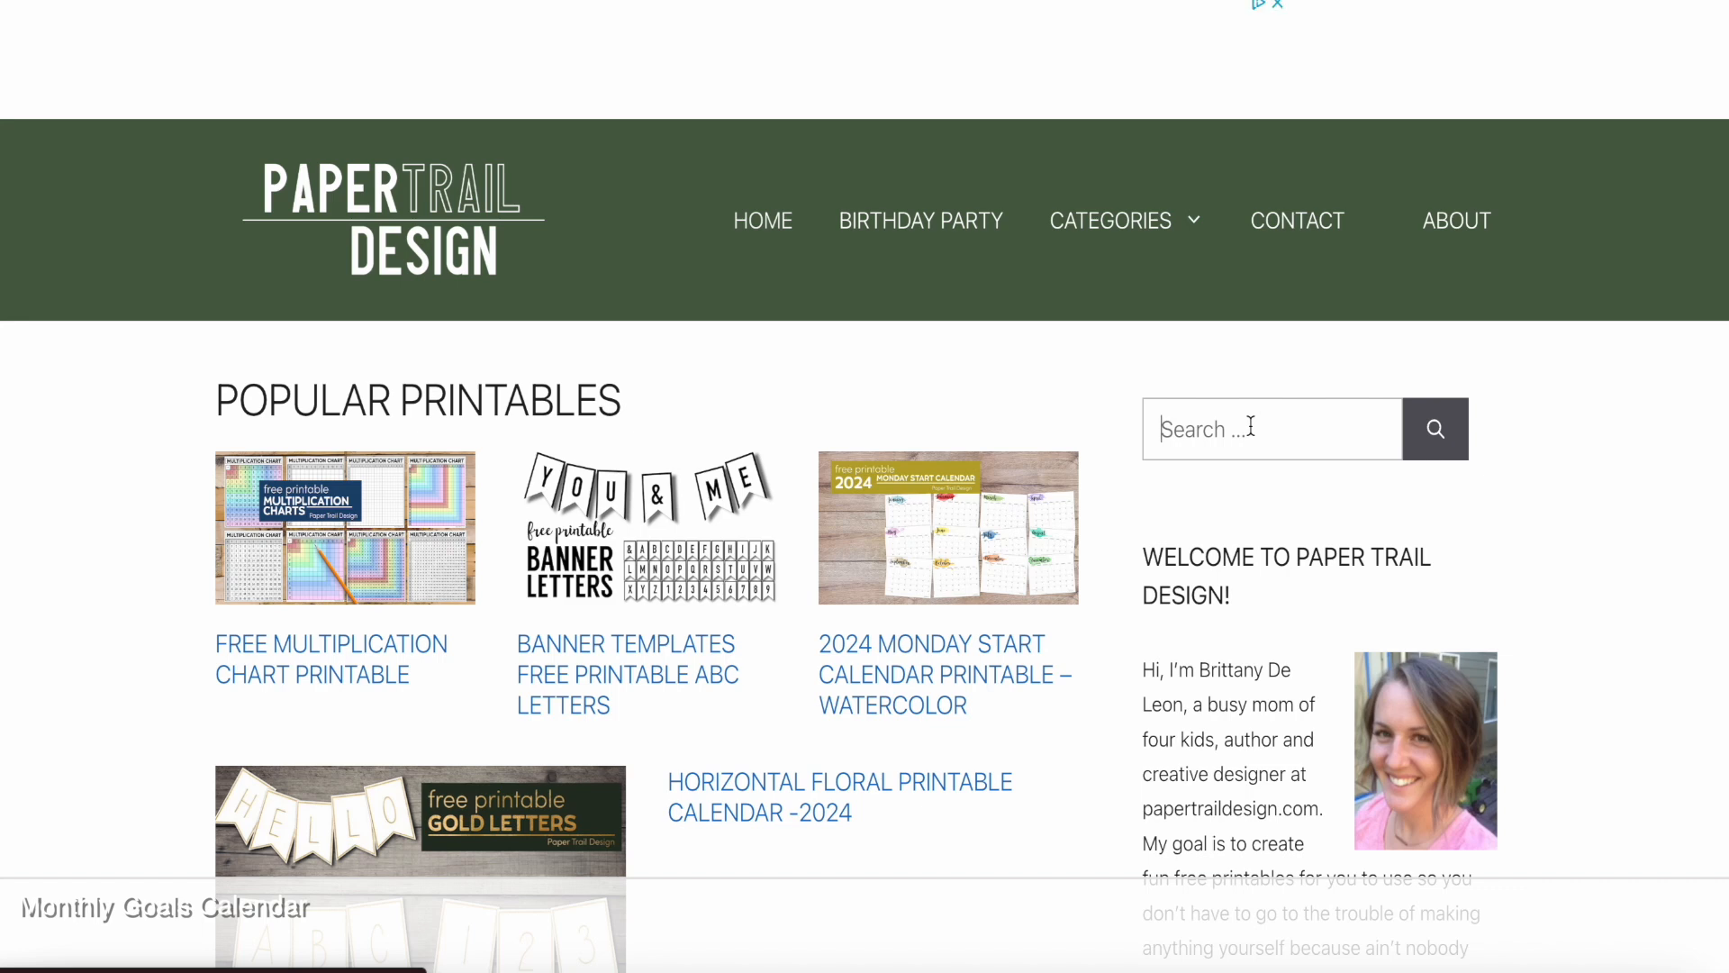
text(2024 monday)
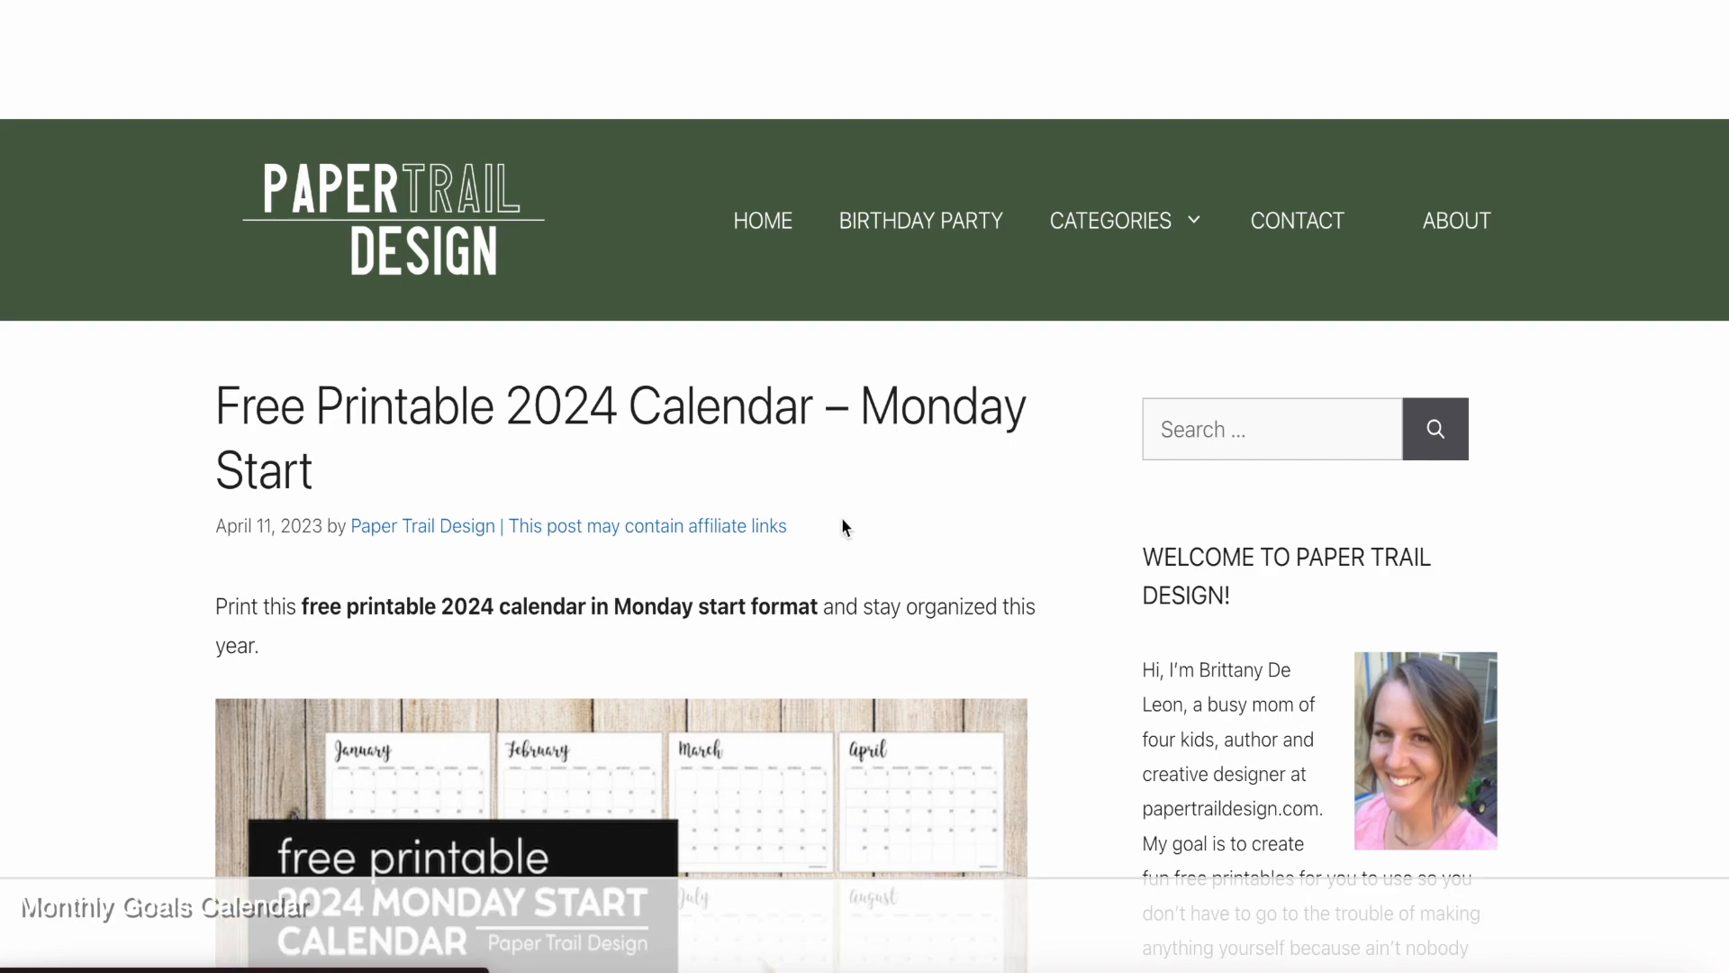
scroll(down, 3)
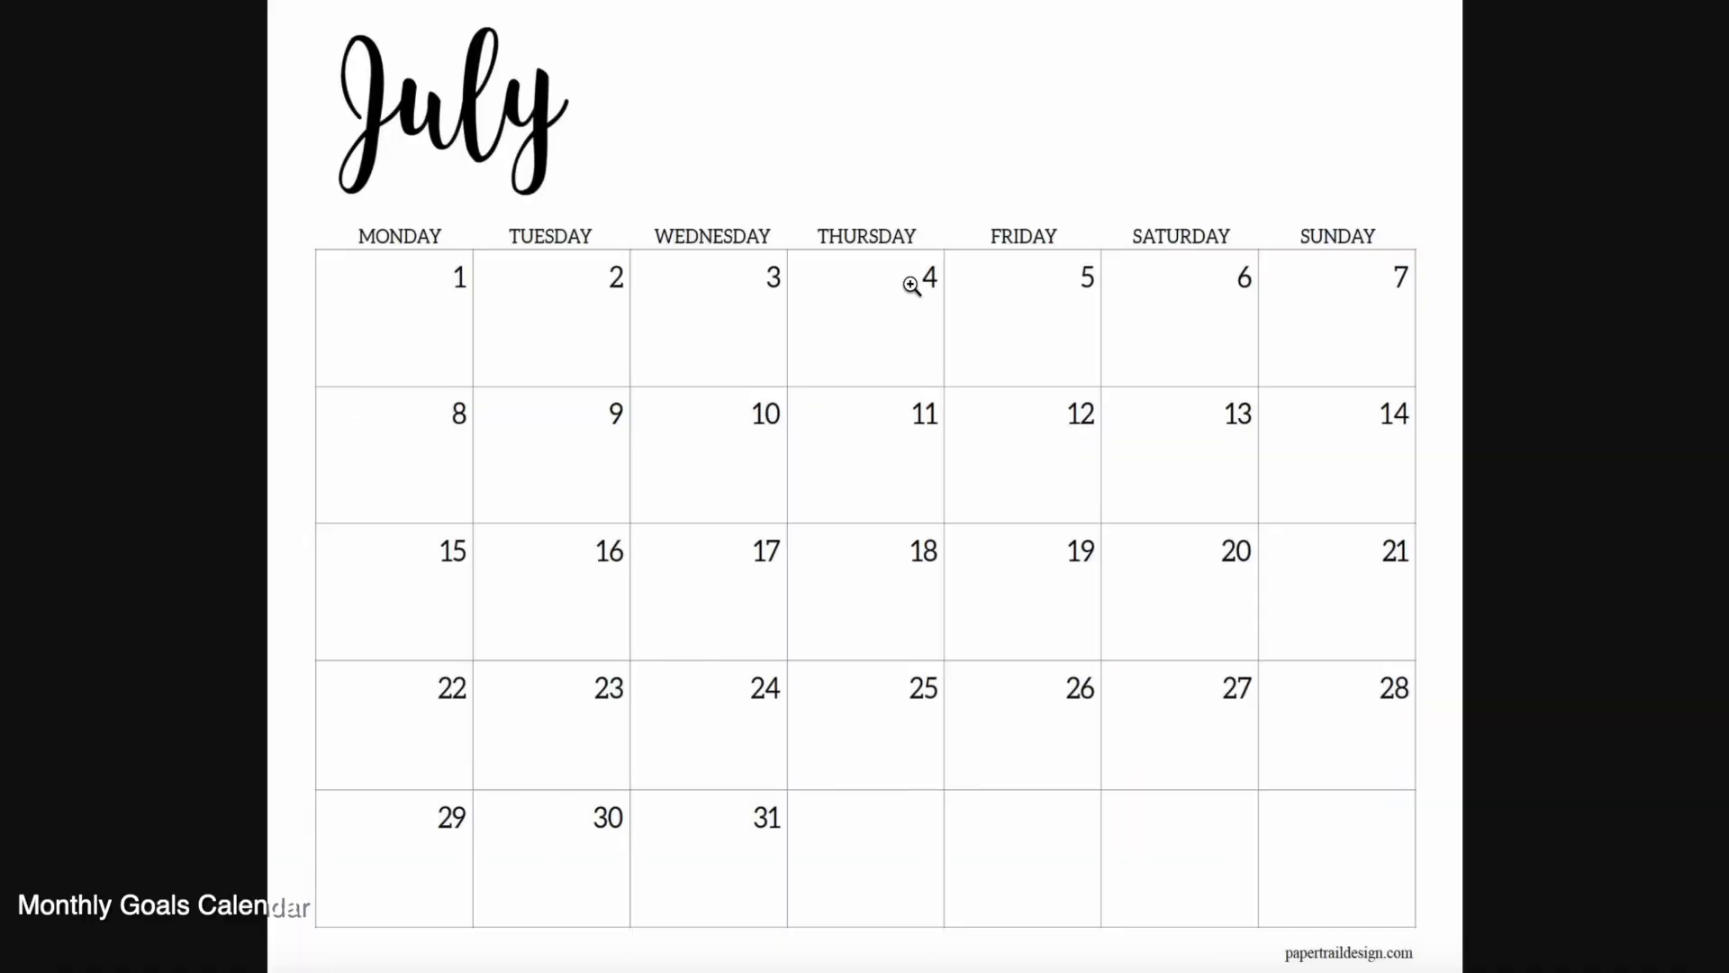
mouse_move(1051, 329)
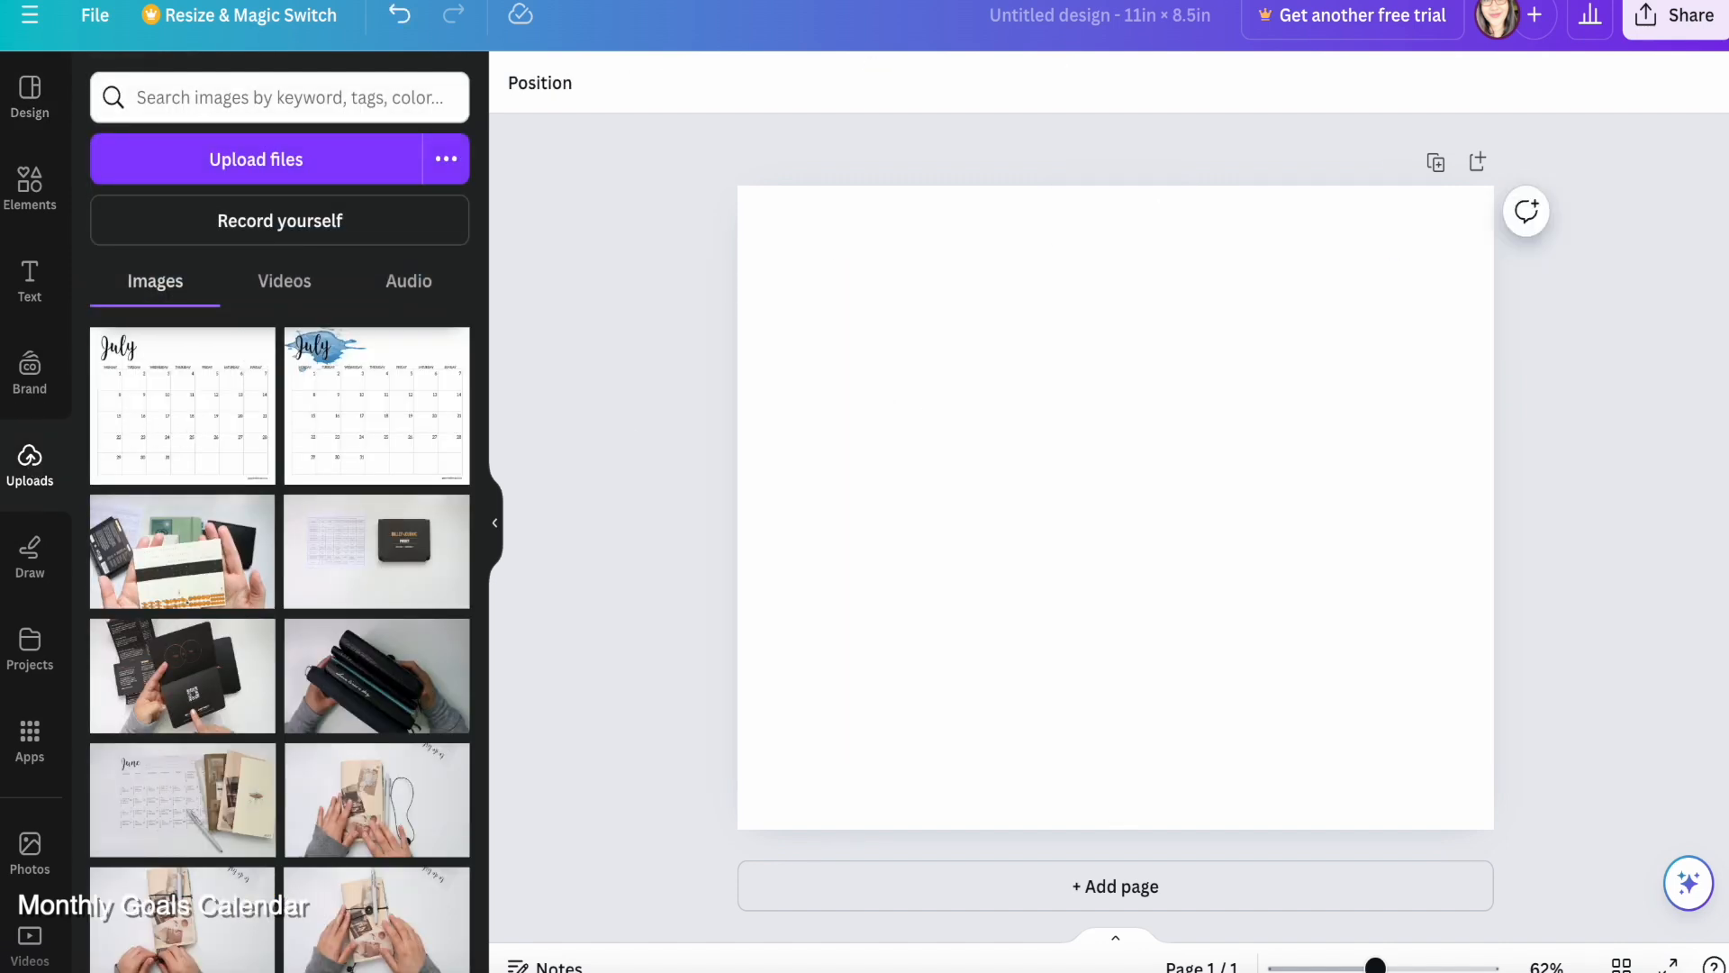
Add the July calendar image and shrink a Body text box for the Monday 1 cell
click(182, 404)
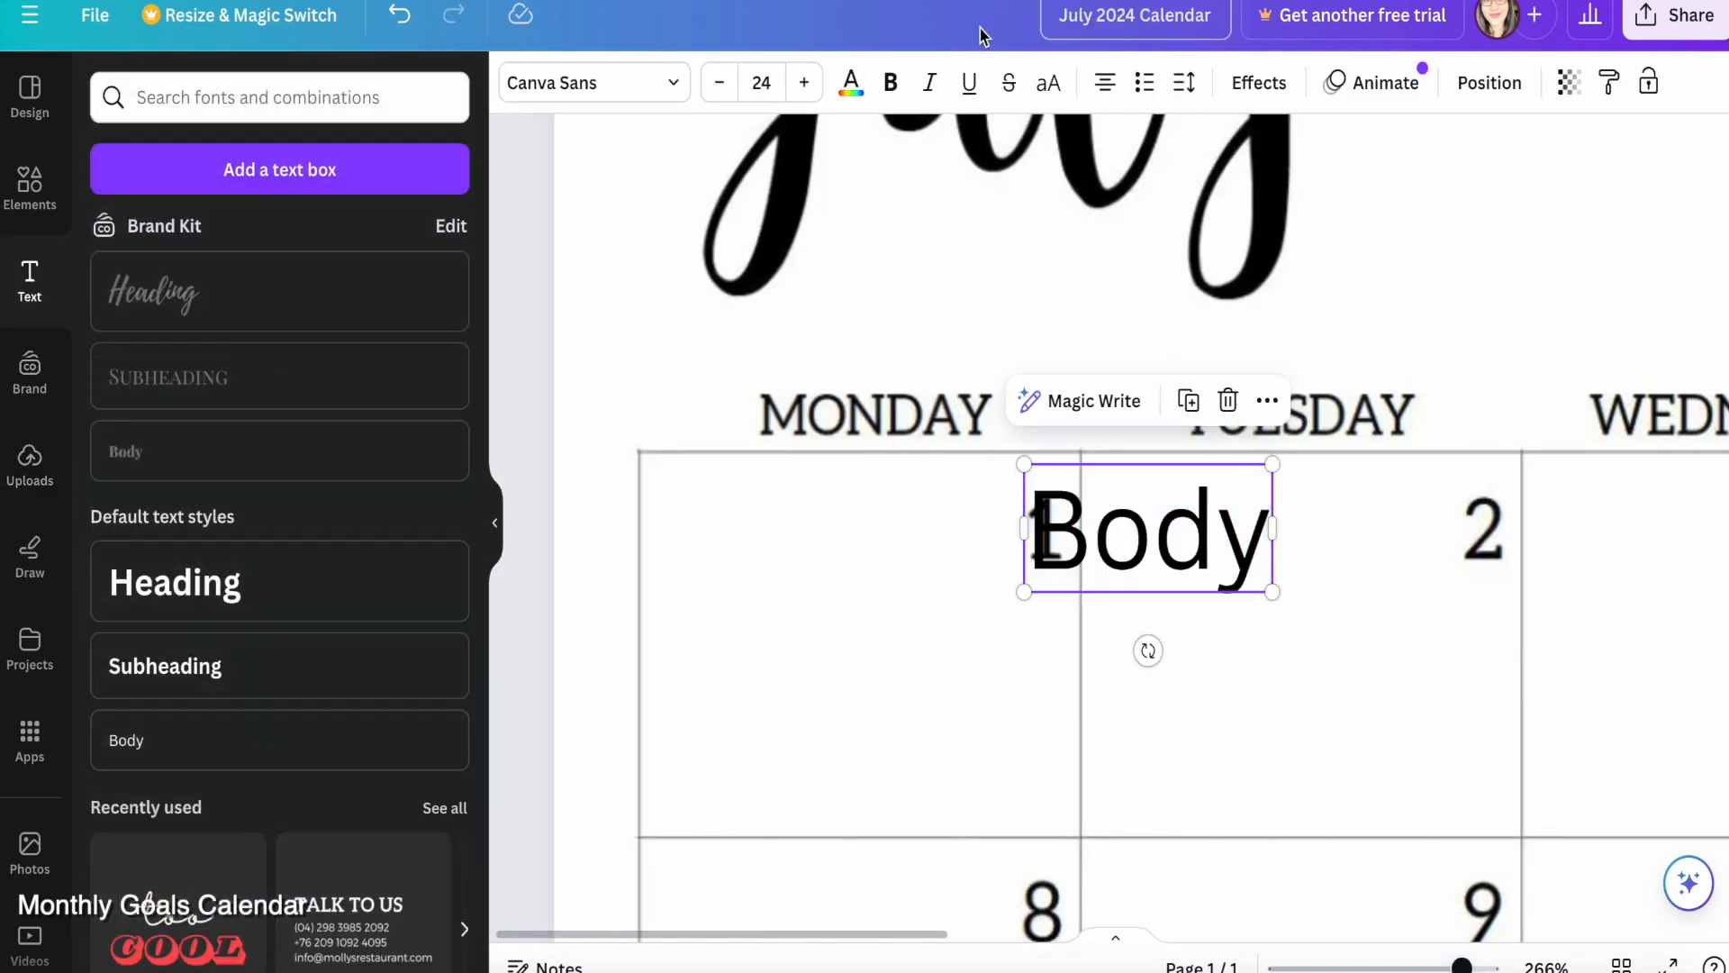
triple_click(1146, 533)
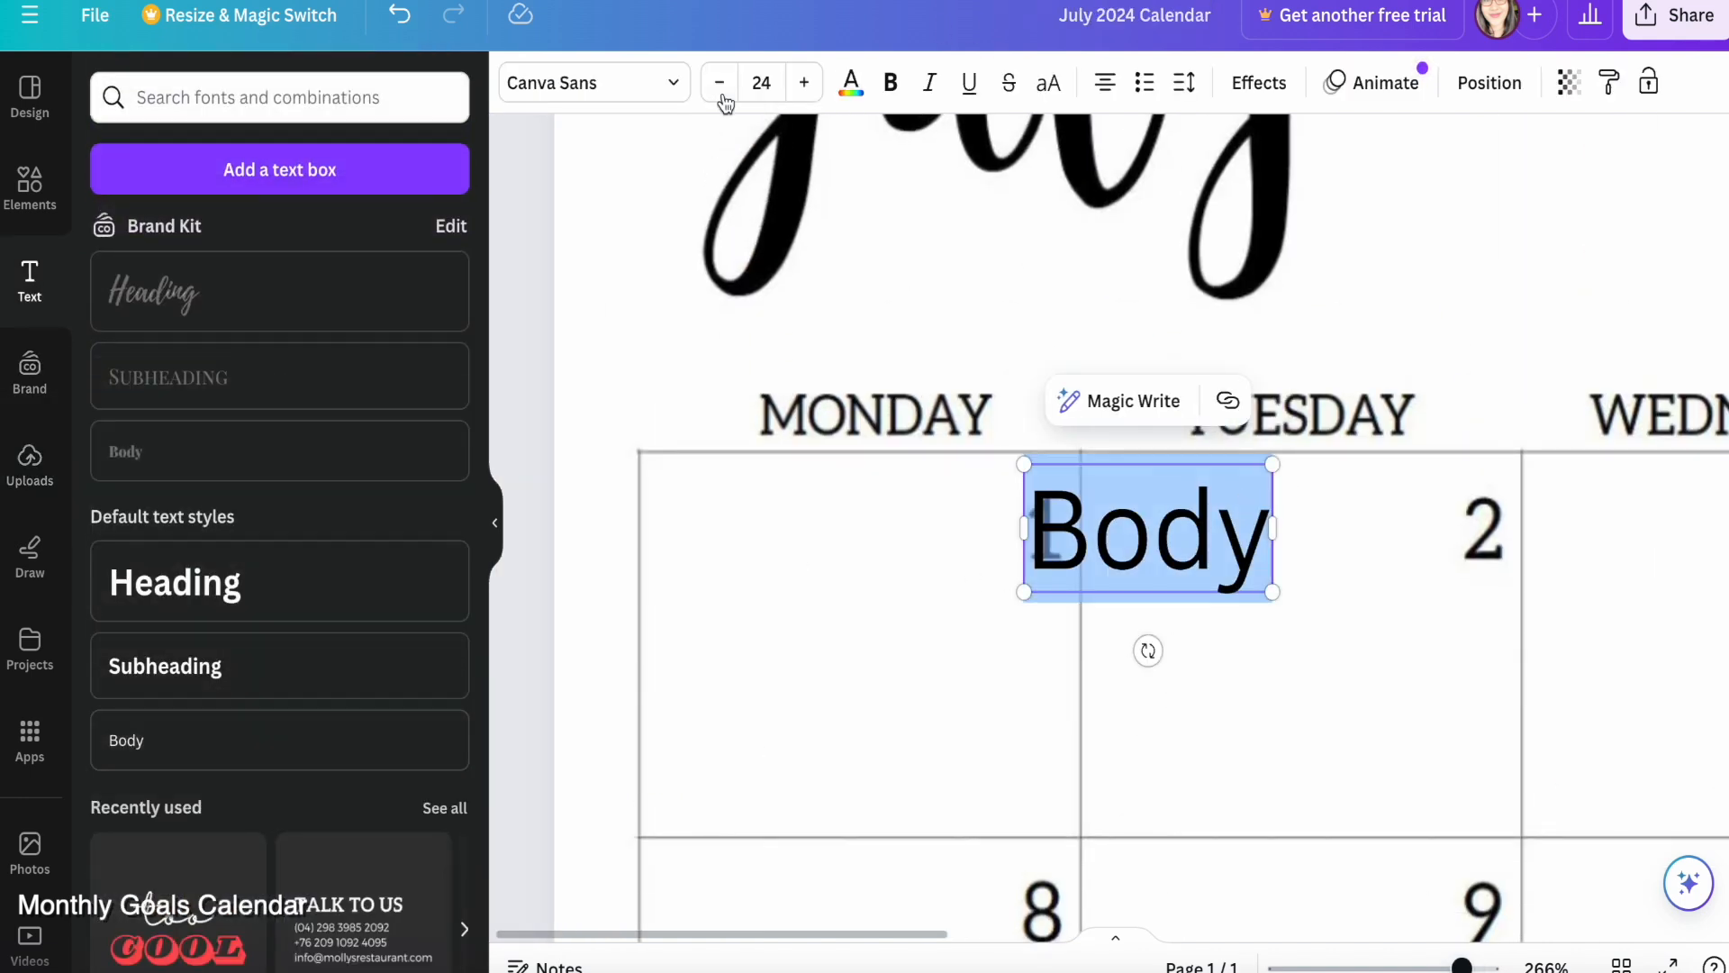
click(761, 82)
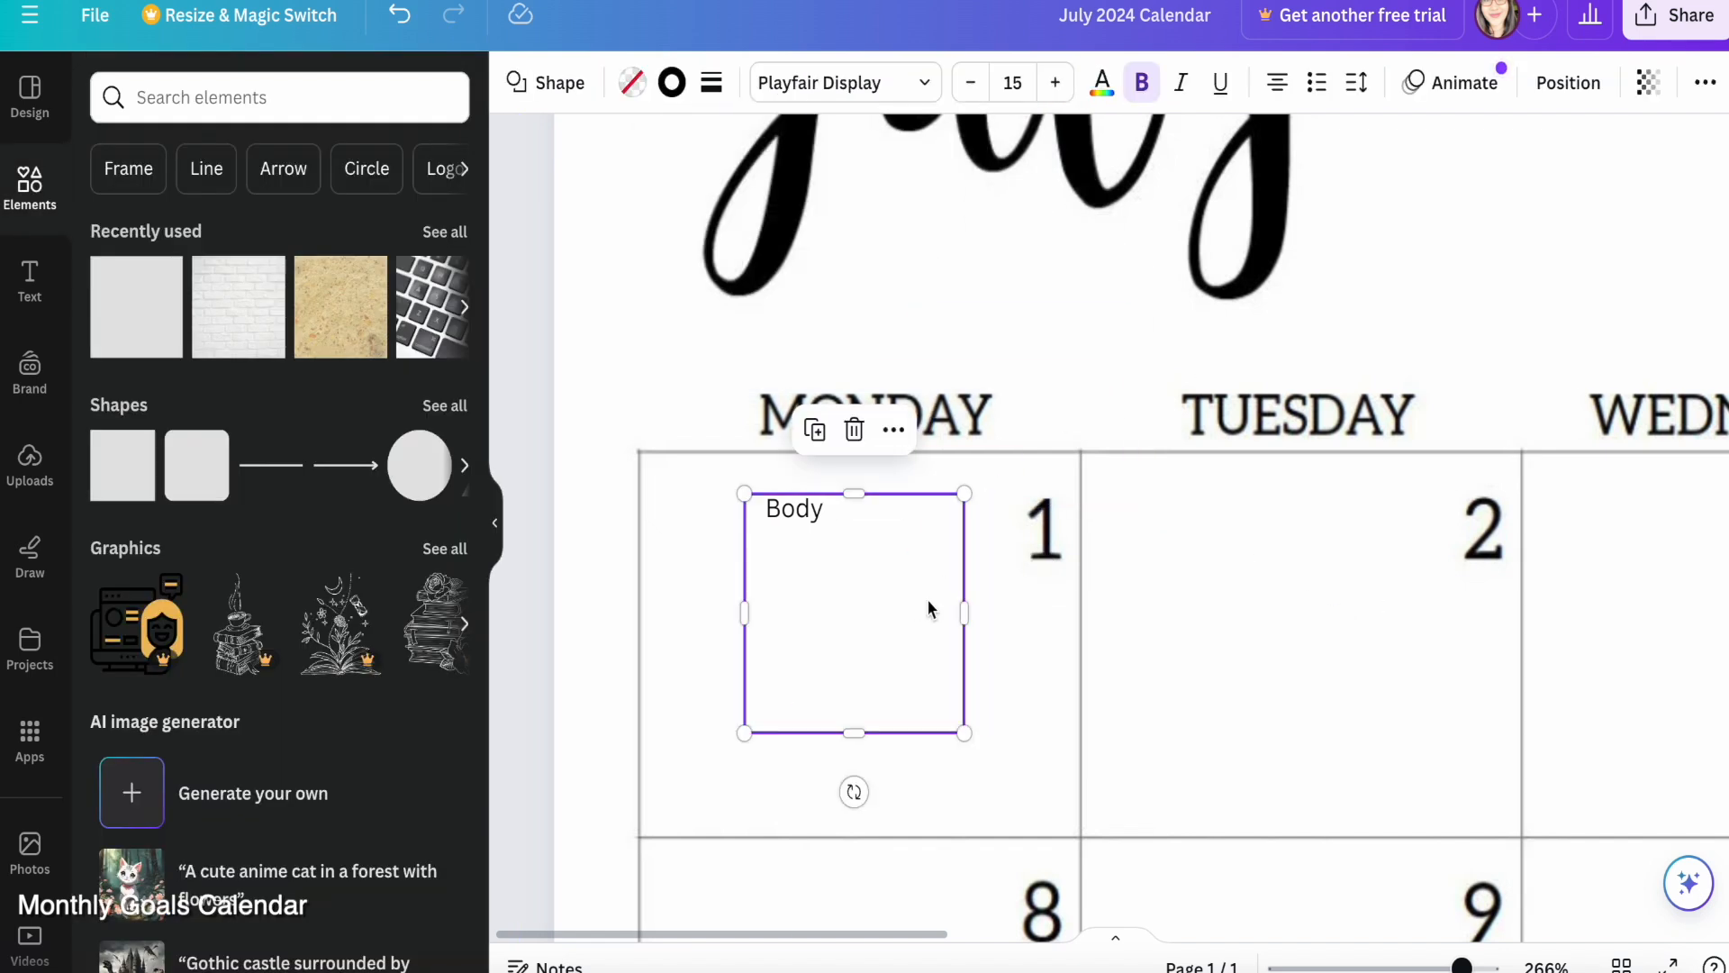
Add small square checkboxes with edited task text, then a no-fill circle, in Monday 1
drag(966, 732, 780, 690)
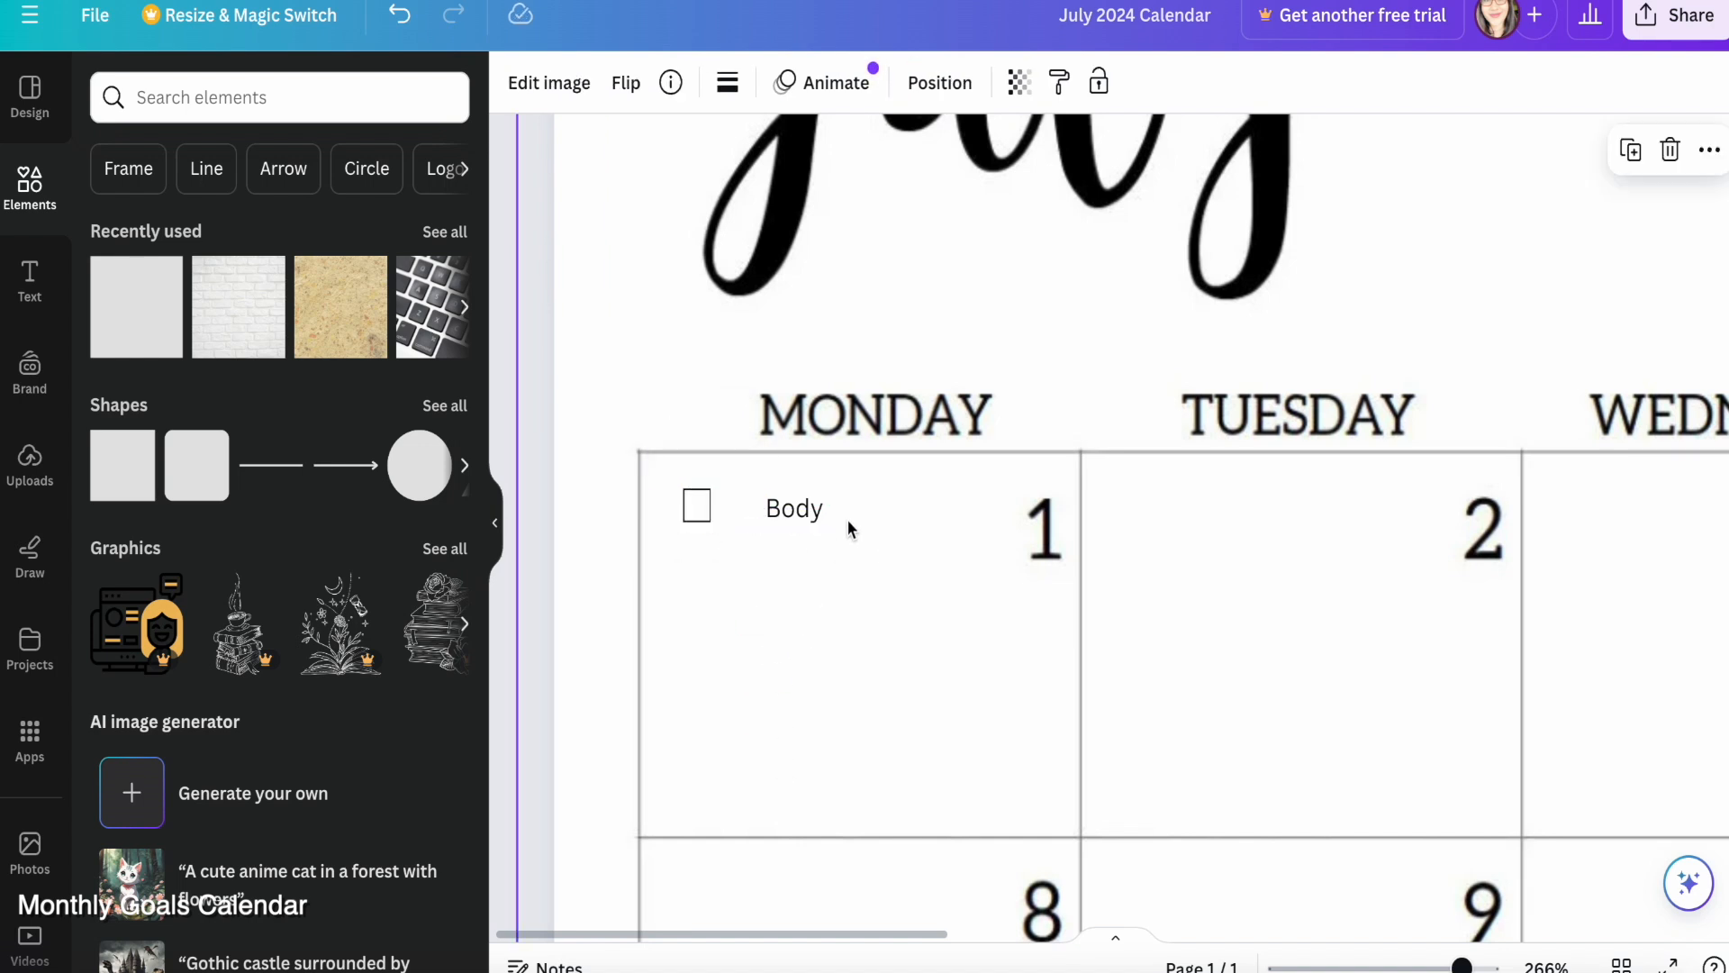
click(696, 505)
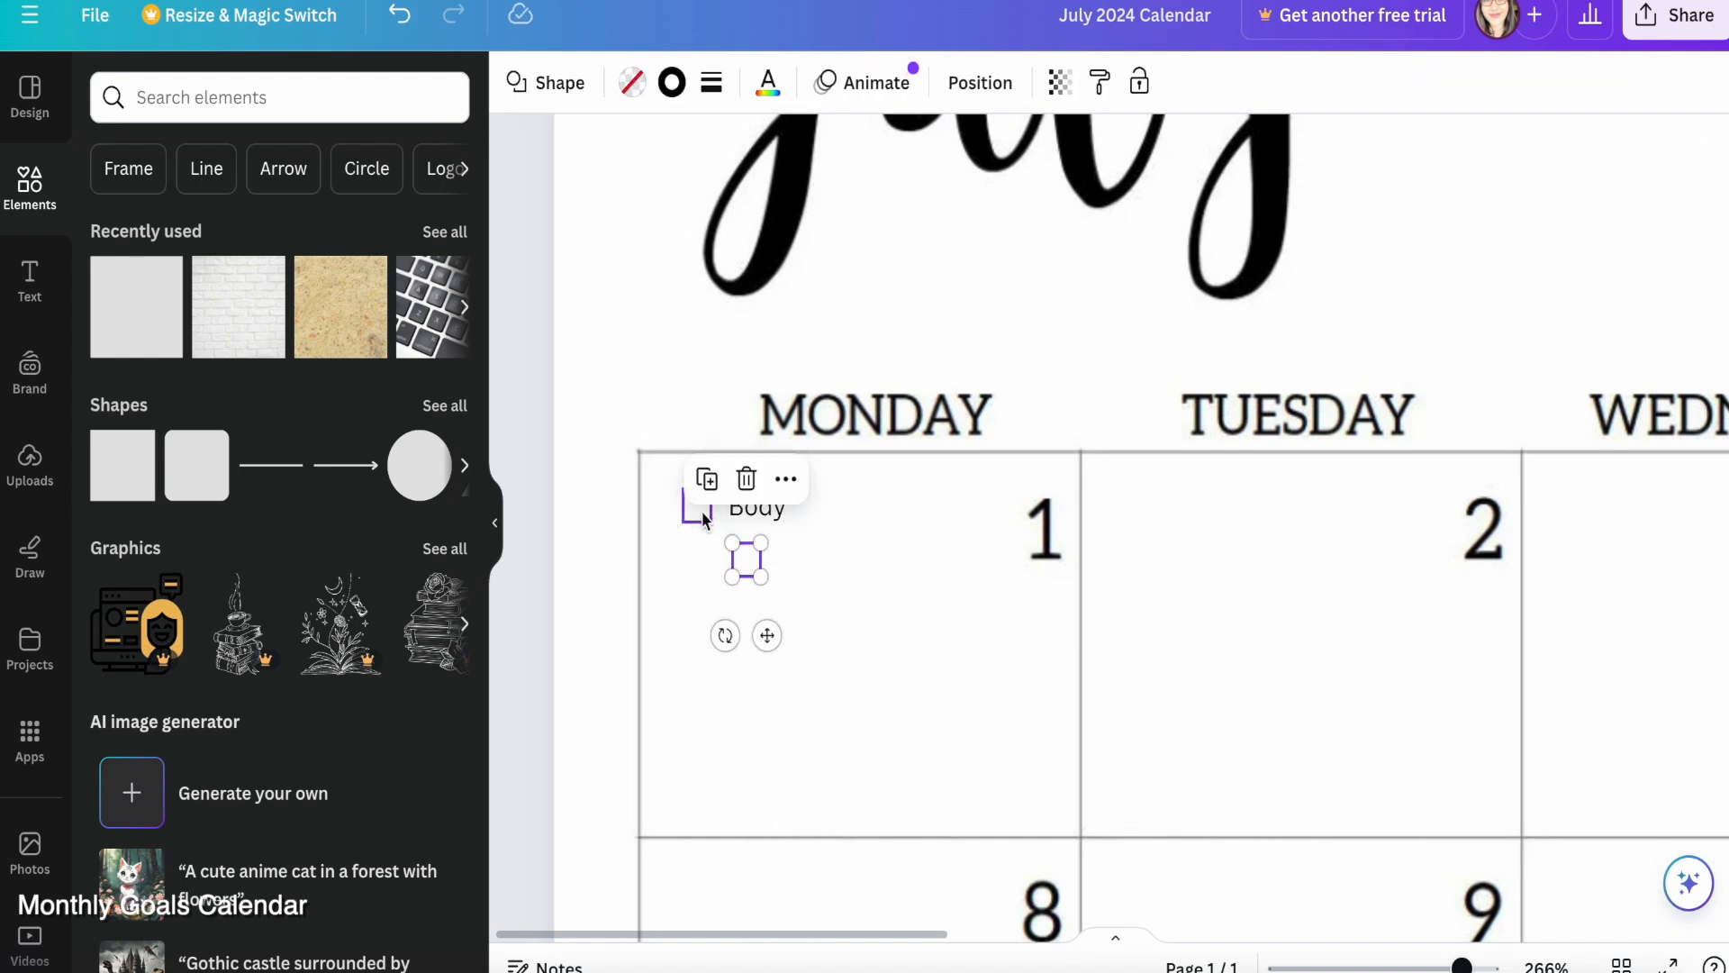
double_click(757, 507)
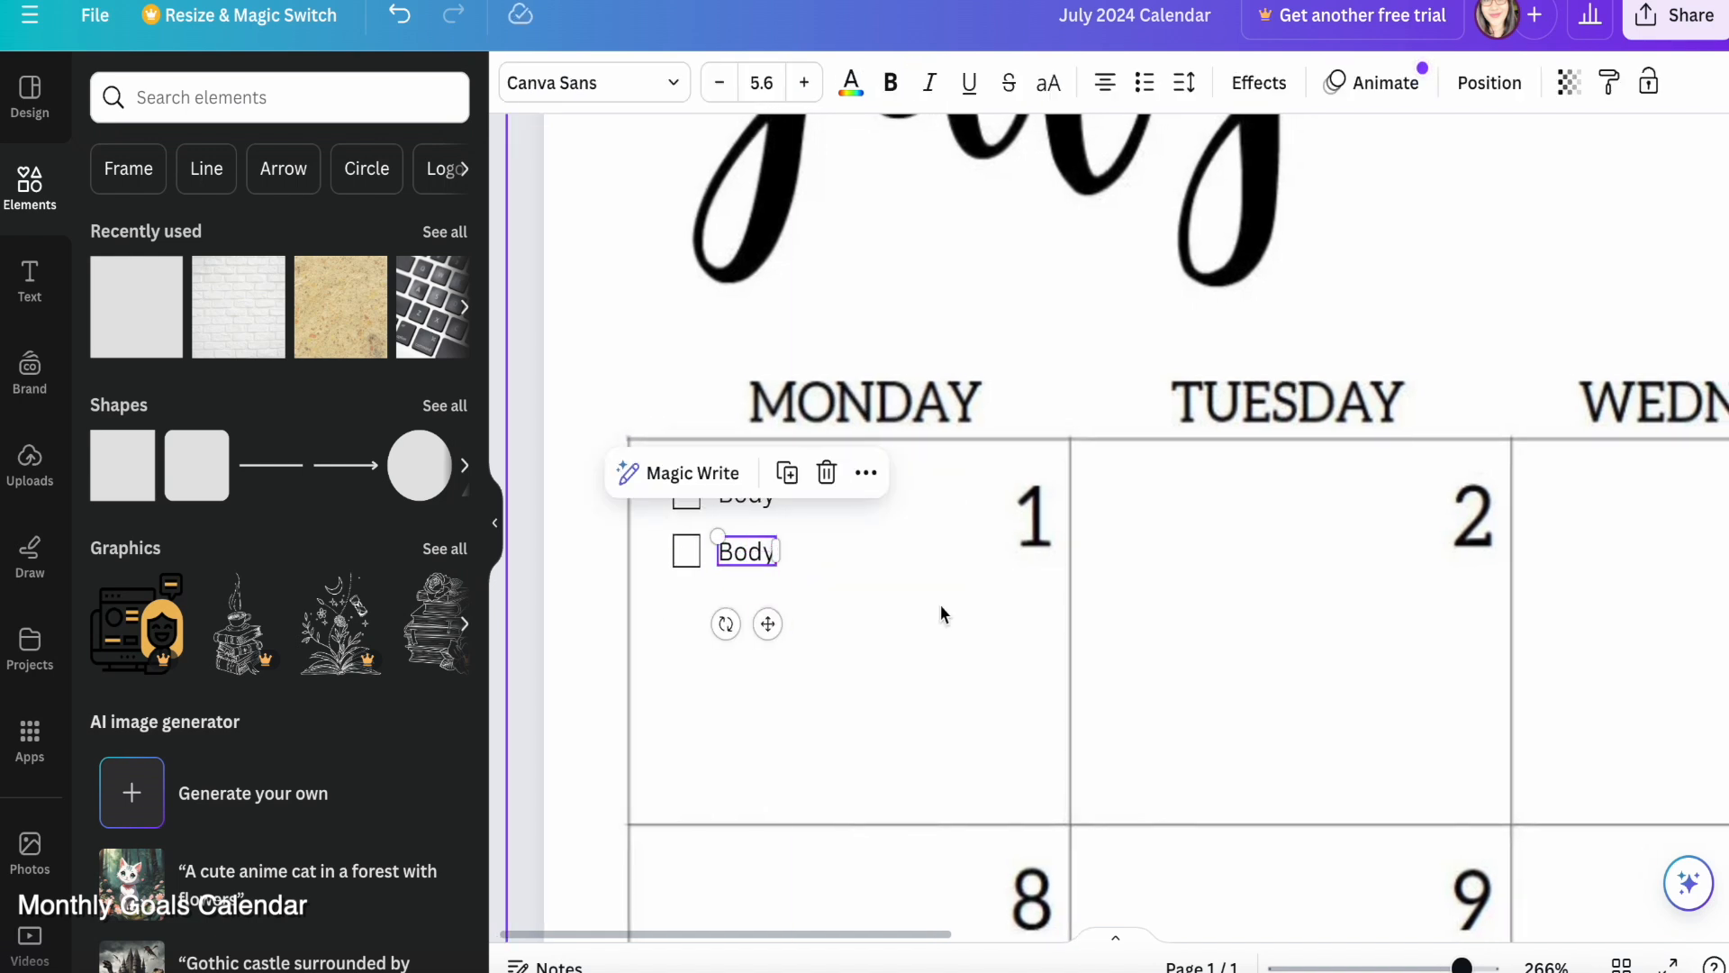
text(sta)
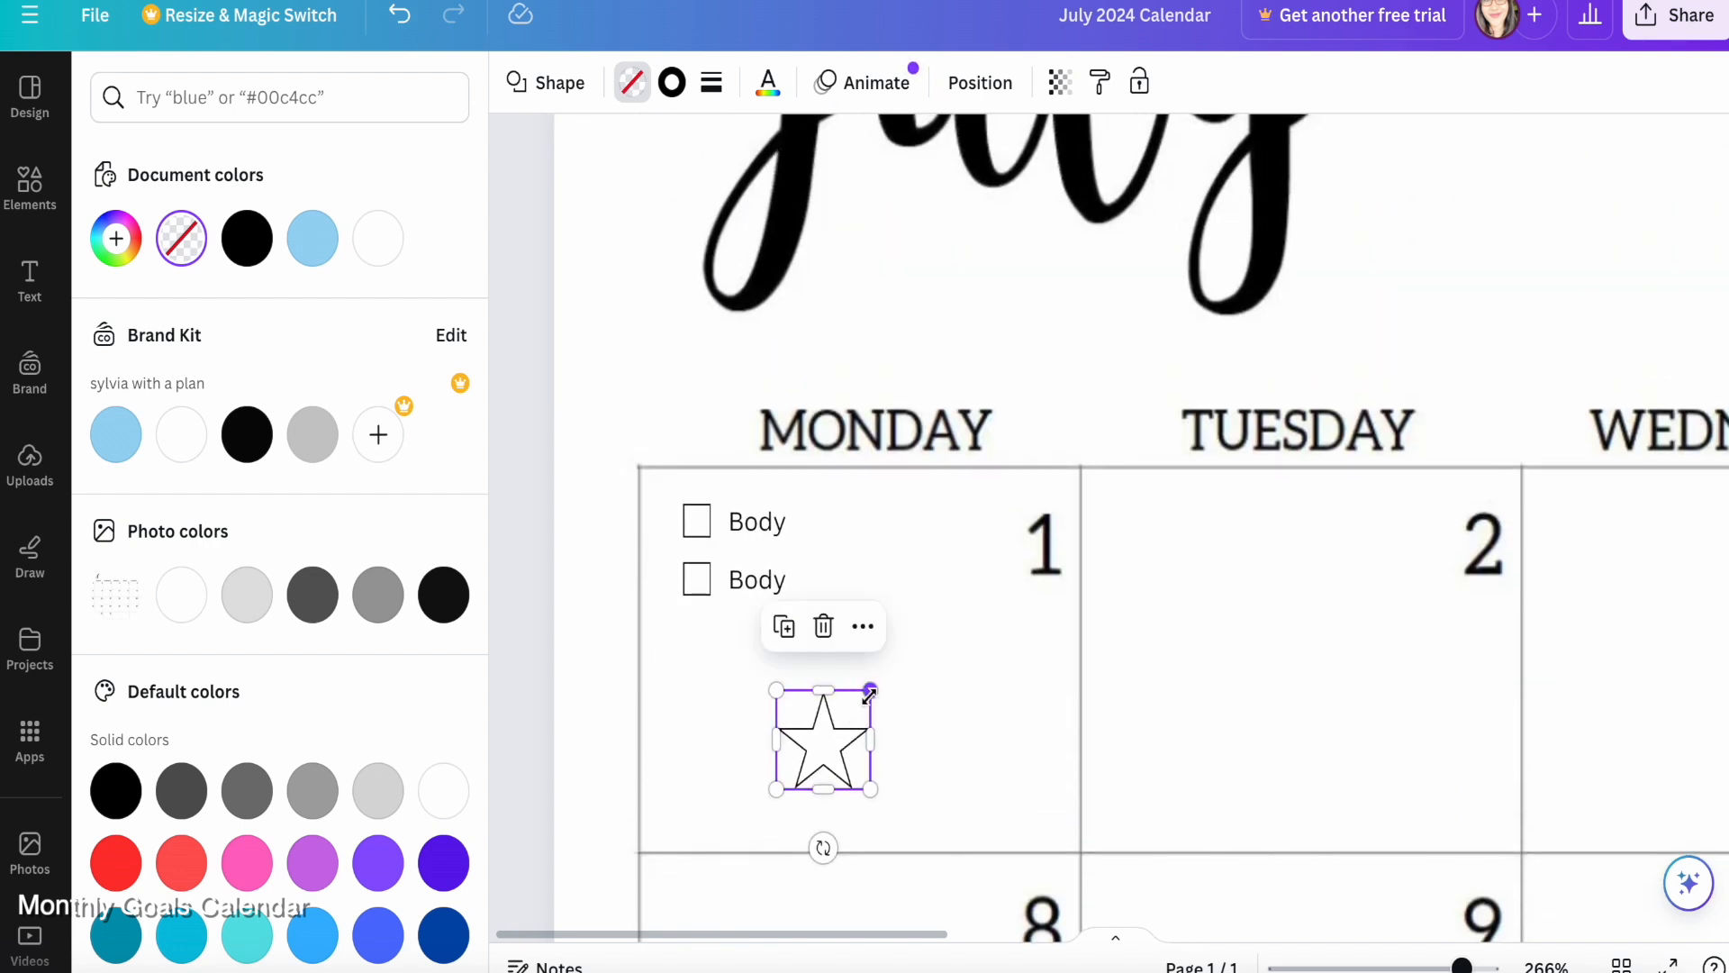
click(30, 188)
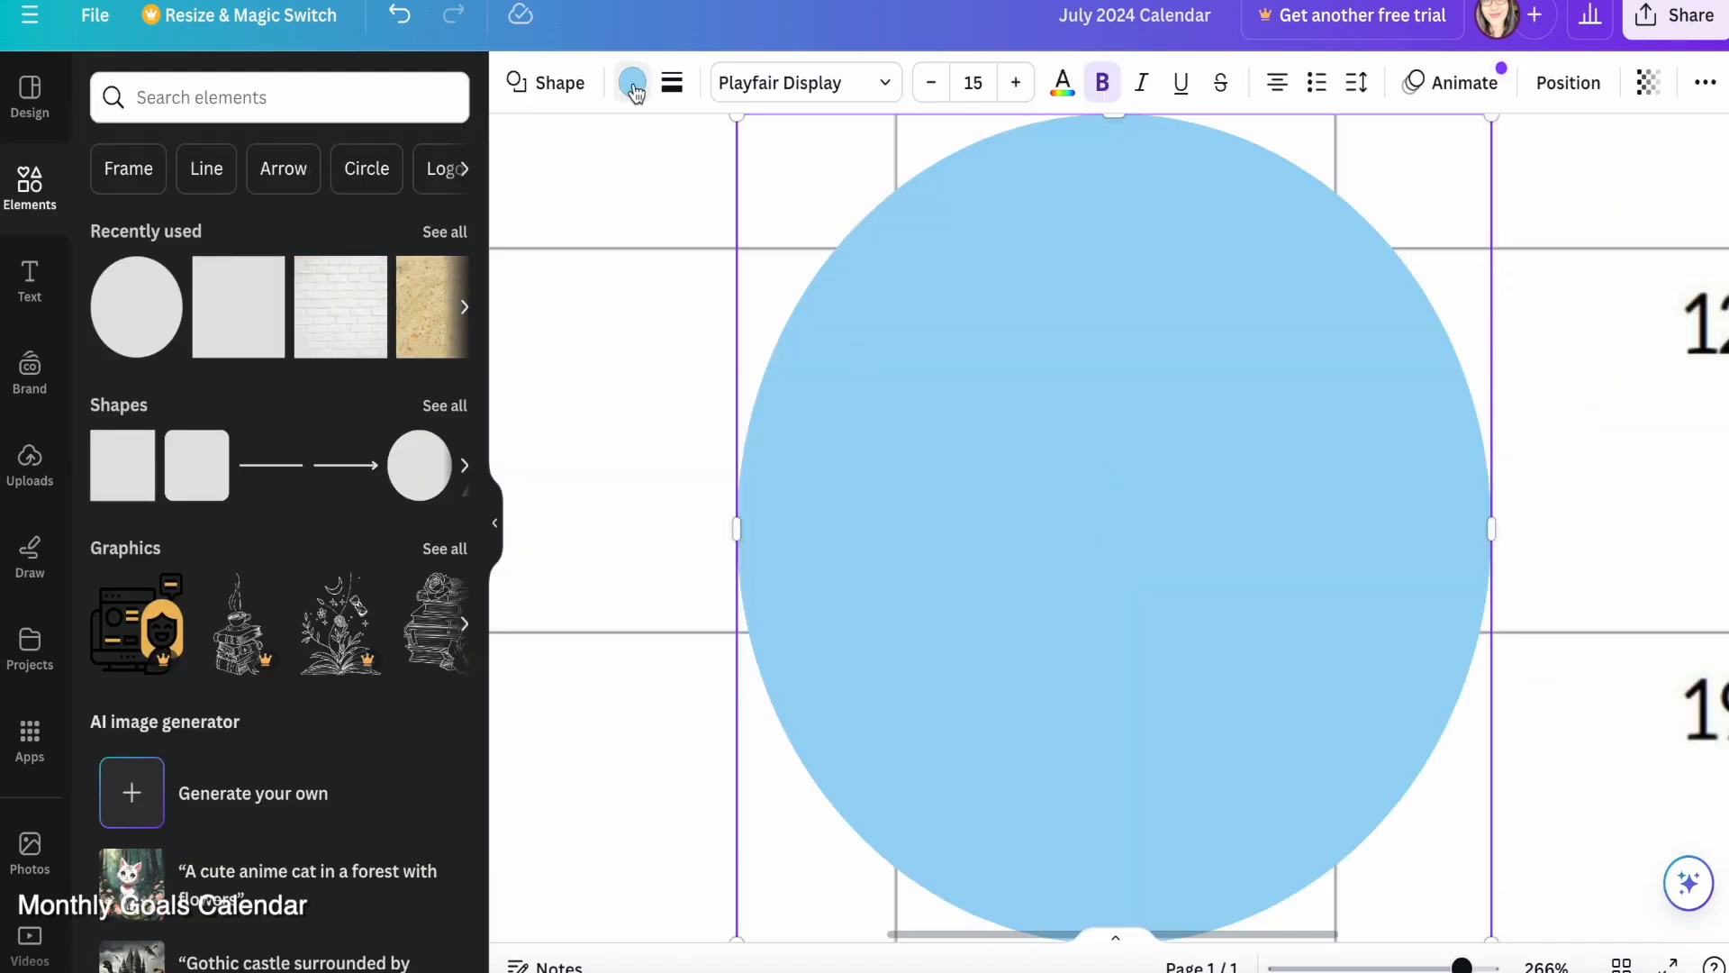
click(671, 83)
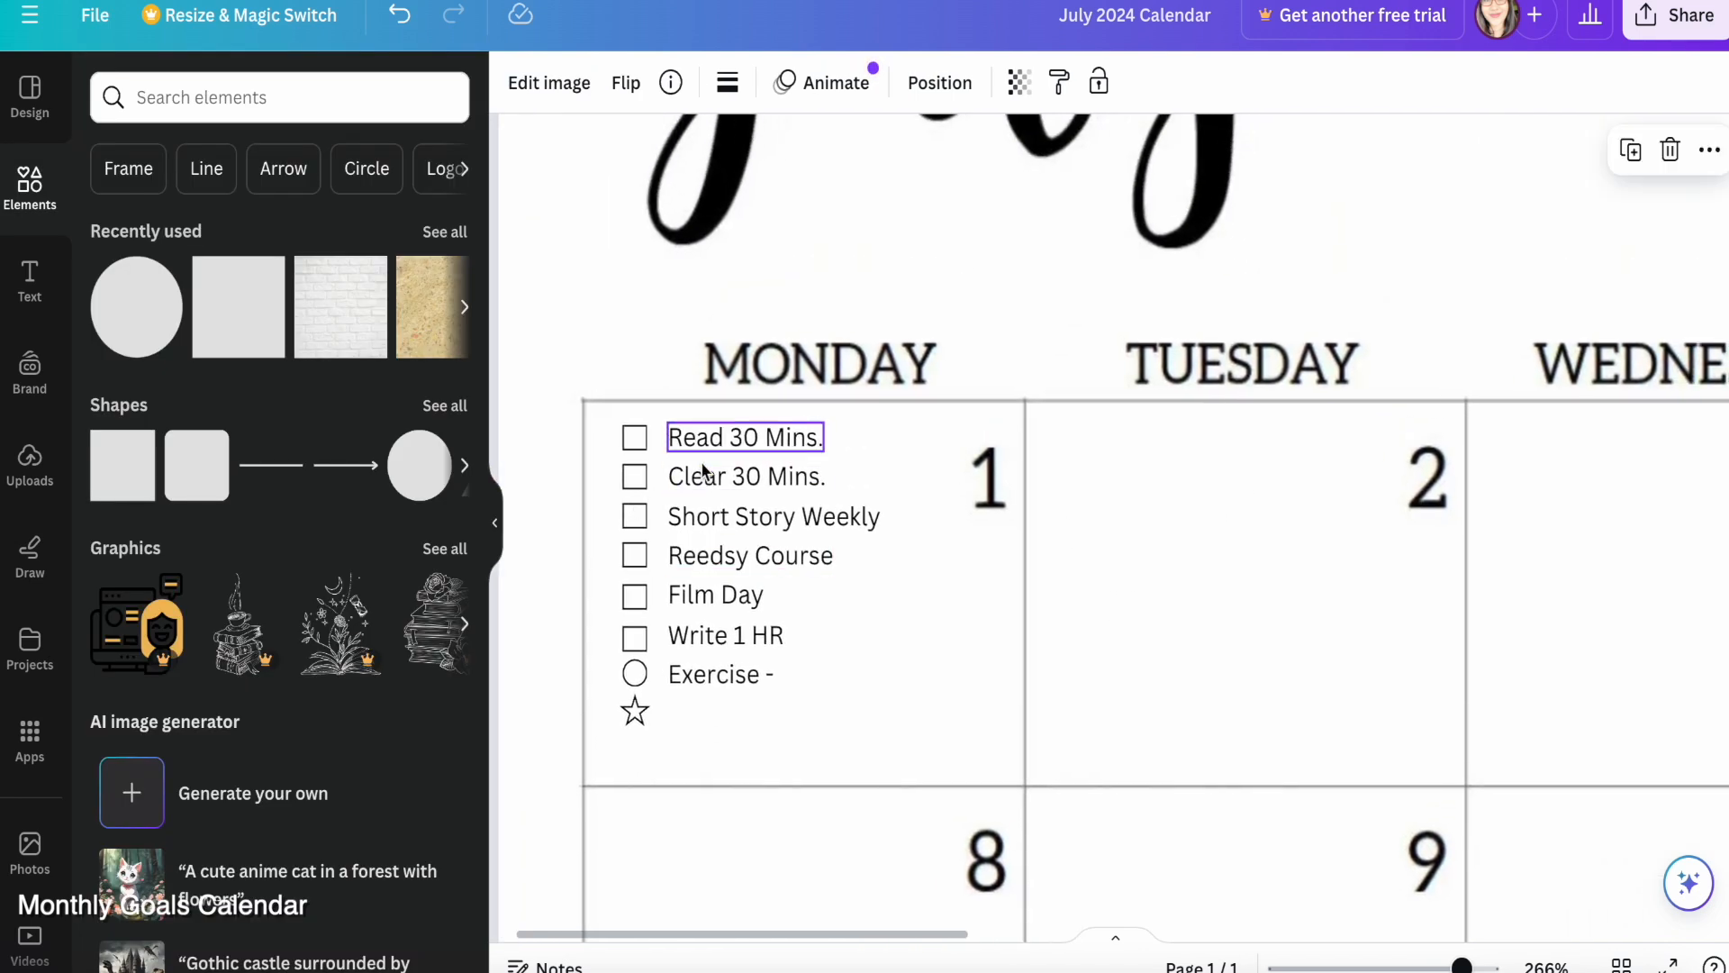
Duplicate the Monday checklist and drag the copies into the Tuesday 2 and Wednesday 3 cells
click(634, 595)
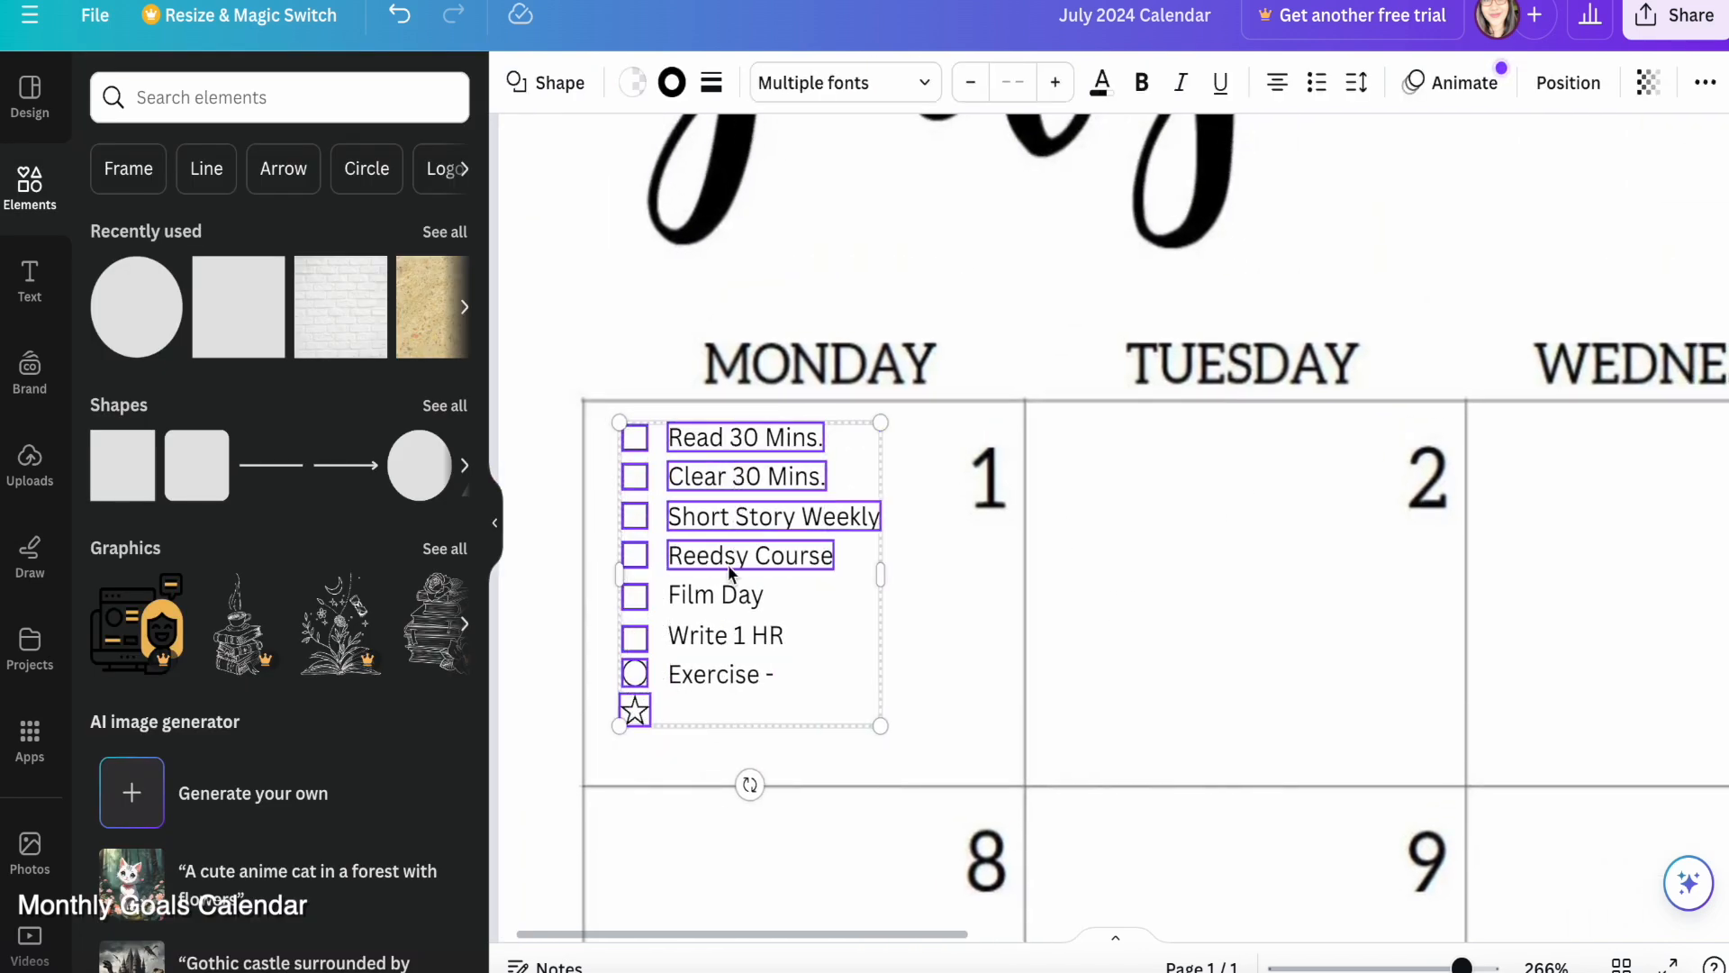
right_click(750, 574)
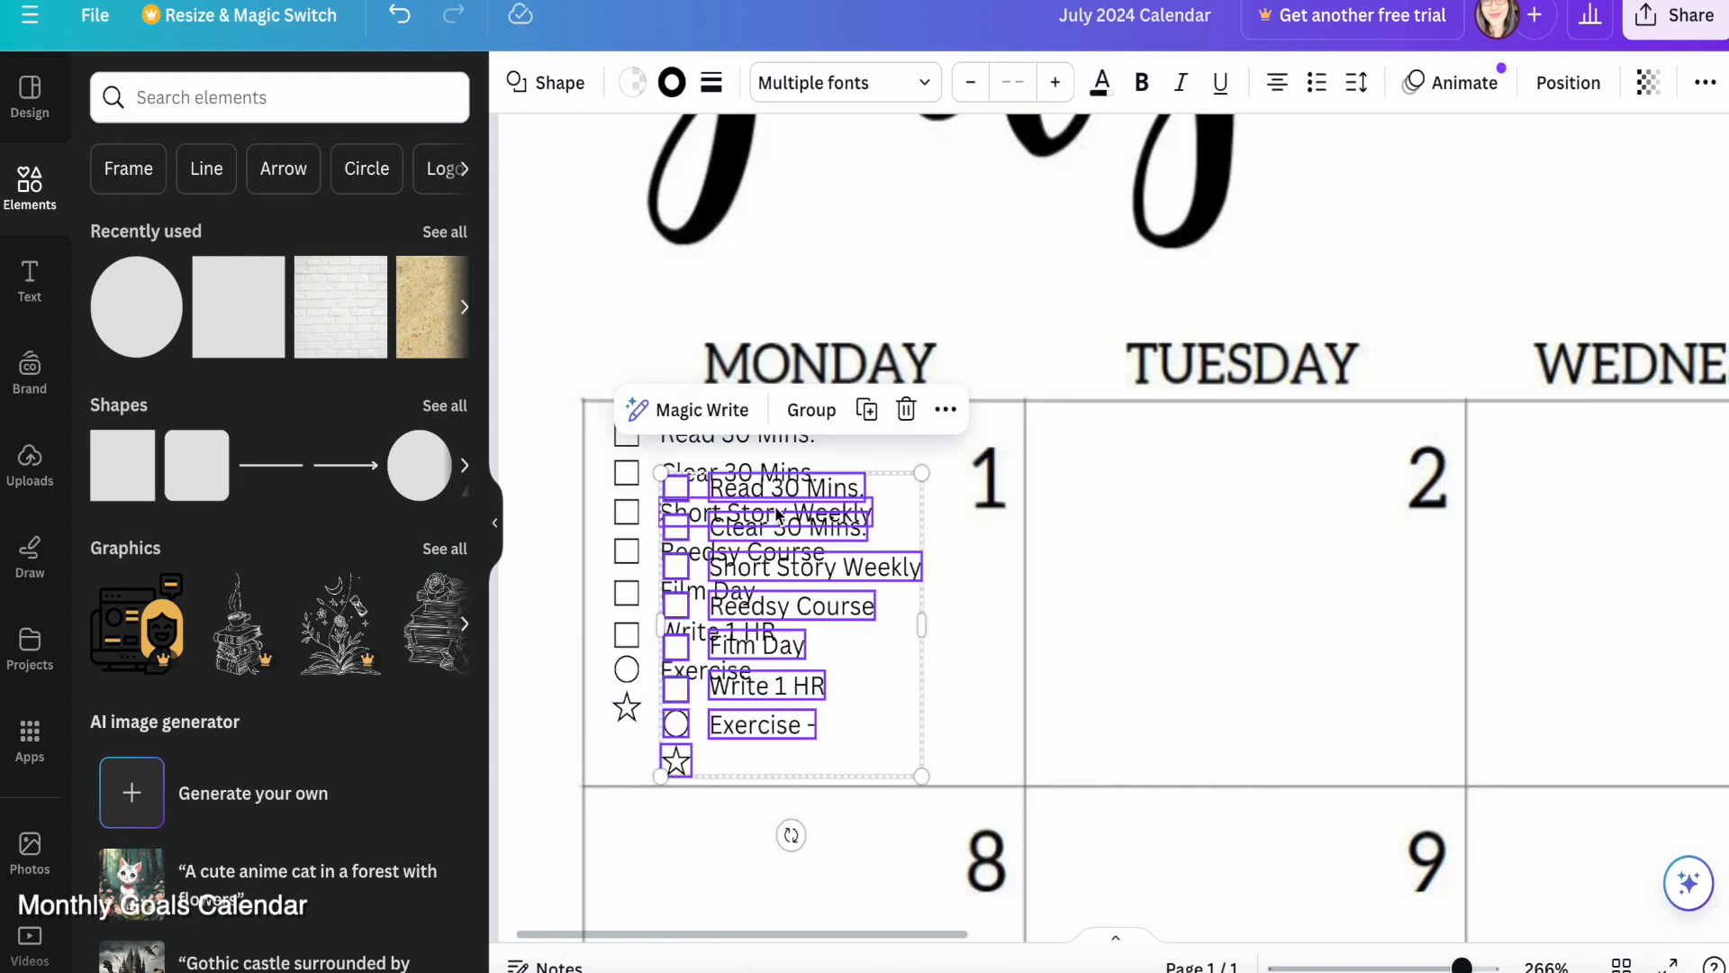
drag(789, 623, 1183, 568)
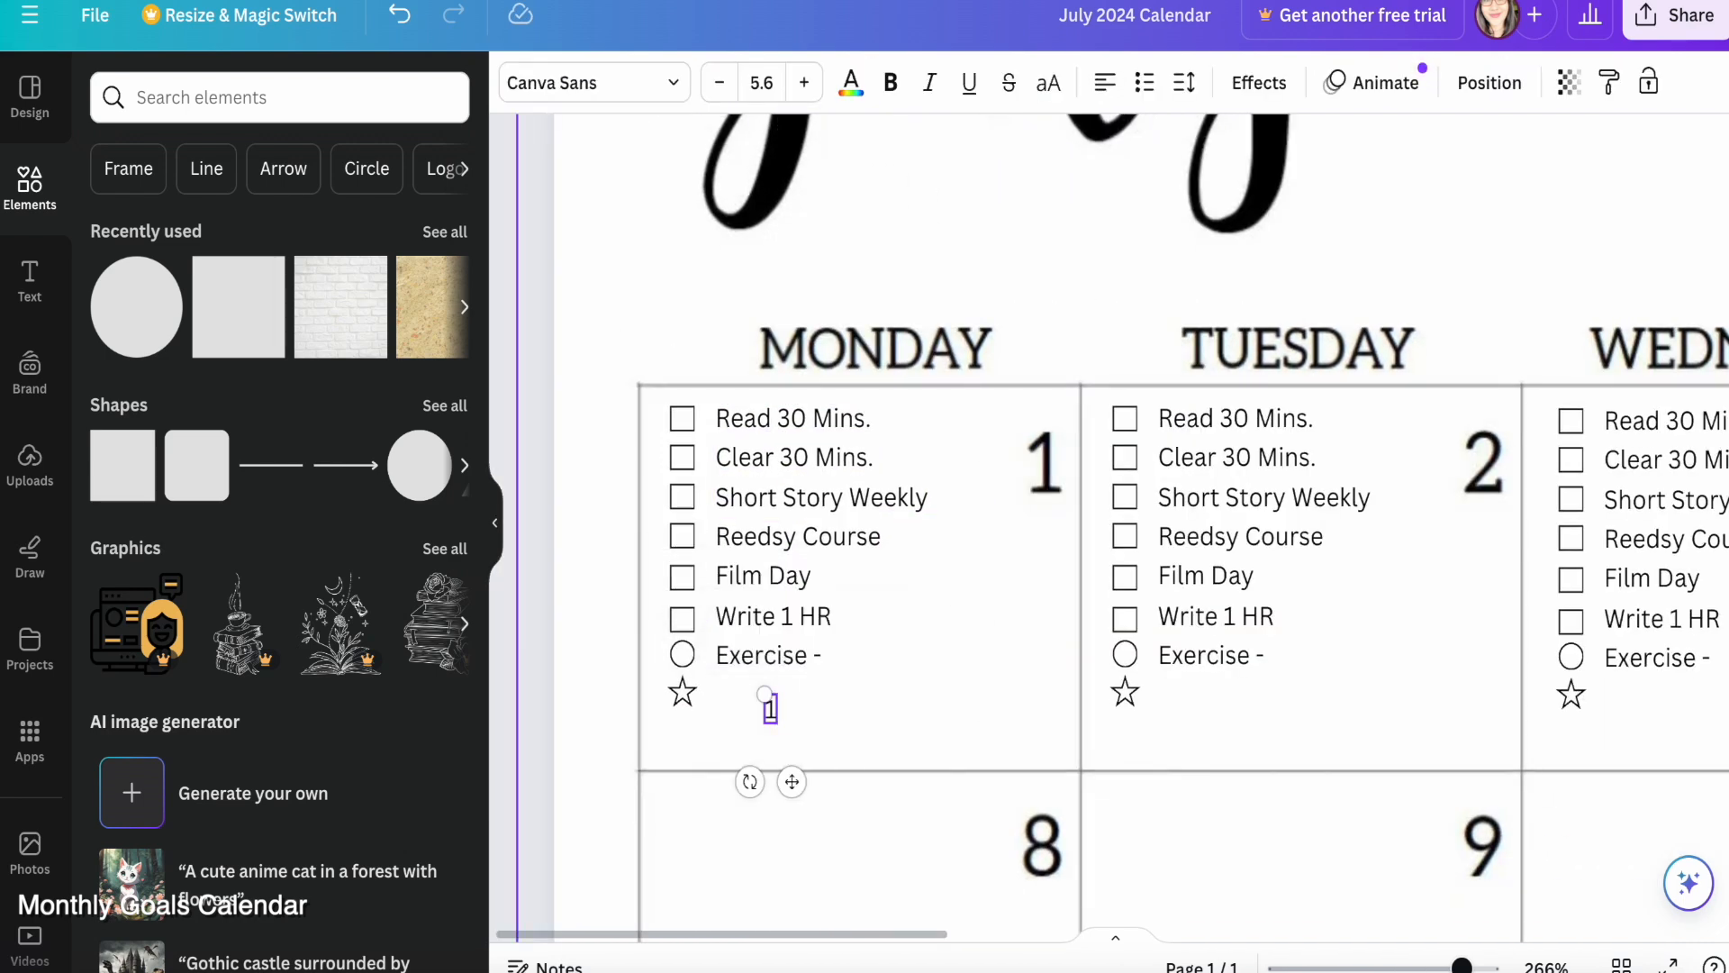
drag(768, 706, 1040, 740)
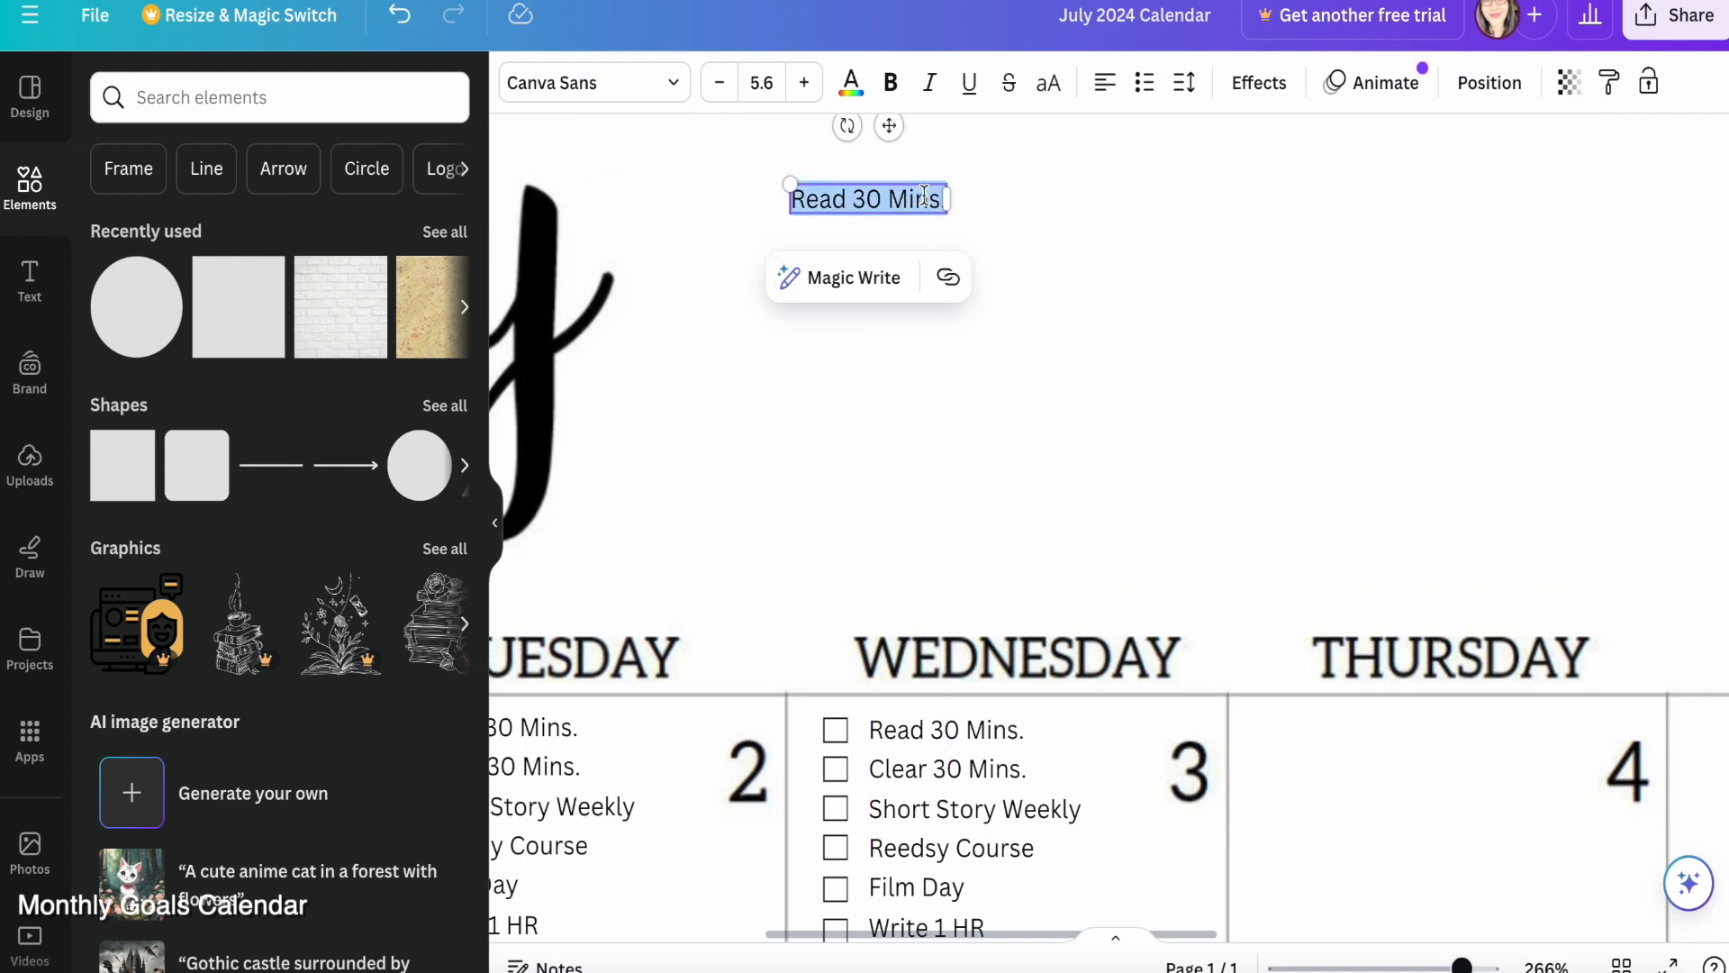
Type the 'Project: Crimson' header text above the calendar
text(Project: Draft 1)
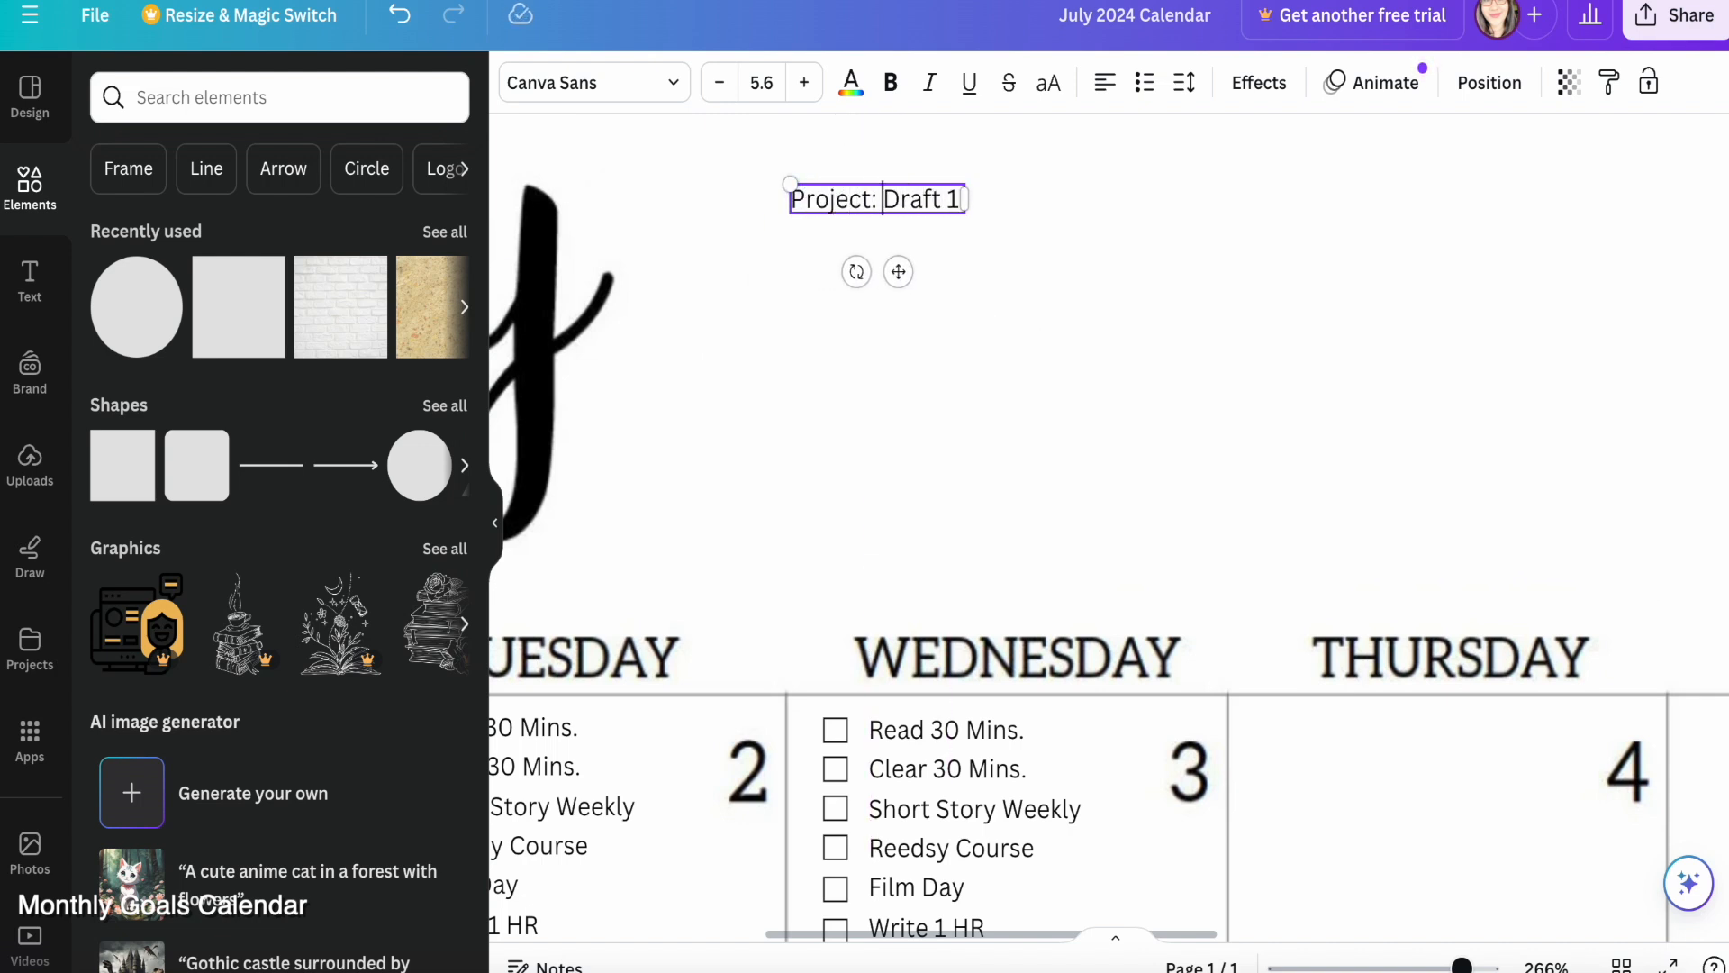
text(Crimson :________)
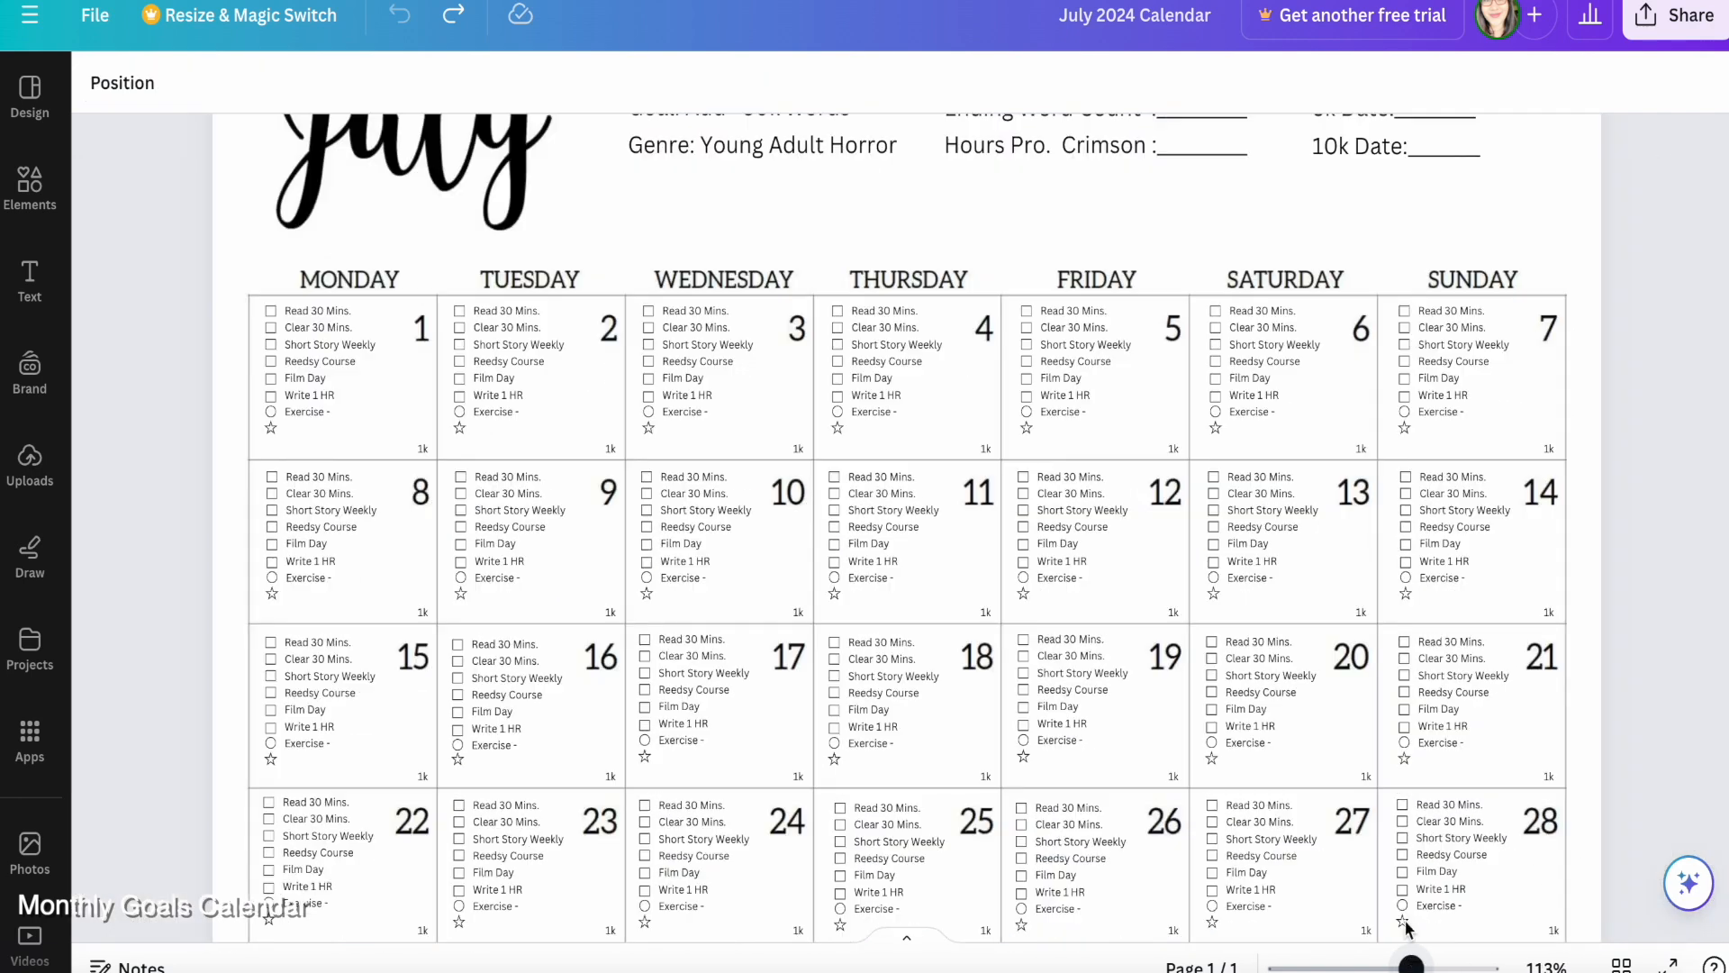
Download the July 2024 Calendar as a PDF Print file
click(1681, 15)
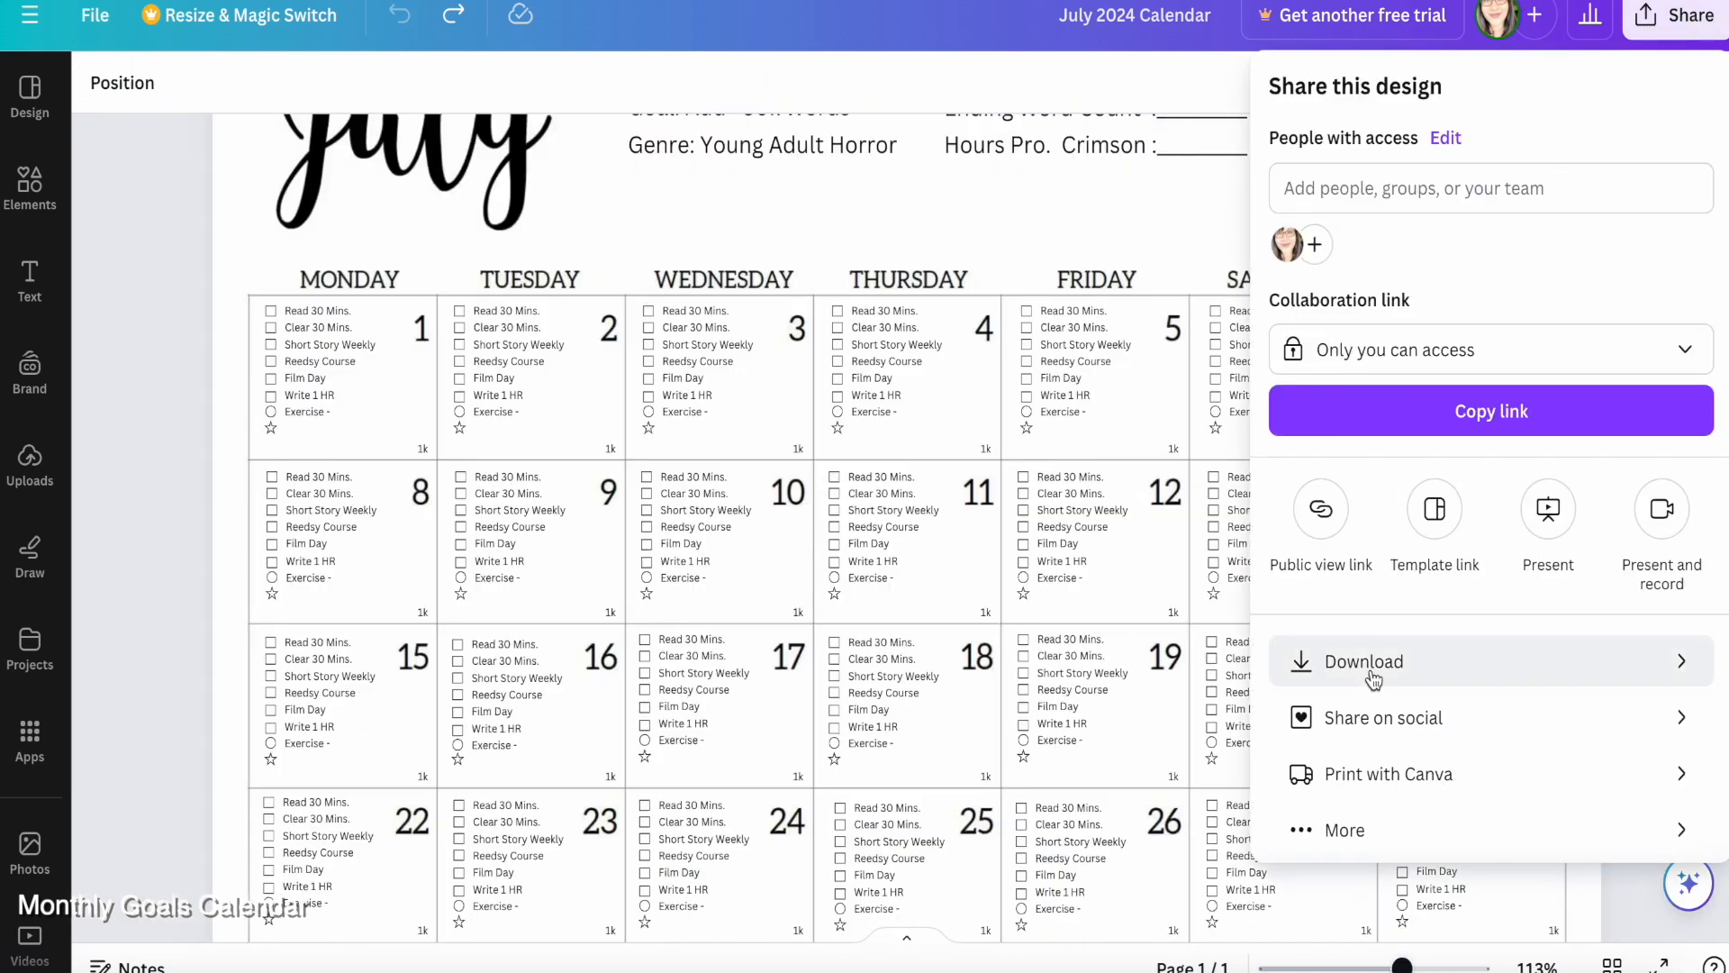
click(1361, 660)
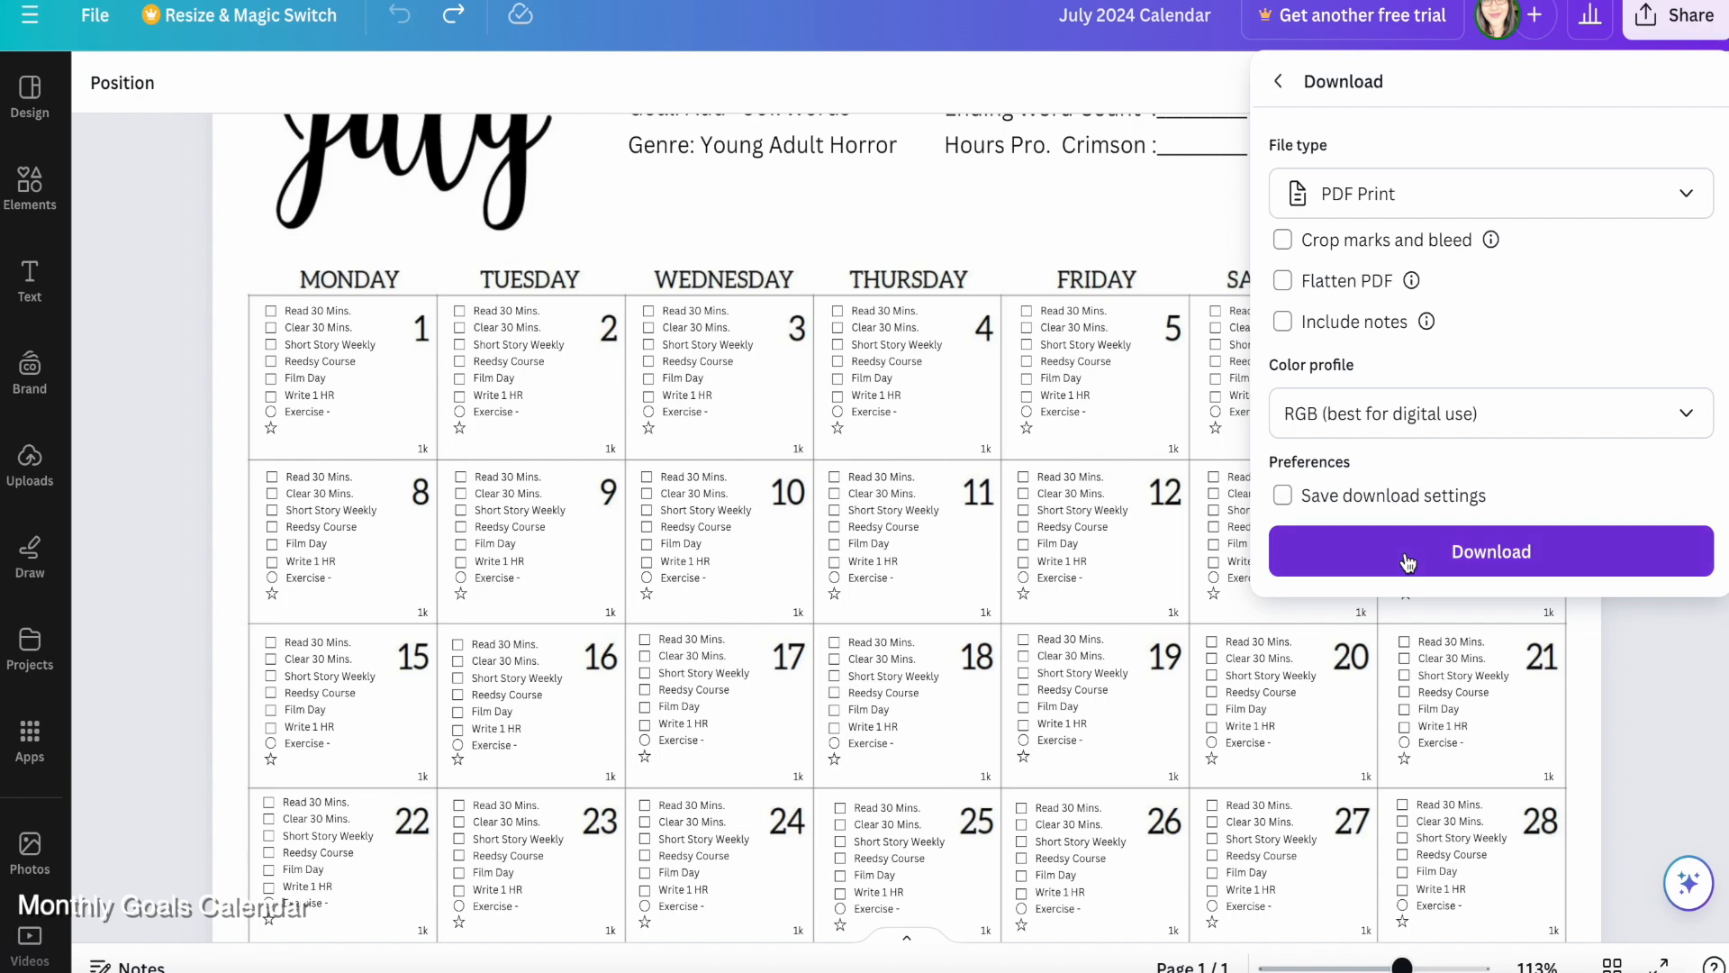
click(1490, 551)
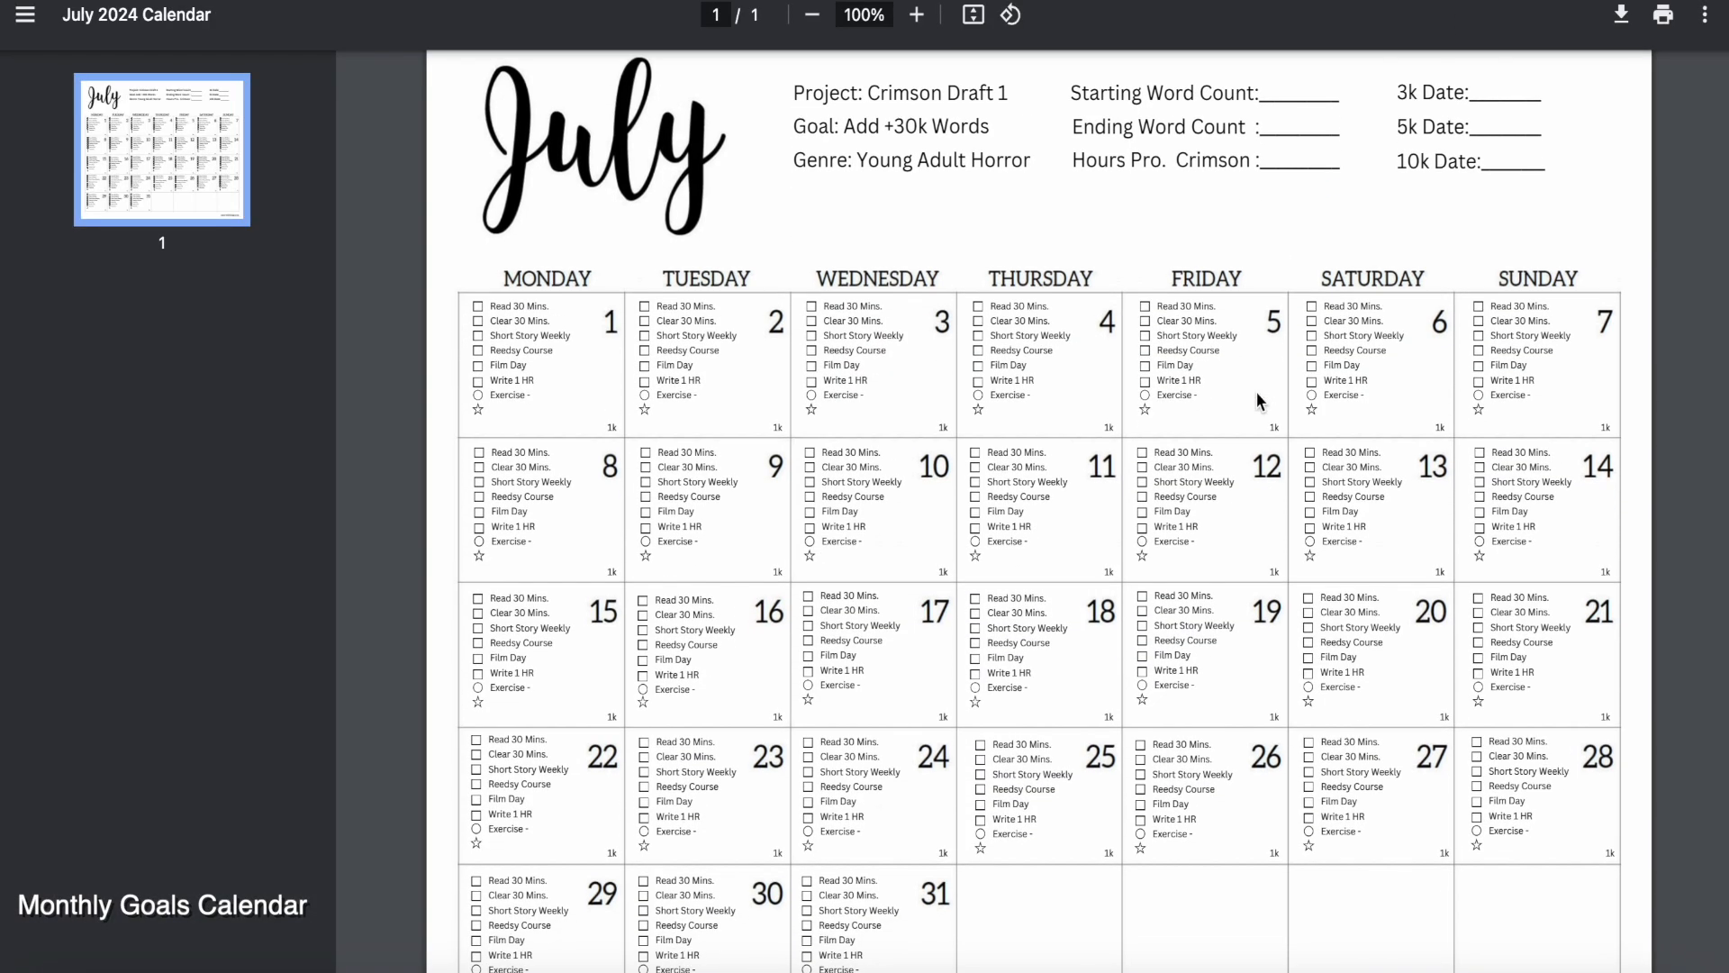
Print the calendar PDF at a custom 75% scale
click(1661, 14)
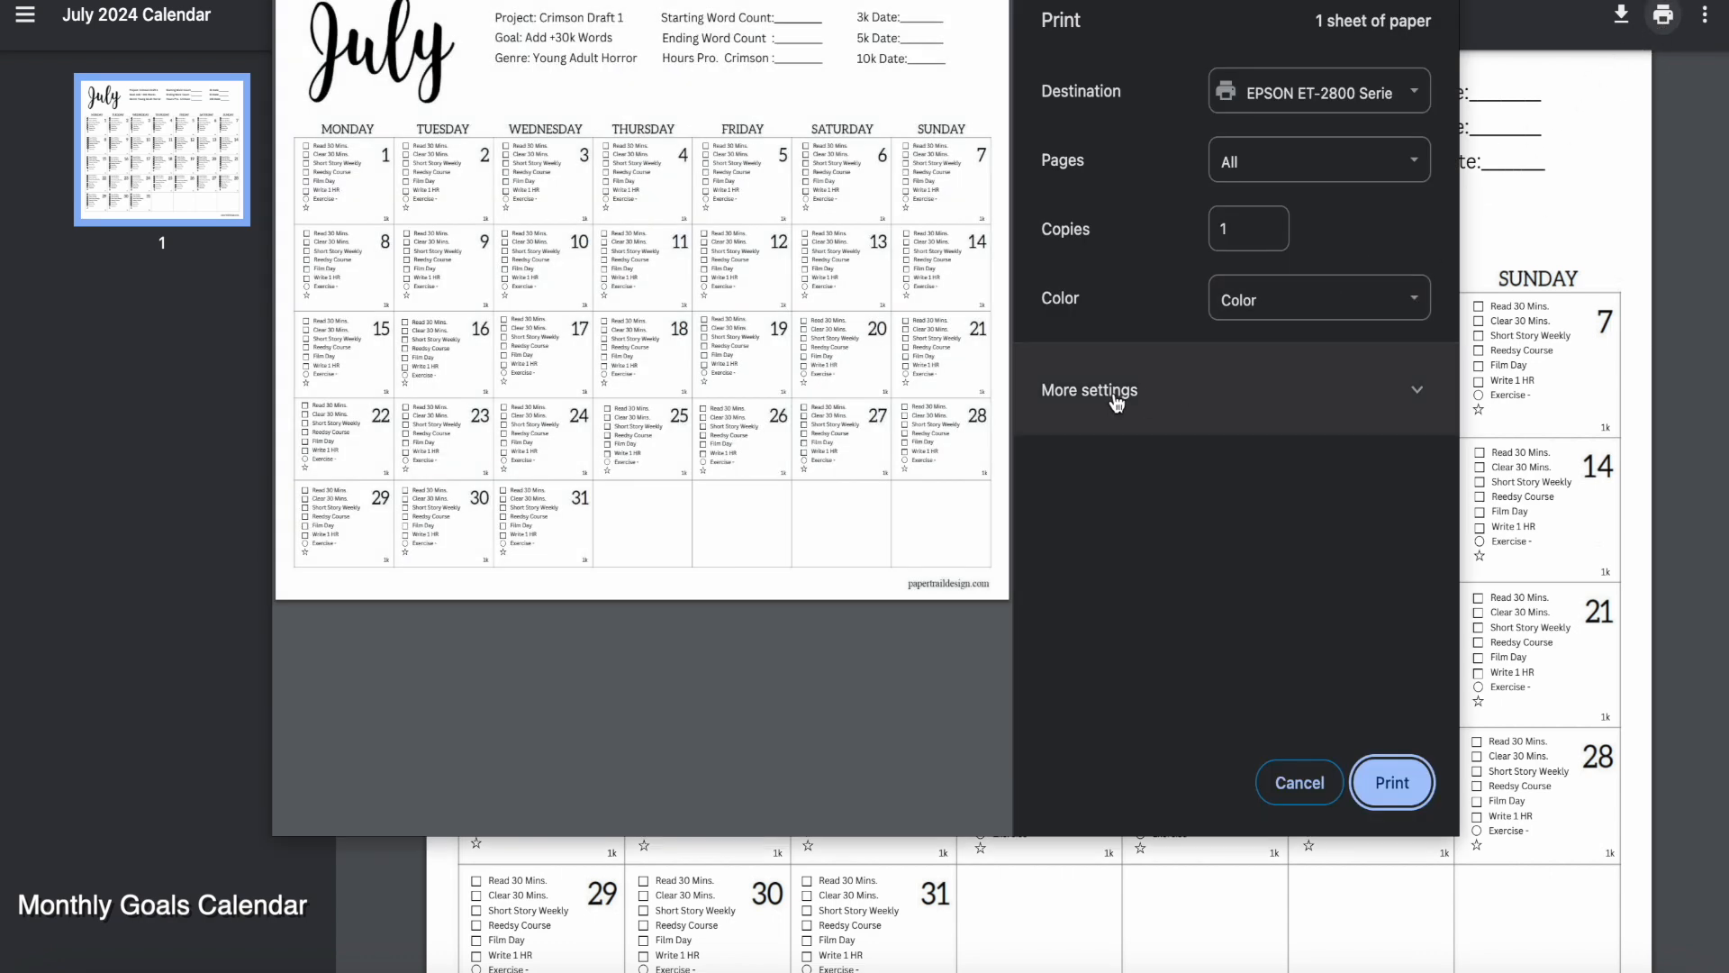
click(1089, 389)
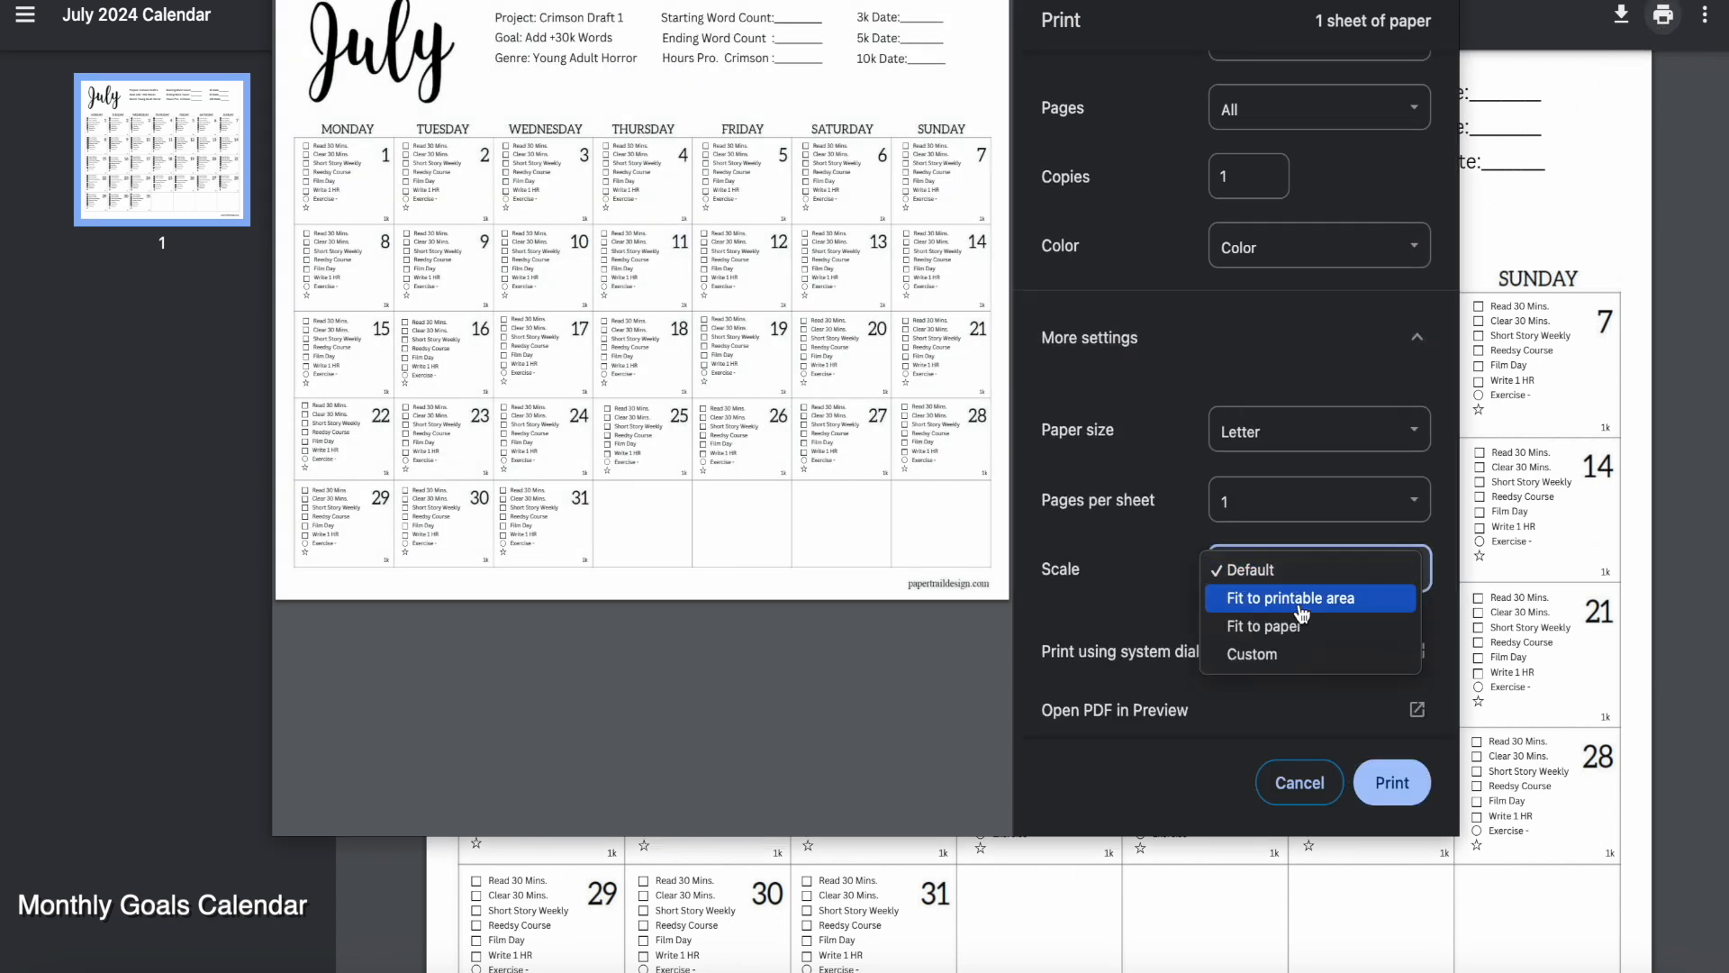
click(1251, 652)
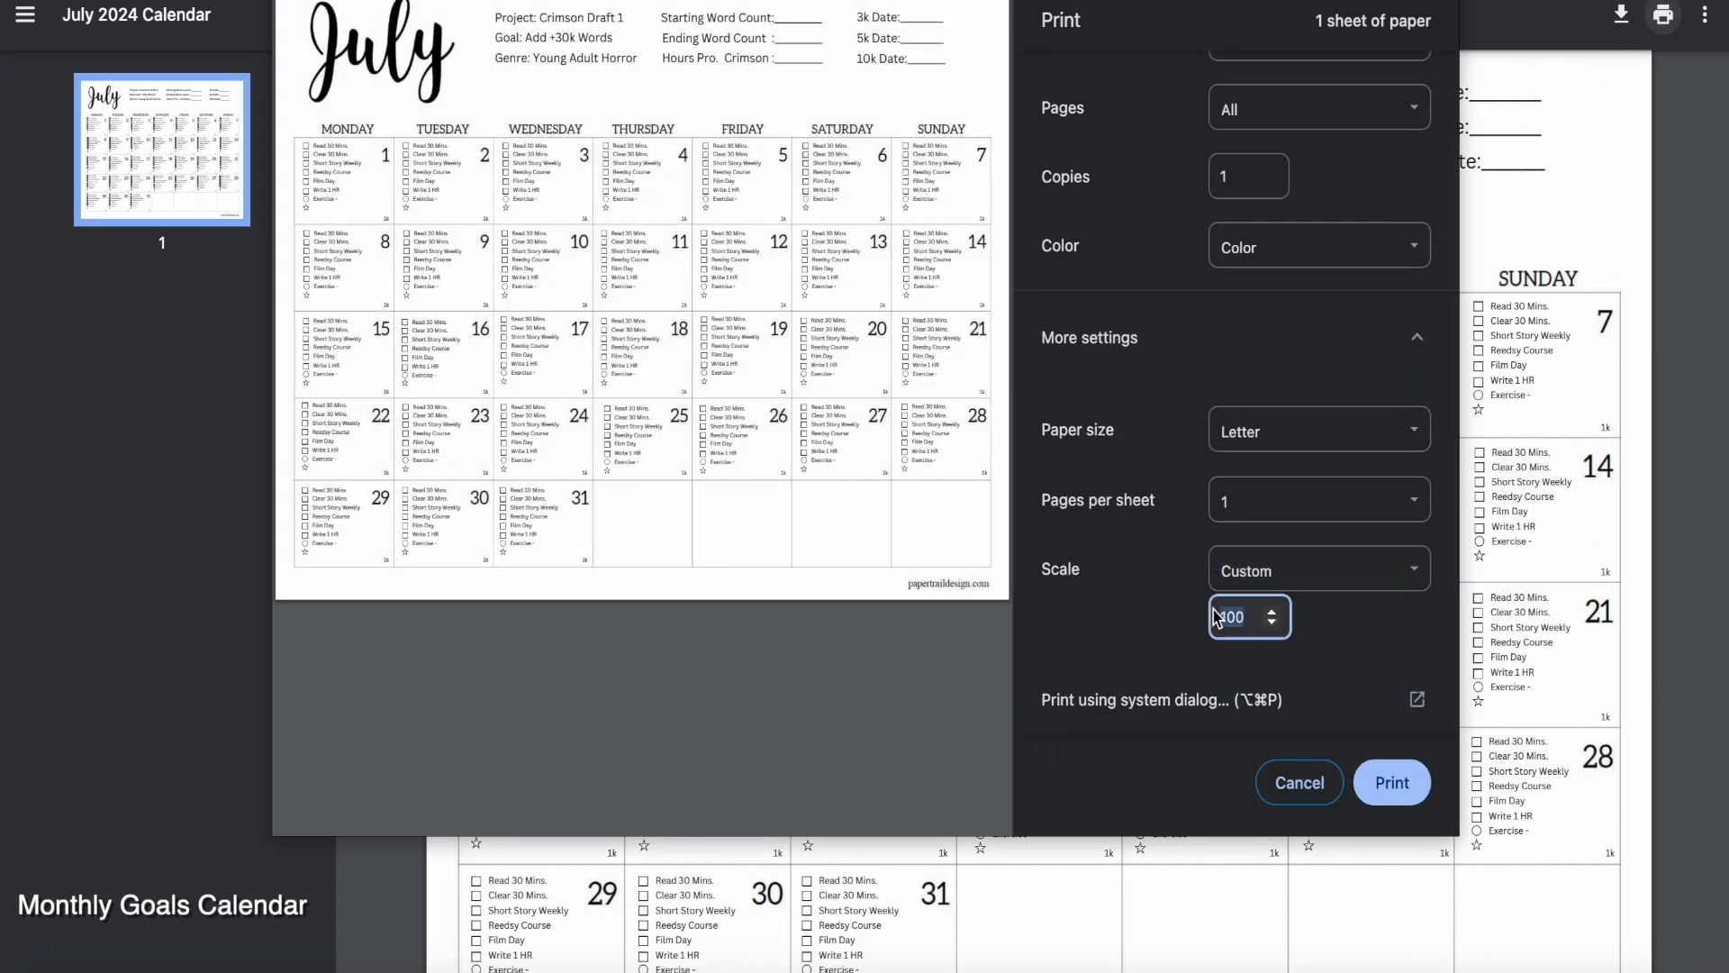
text(75)
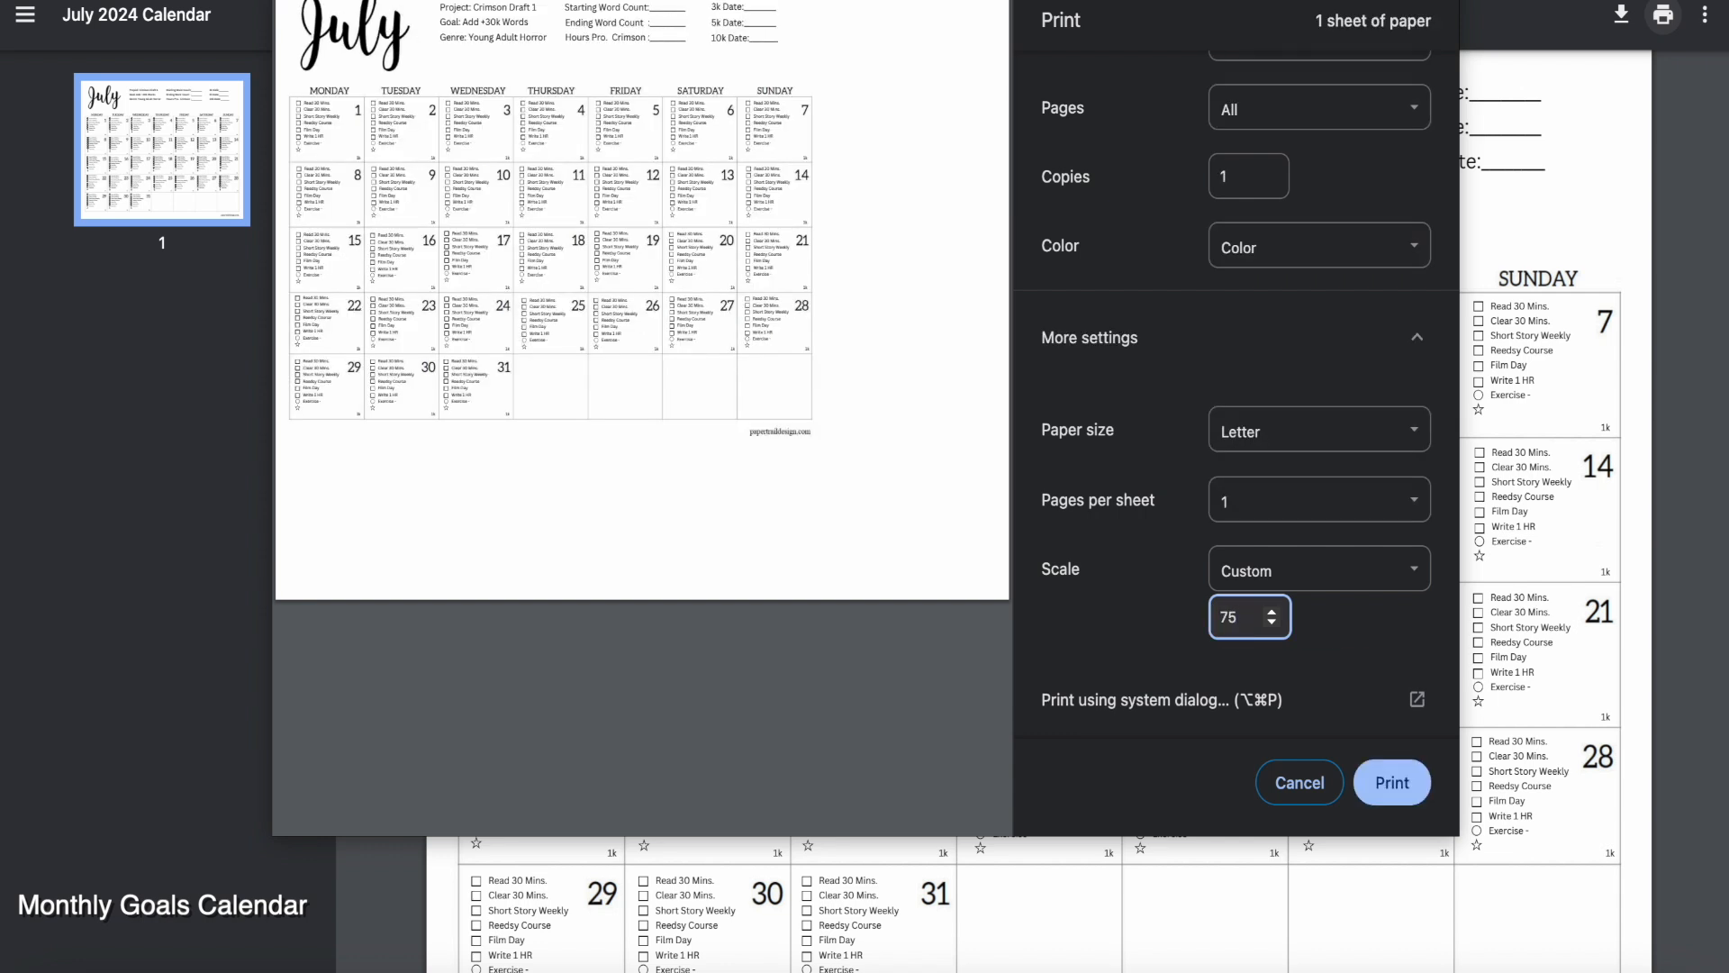
click(1298, 781)
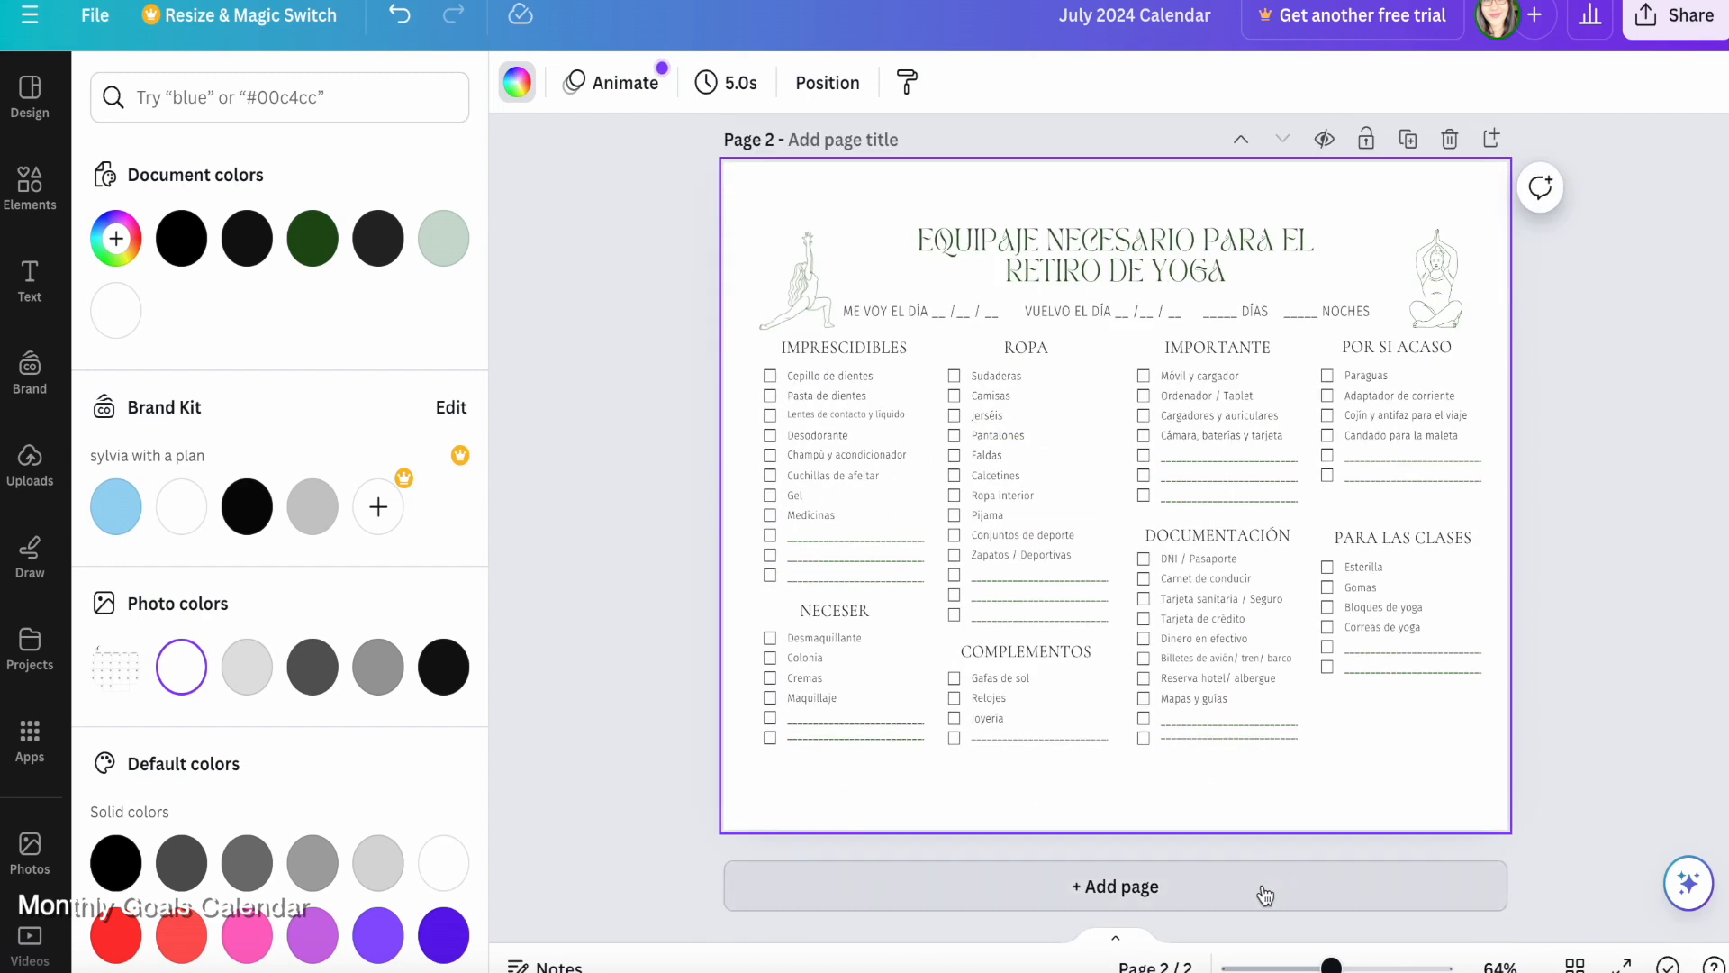
Add new pages using the weekly to-do list and Fitness Workout Planner templates
click(1115, 885)
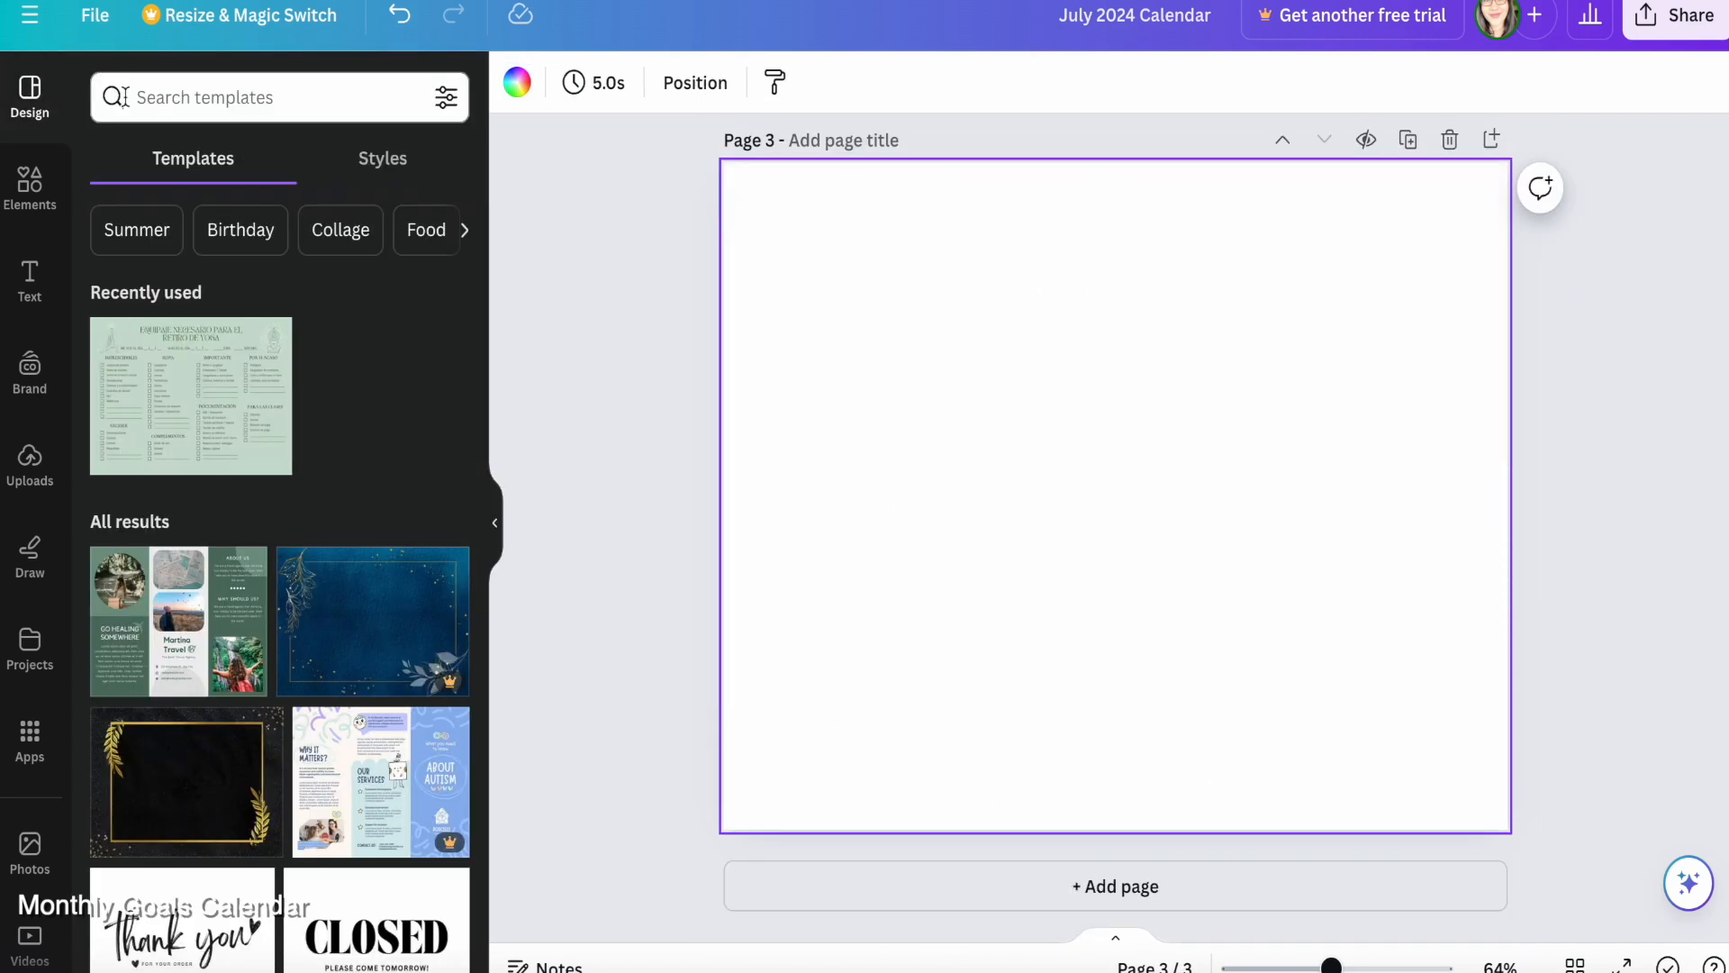
text(lto do list)
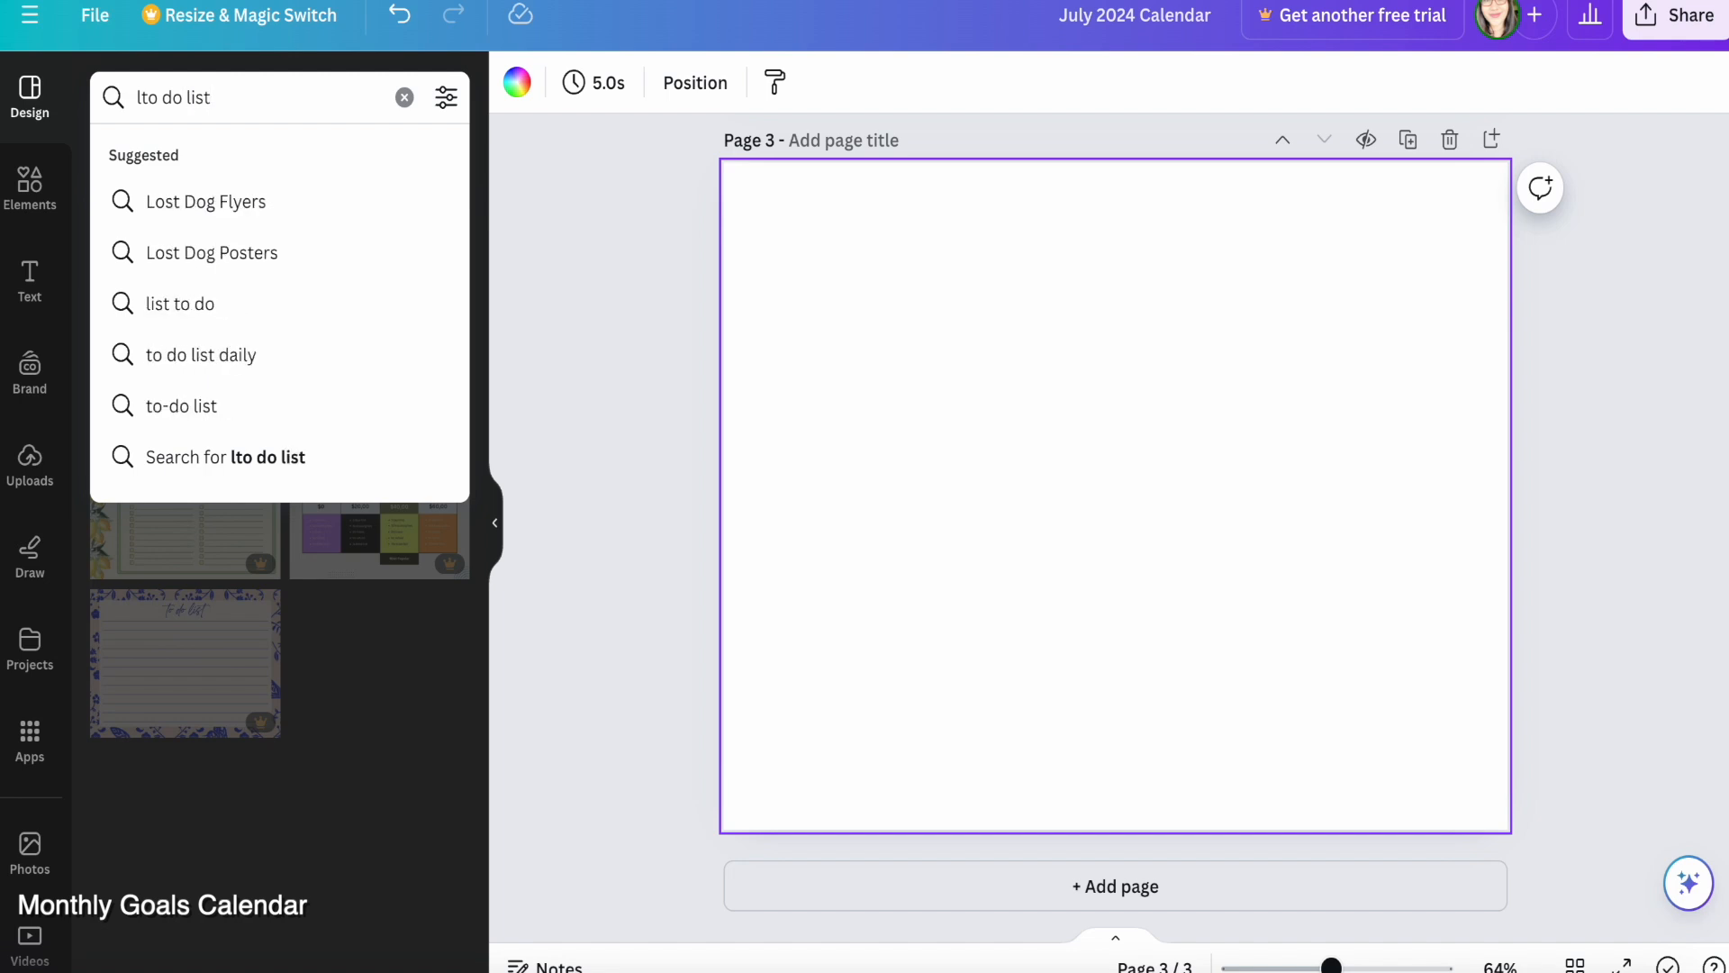
click(183, 663)
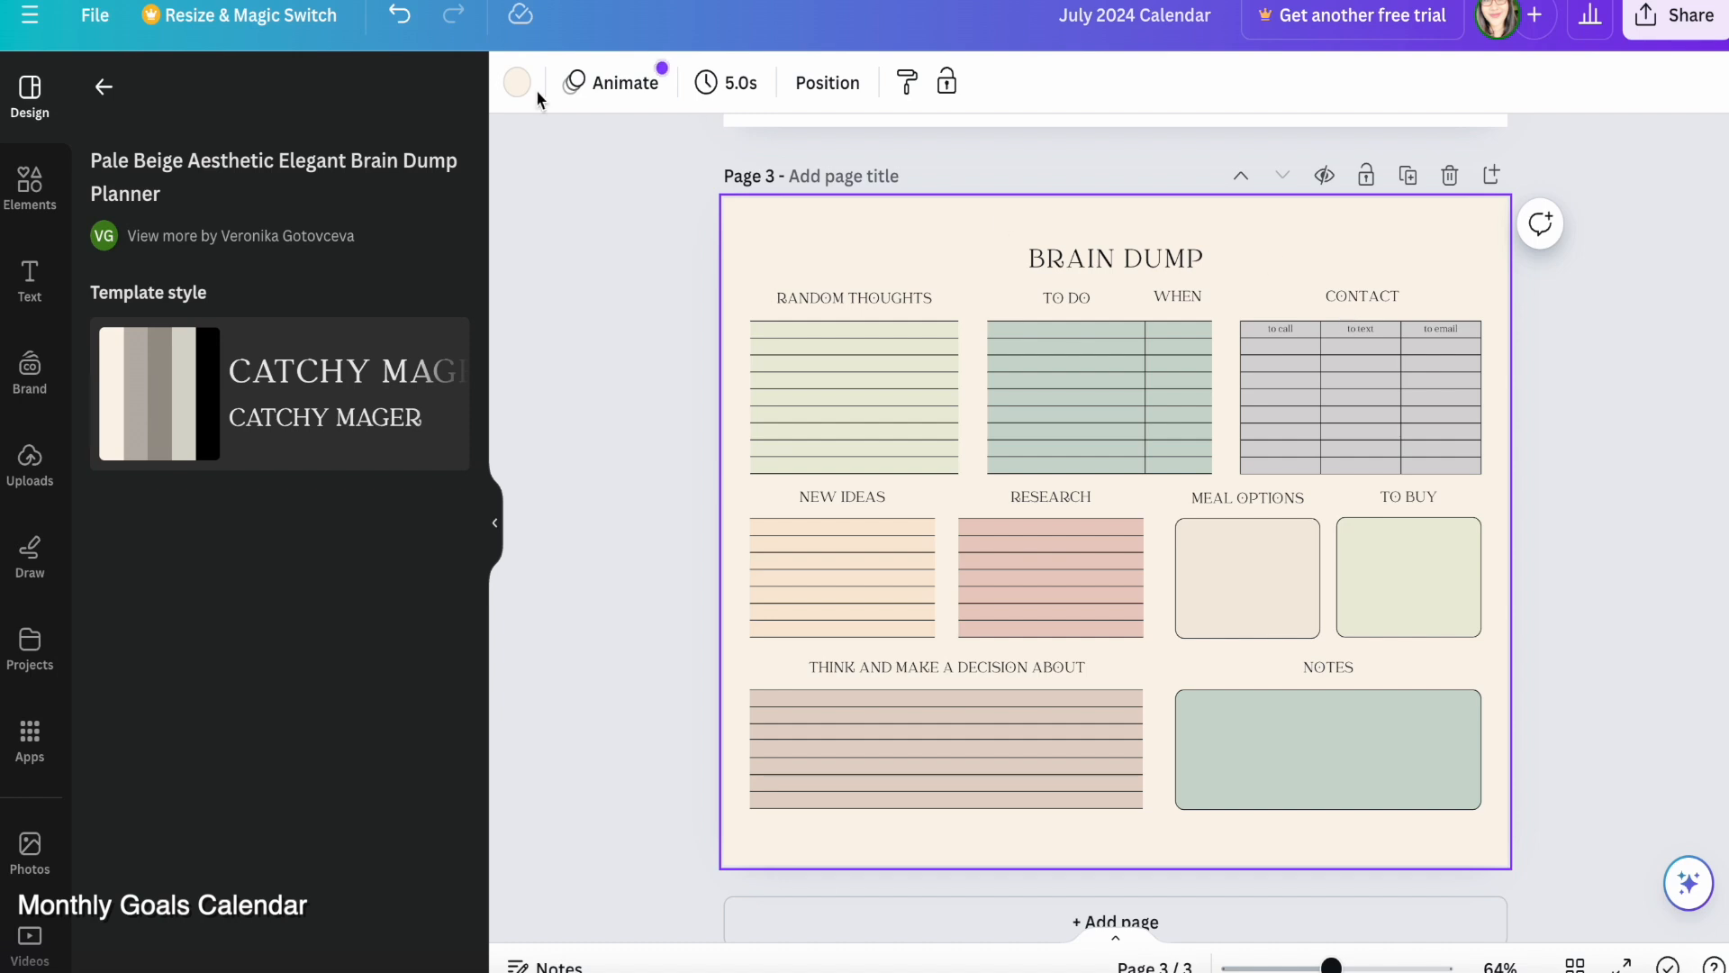
click(516, 82)
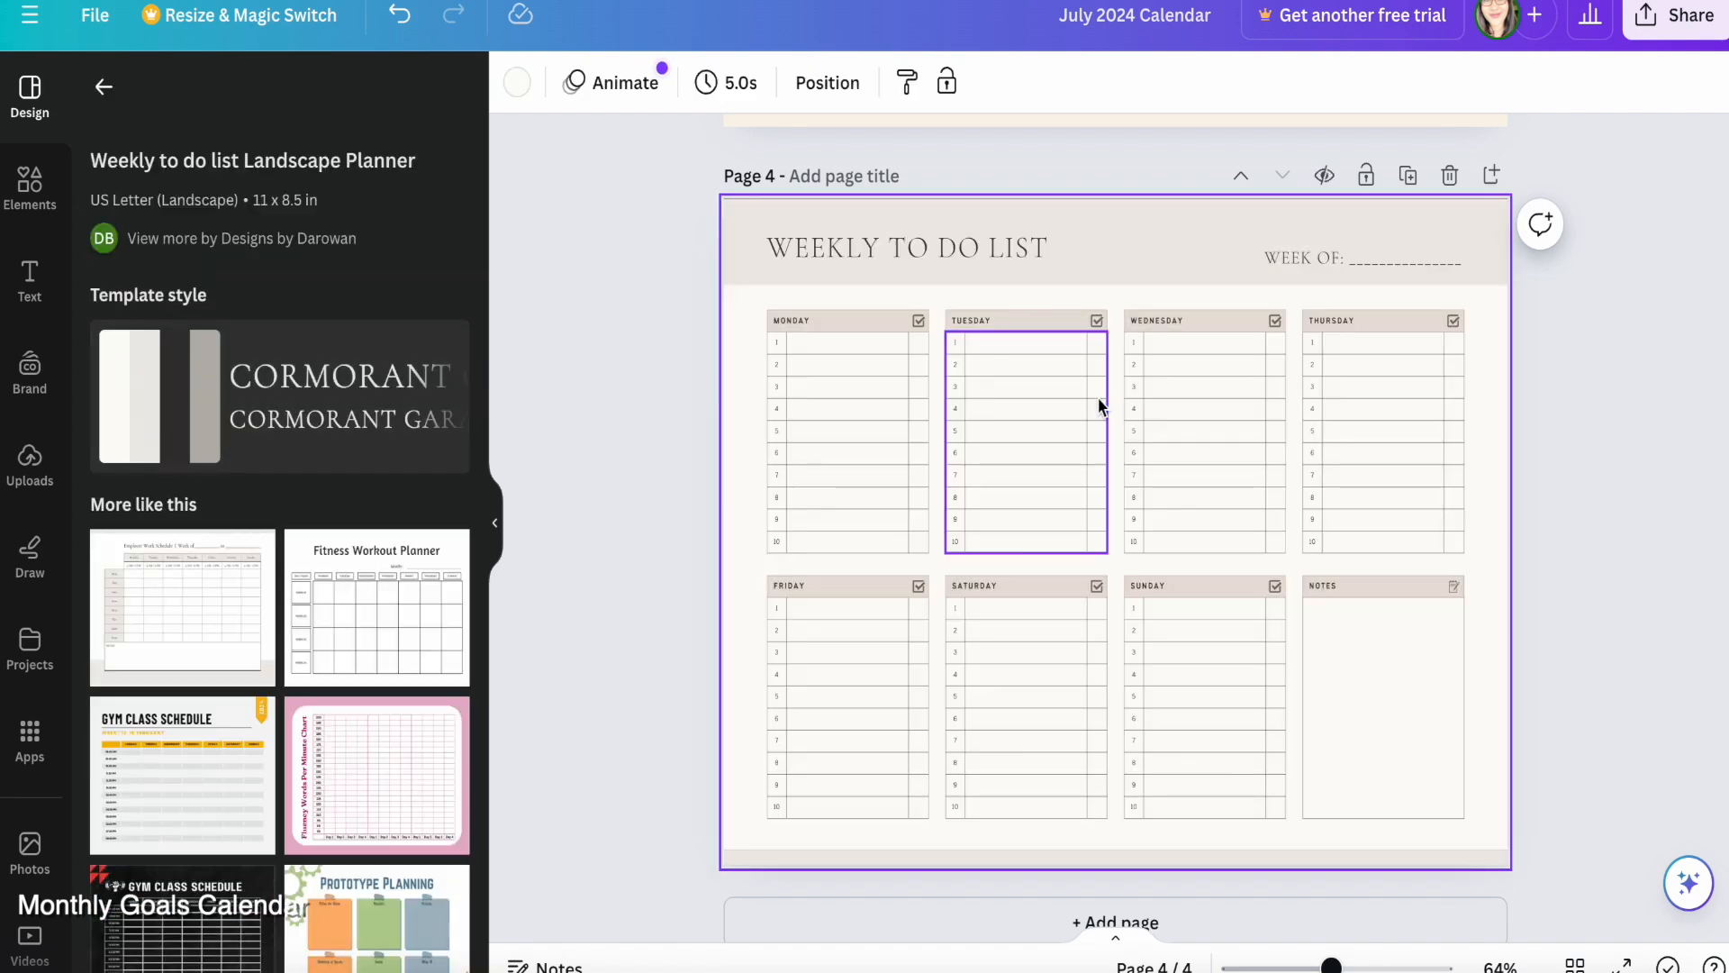
click(1114, 922)
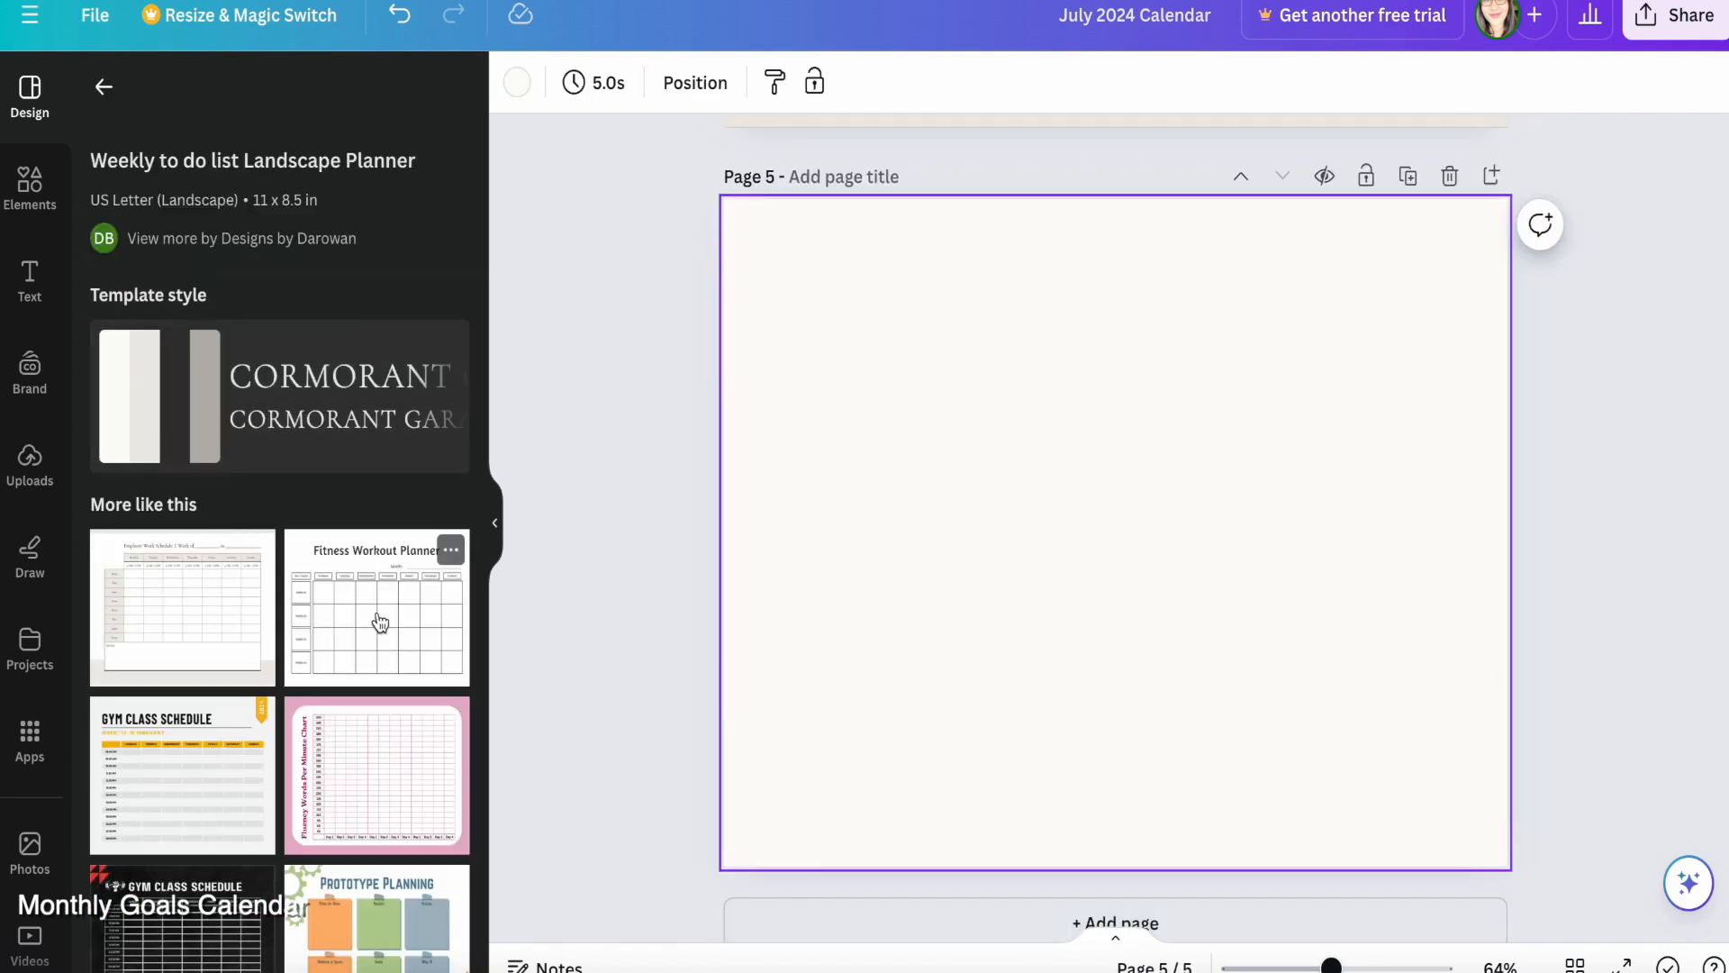
click(376, 606)
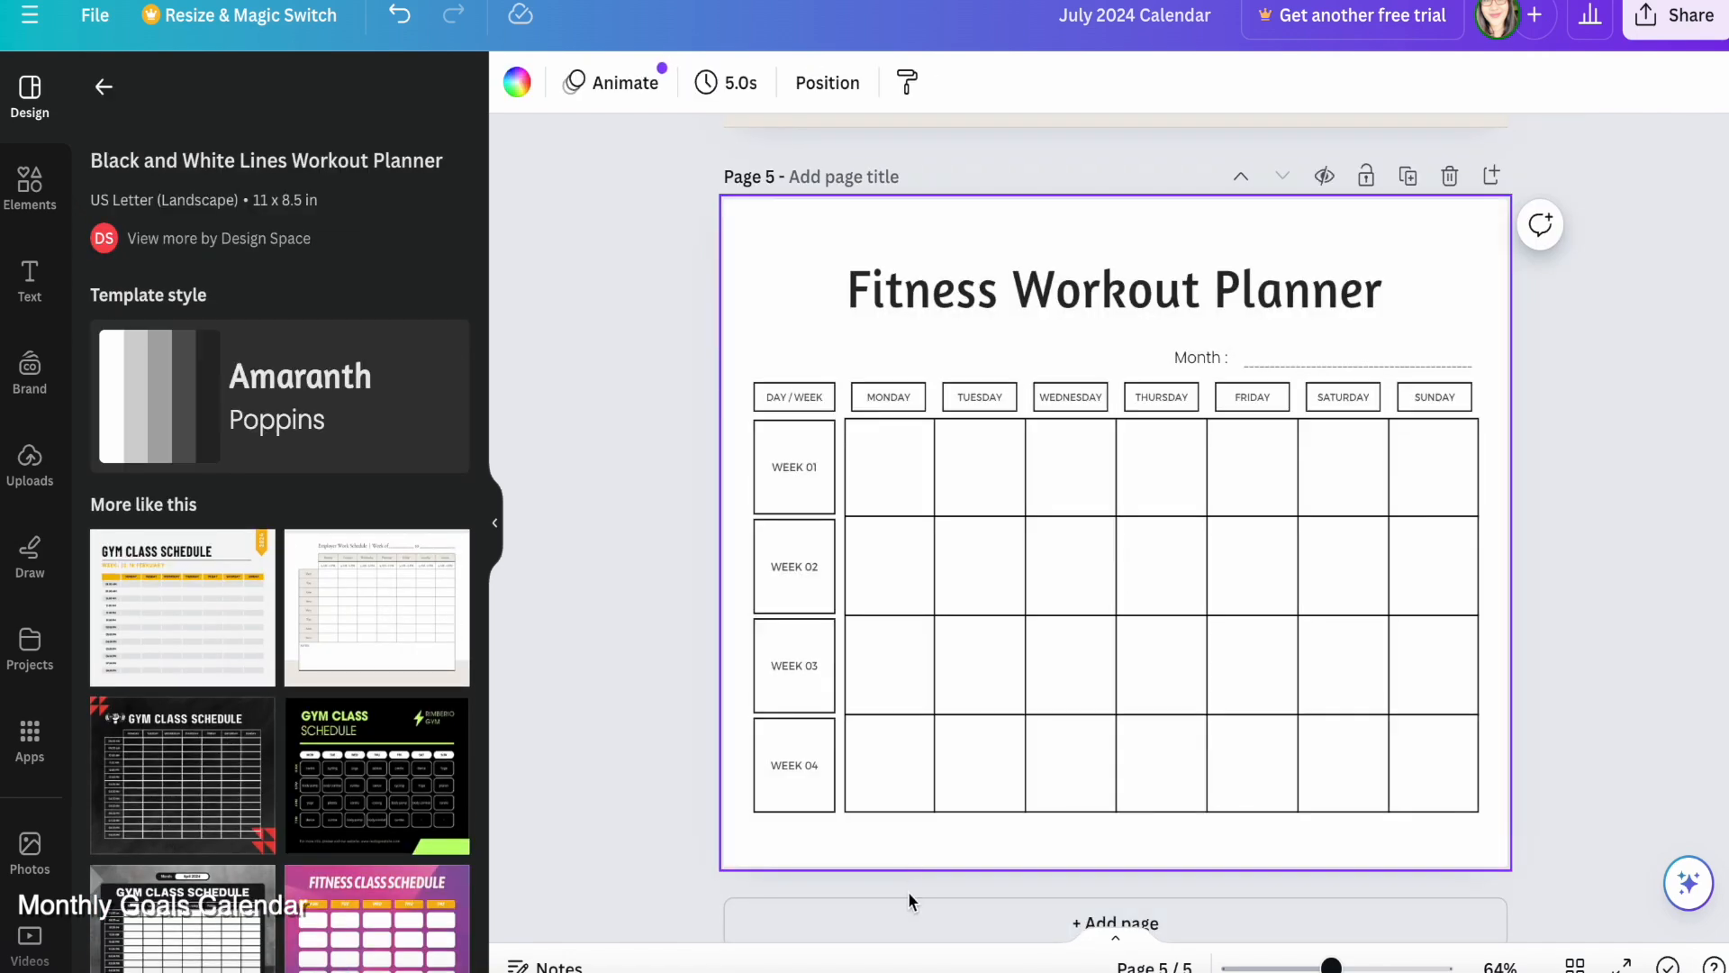